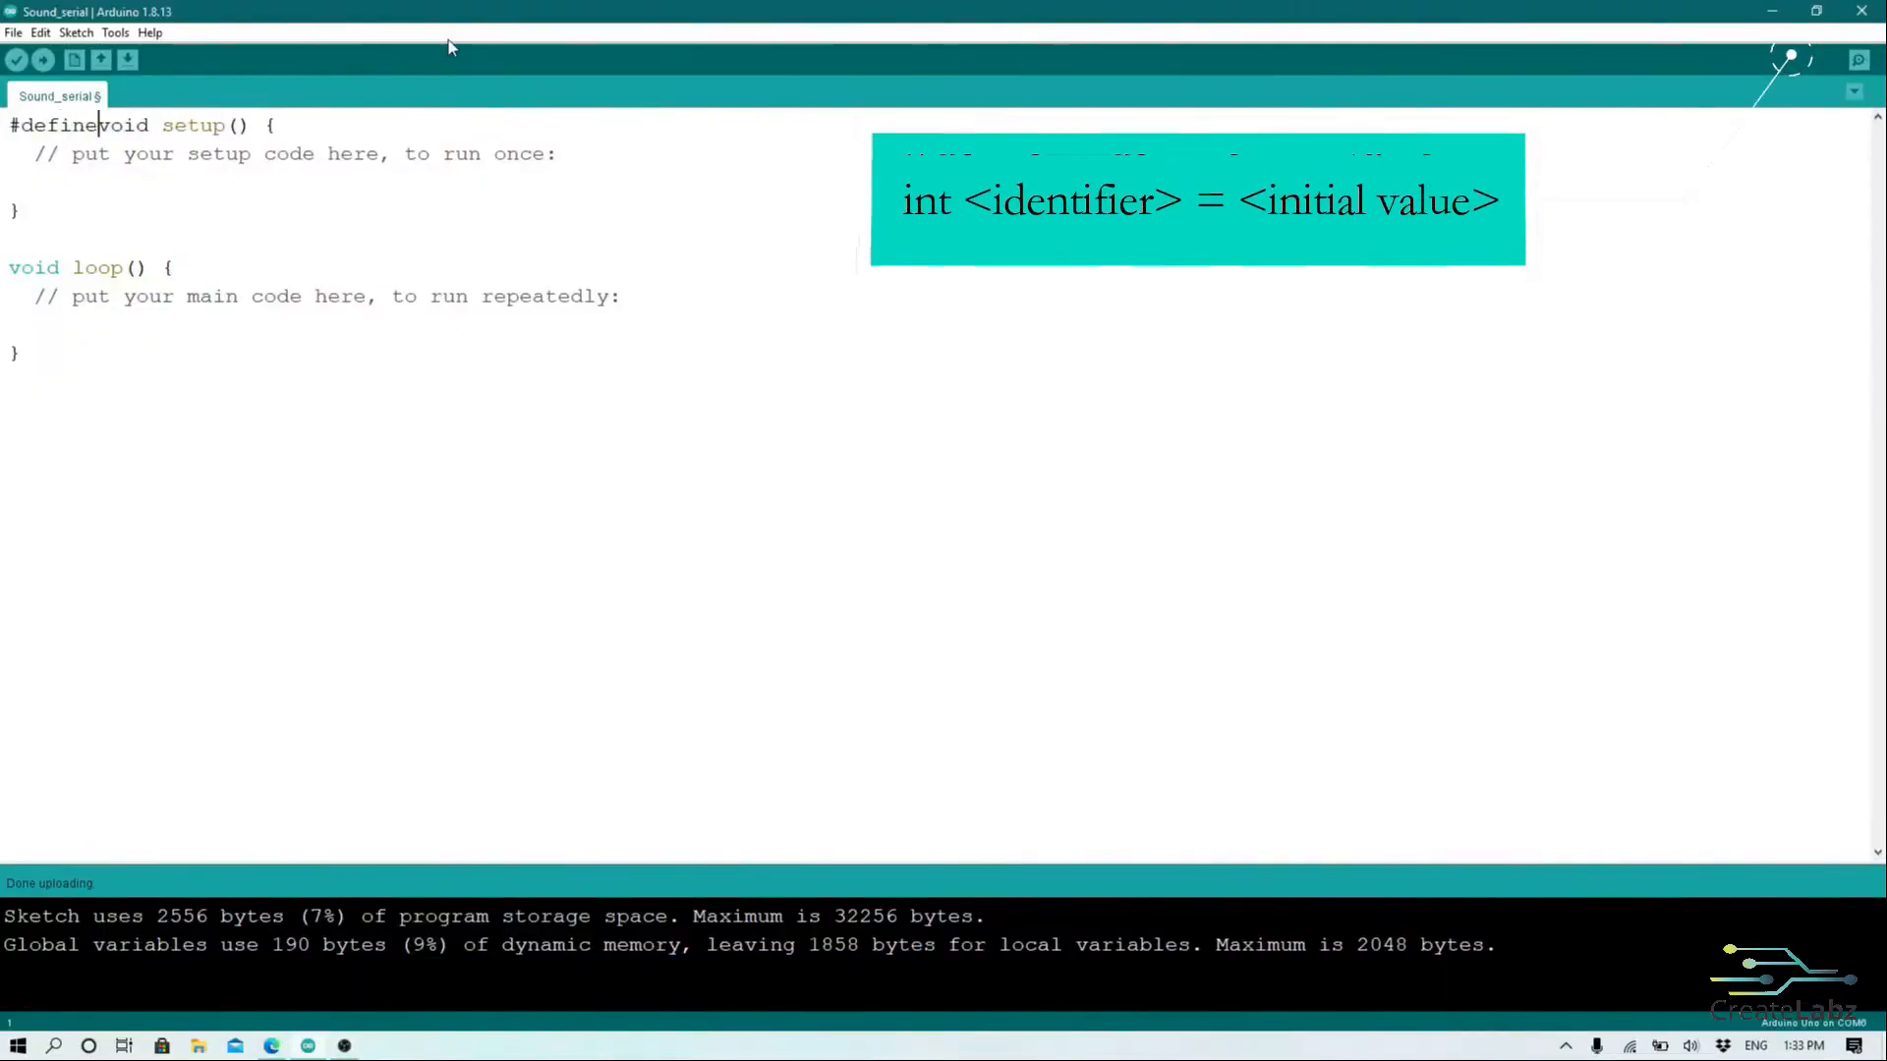
Step: Define SOUND as pin A2 and declare int soundinput=0 at the top of the sketch
{"action": "type", "text": "SOUND"}
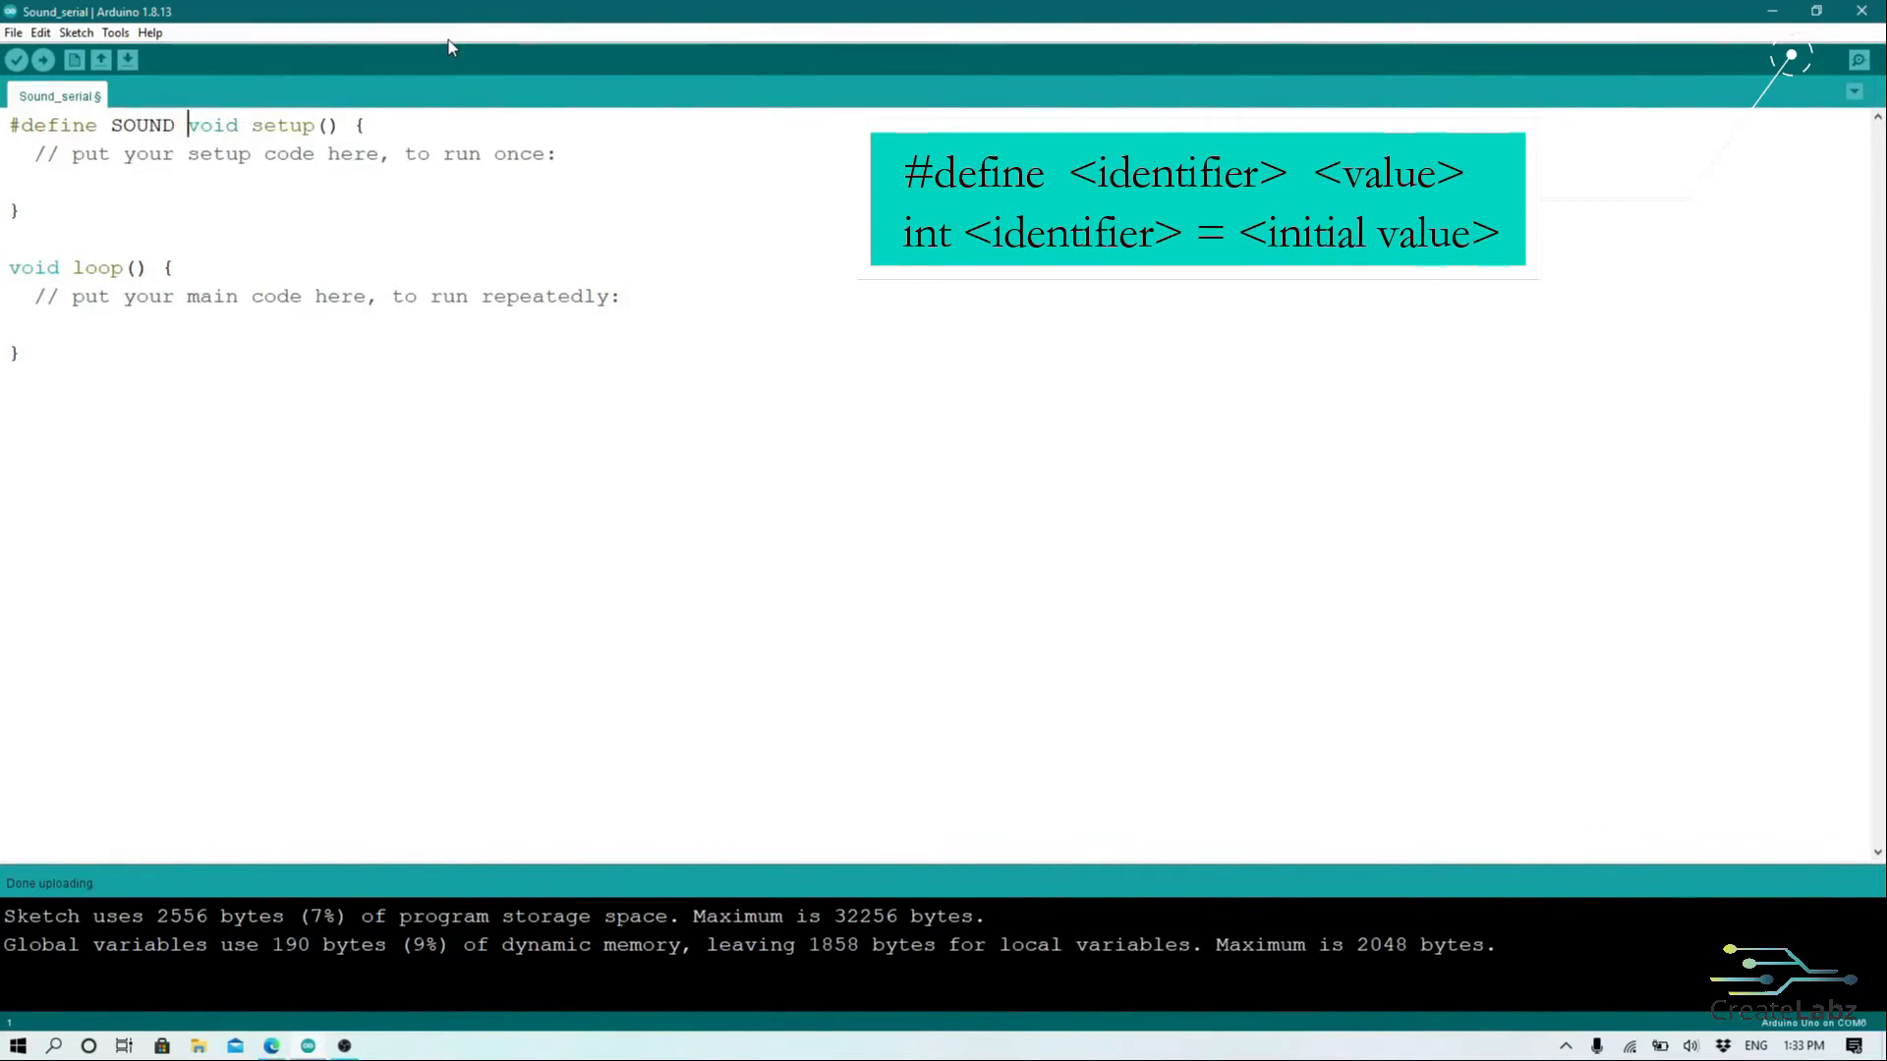
{"action": "type", "text": "A2"}
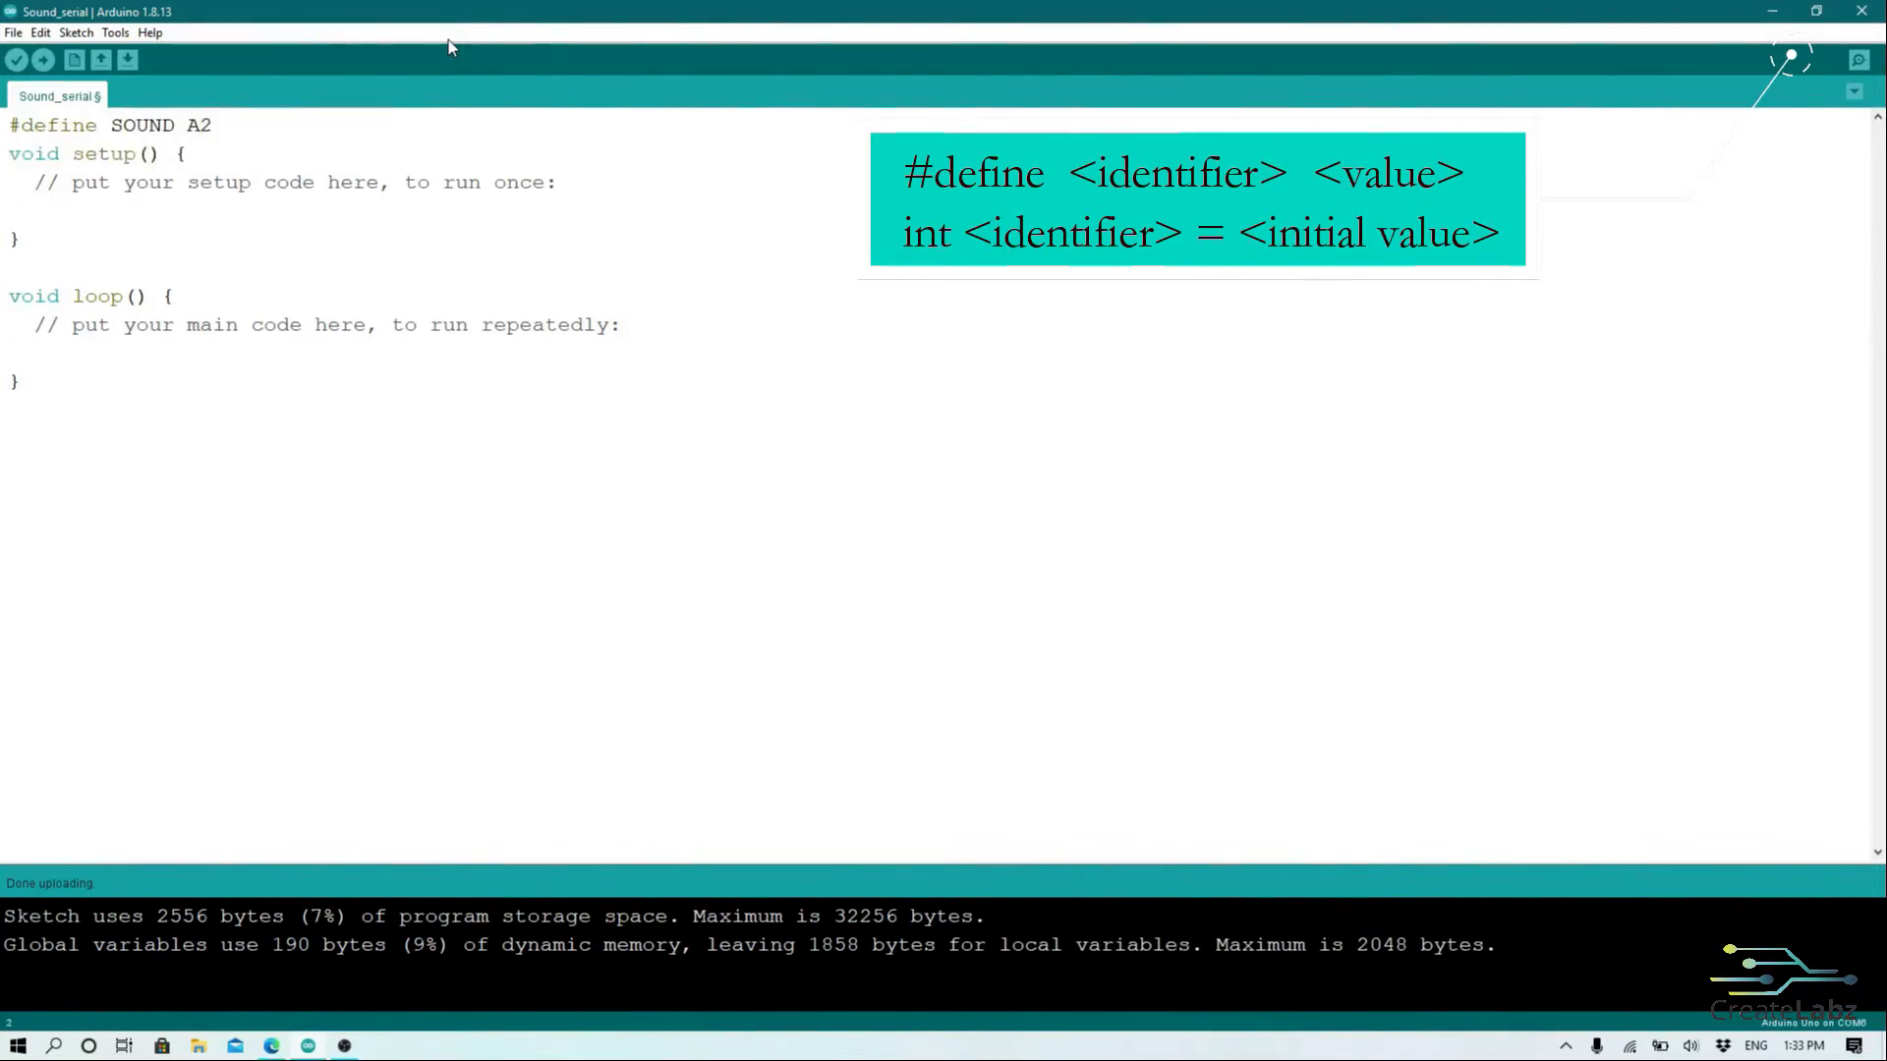
{"action": "type", "text": "int"}
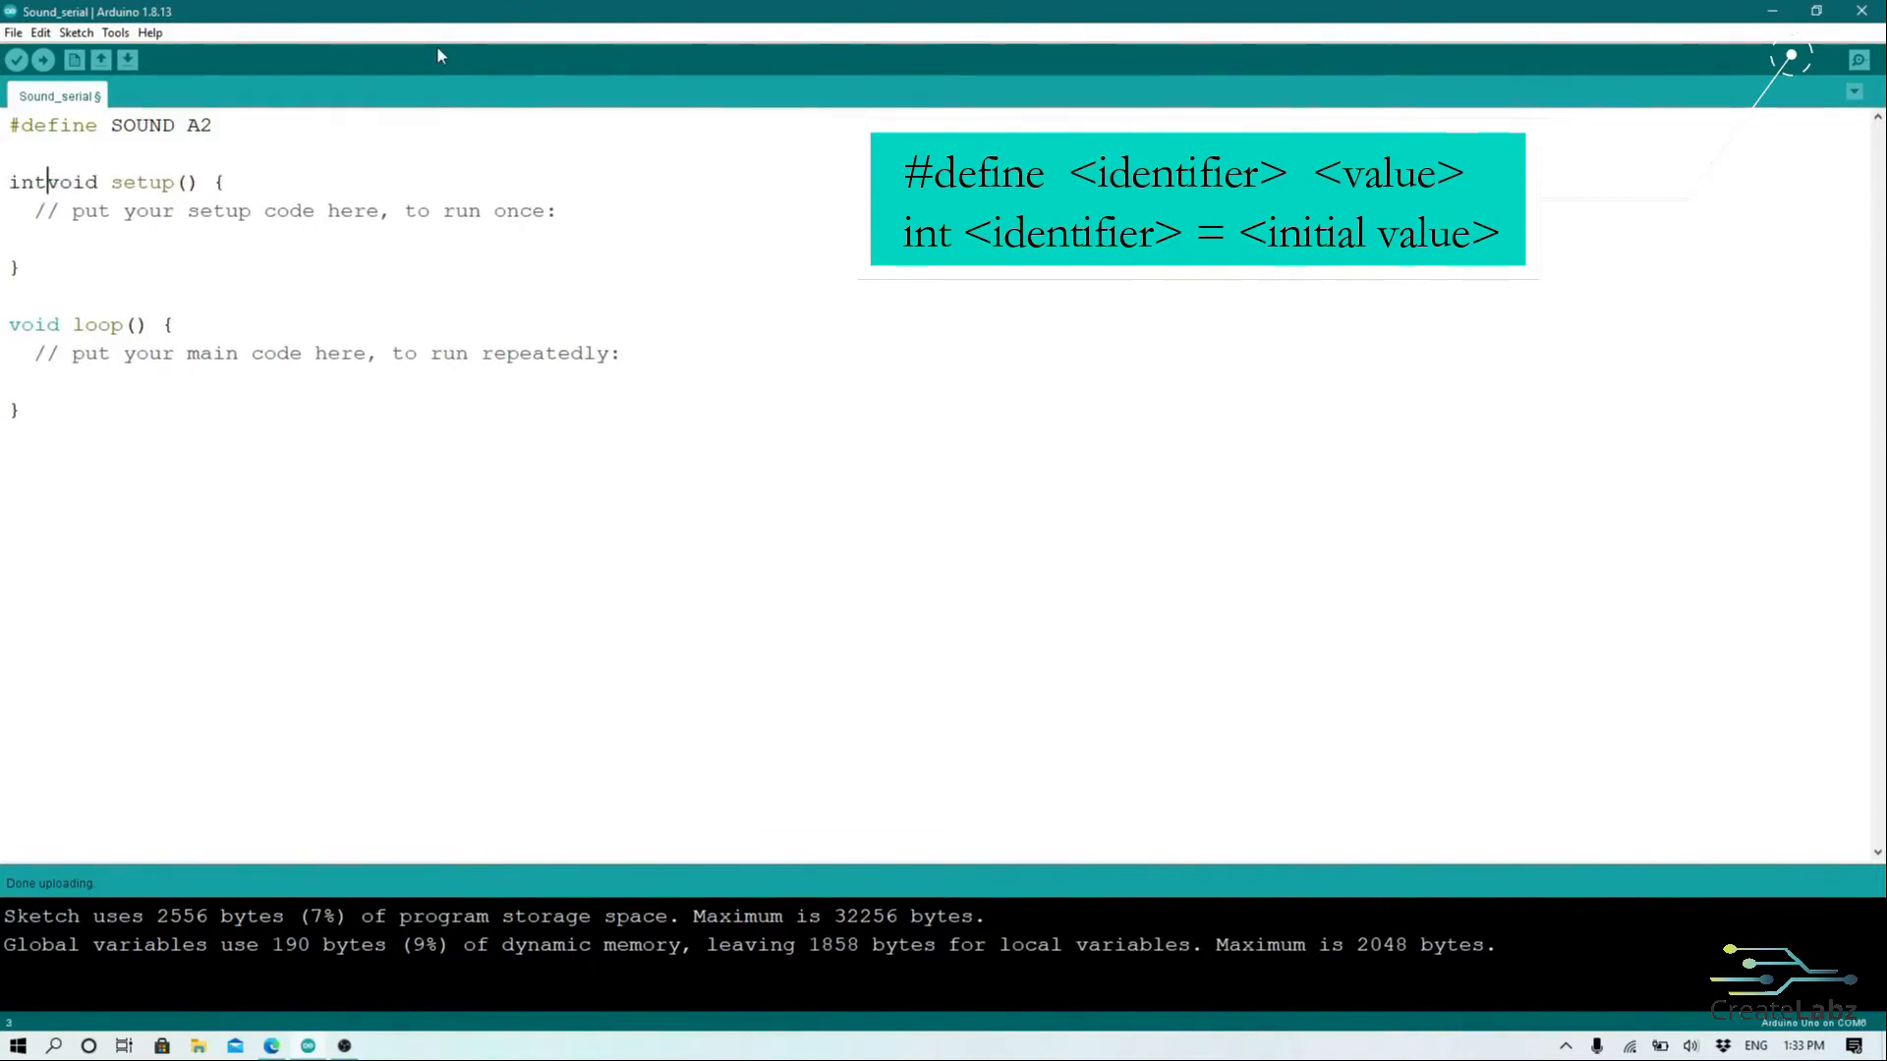
{"action": "type", "text": "\" \""}
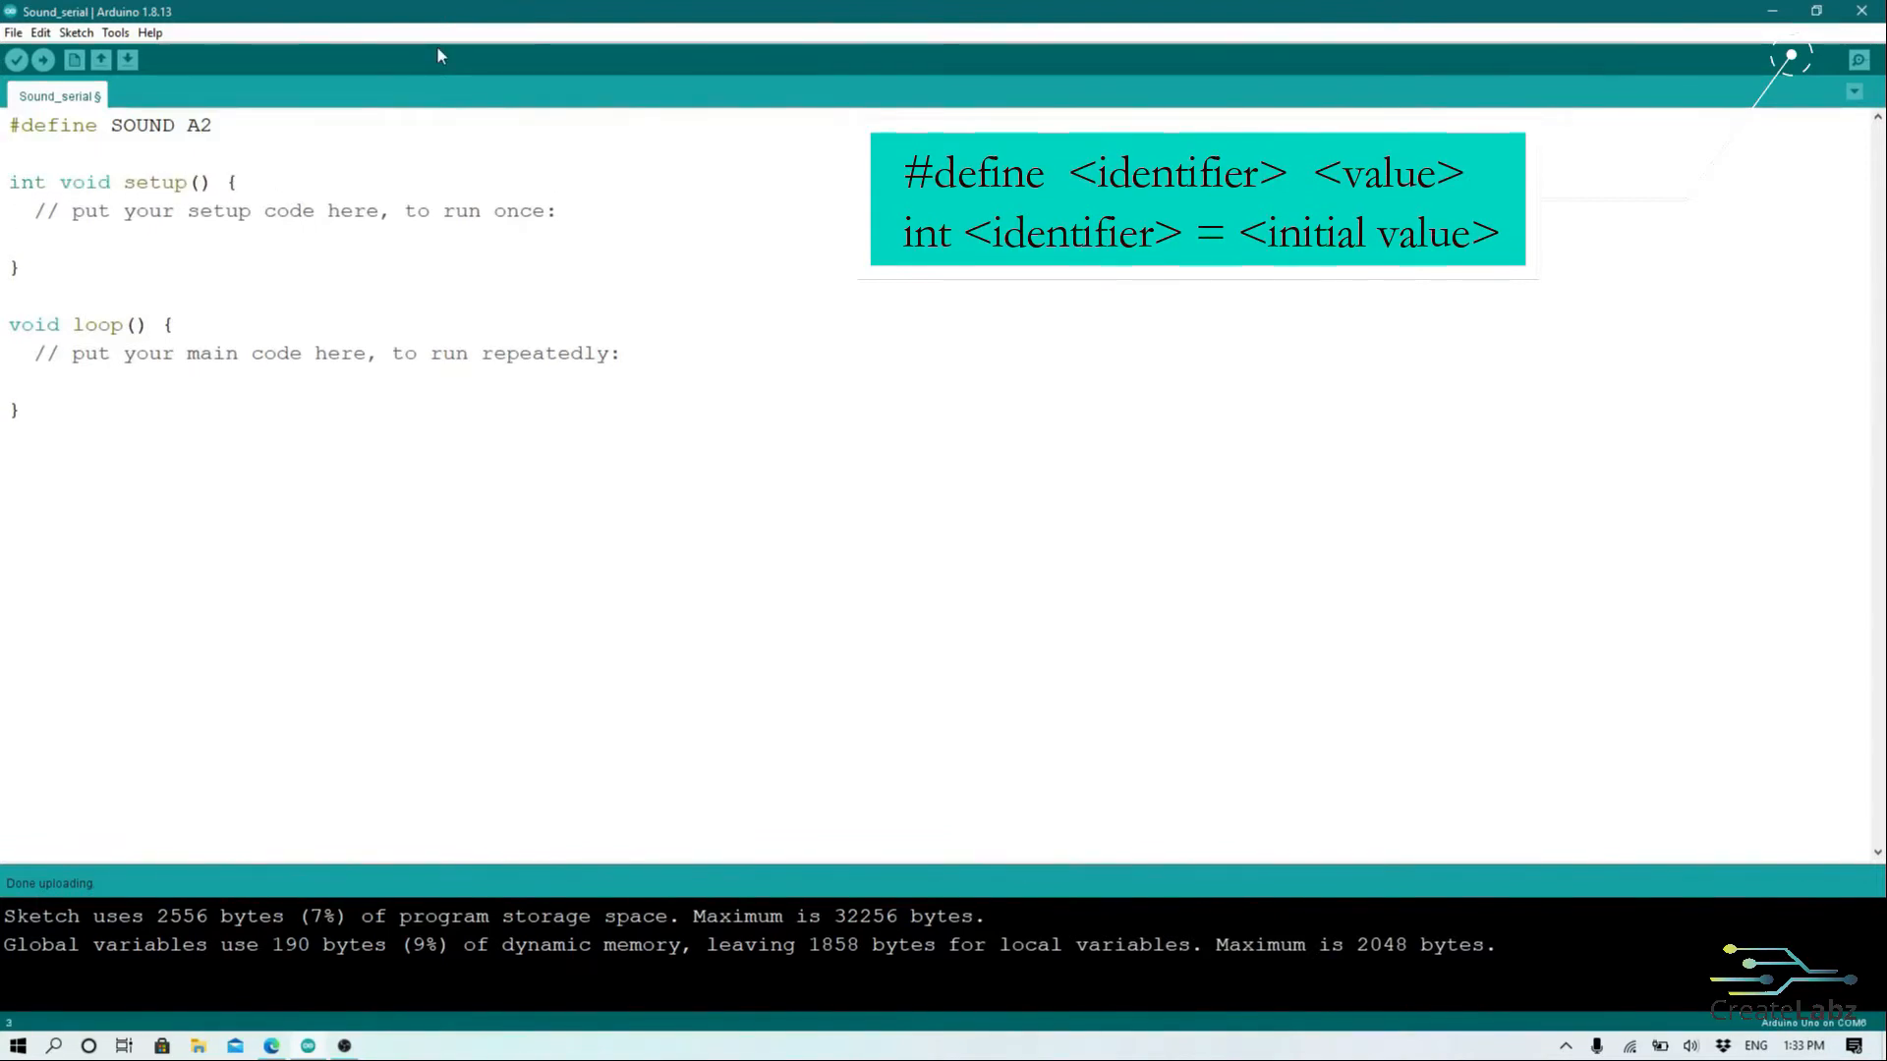
{"action": "type", "text": "soundinput"}
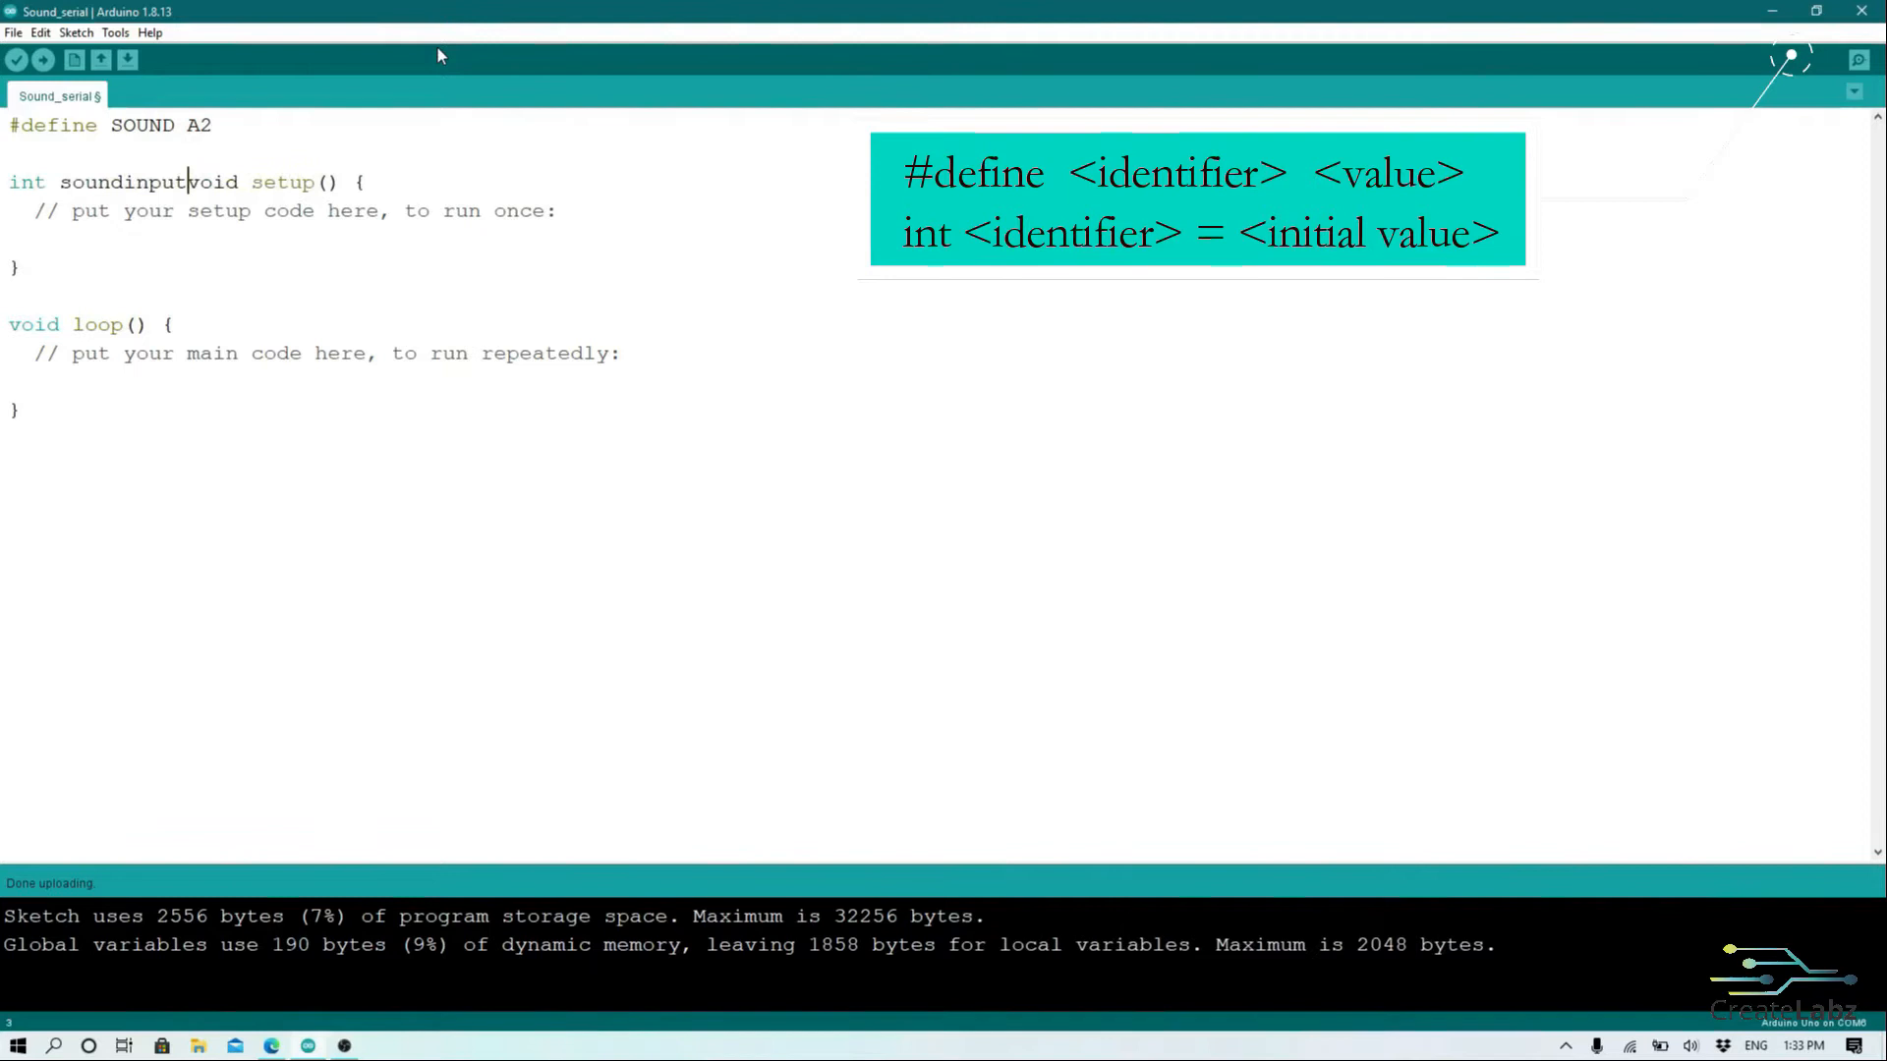
{"action": "type", "text": "=0;"}
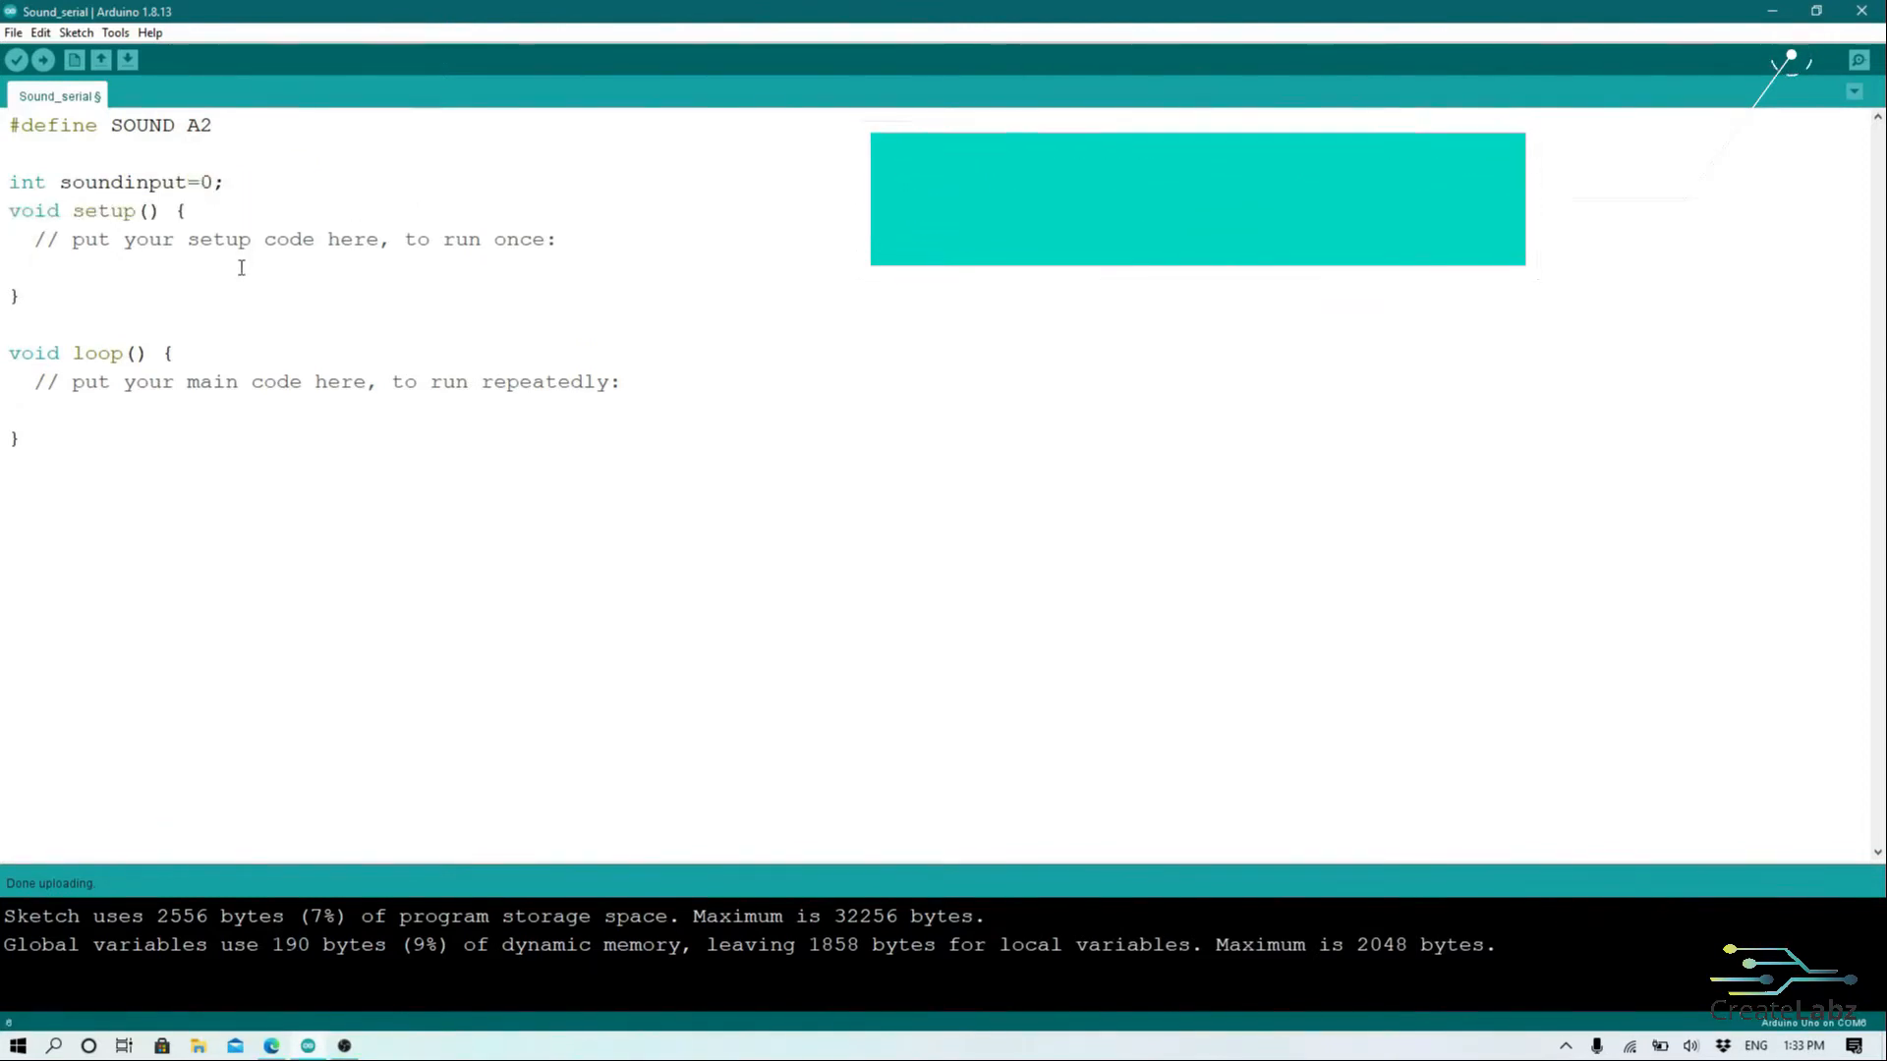
Step: In setup(), set SOUND as INPUT and start serial at 9600 baud
{"action": "type", "text": "pinMode"}
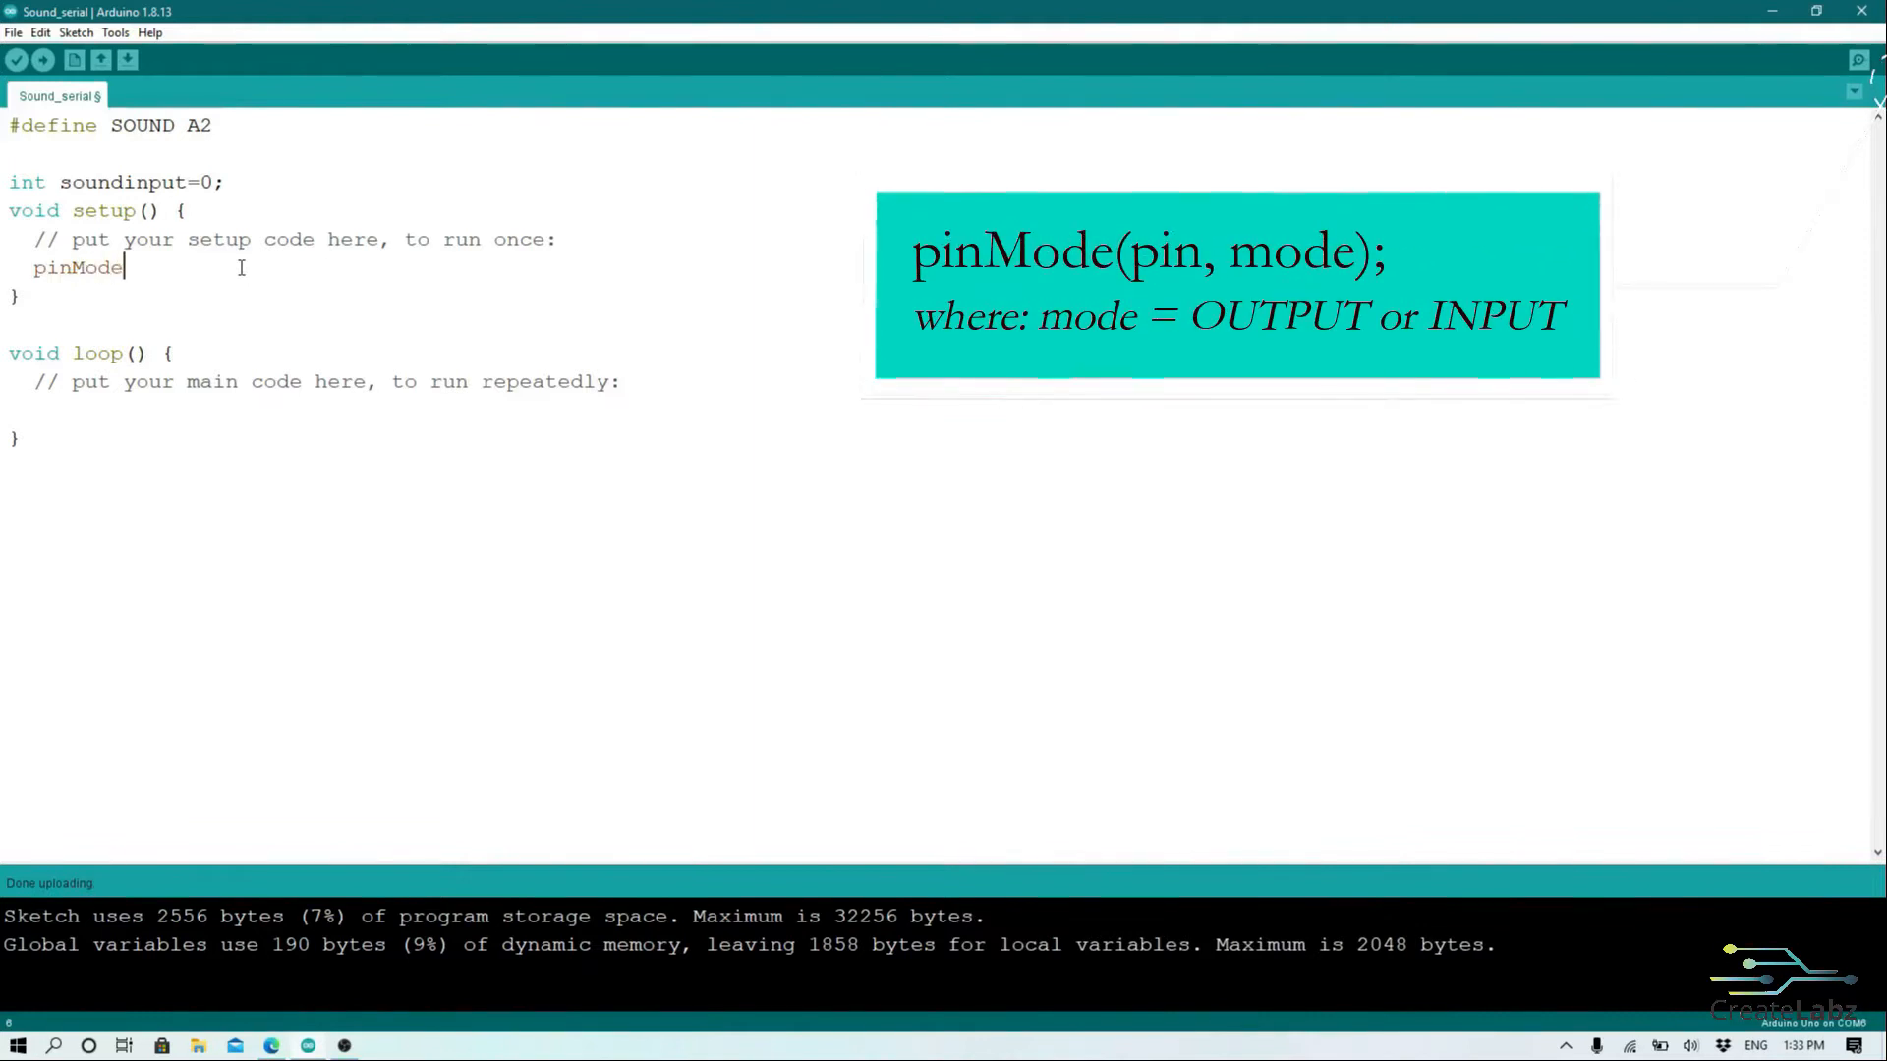
{"action": "type", "text": "(SOUND,INPUT);"}
{"action": "type", "text": "Serial."}
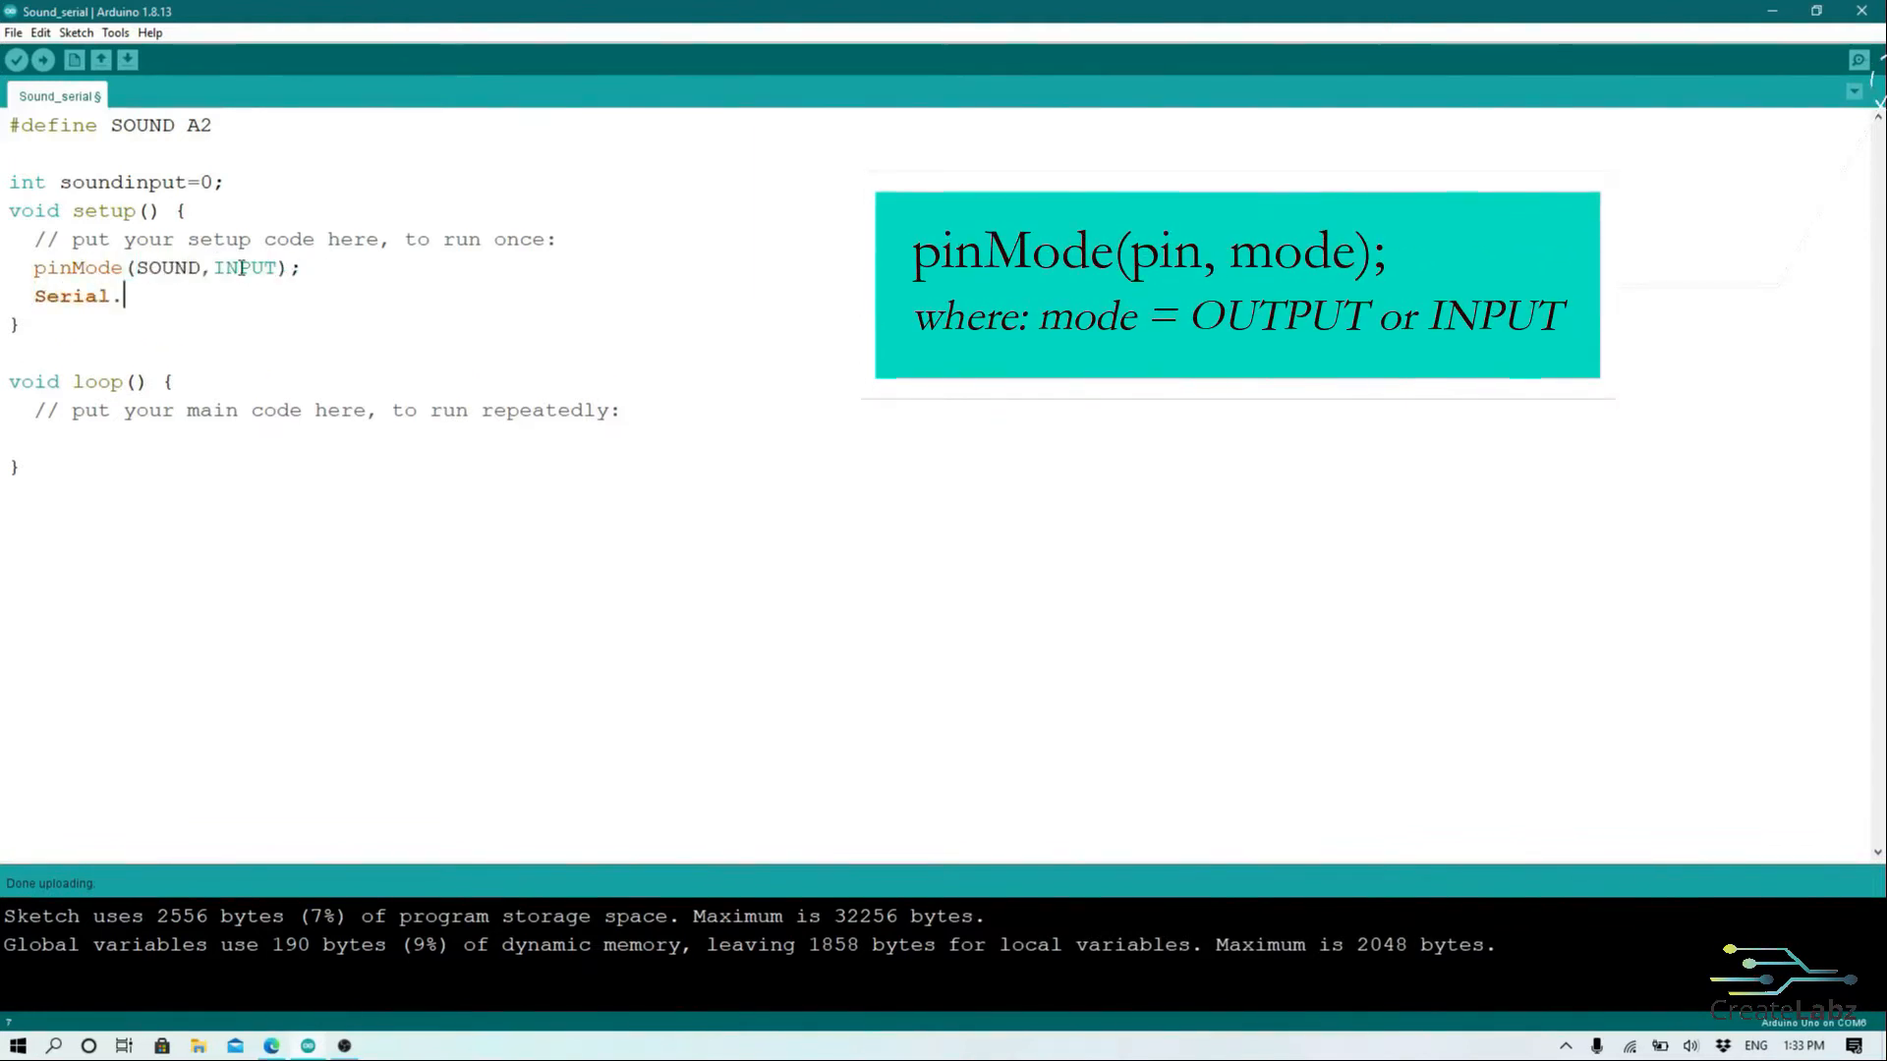
{"action": "type", "text": "begin(960"}
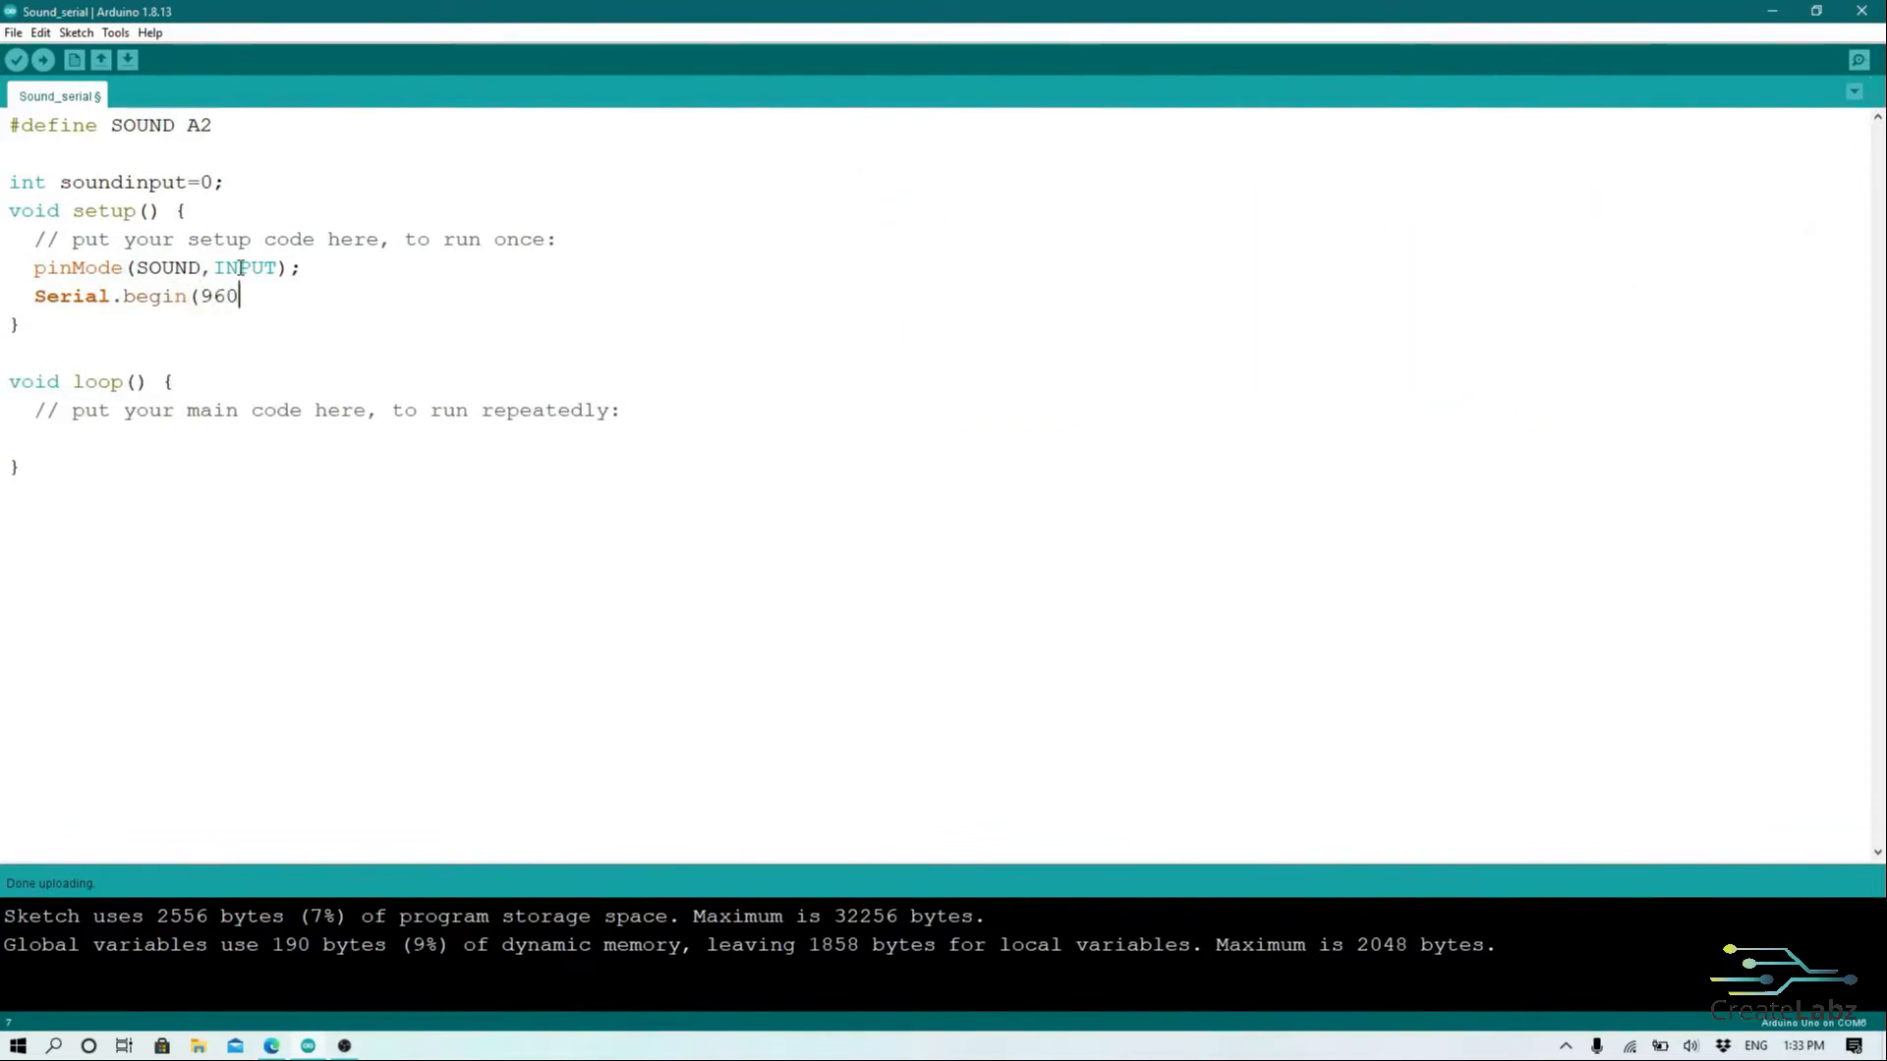
{"action": "type", "text": "0);"}
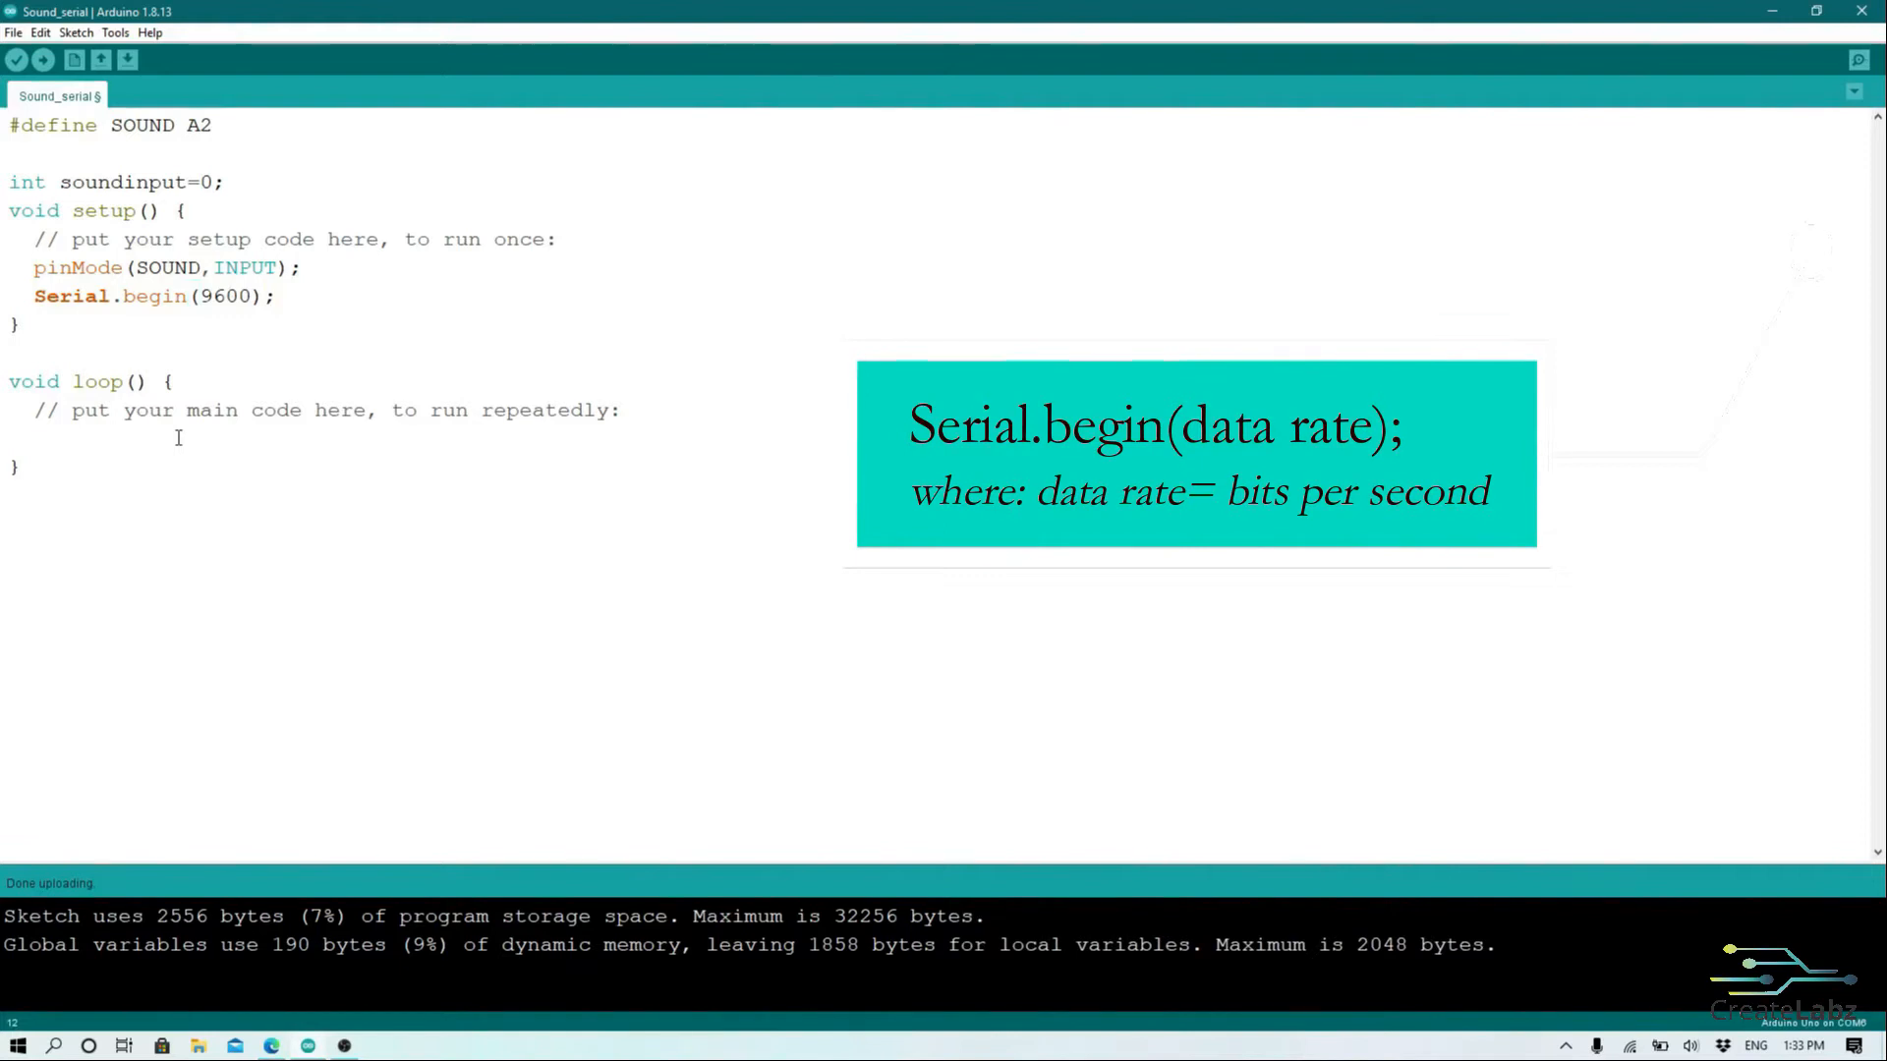
Step: In loop(), read SOUND with analogRead into soundinput
{"action": "type", "text": "soundinput"}
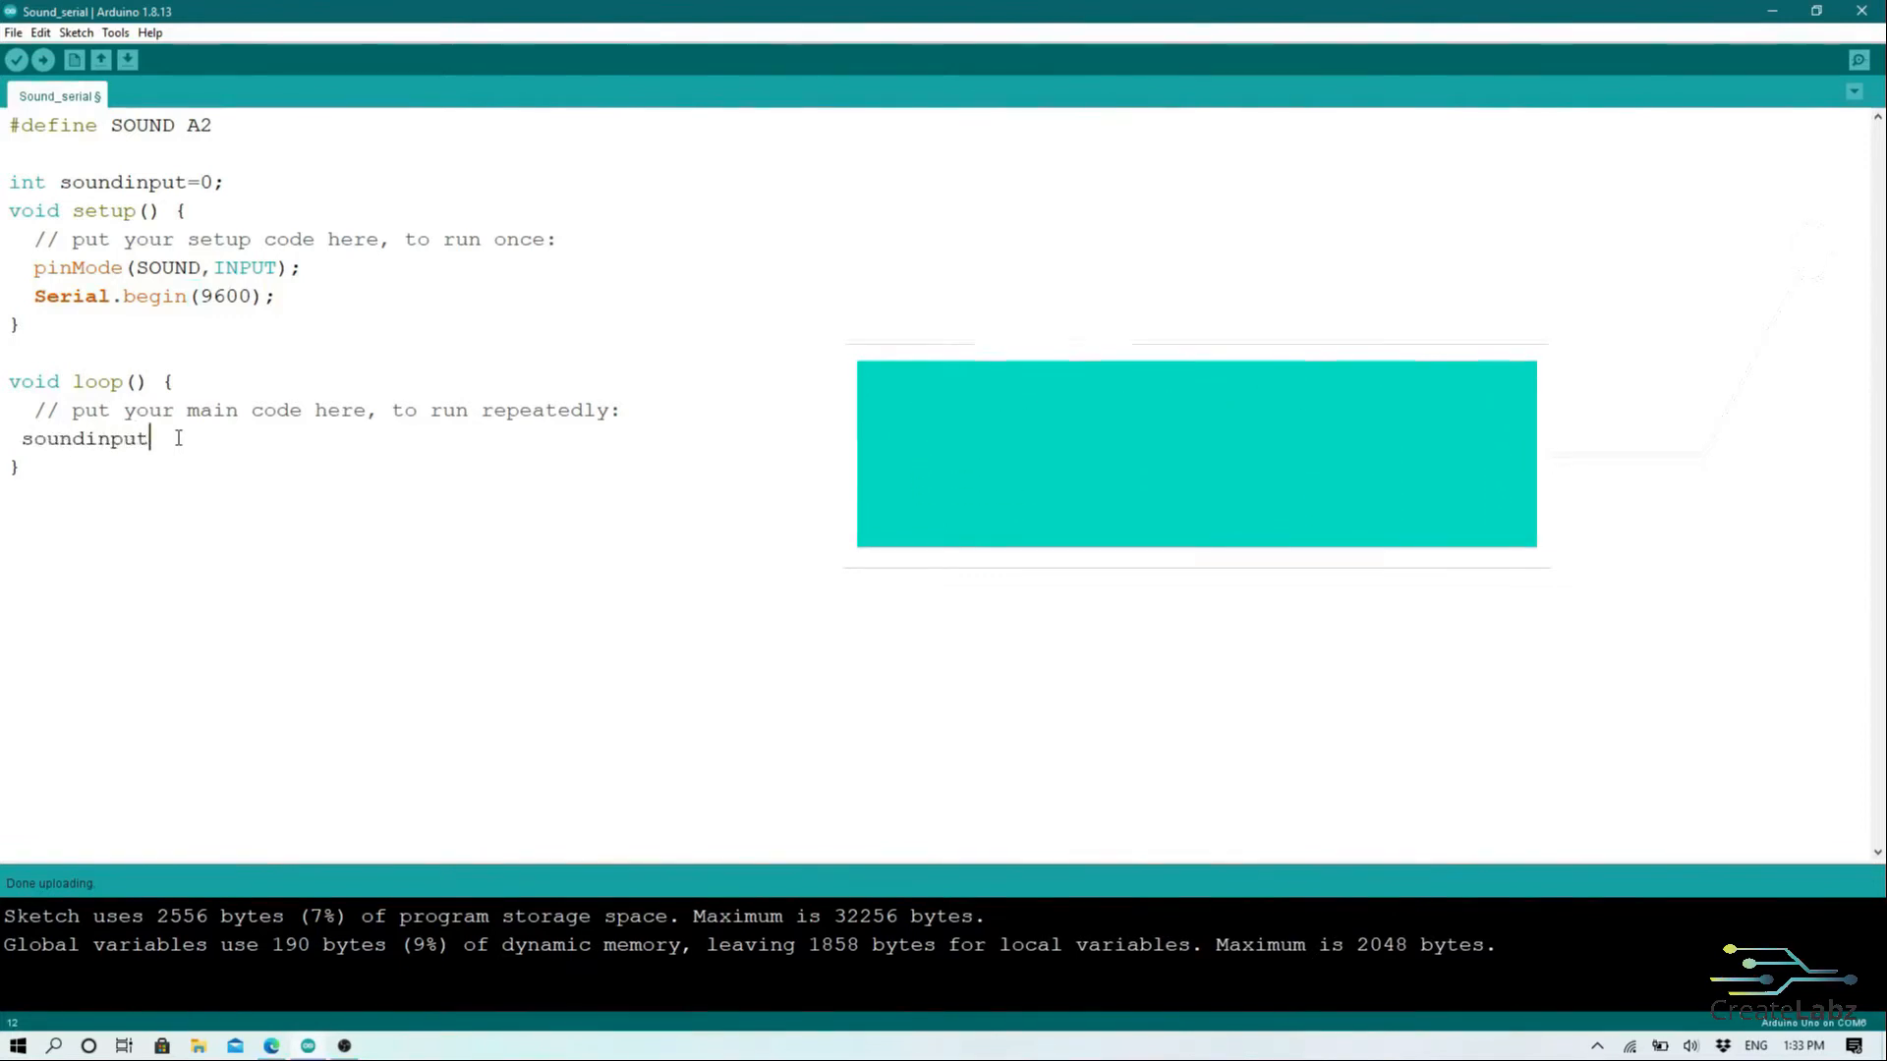
{"action": "type", "text": "=analog"}
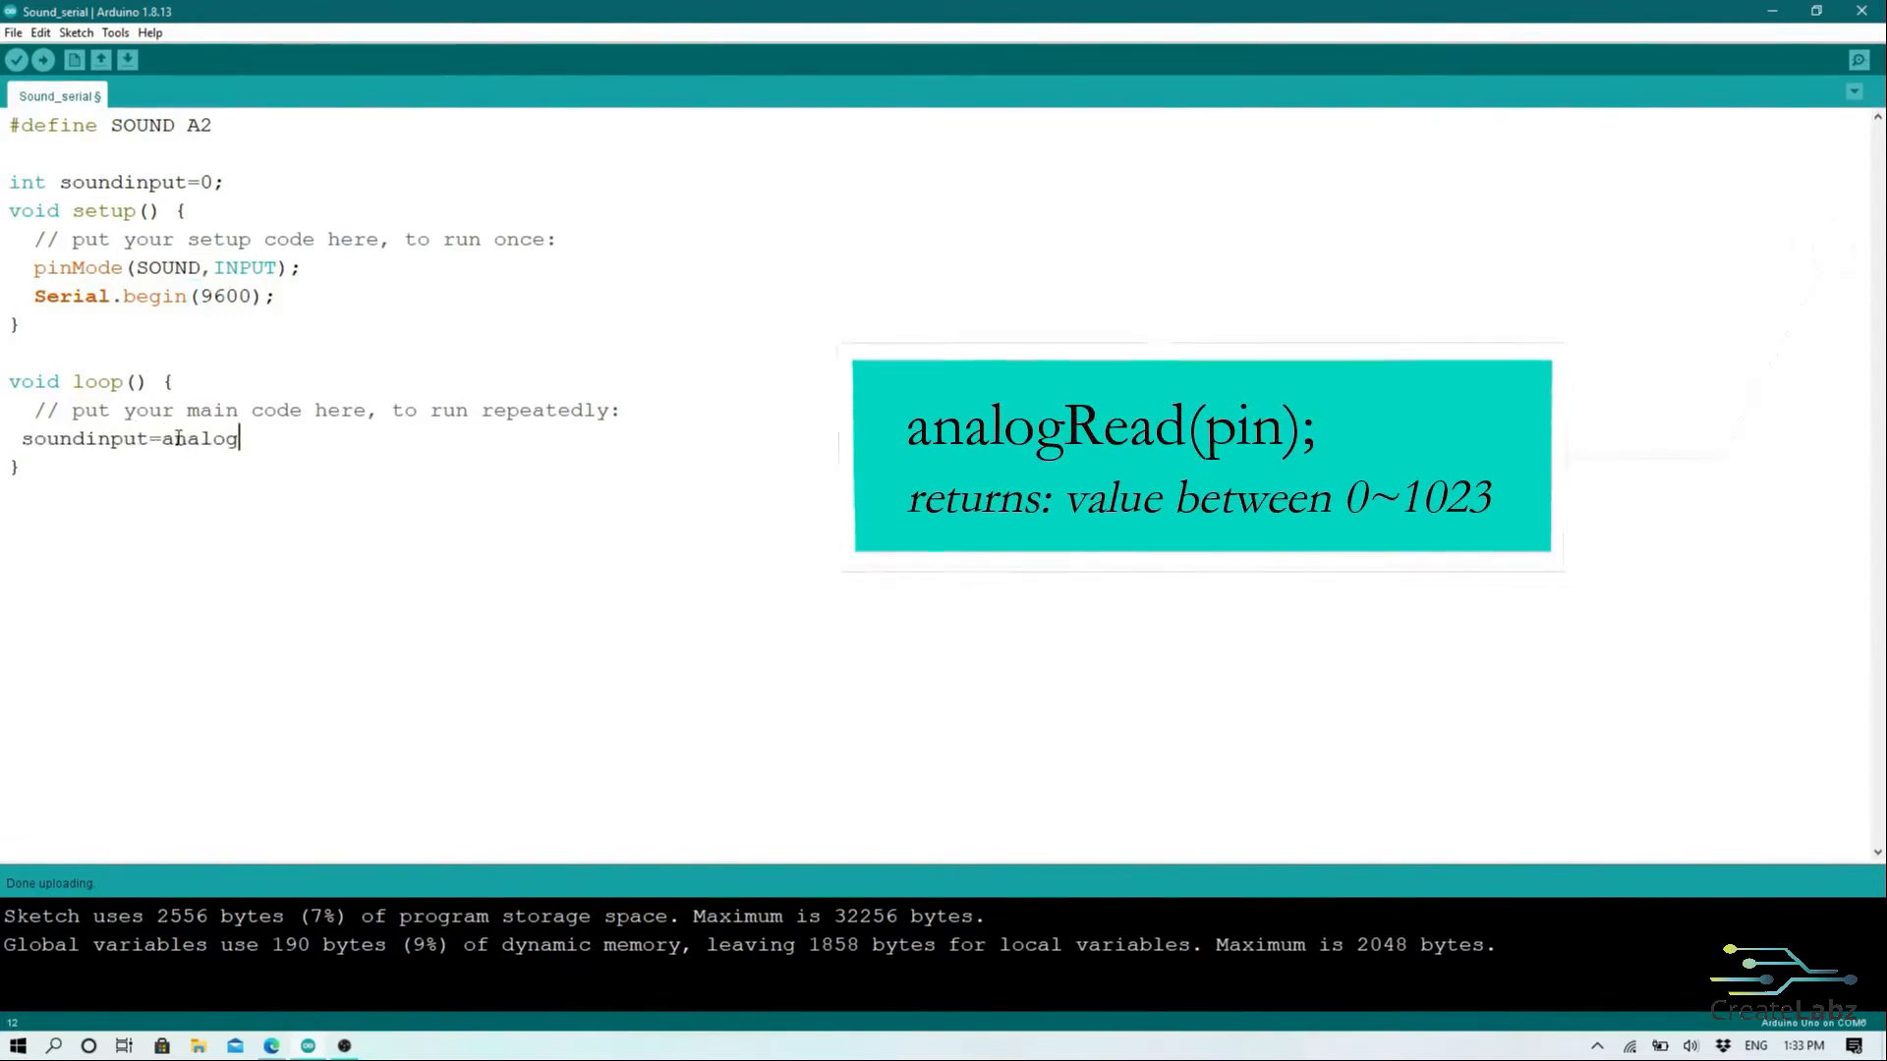
{"action": "type", "text": "Read(SOUND);"}
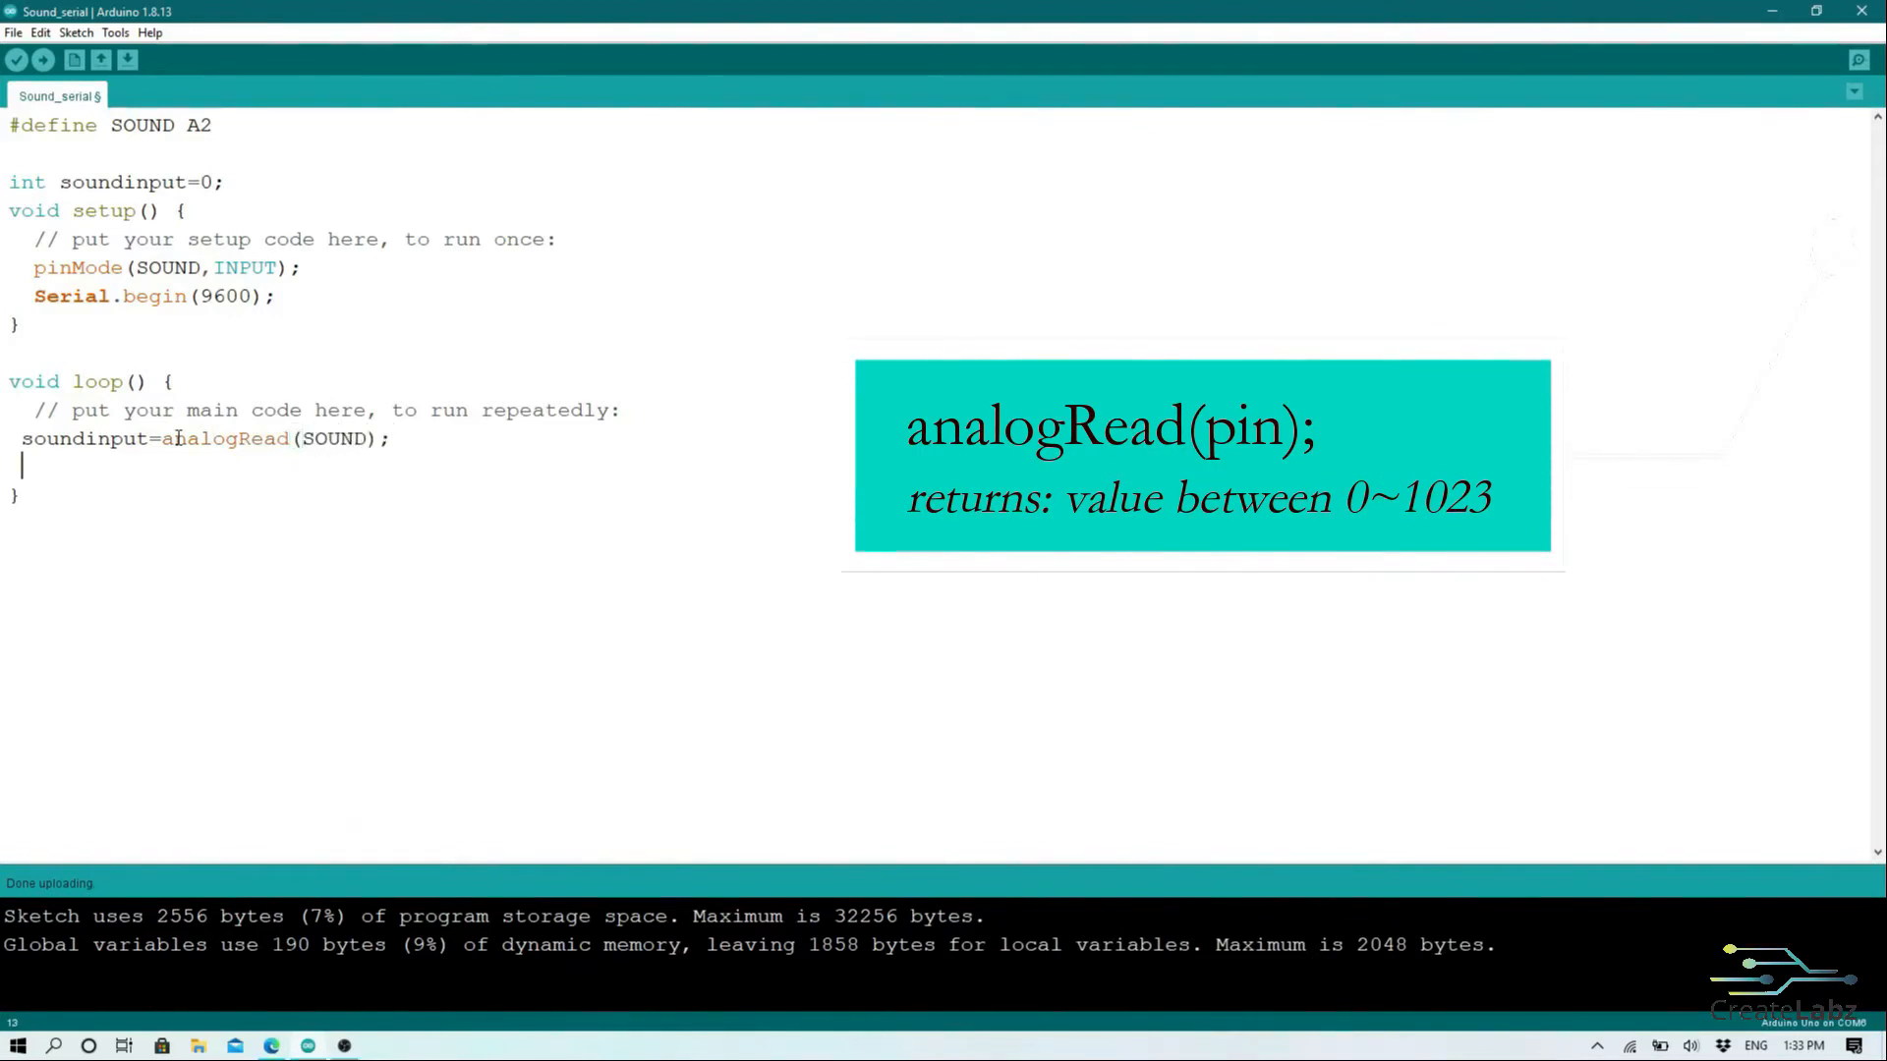
Step: Print soundinput with Serial.println and add delay(500)
{"action": "type", "text": "Serial.p"}
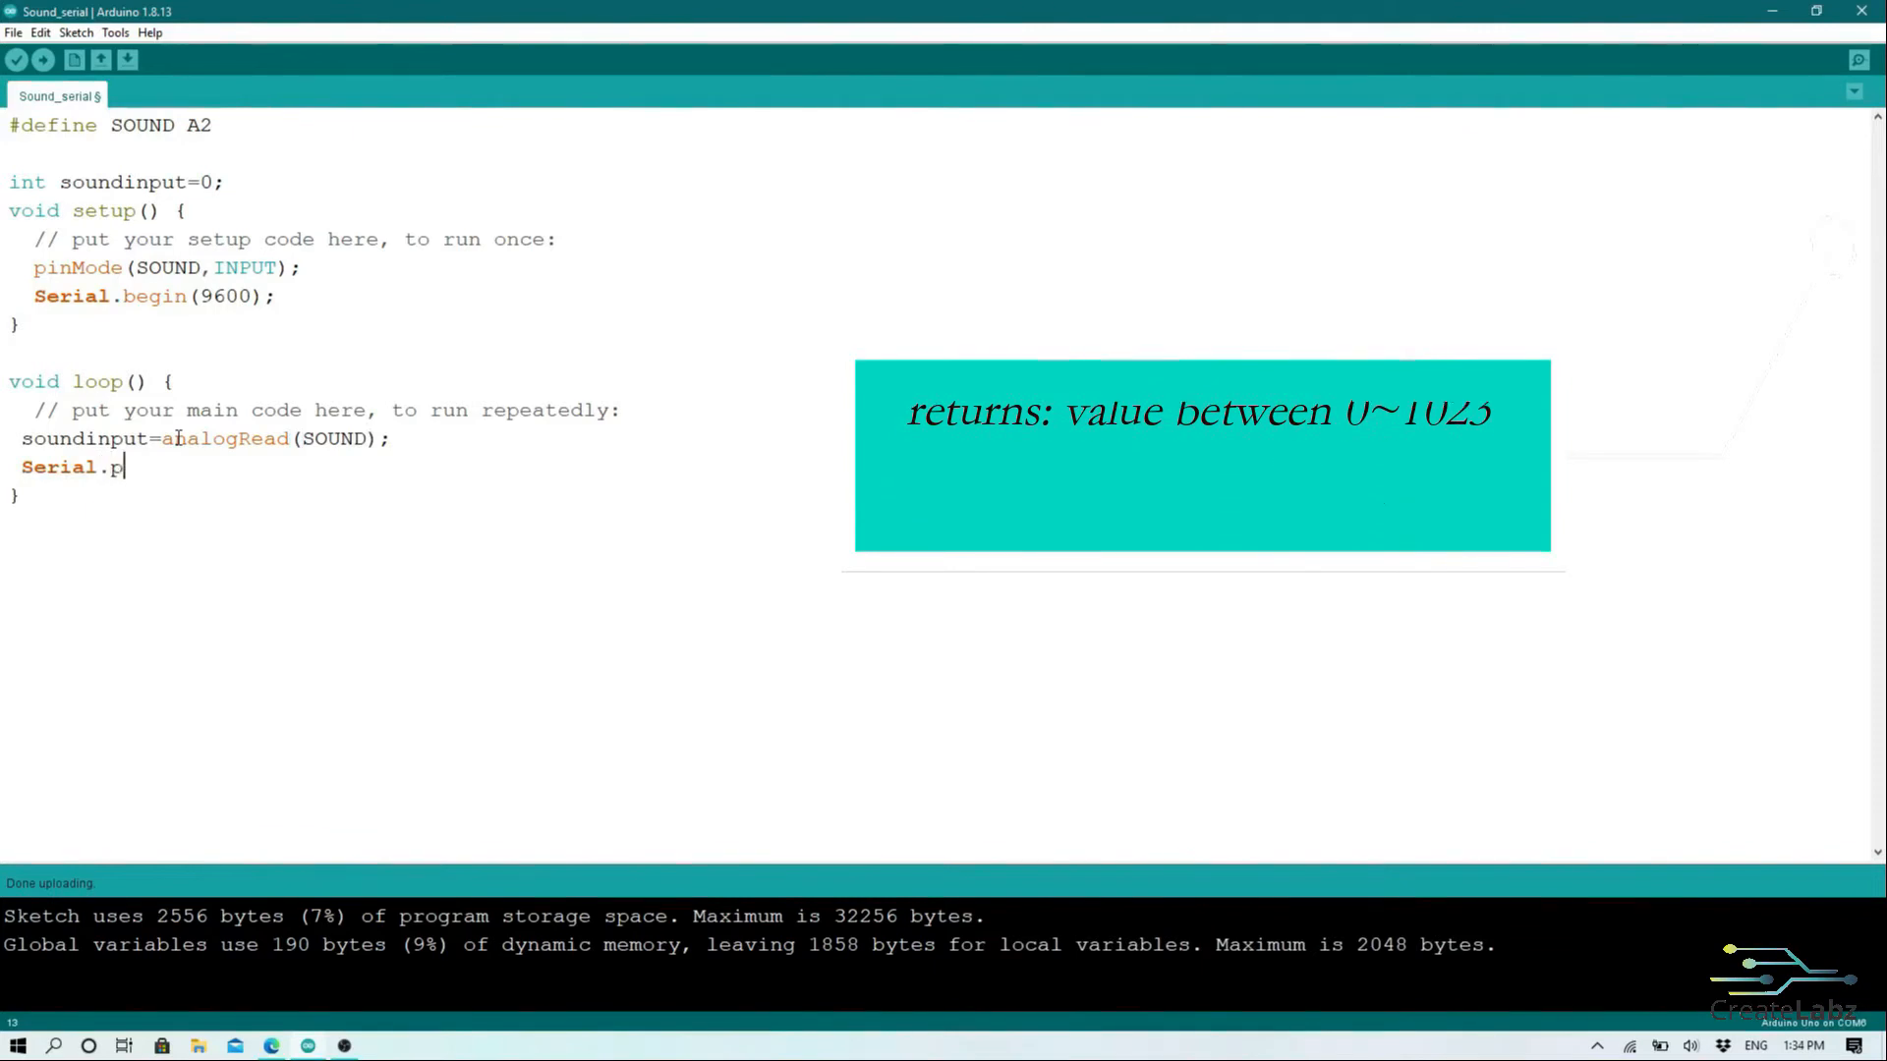
{"action": "type", "text": "rintln("}
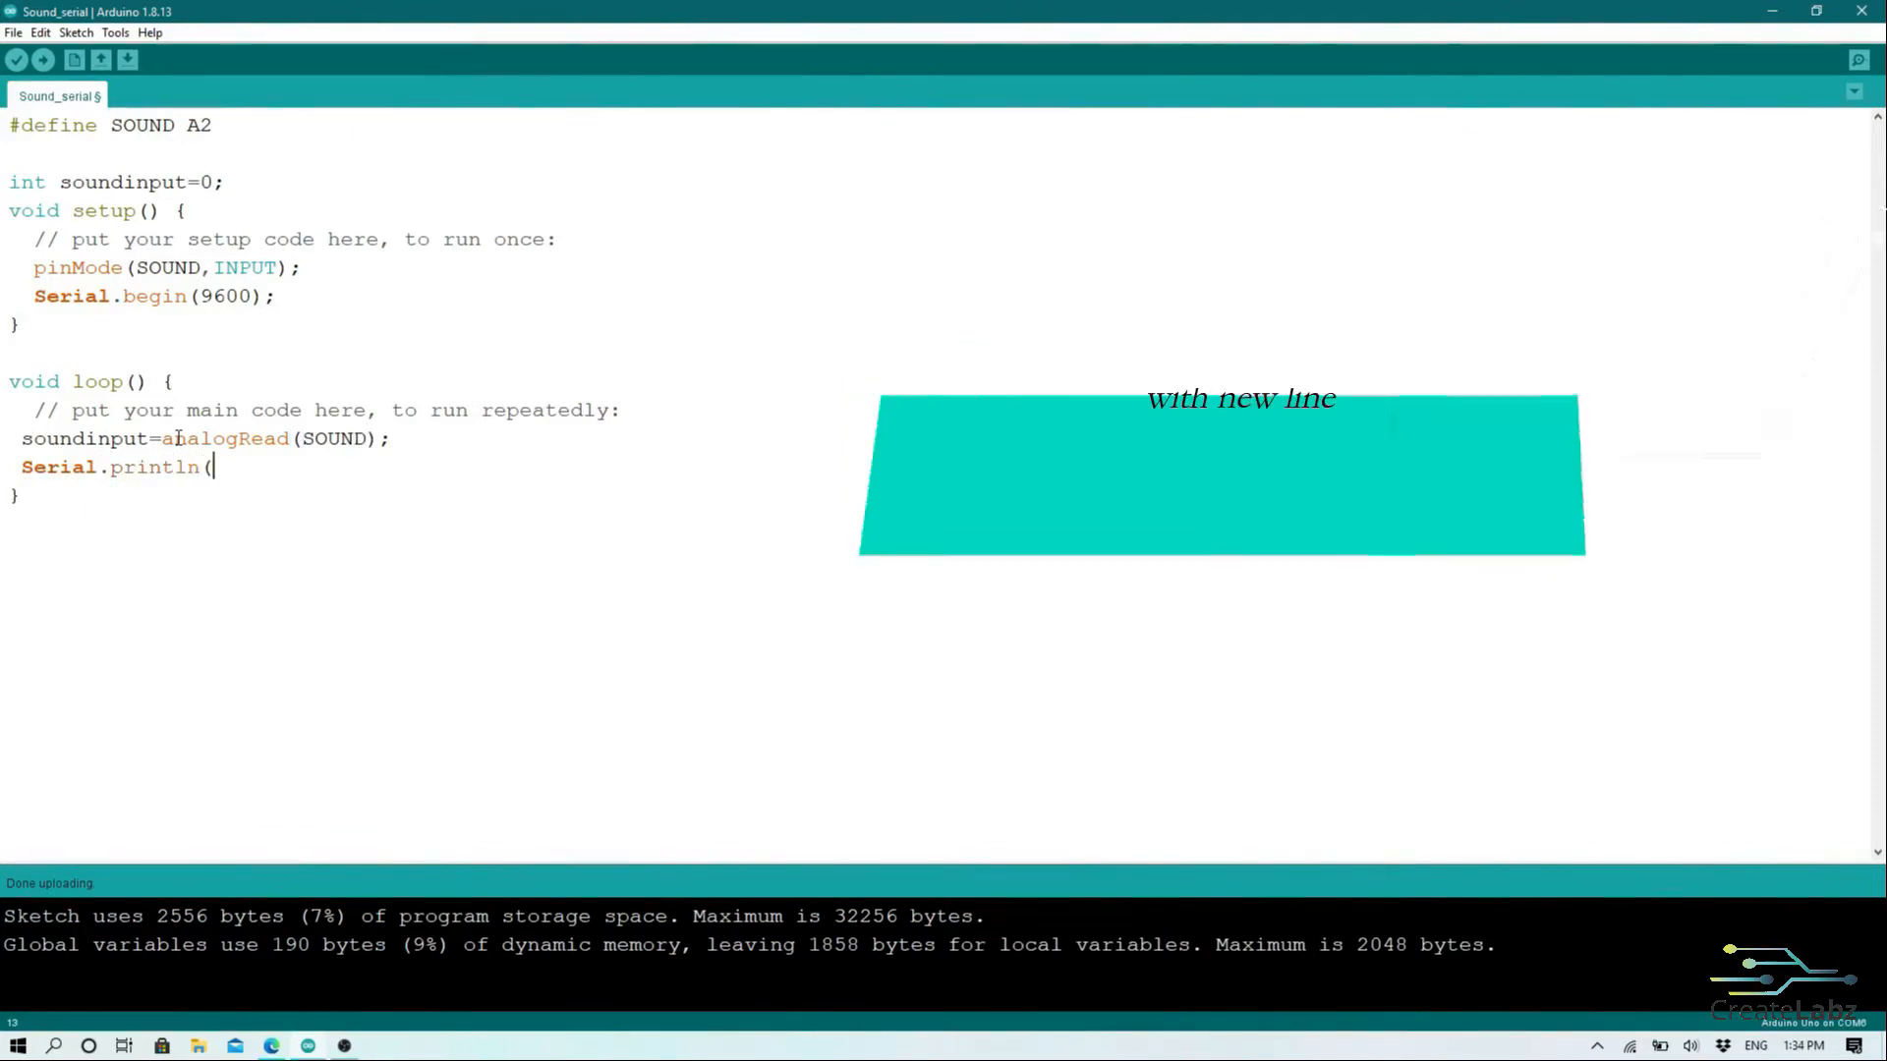
{"action": "type", "text": "SOUN"}
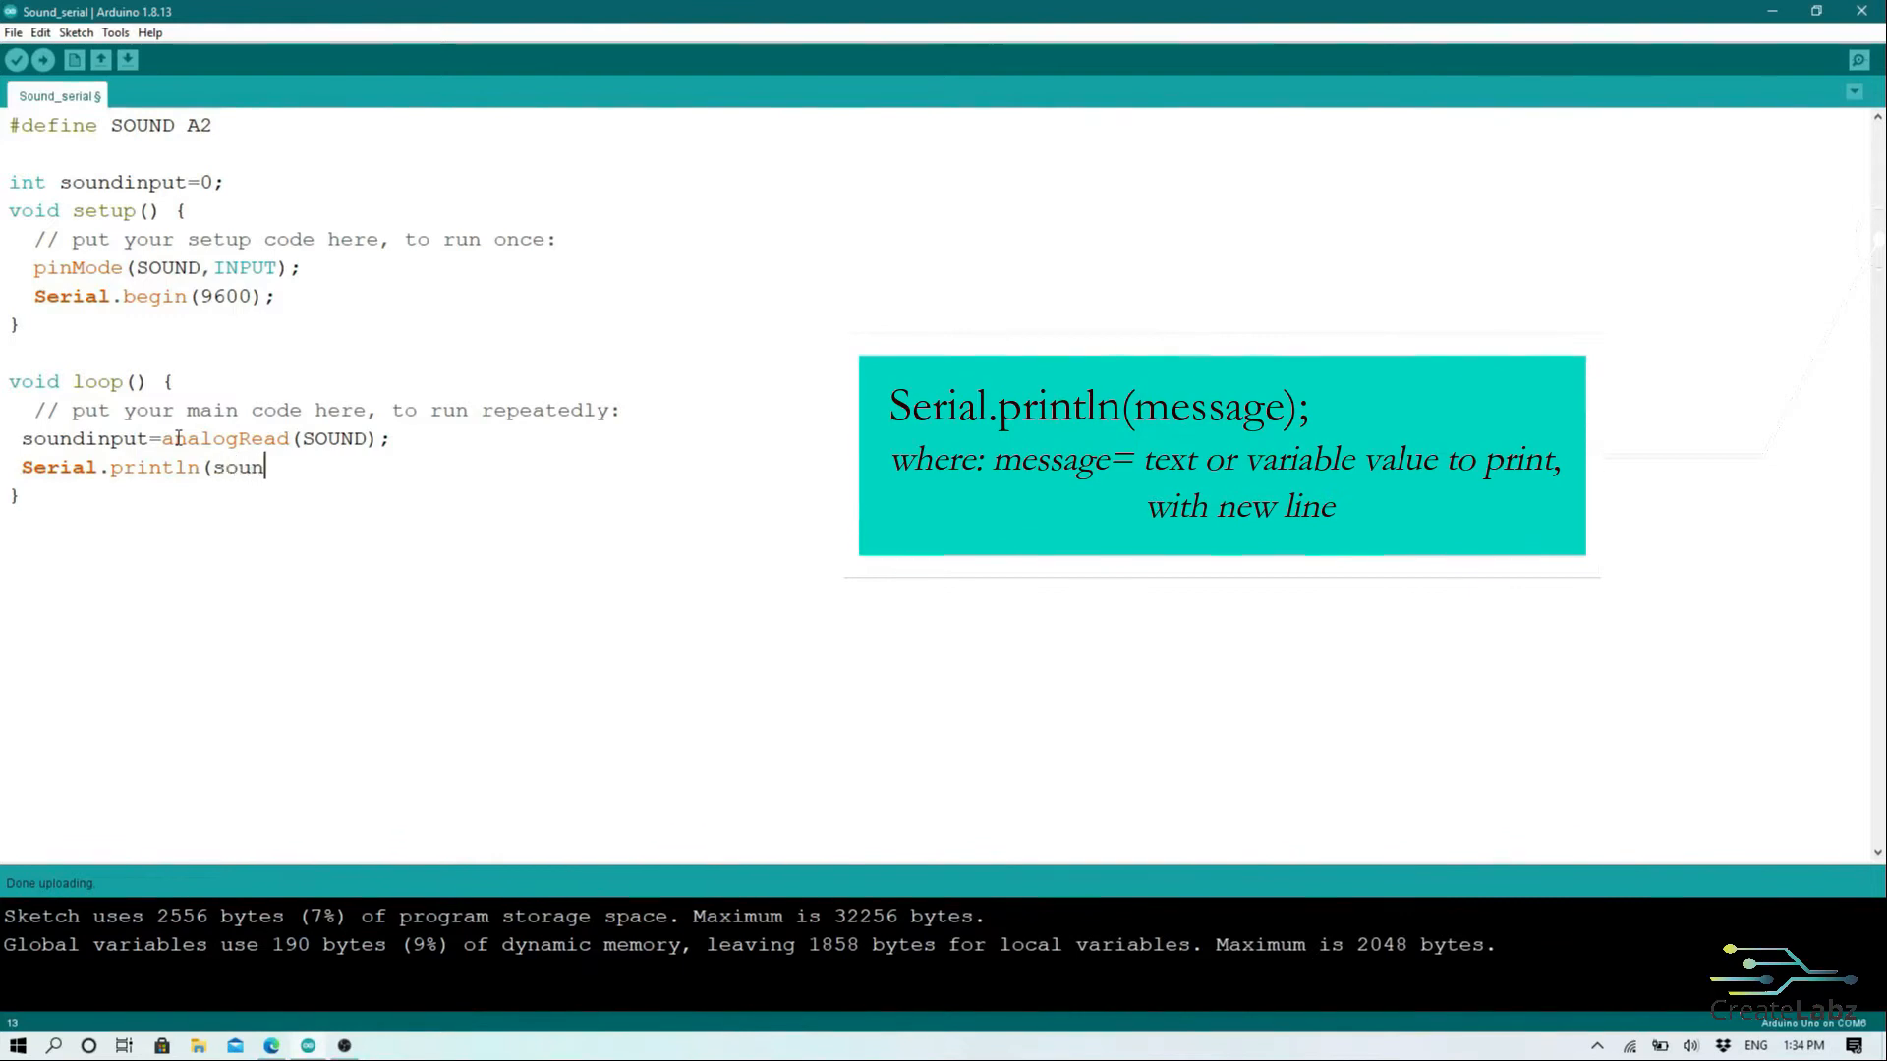
{"action": "type", "text": "dinput"}
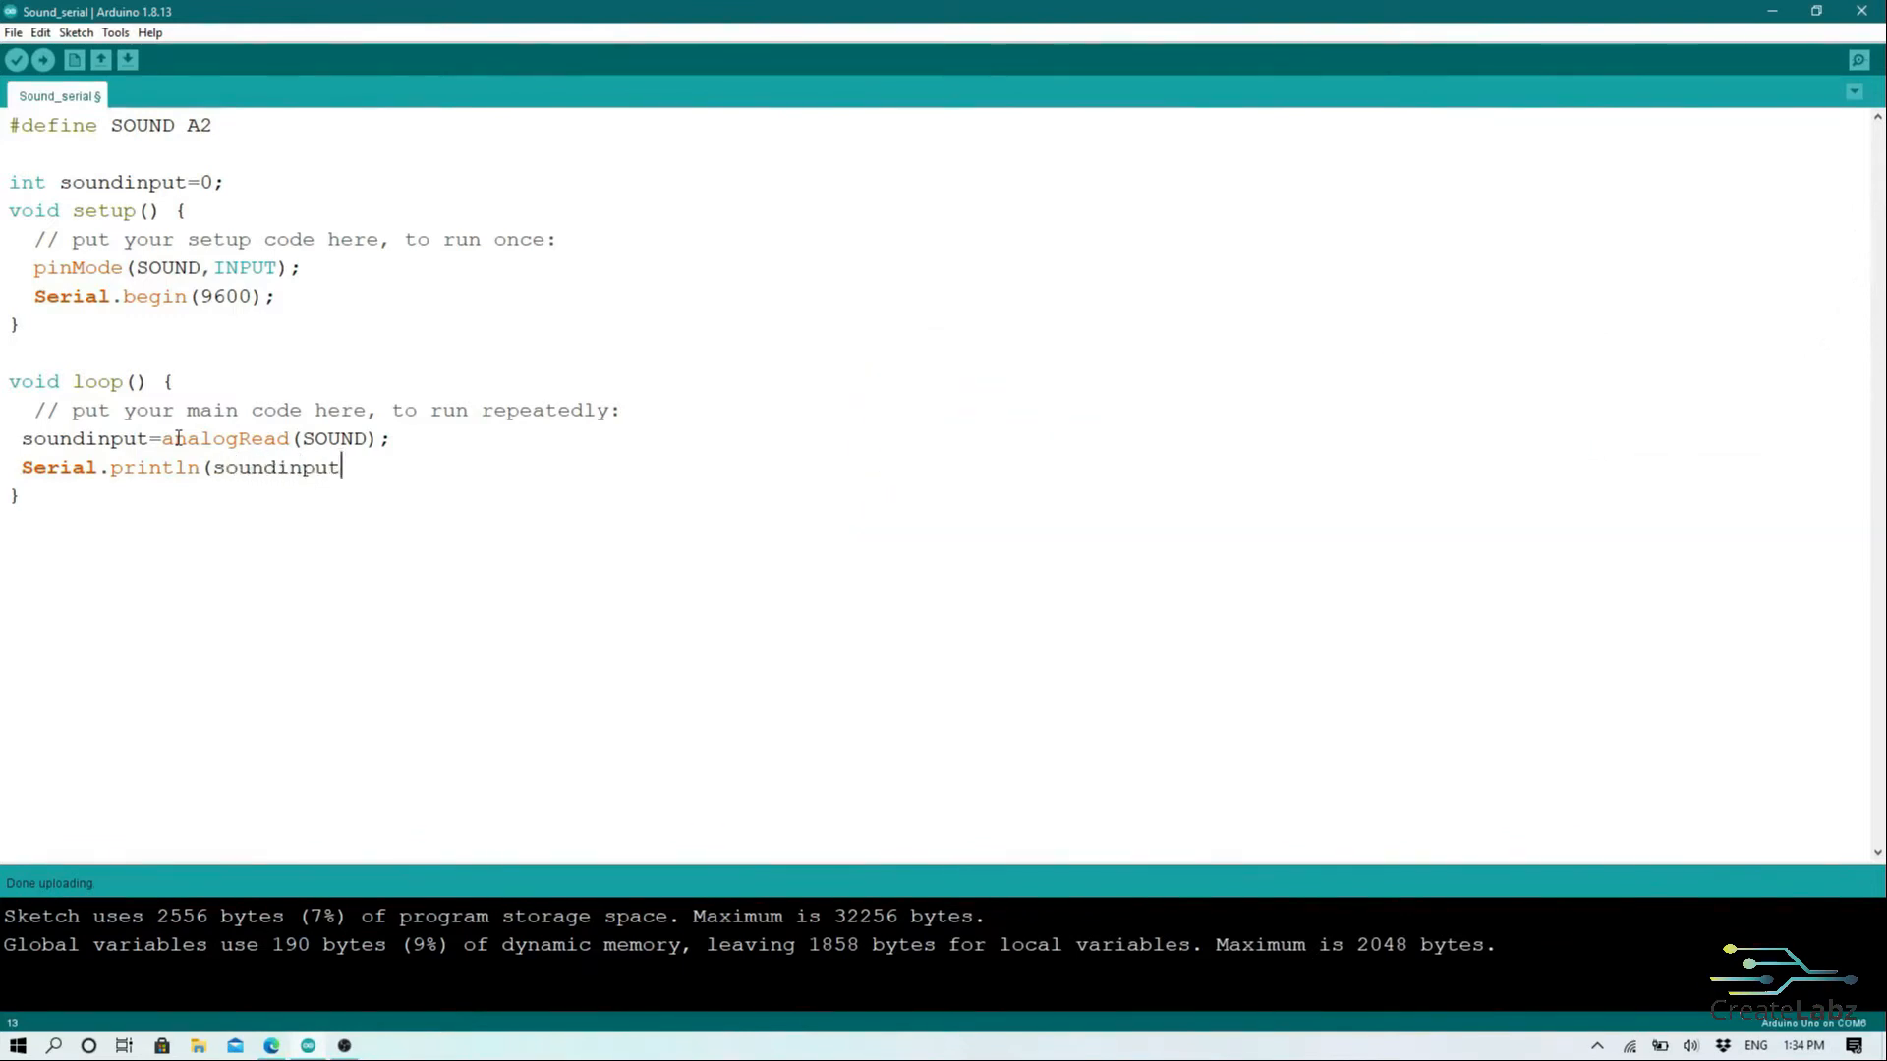
{"action": "type", "text": ");"}
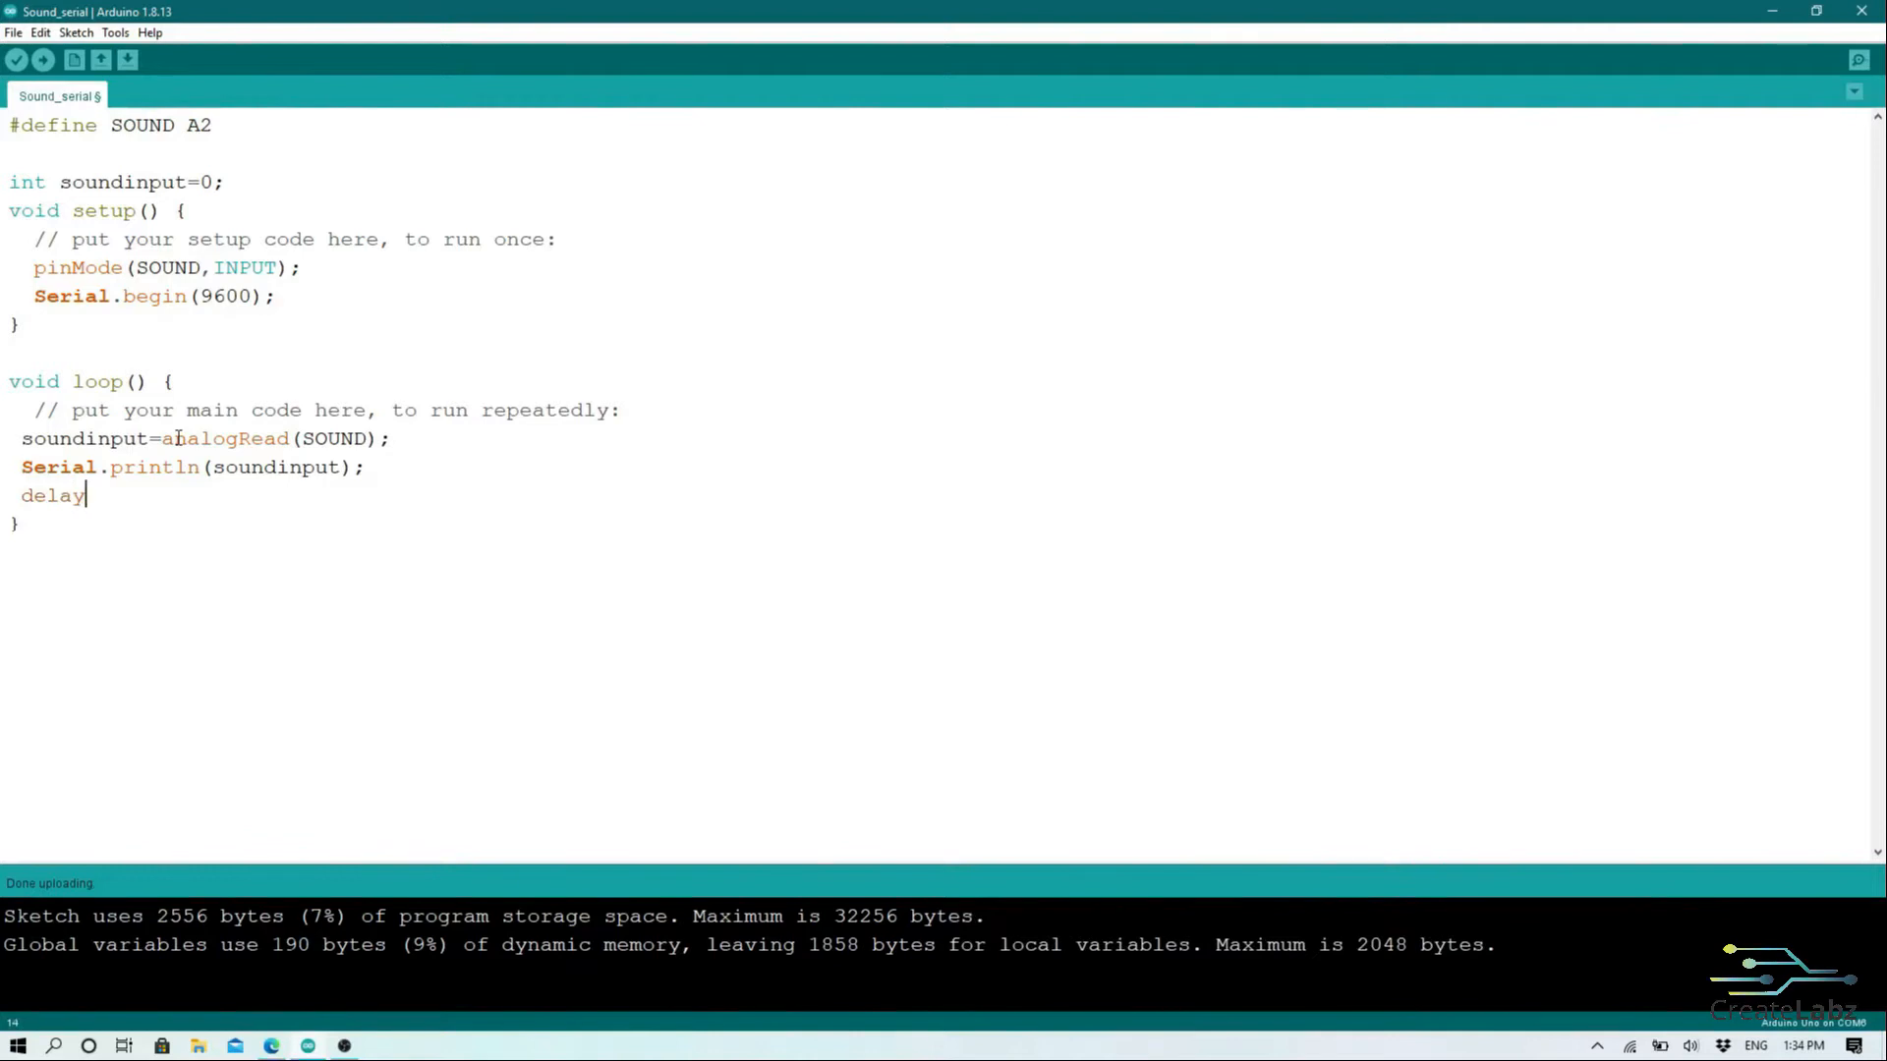
{"action": "type", "text": "(500);"}
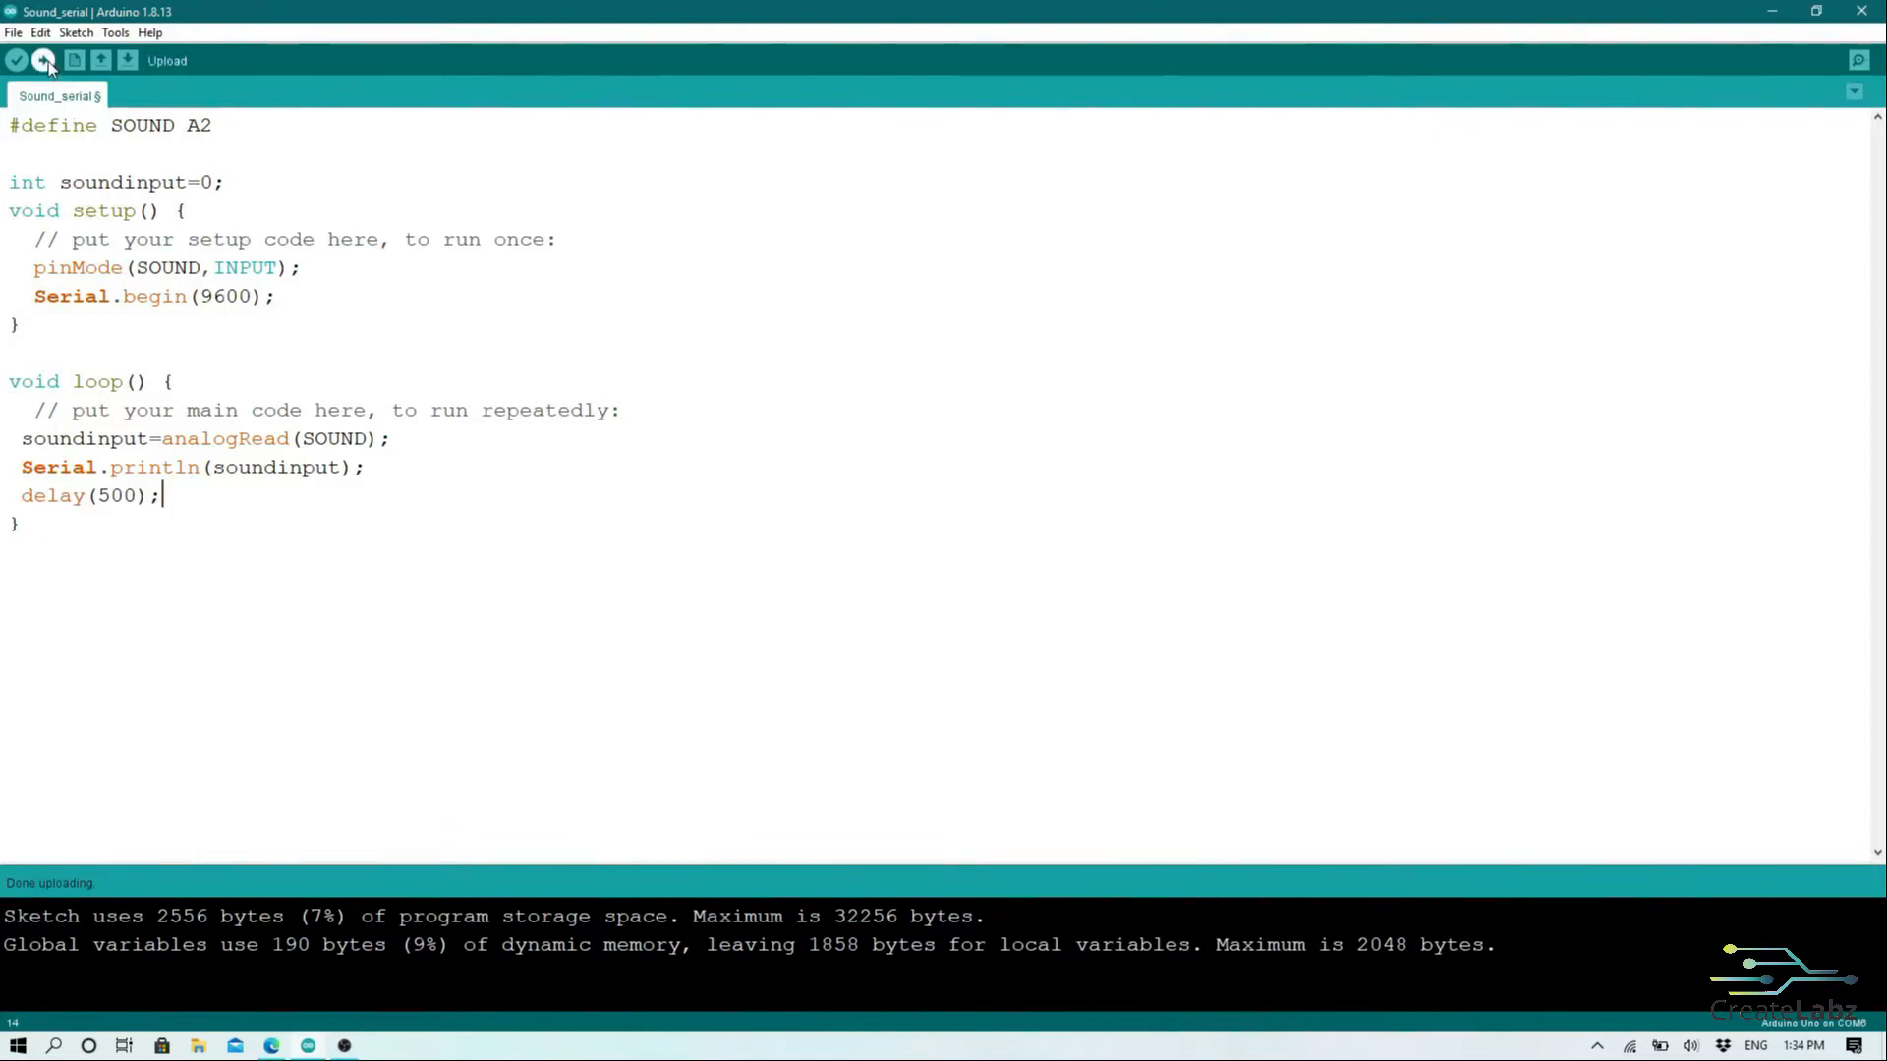
Step: Upload the sound-reading sketch and bring up the Serial Monitor stream
{"action": "left_click", "coordinate": [43, 59]}
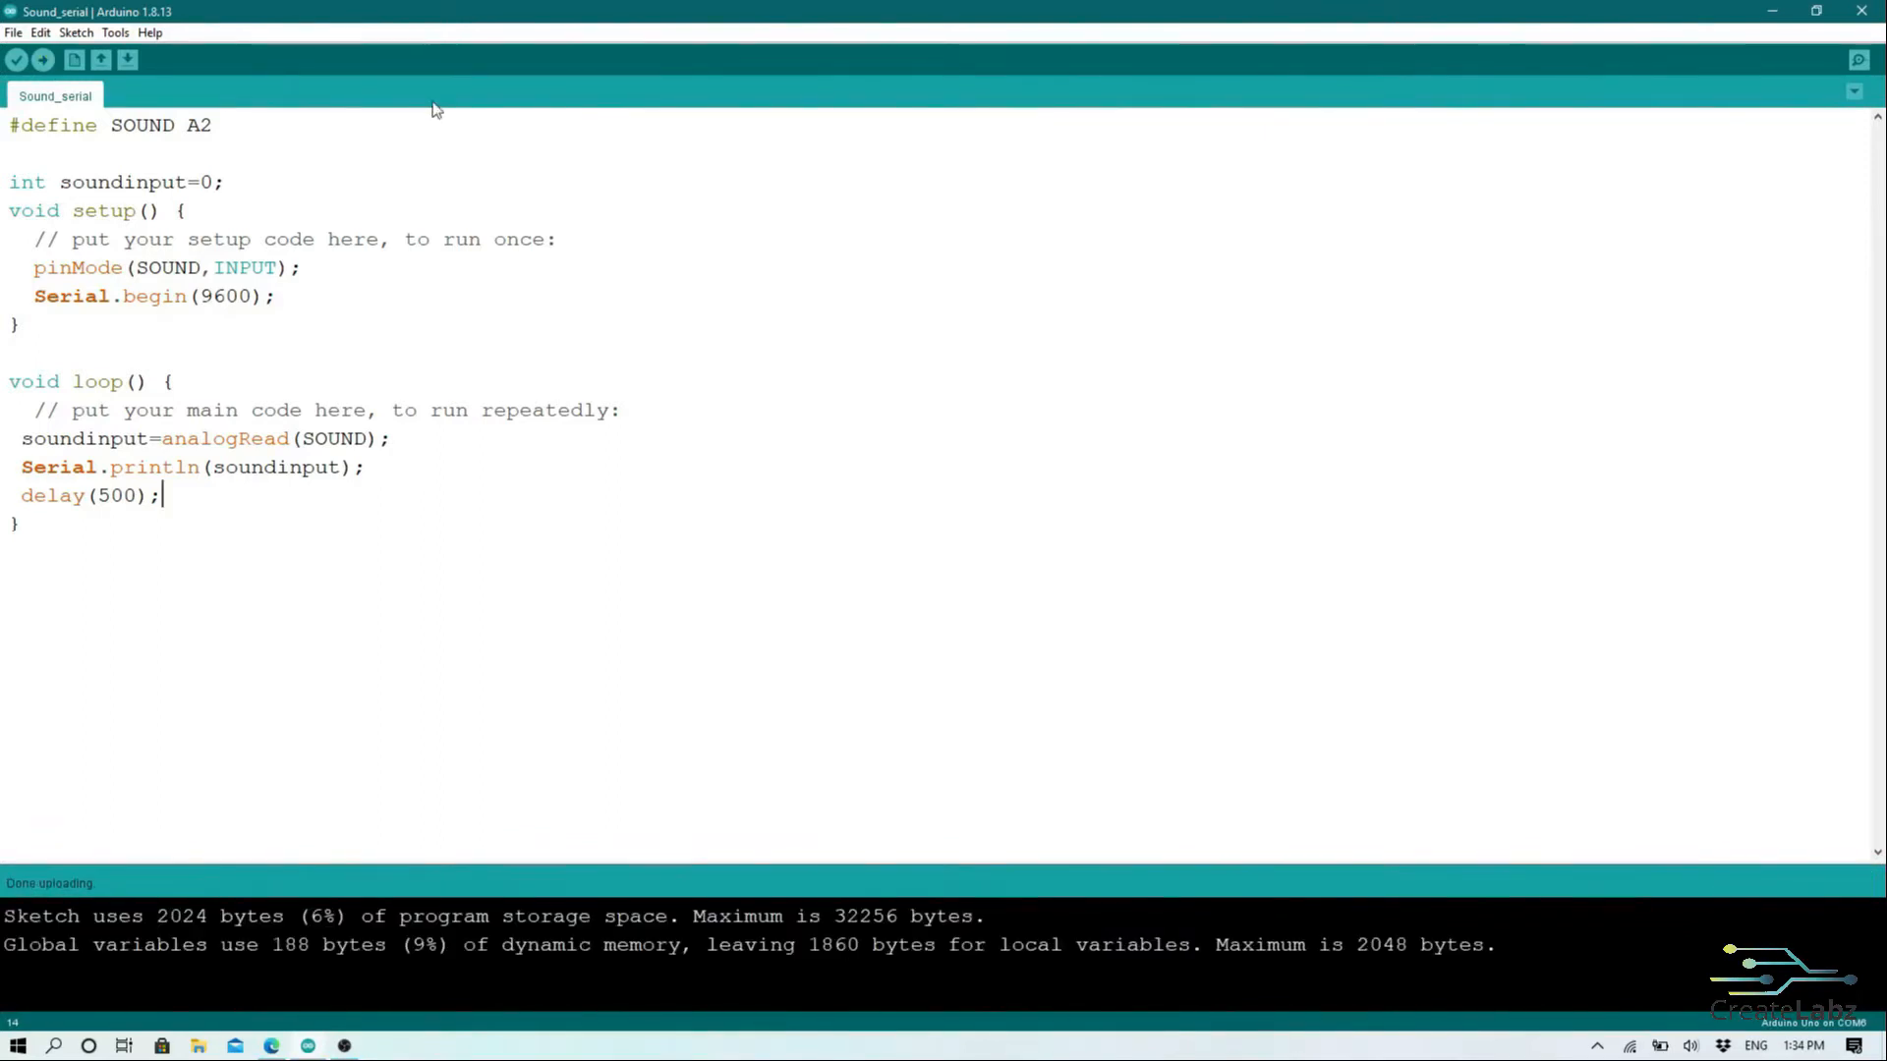
{"action": "left_click", "coordinate": [1855, 60]}
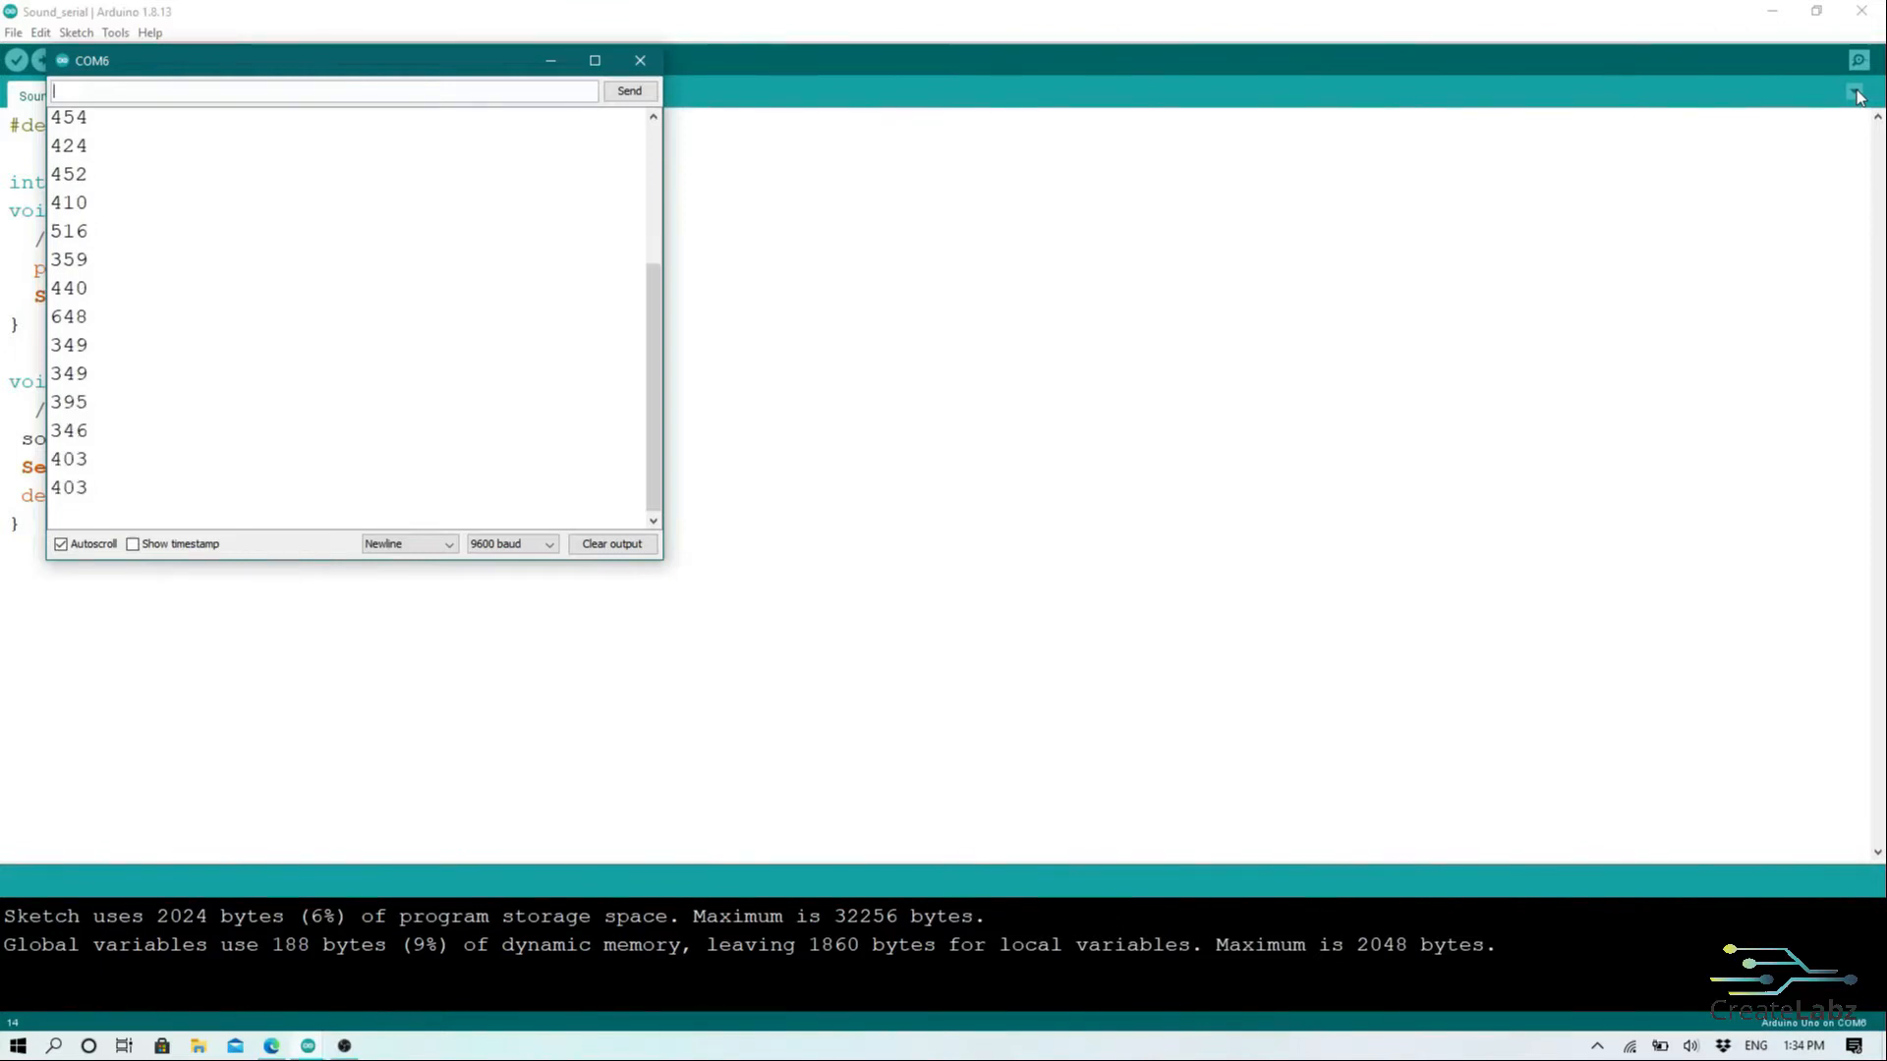
Step: Check the live serial sound readings, close the monitor and begin a second #define line
{"action": "left_click", "coordinate": [641, 59]}
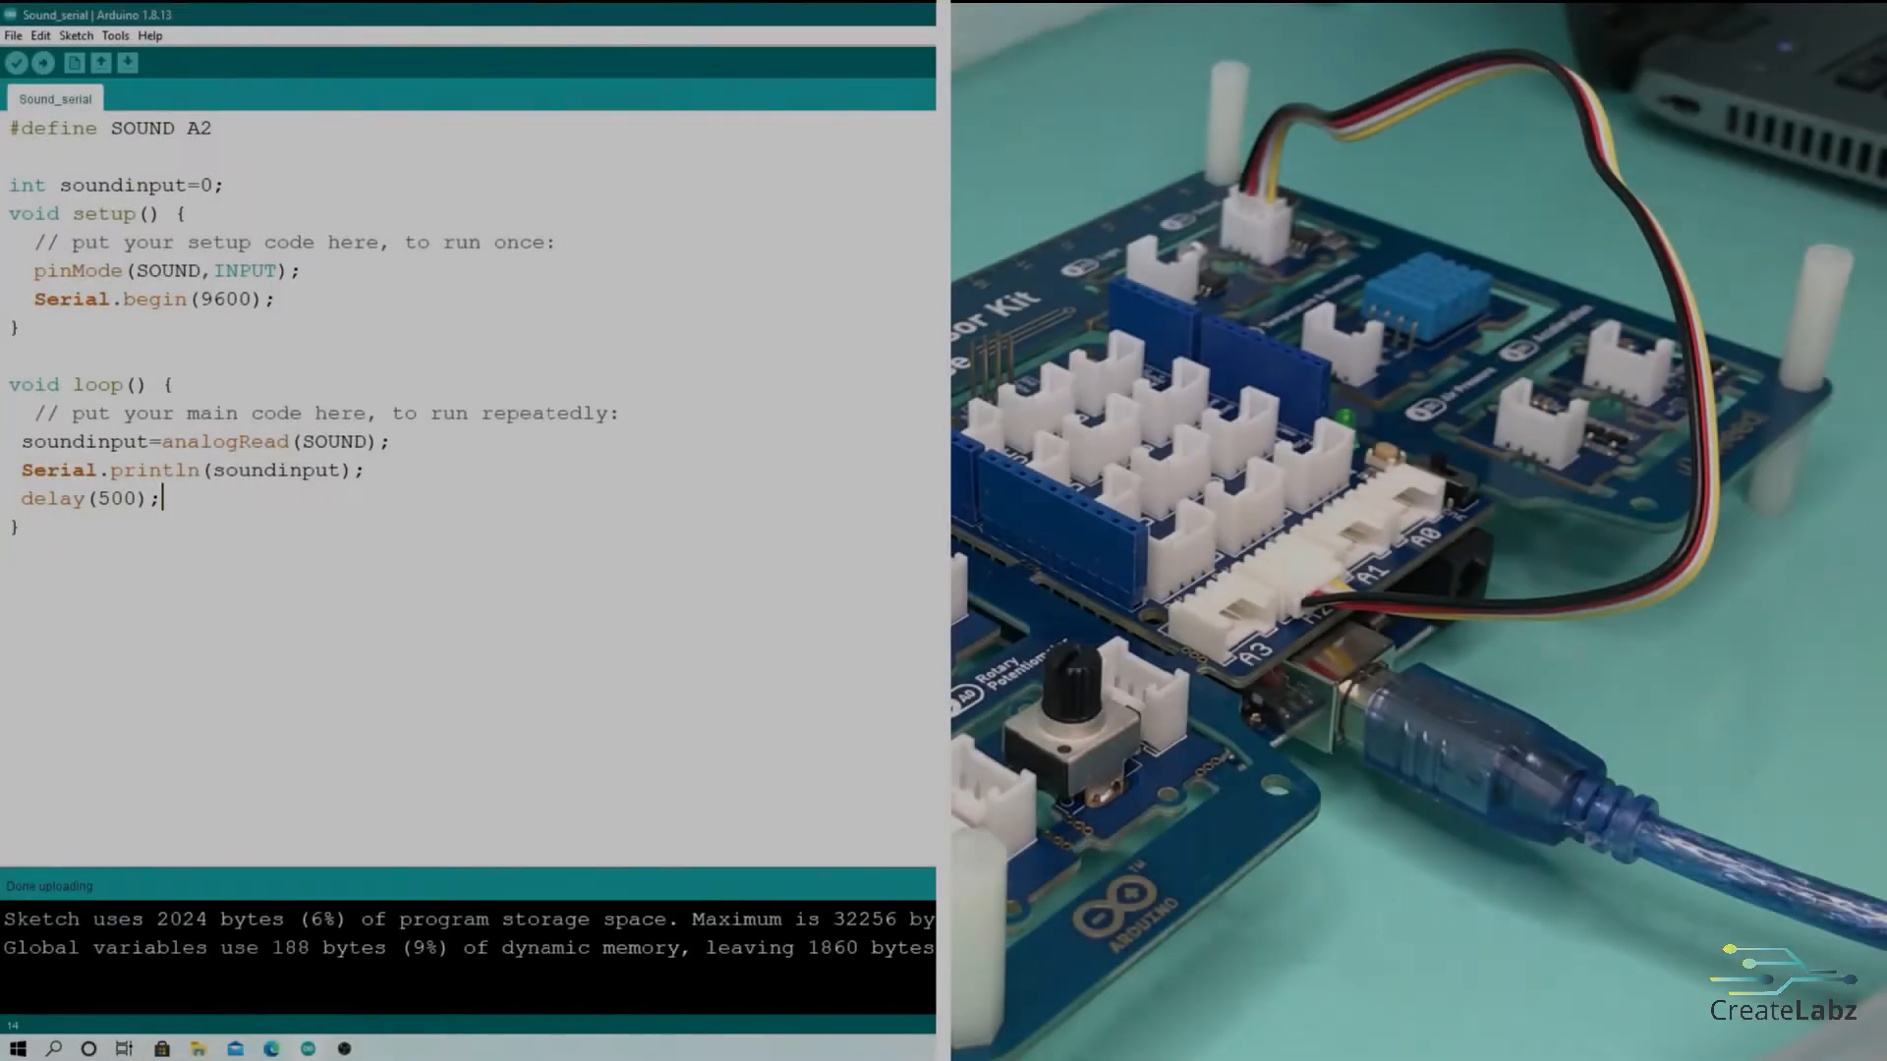
{"action": "left_click", "coordinate": [126, 63]}
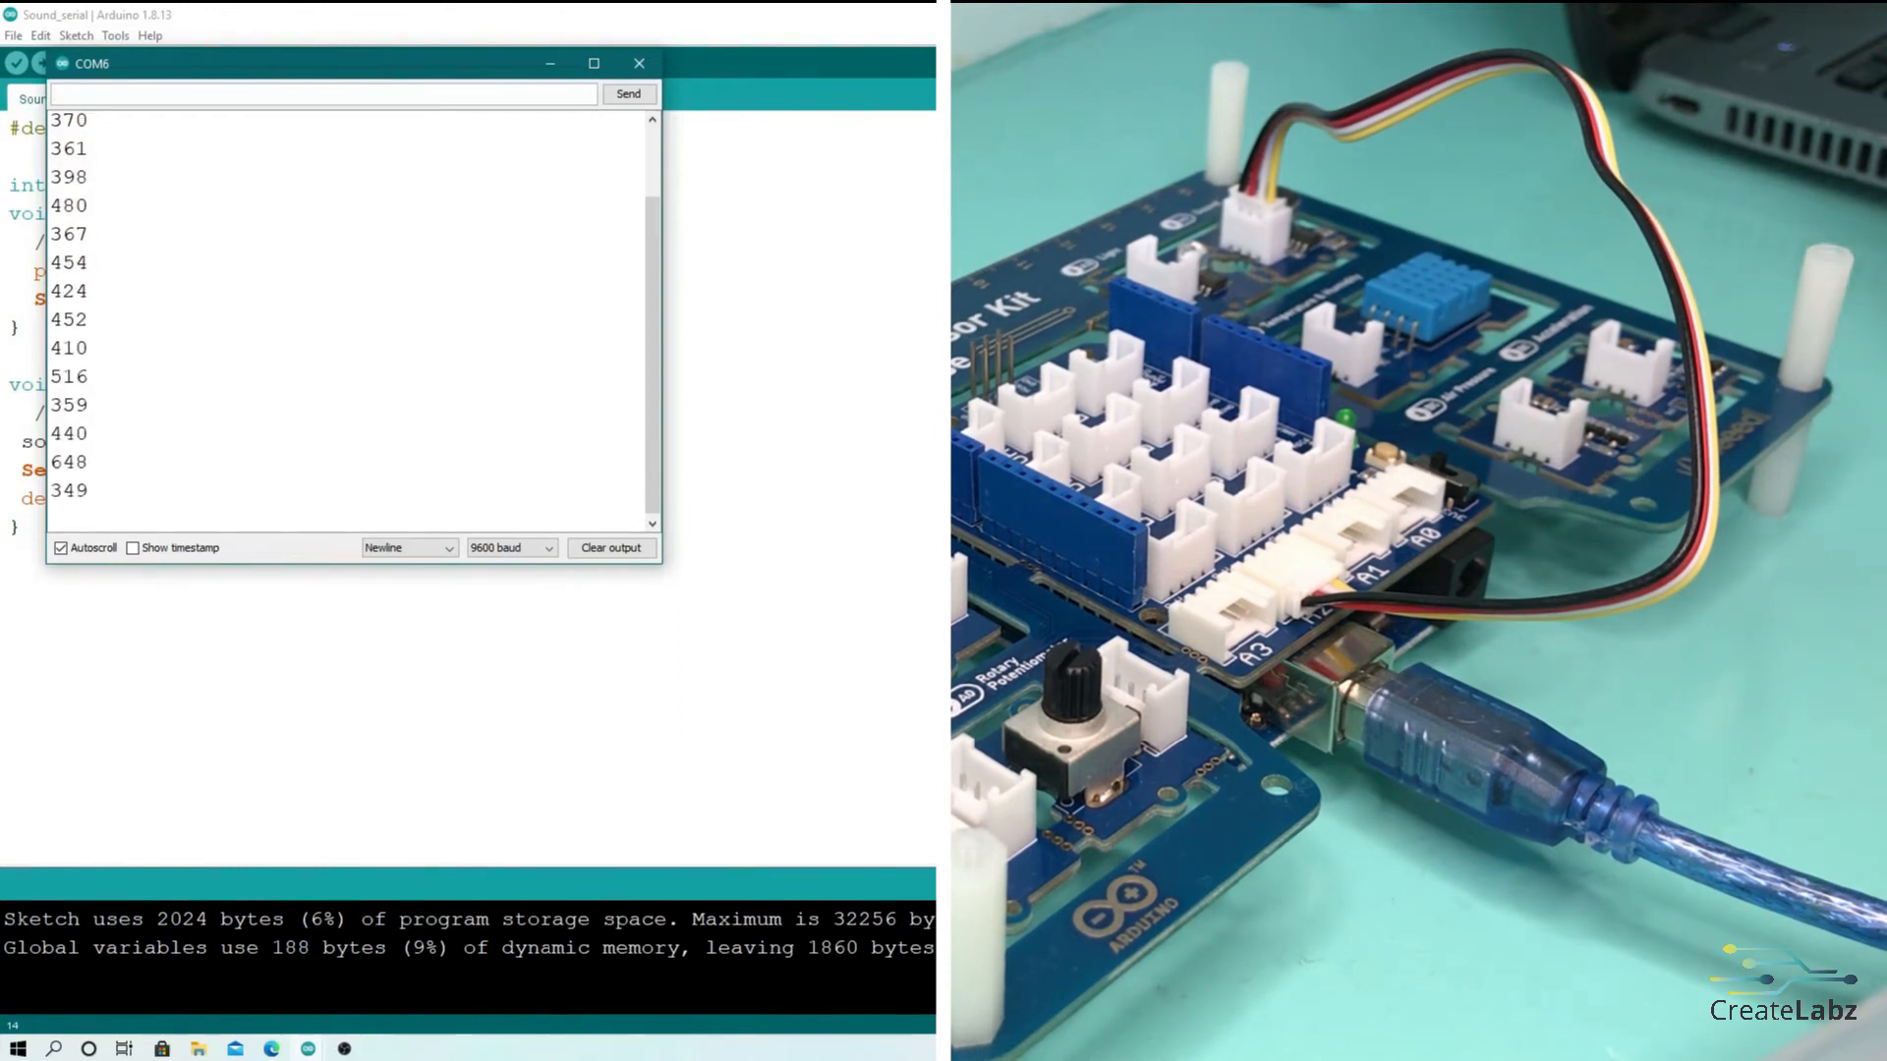
{"action": "left_click", "coordinate": [638, 63]}
{"action": "type", "text": "#"}
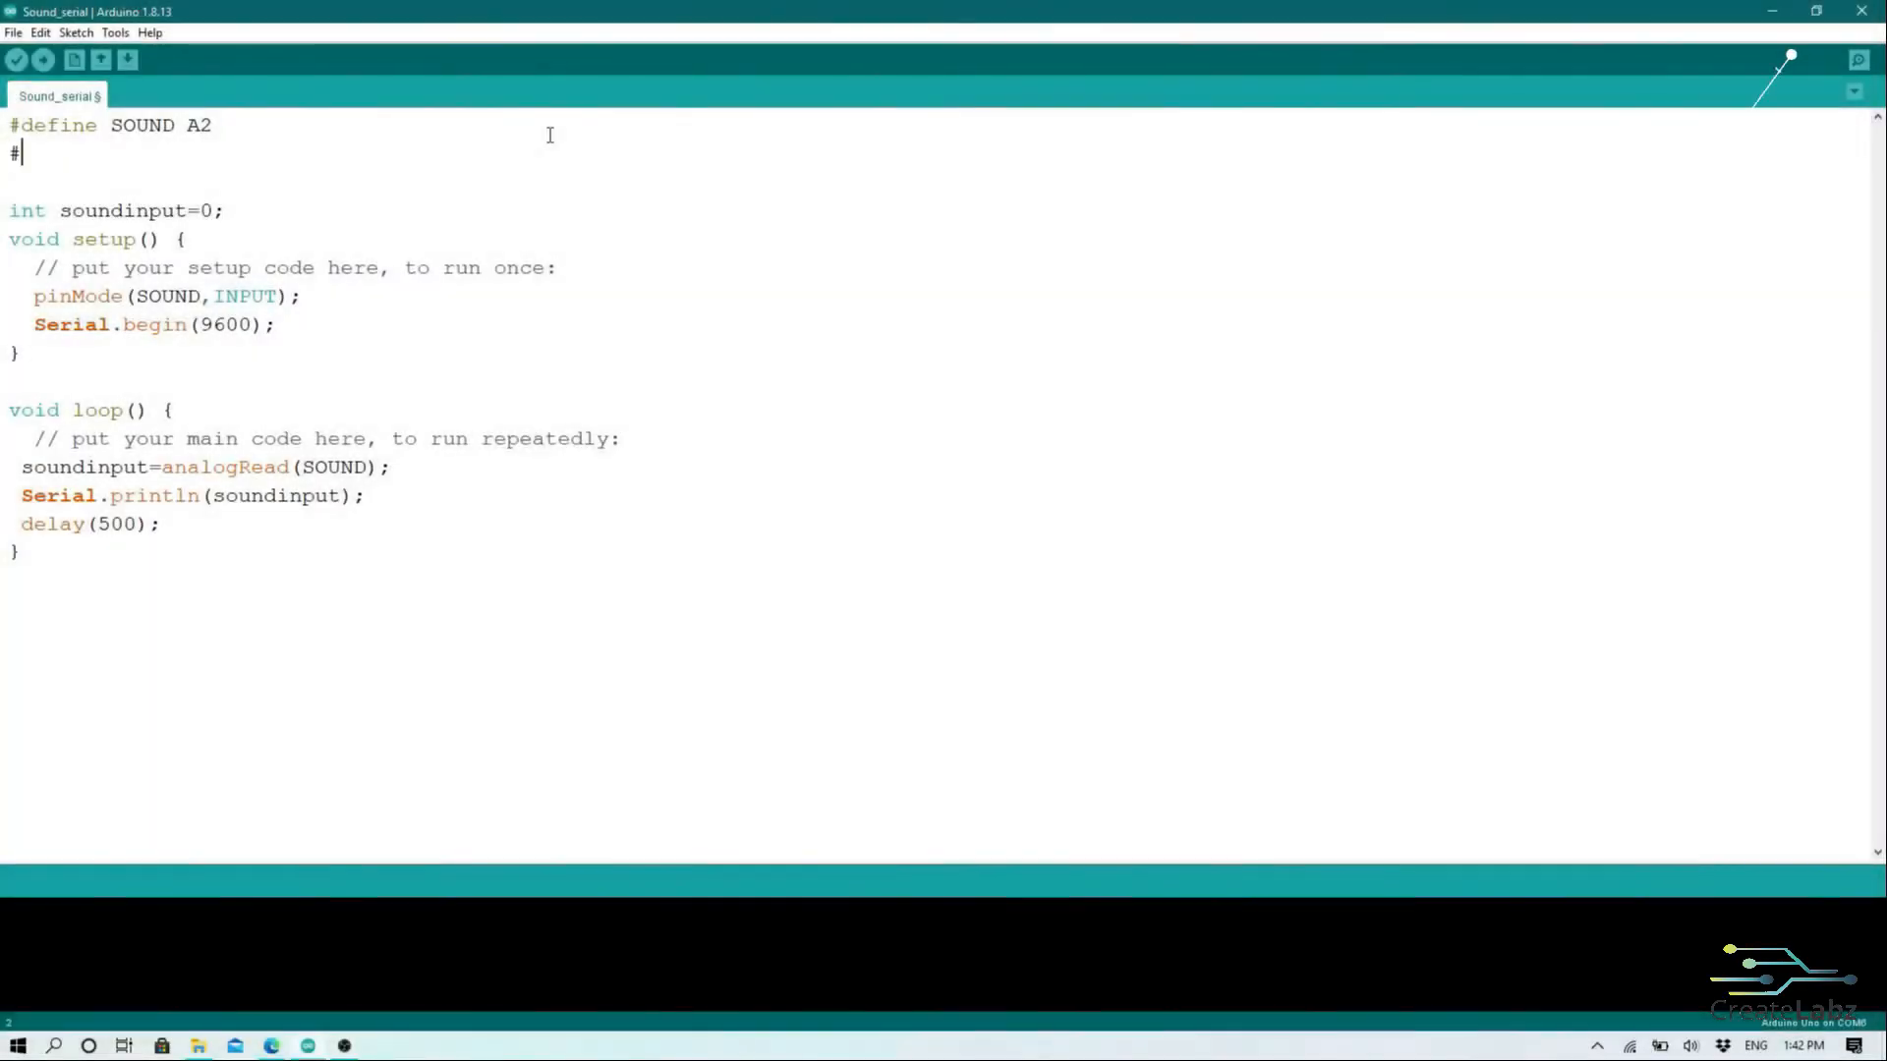
Step: Define LED as pin 6 and set it as OUTPUT in setup()
{"action": "type", "text": "define LED6"}
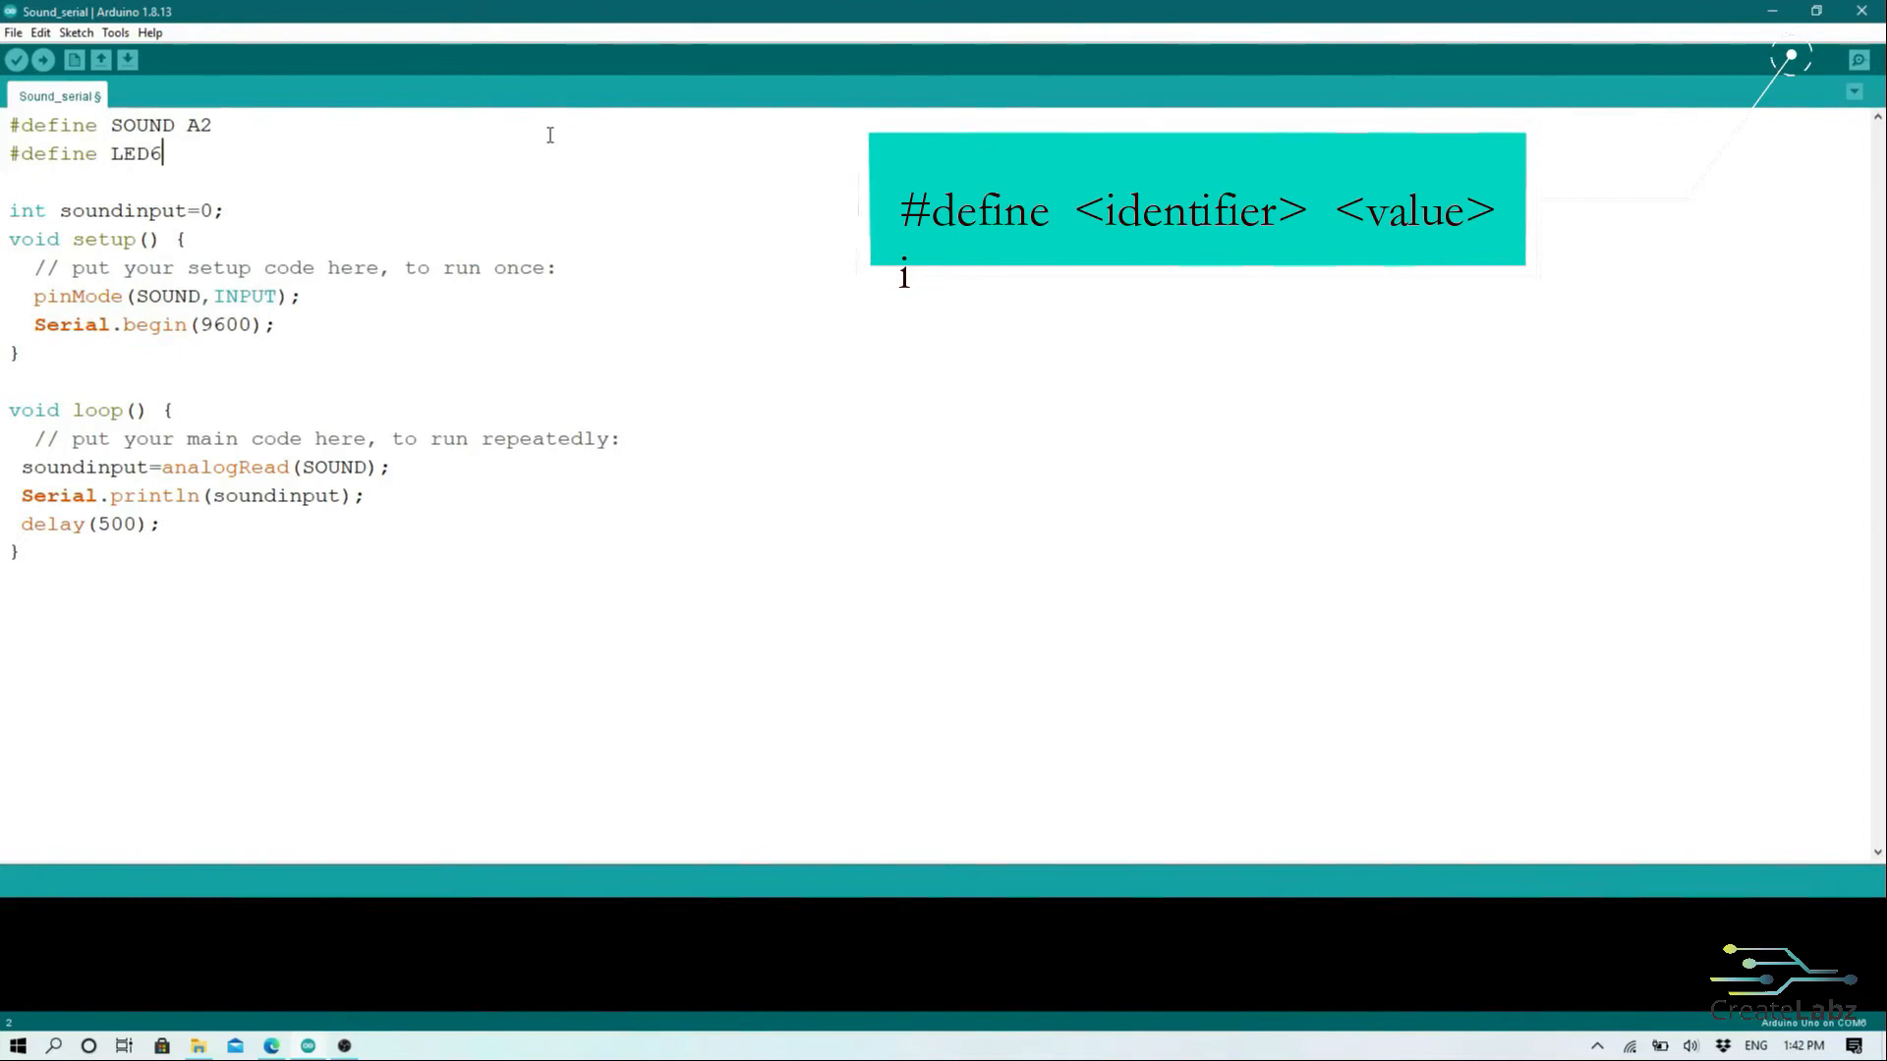
{"action": "type", "text": "\" \""}
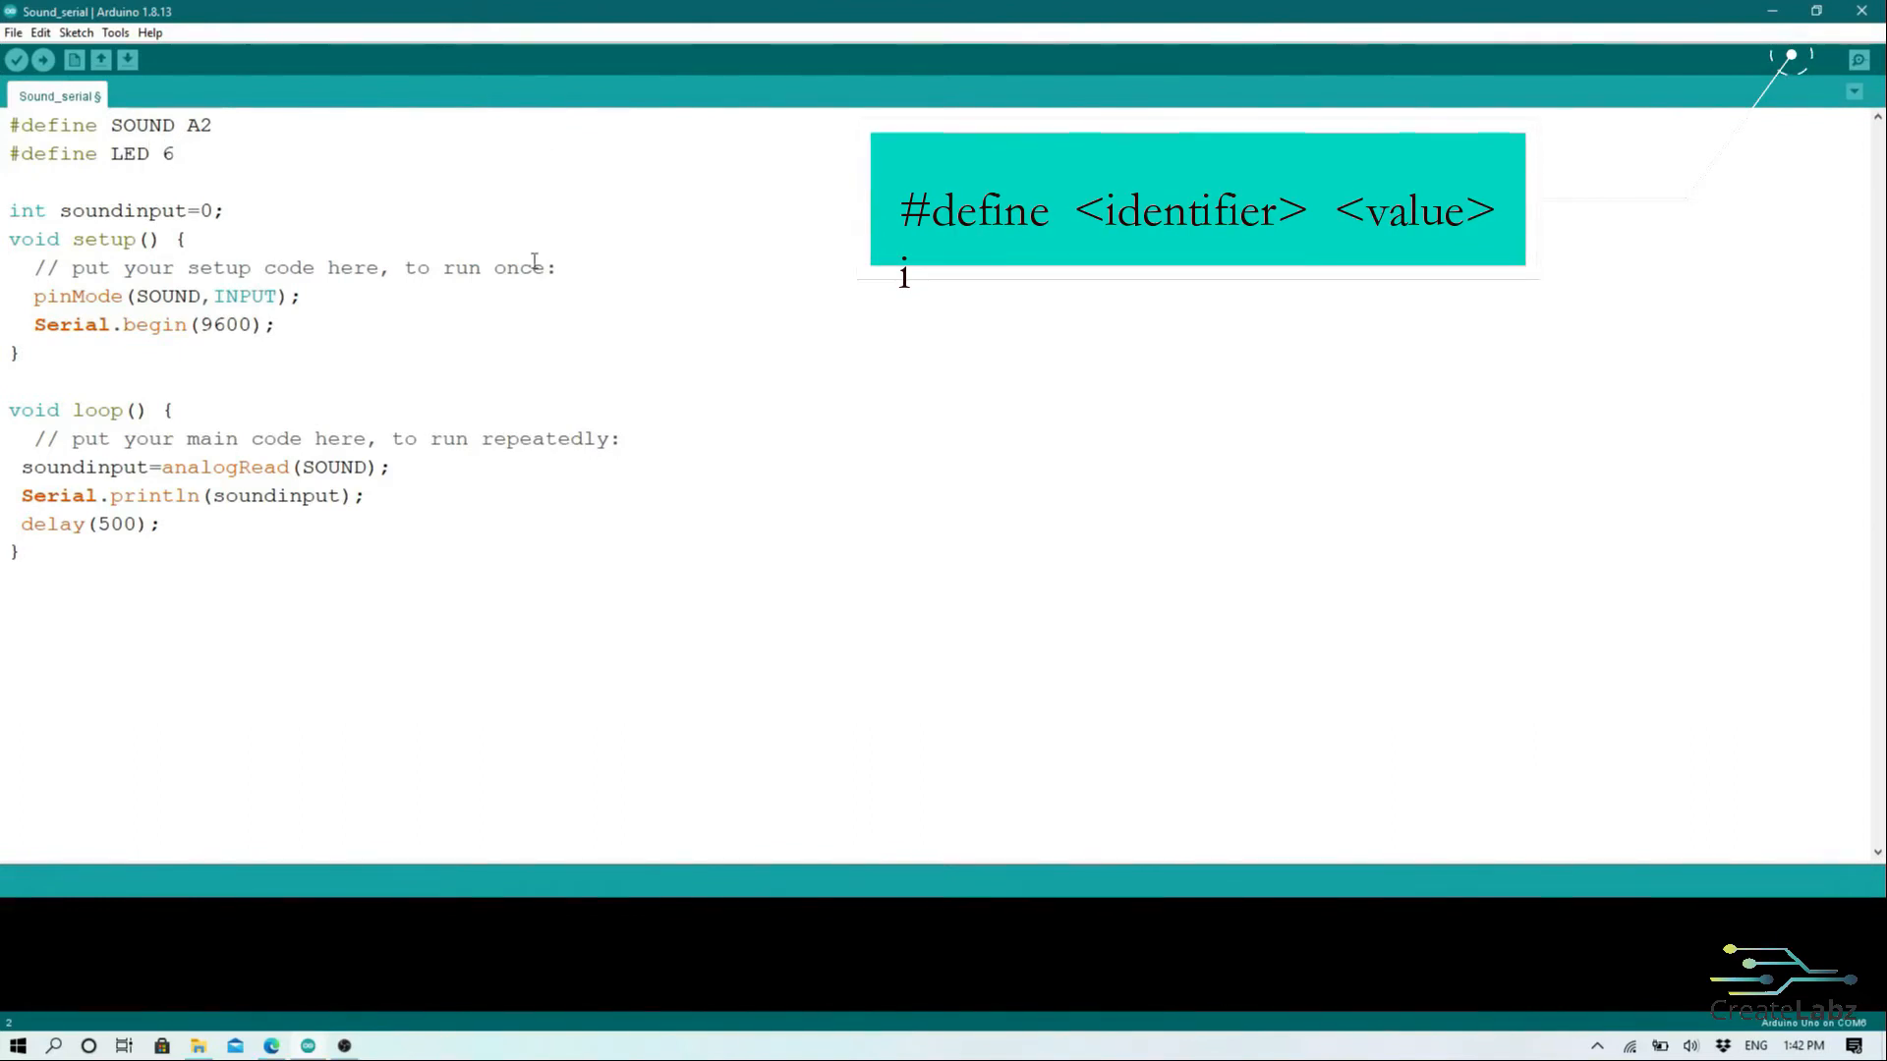
{"action": "type", "text": "pinMode"}
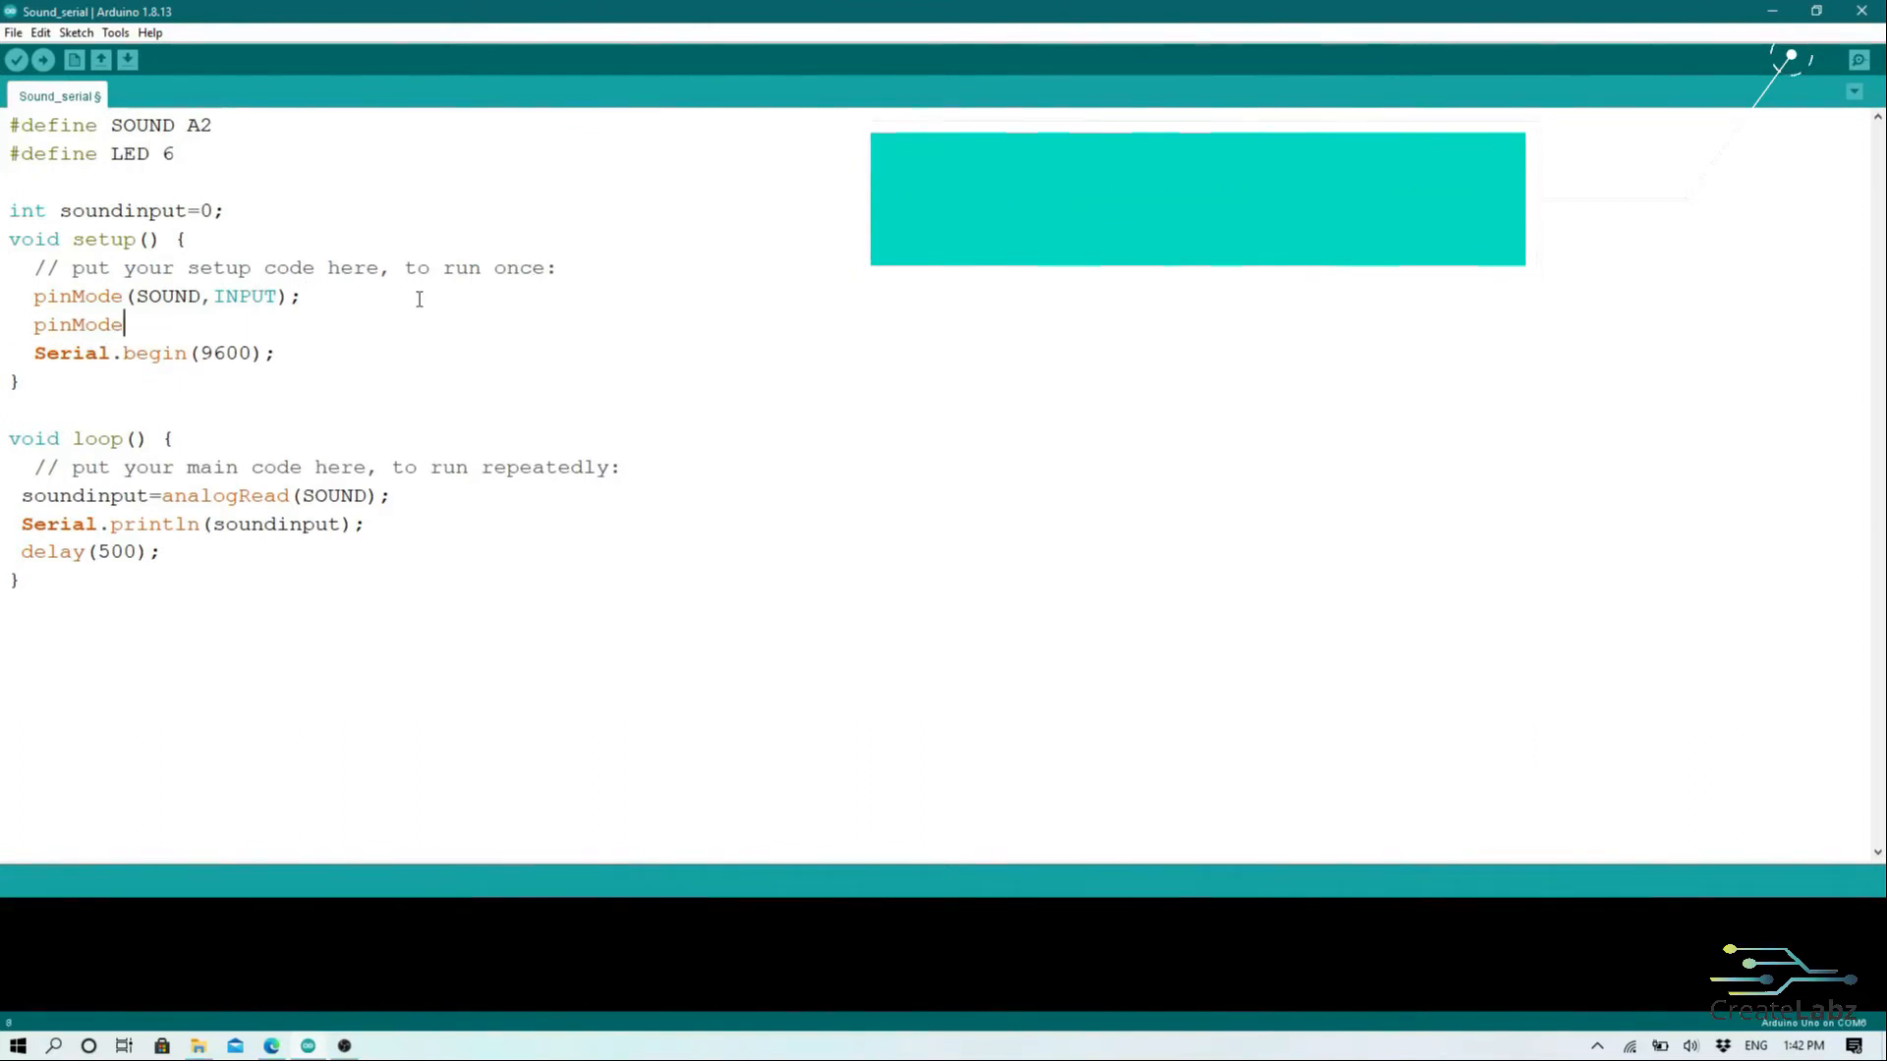
{"action": "type", "text": "(LED,OUT"}
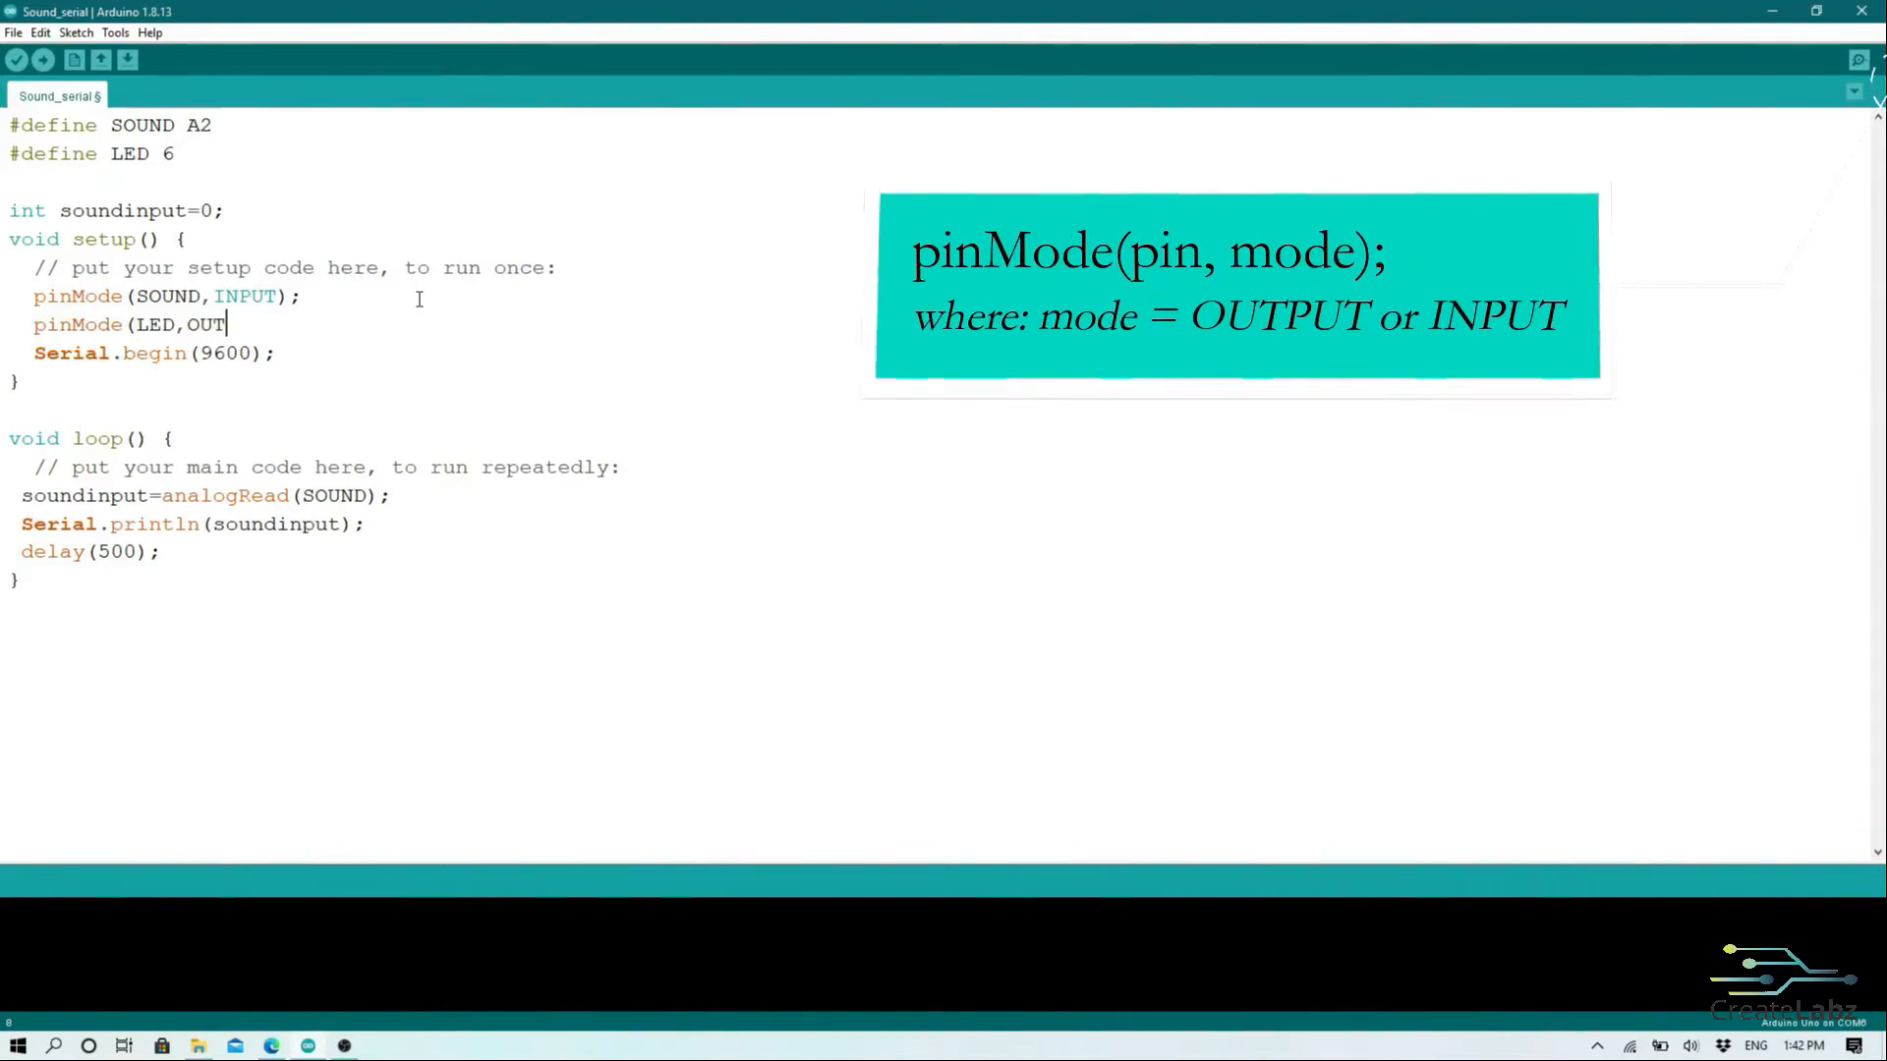
{"action": "type", "text": "PUT);"}
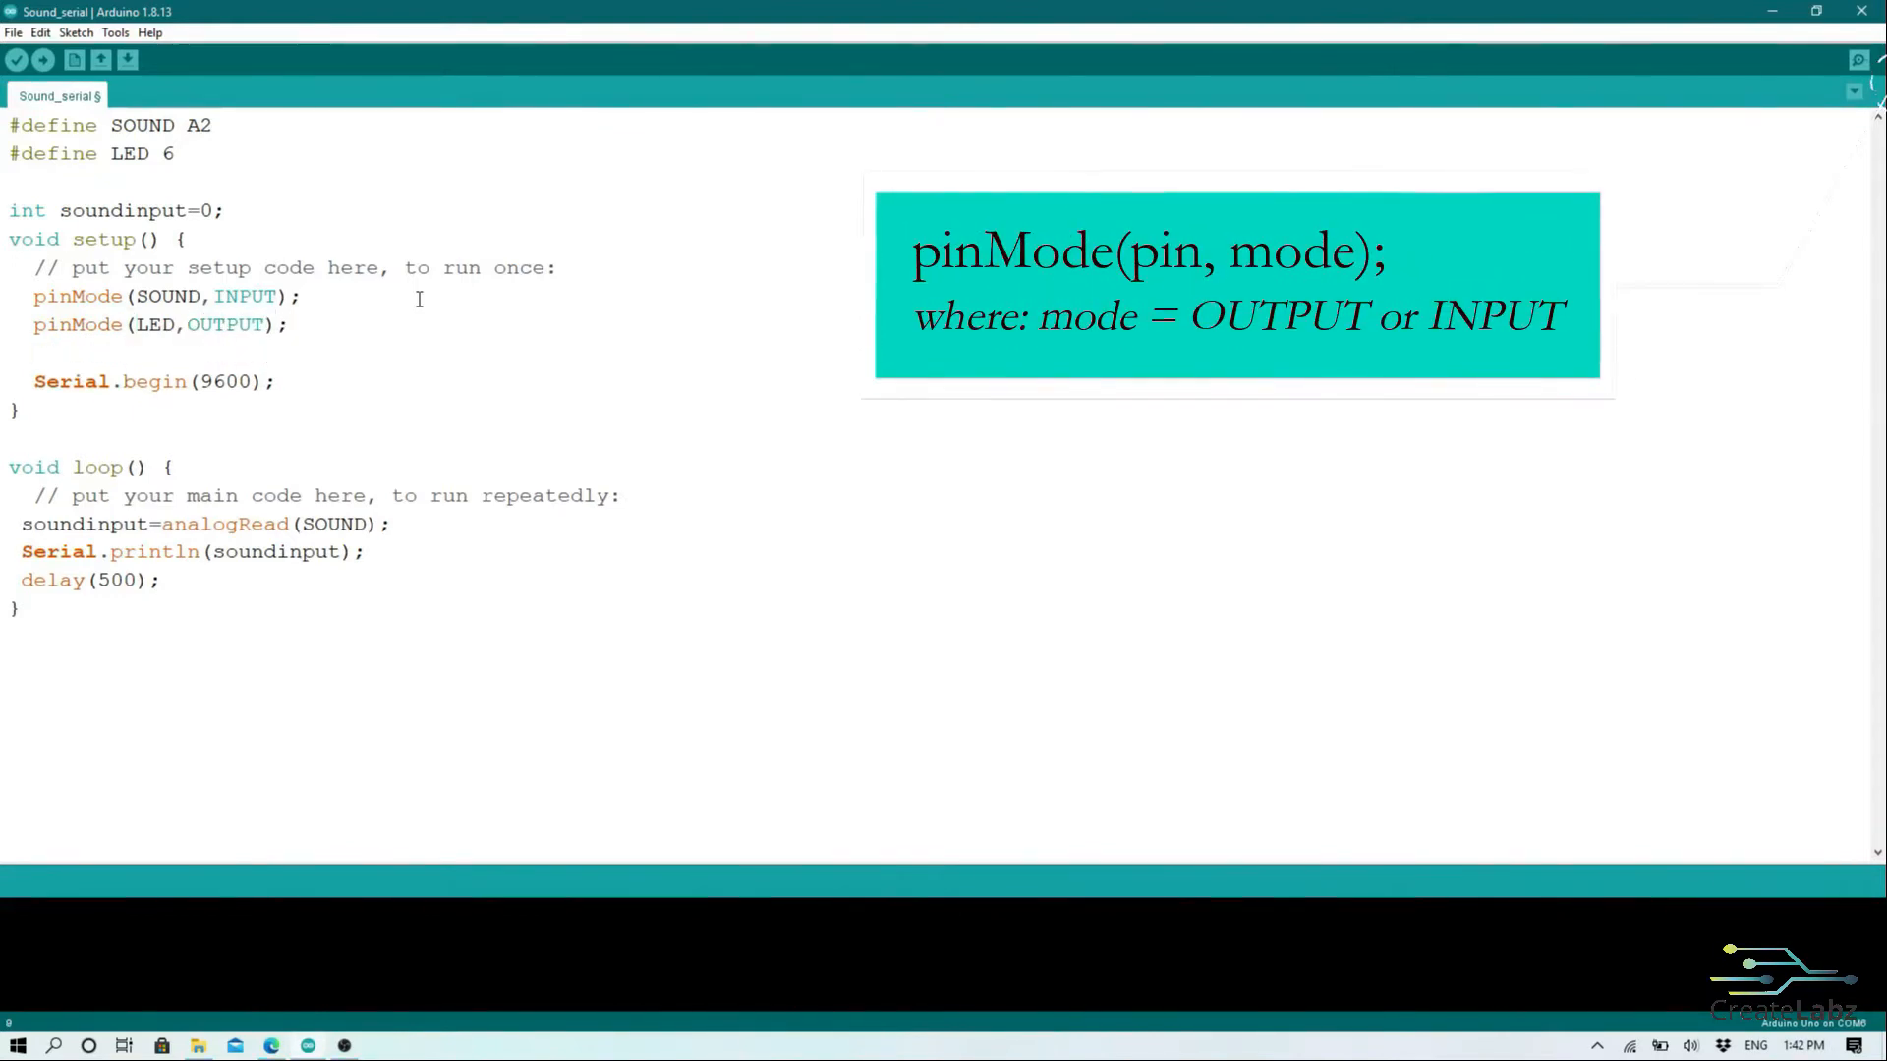
Step: Add if (soundinput>=500) writing LED HIGH with delay(1000)
{"action": "key", "text": "Enter"}
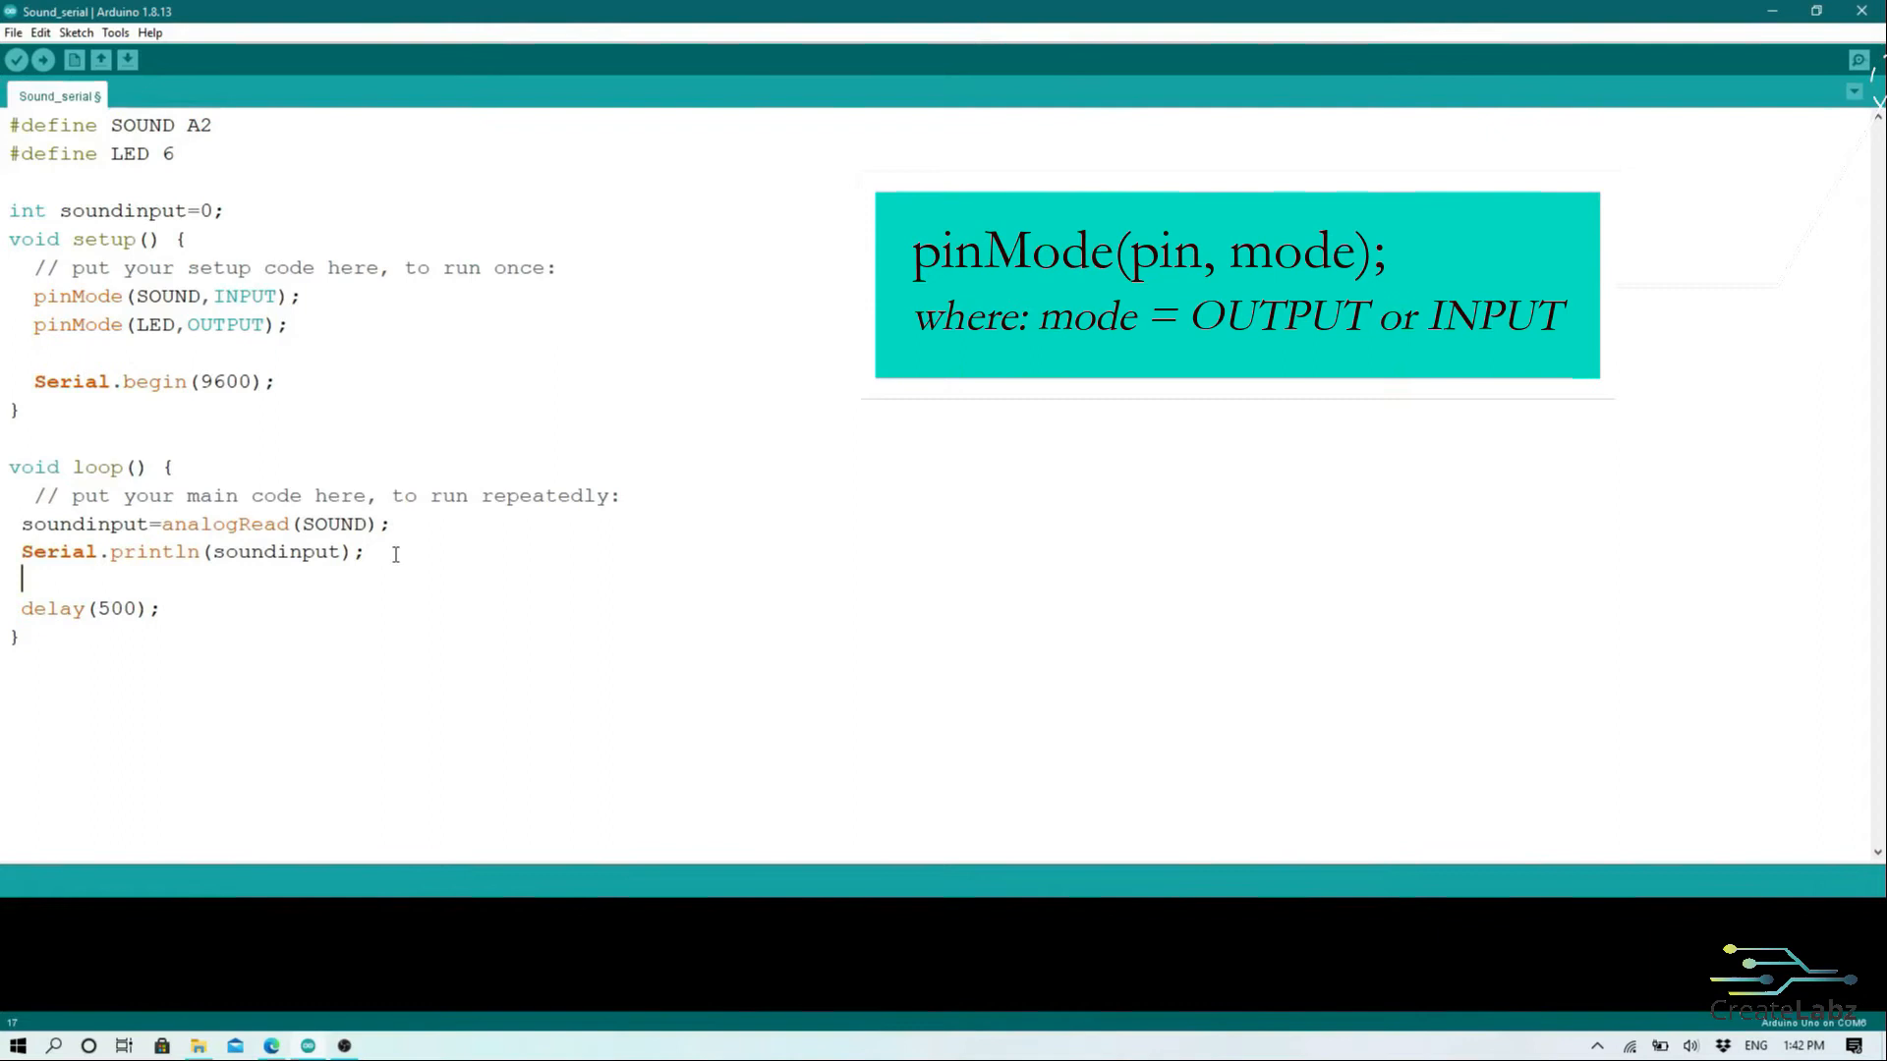
{"action": "type", "text": "if (sou"}
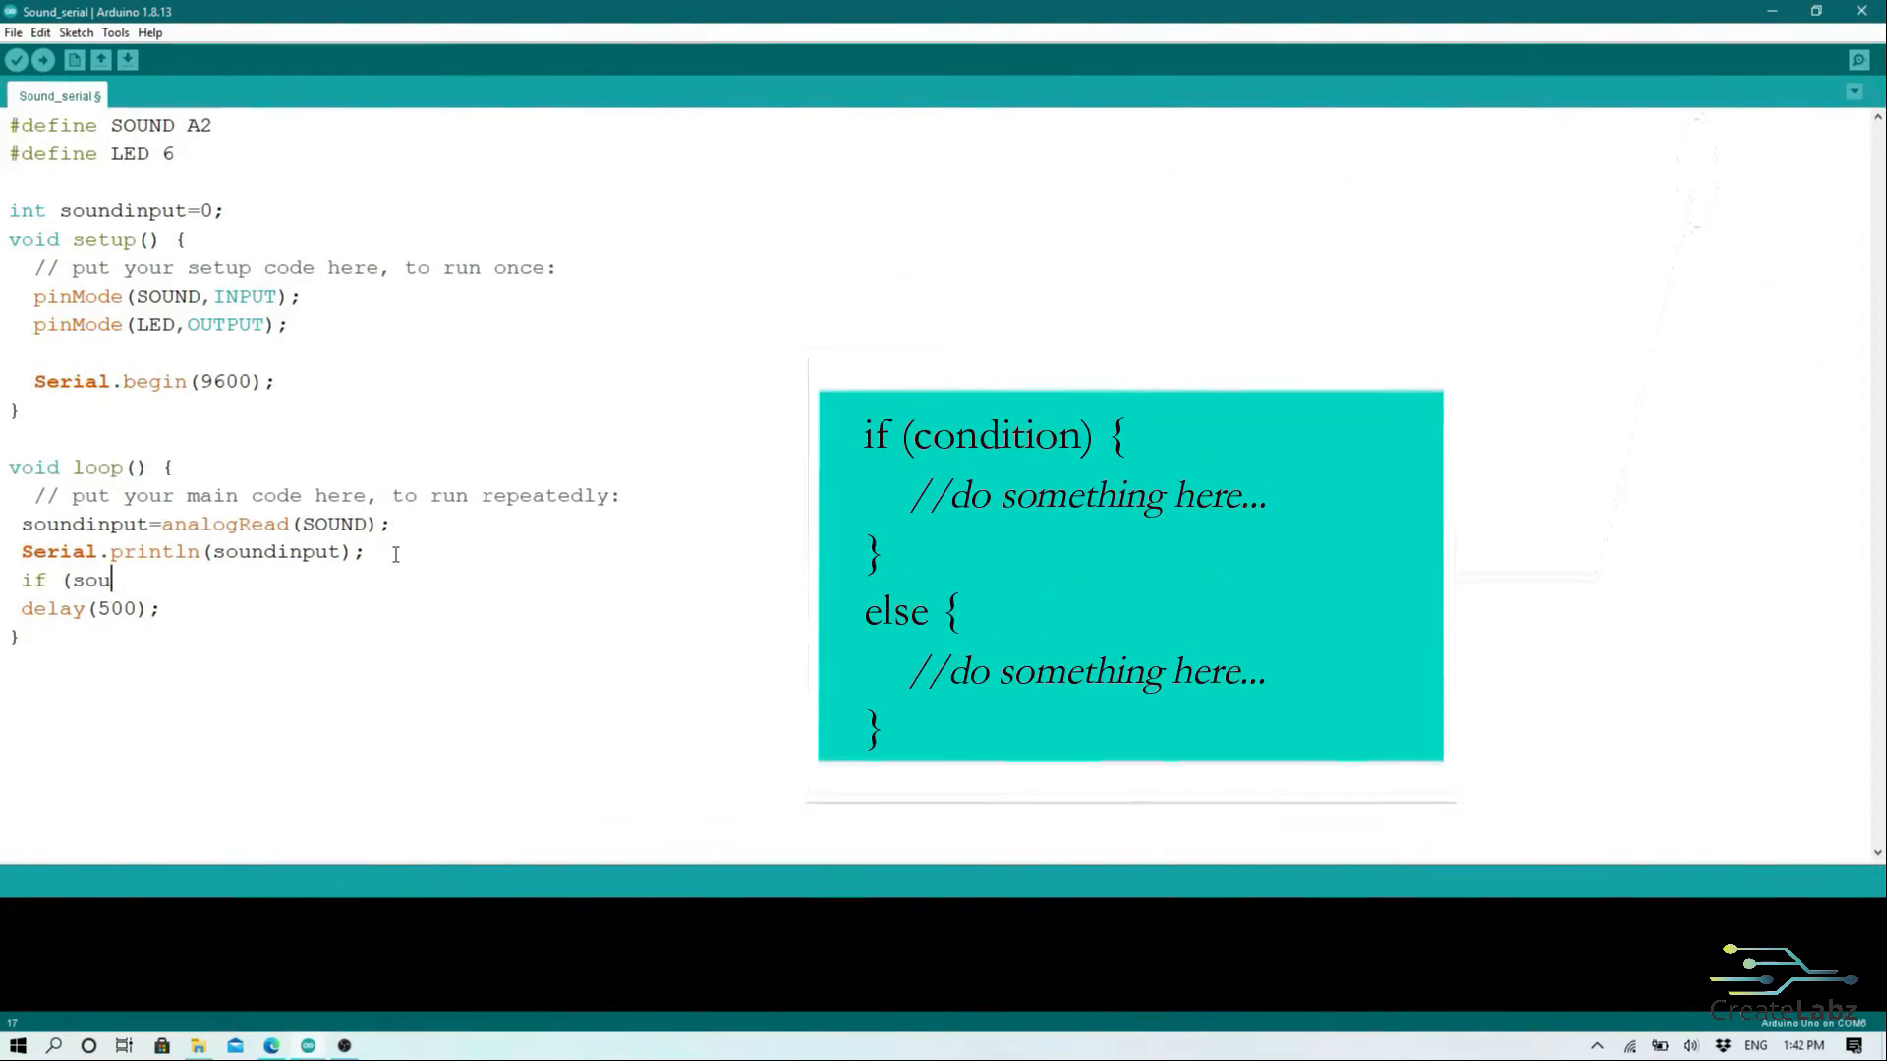
{"action": "type", "text": "ndinput"}
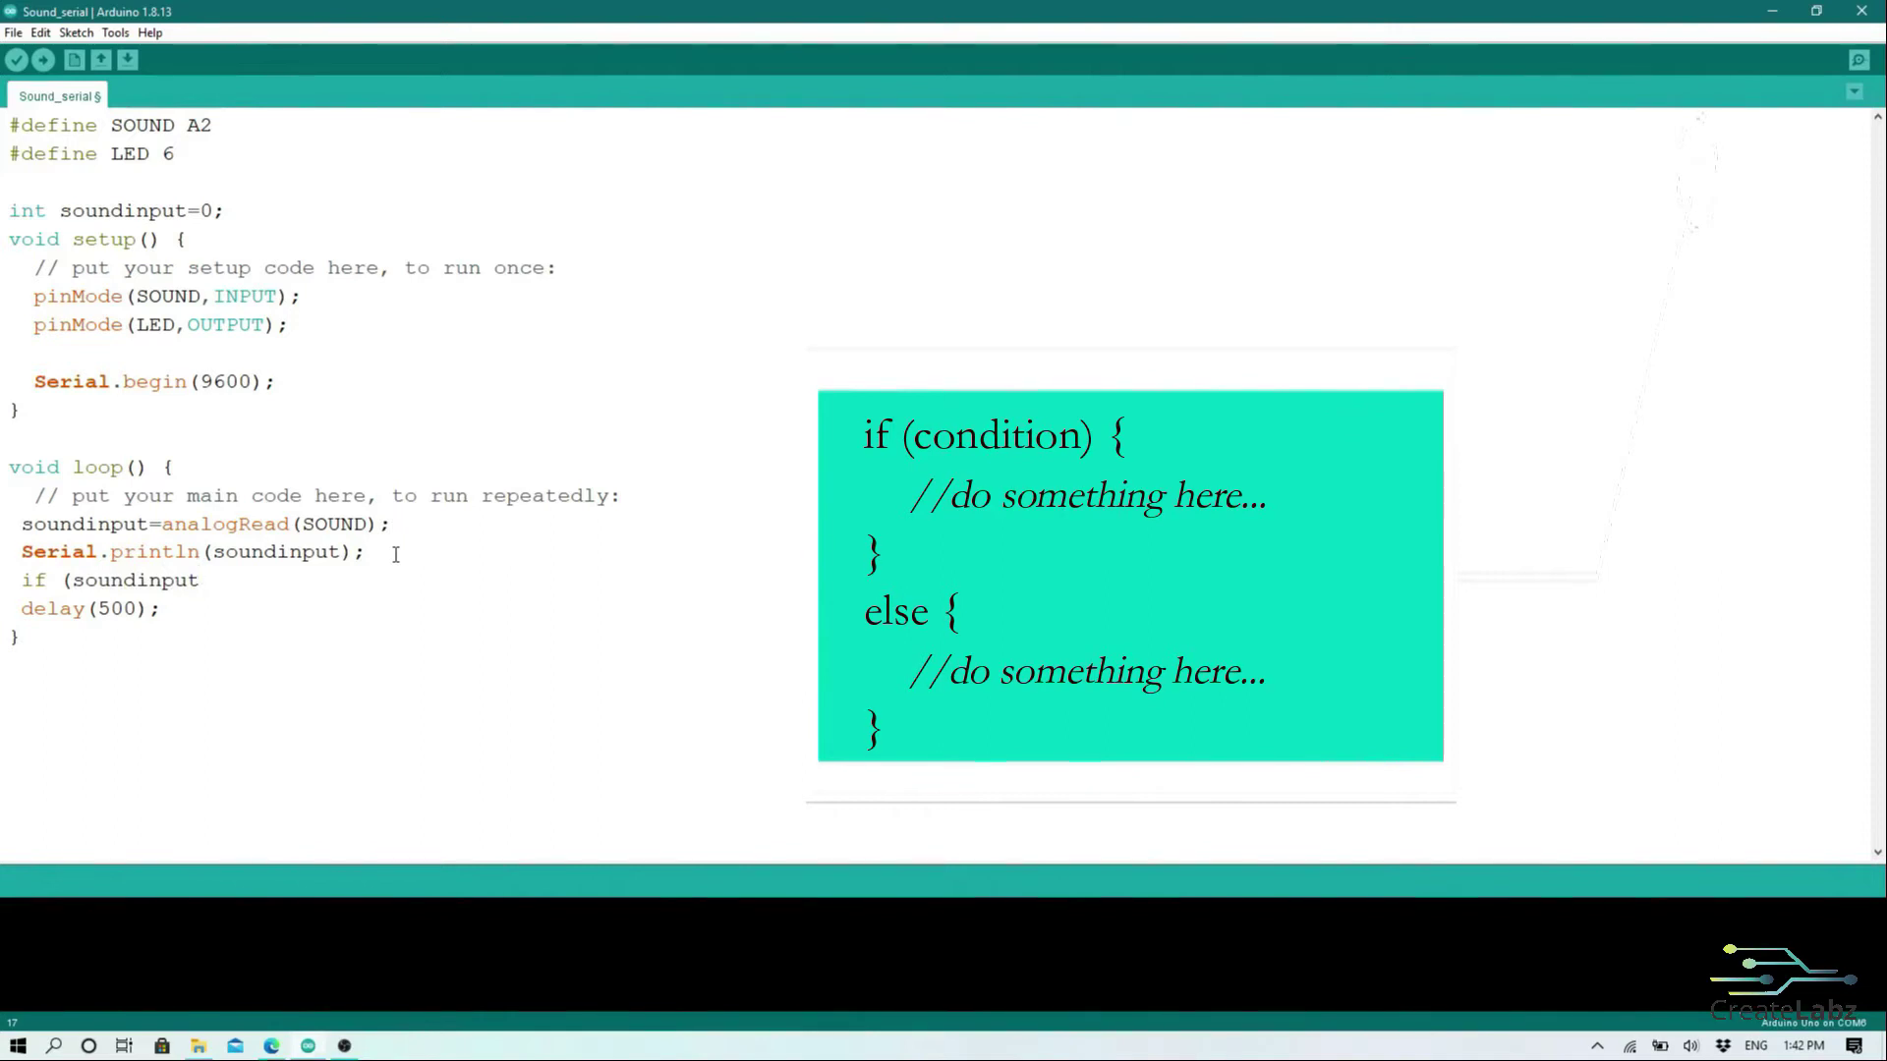
{"action": "type", "text": ">=500){"}
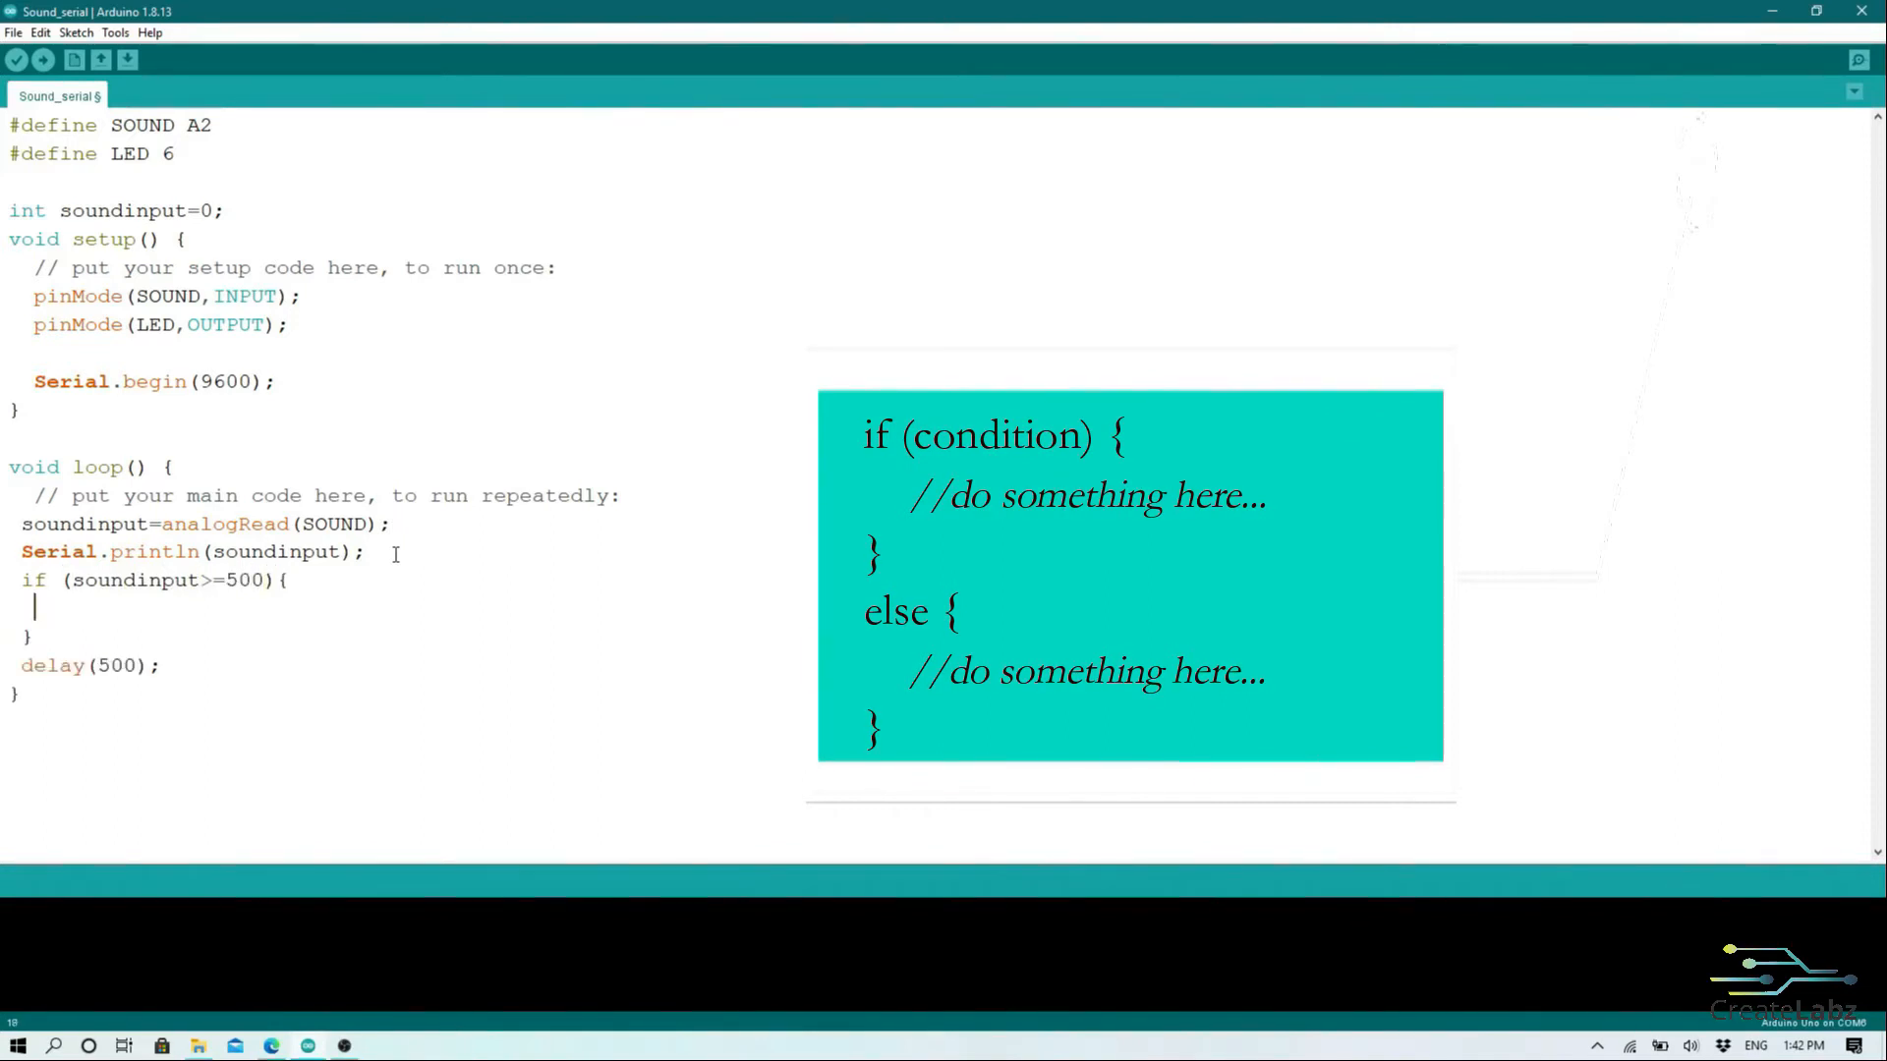
{"action": "type", "text": "digitalWrite"}
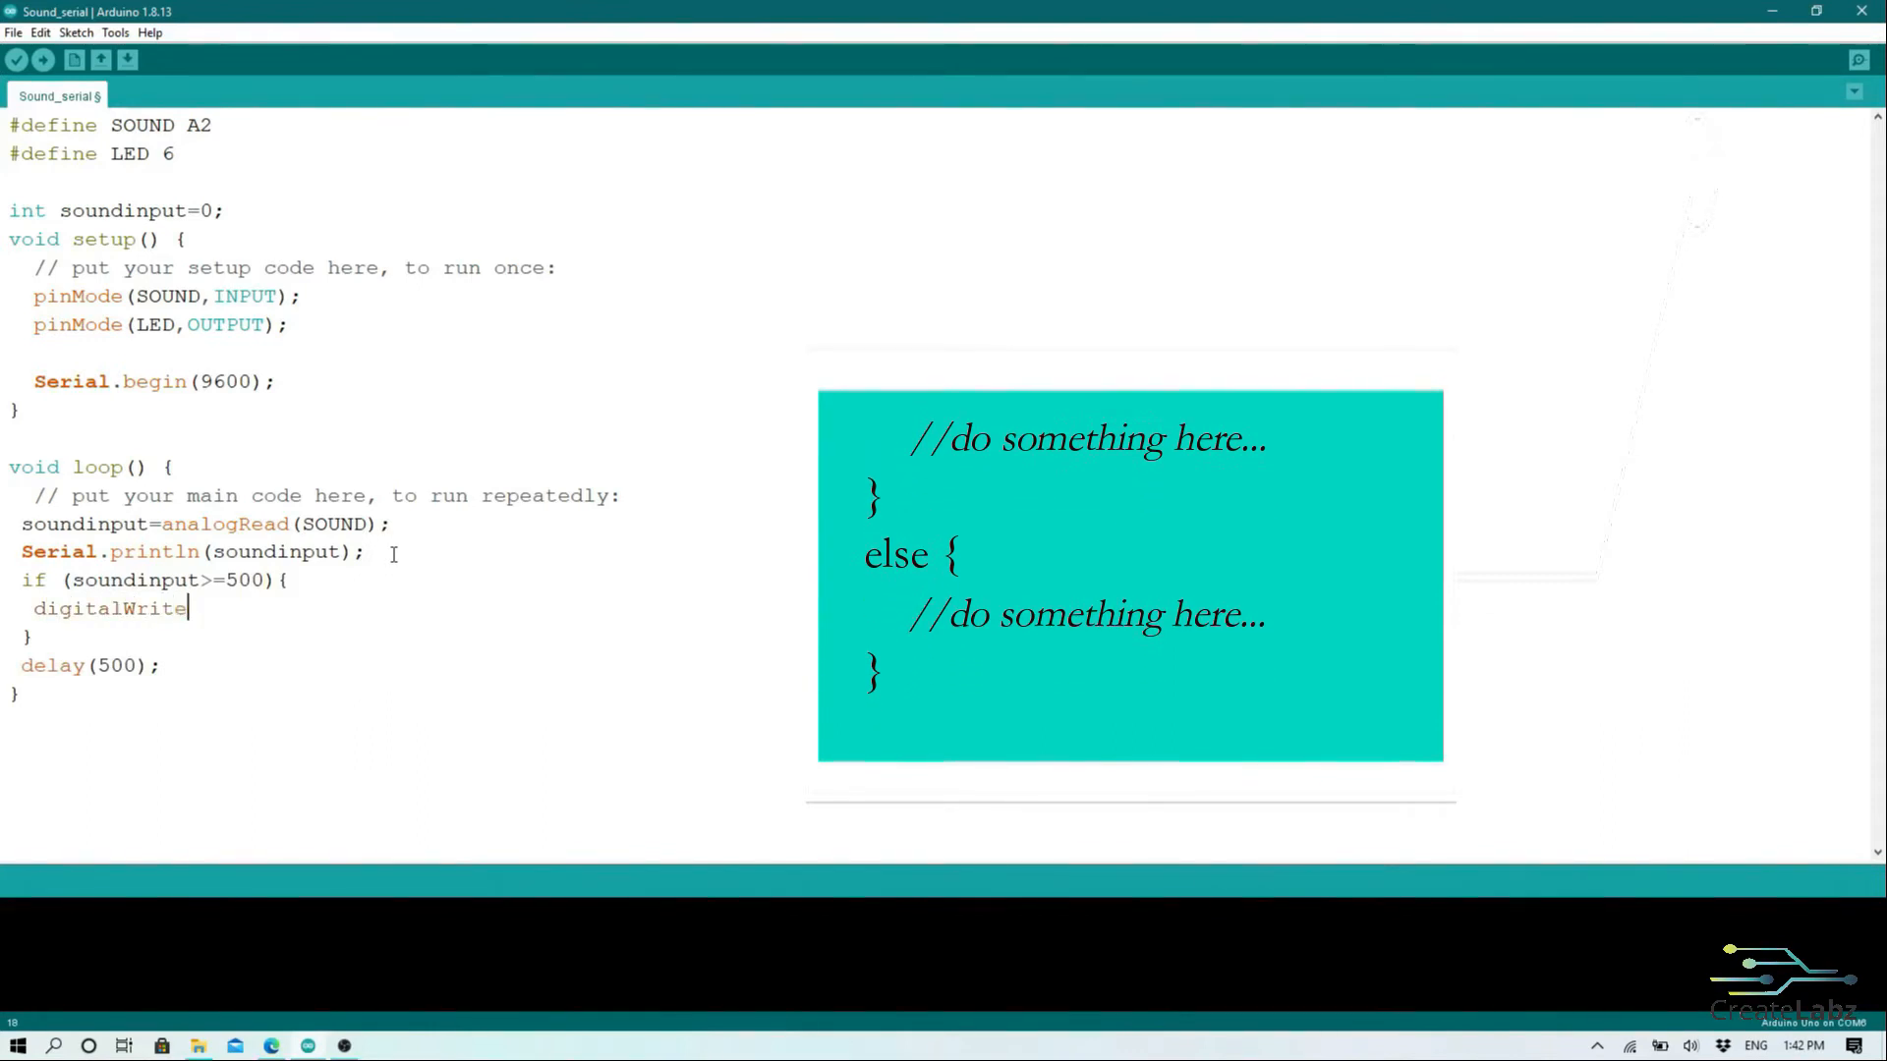
{"action": "type", "text": "(E"}
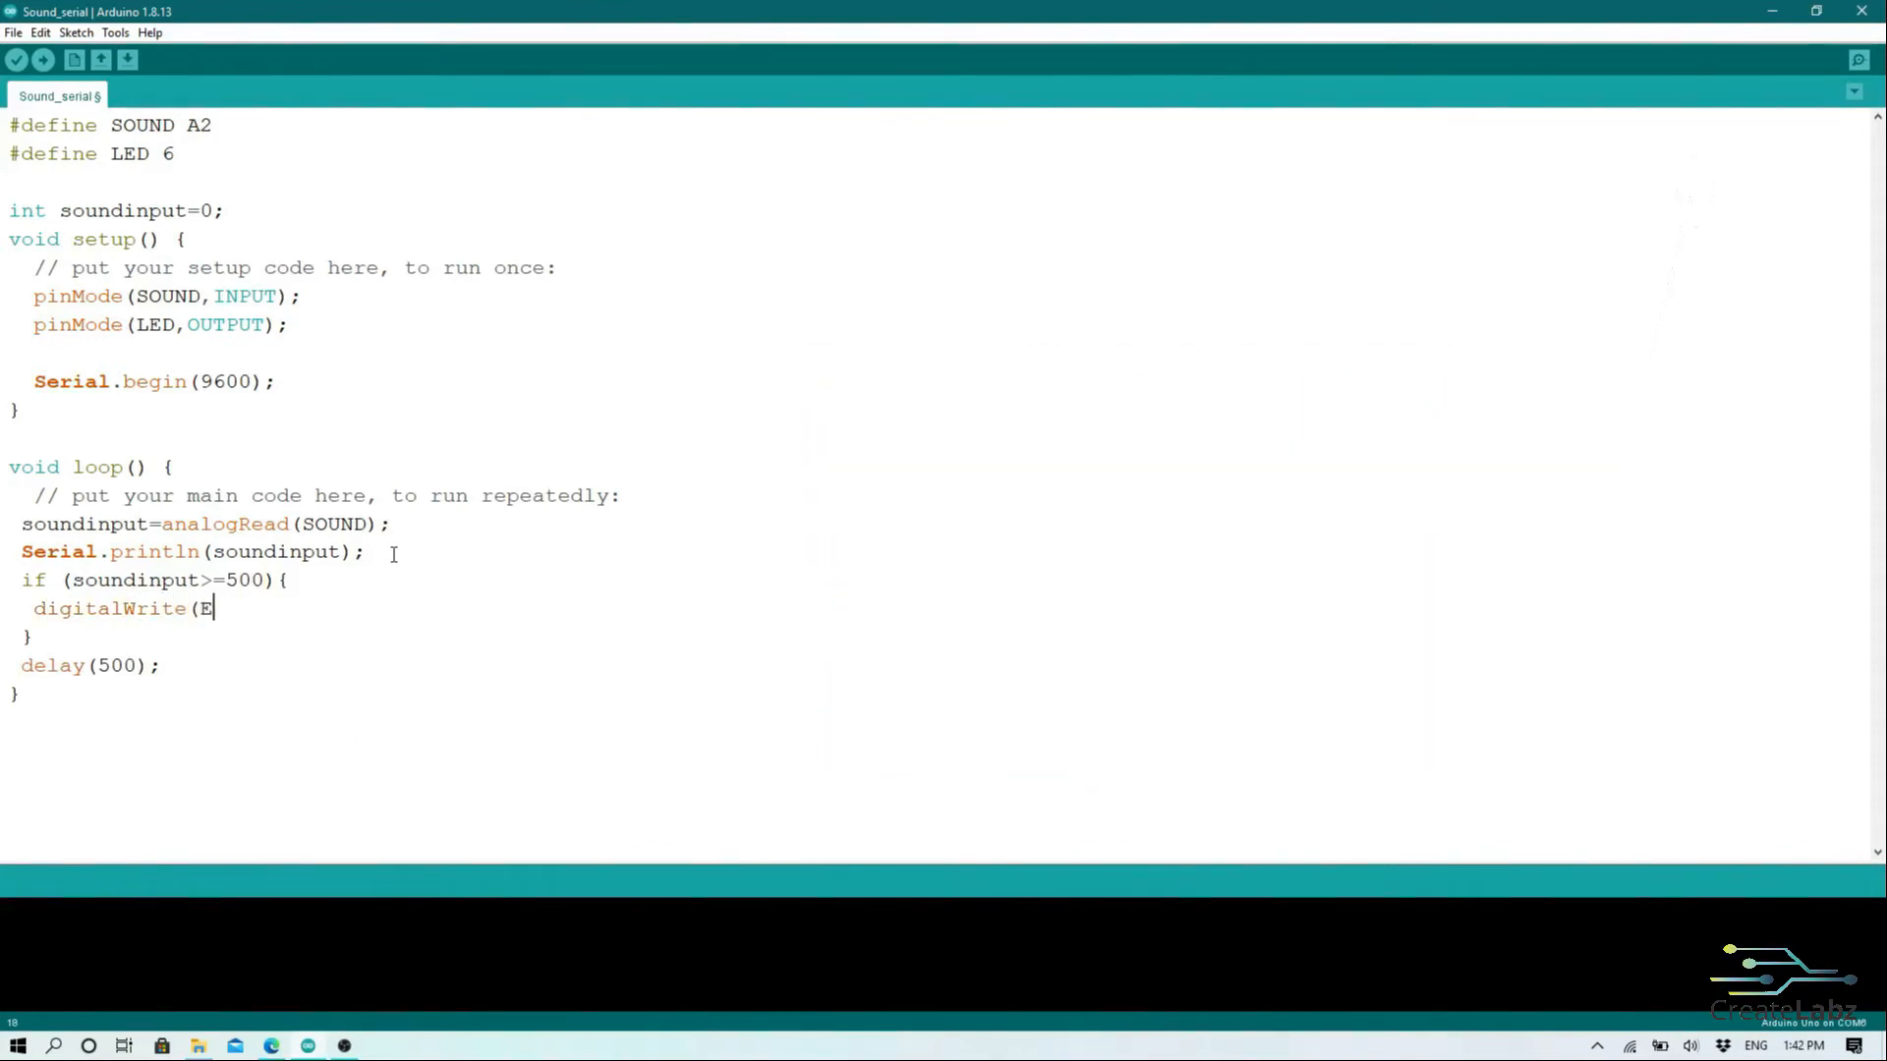
{"action": "type", "text": "LED,"}
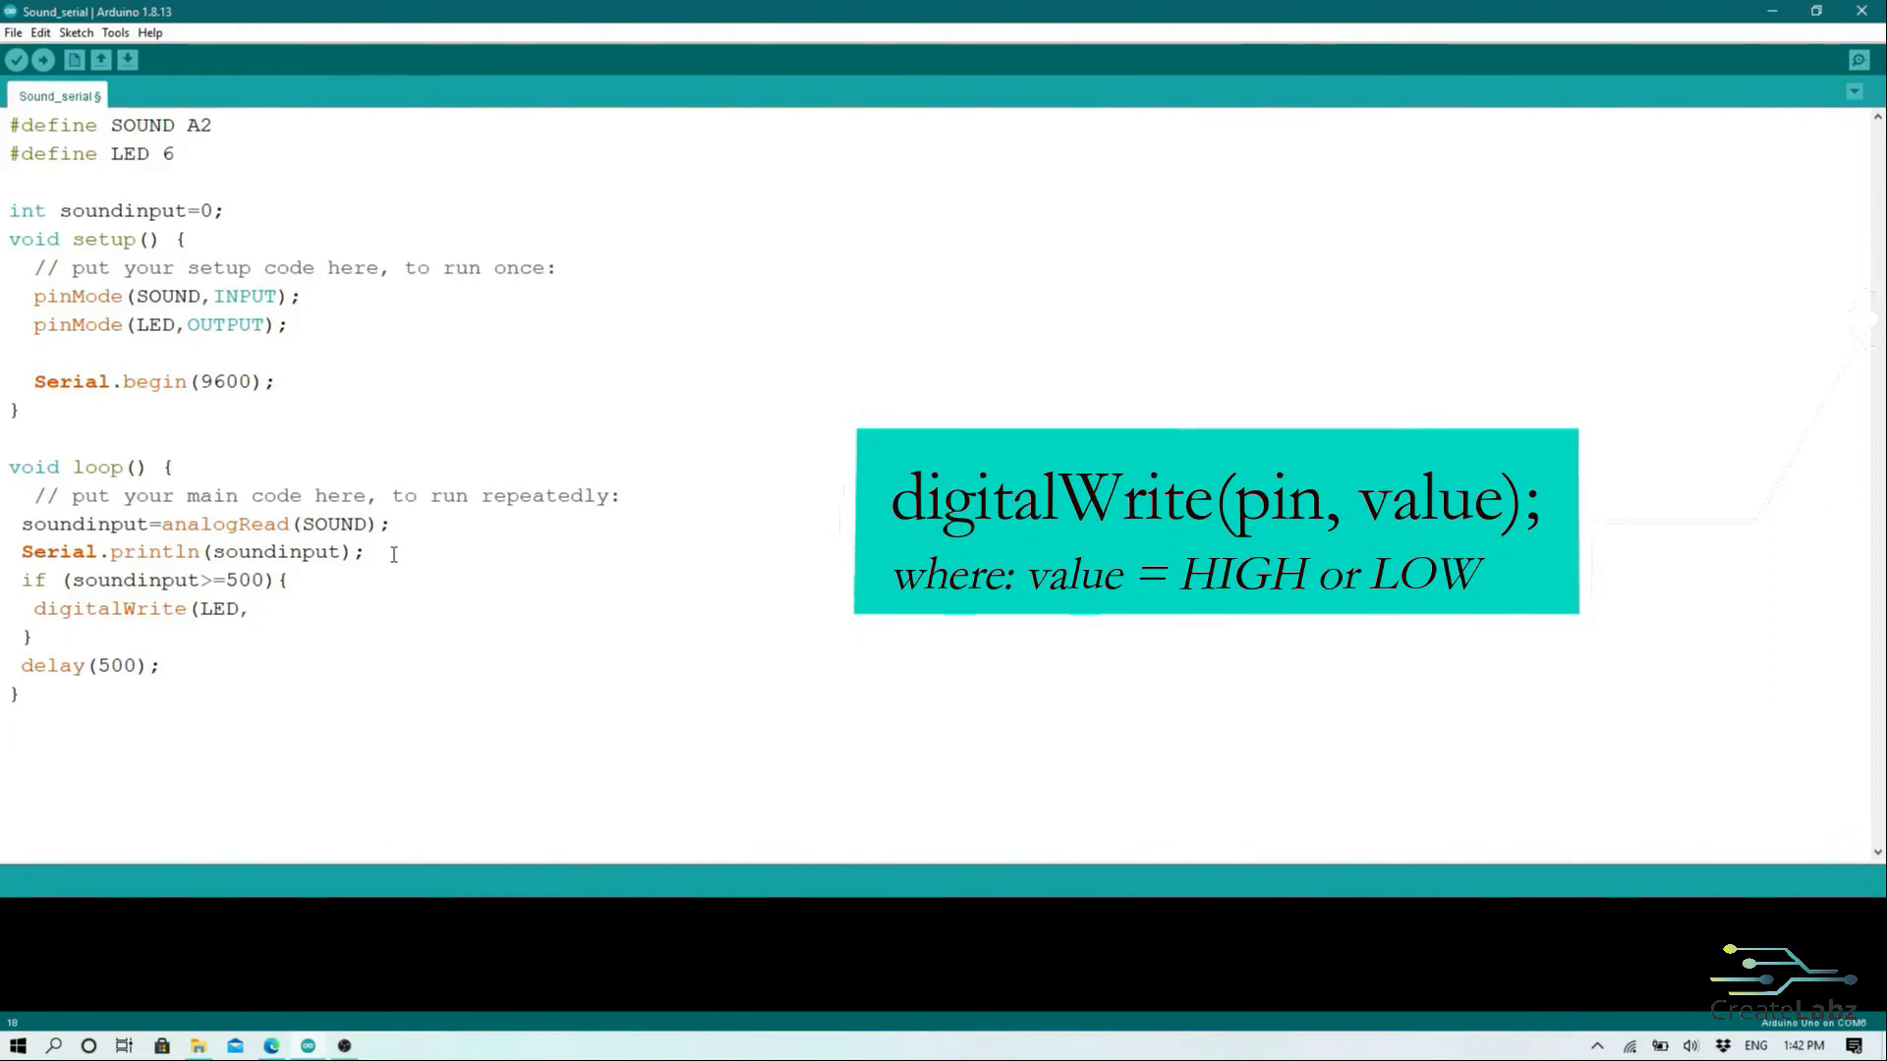
{"action": "type", "text": "HIGH)"}
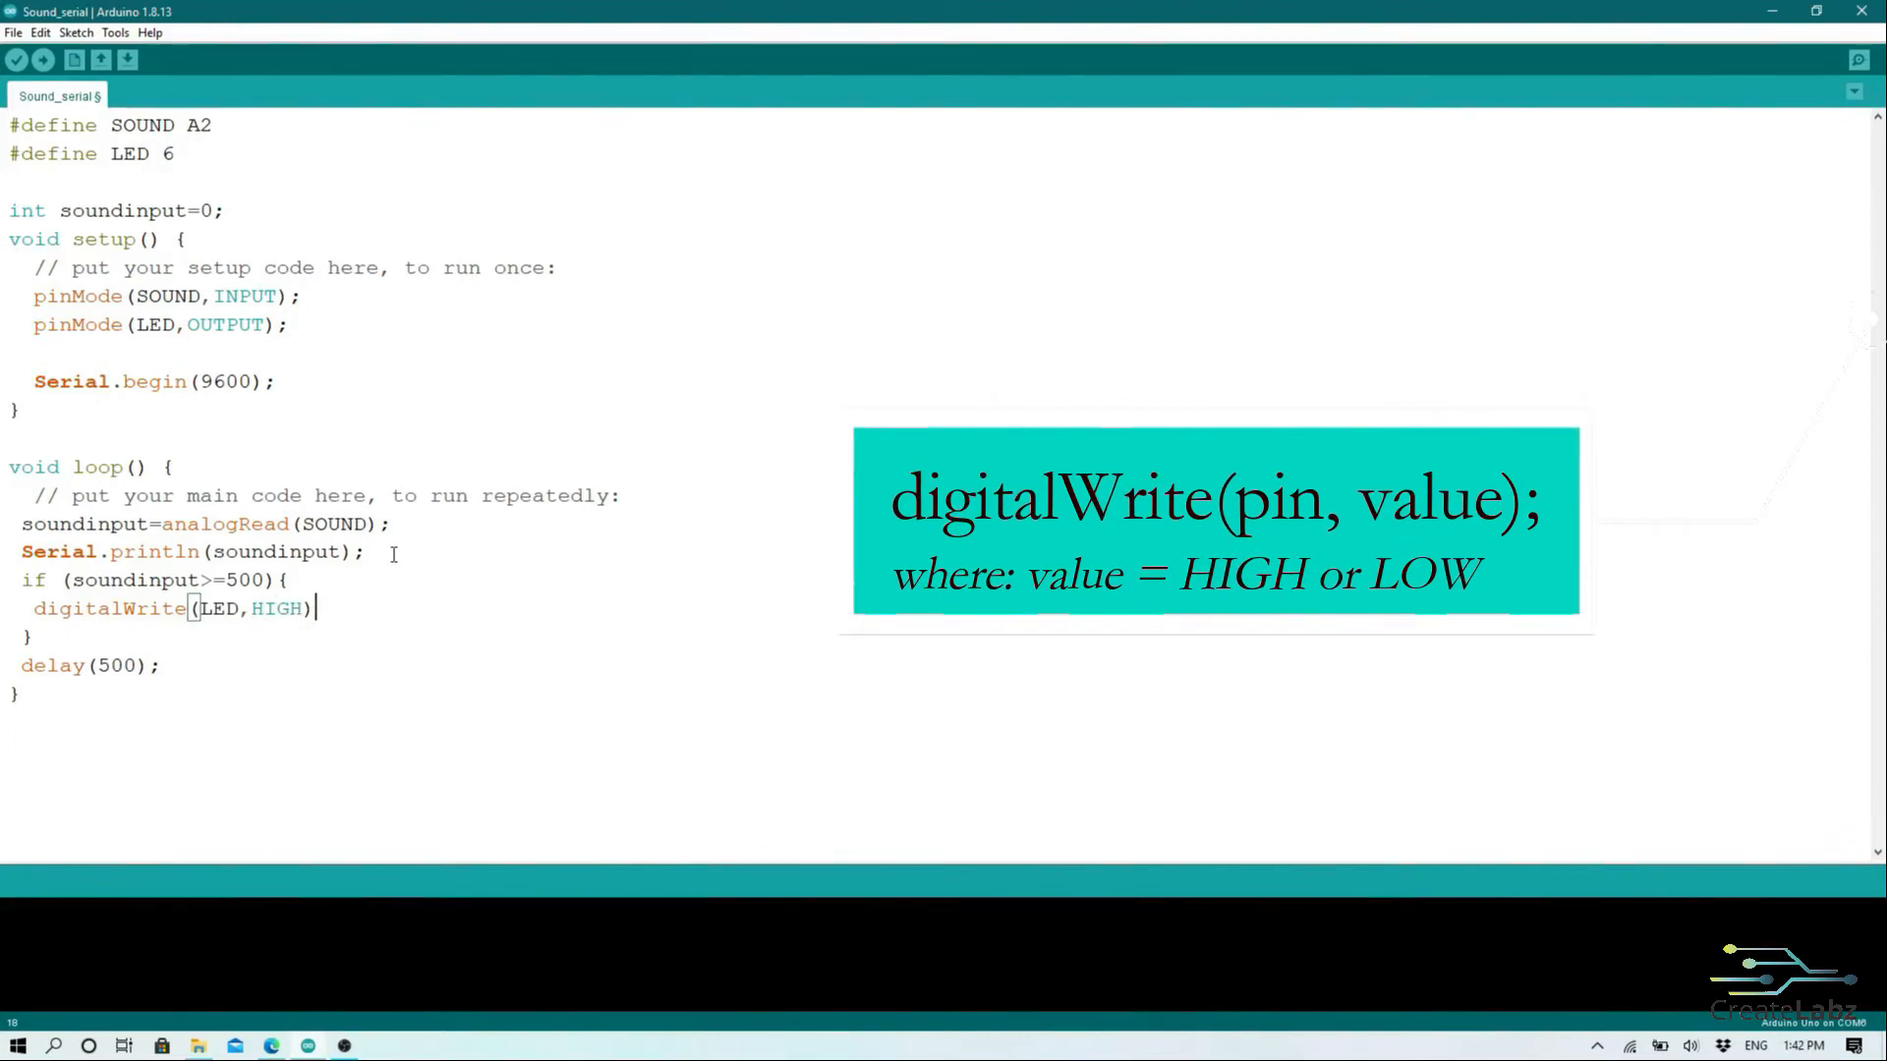
{"action": "key", "text": "Enter"}
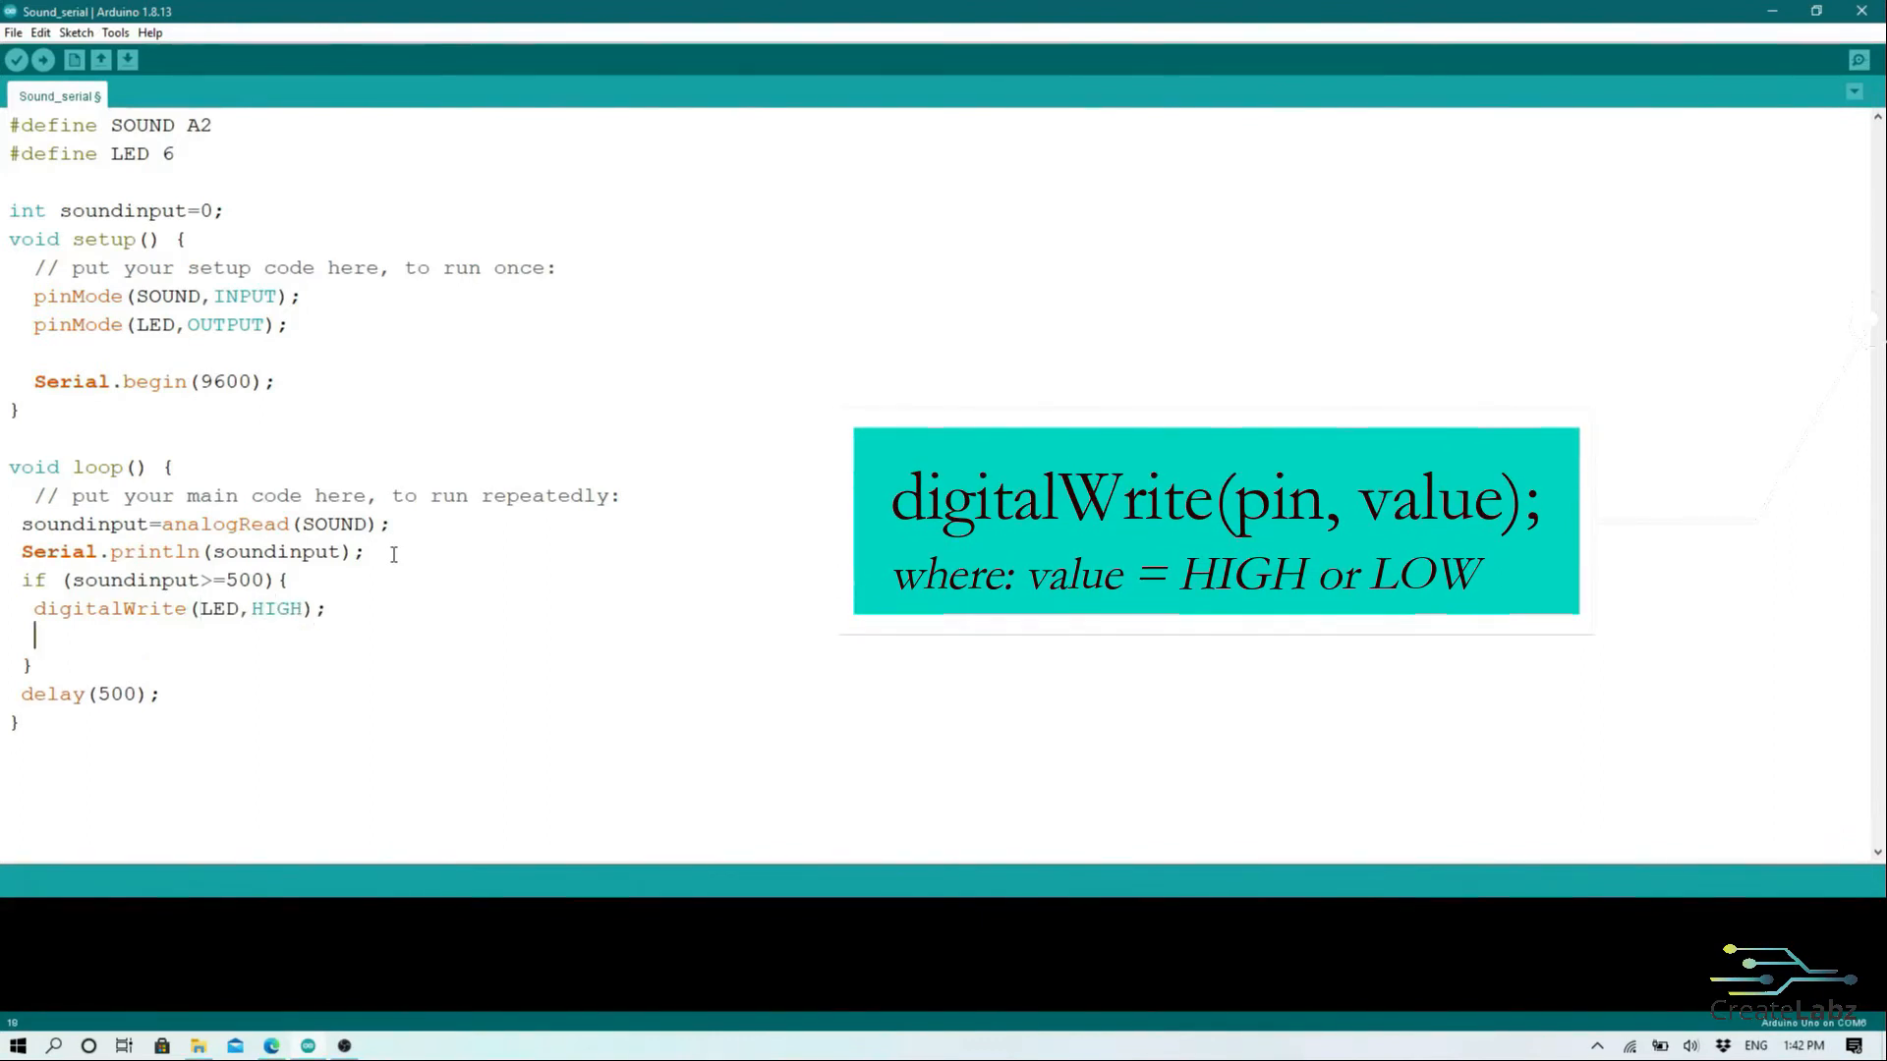
{"action": "type", "text": "delay(100"}
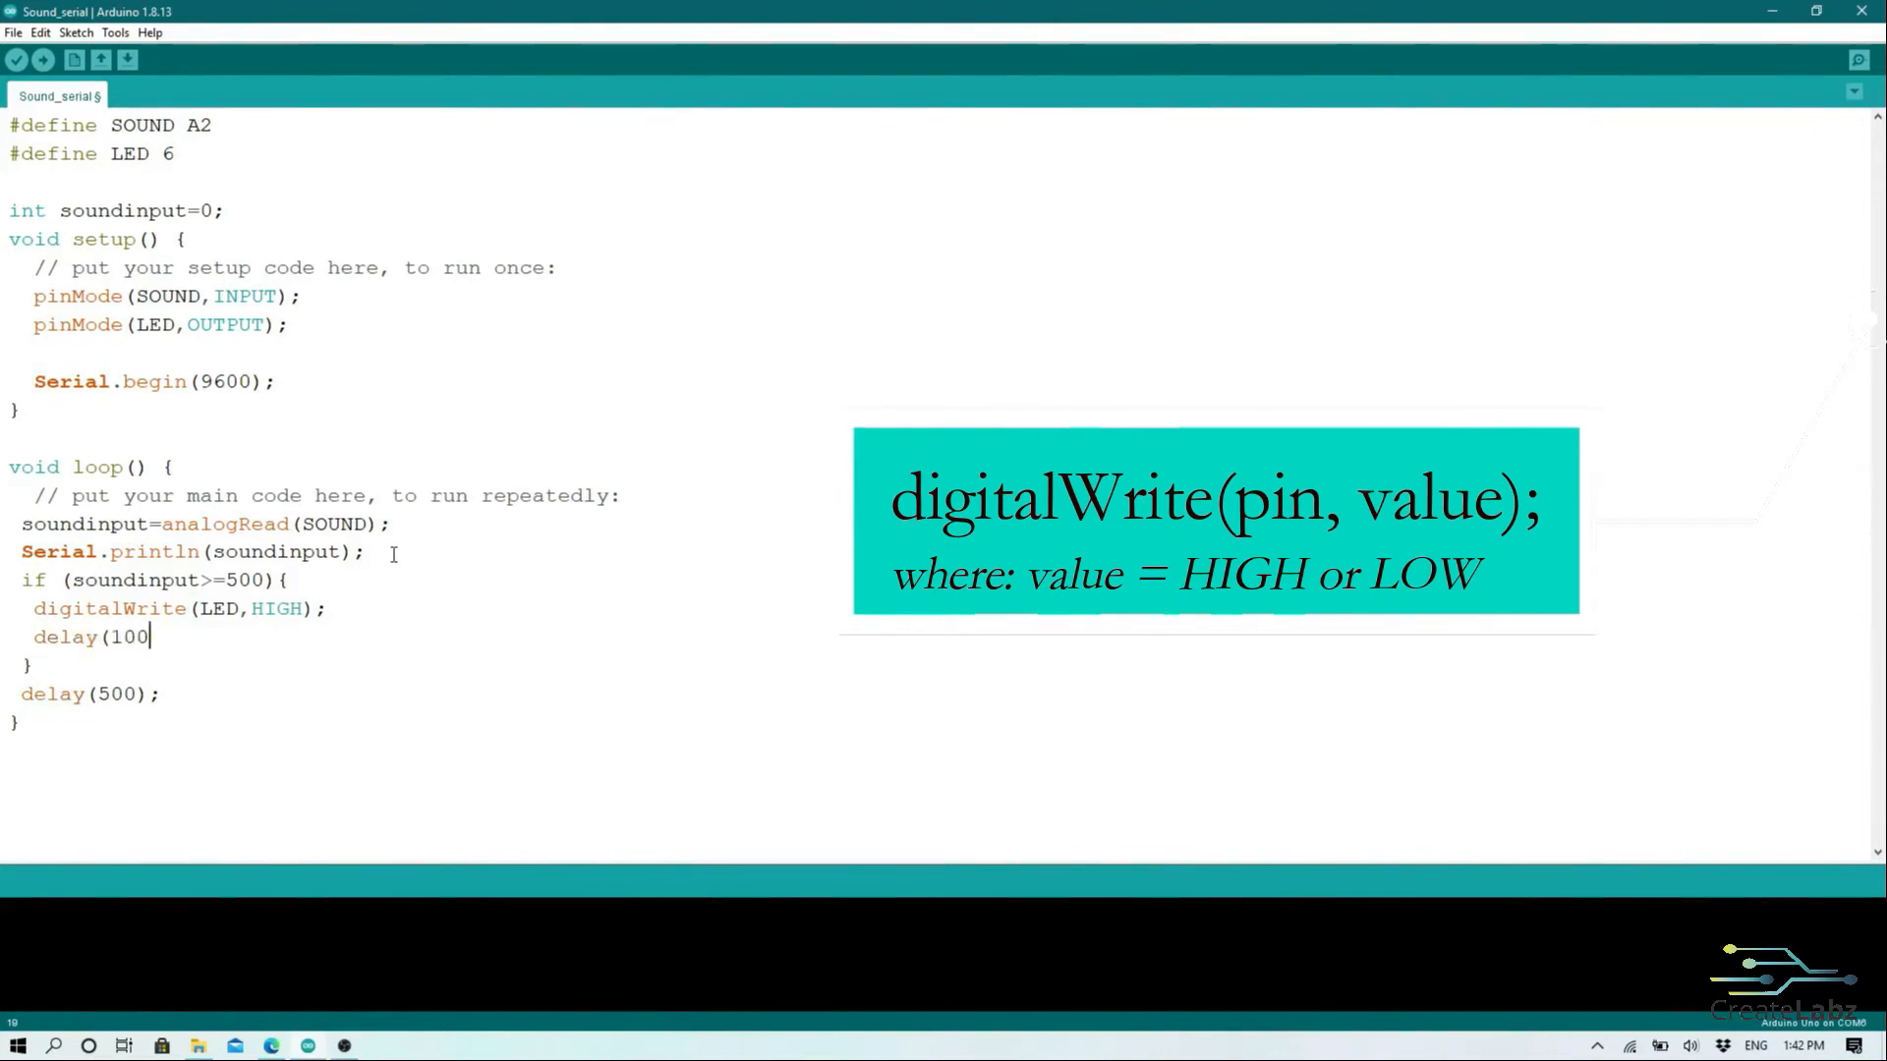
{"action": "type", "text": "0);"}
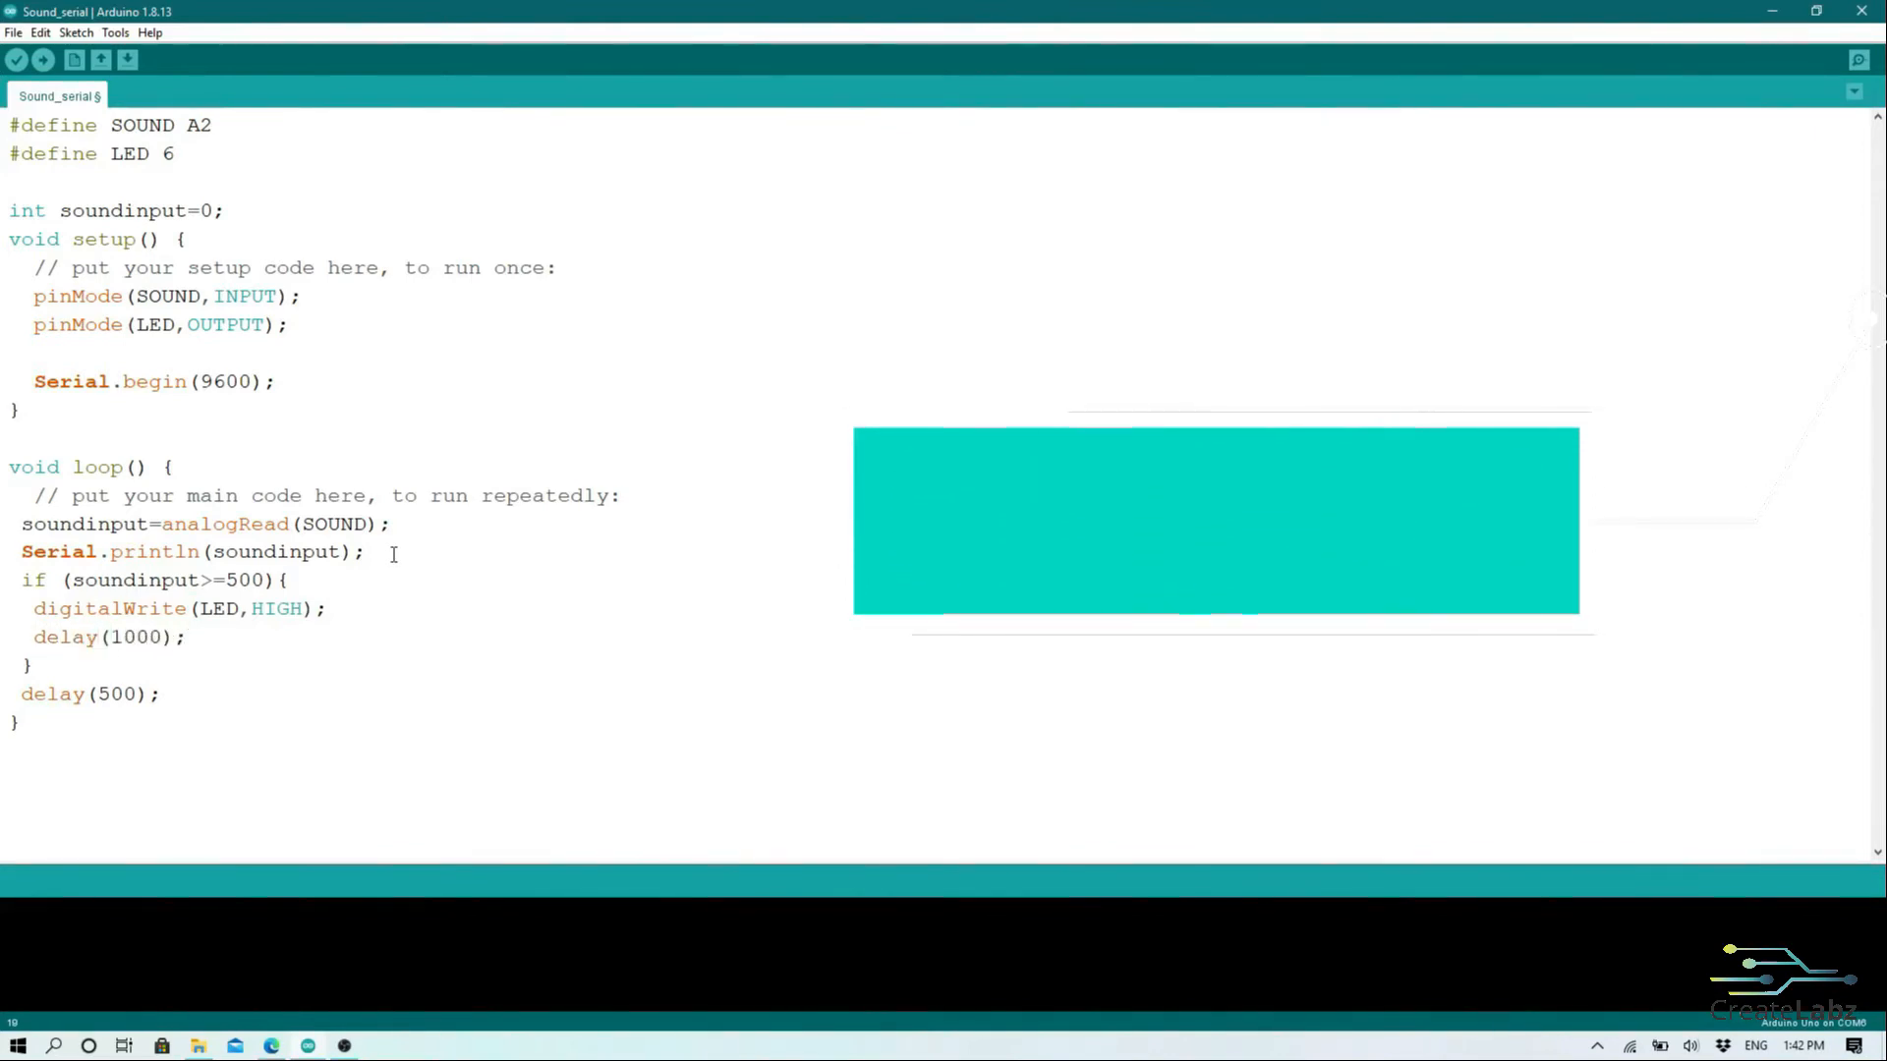
Step: Add the else branch writing LED LOW
{"action": "type", "text": "e"}
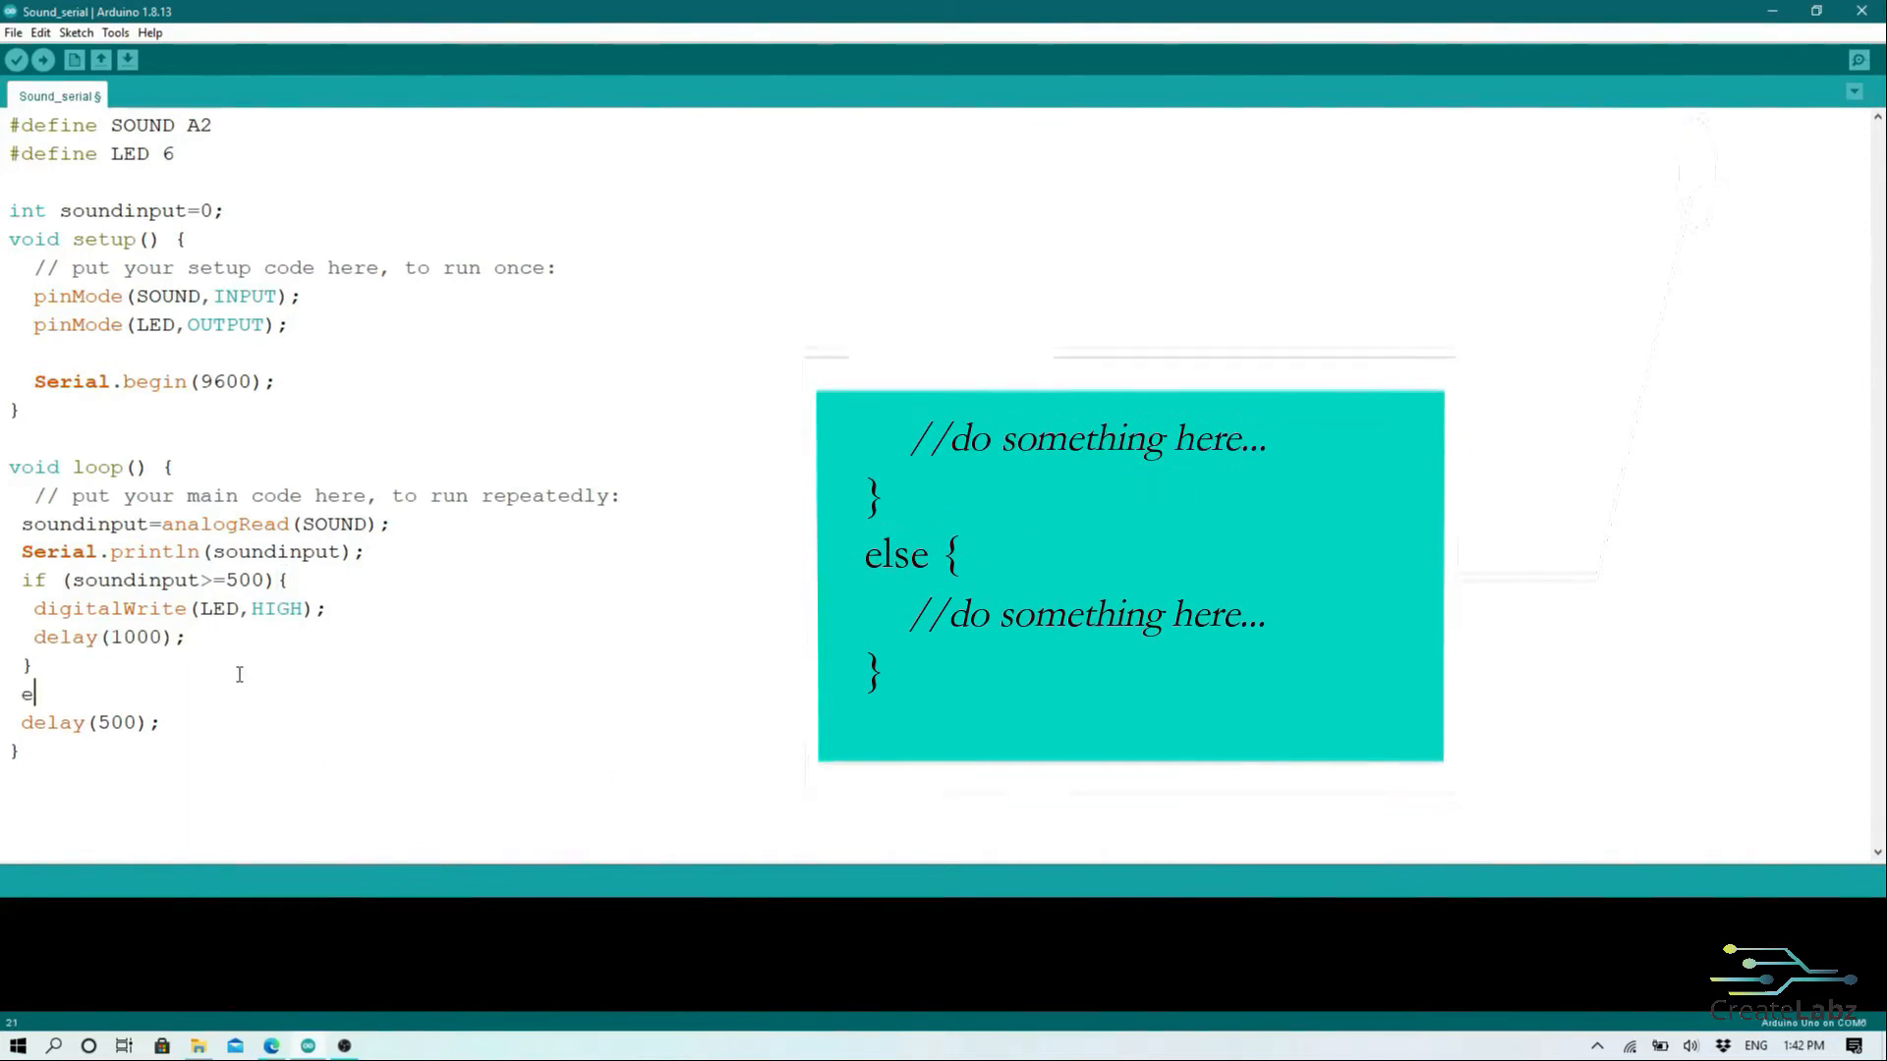
{"action": "type", "text": "lse{"}
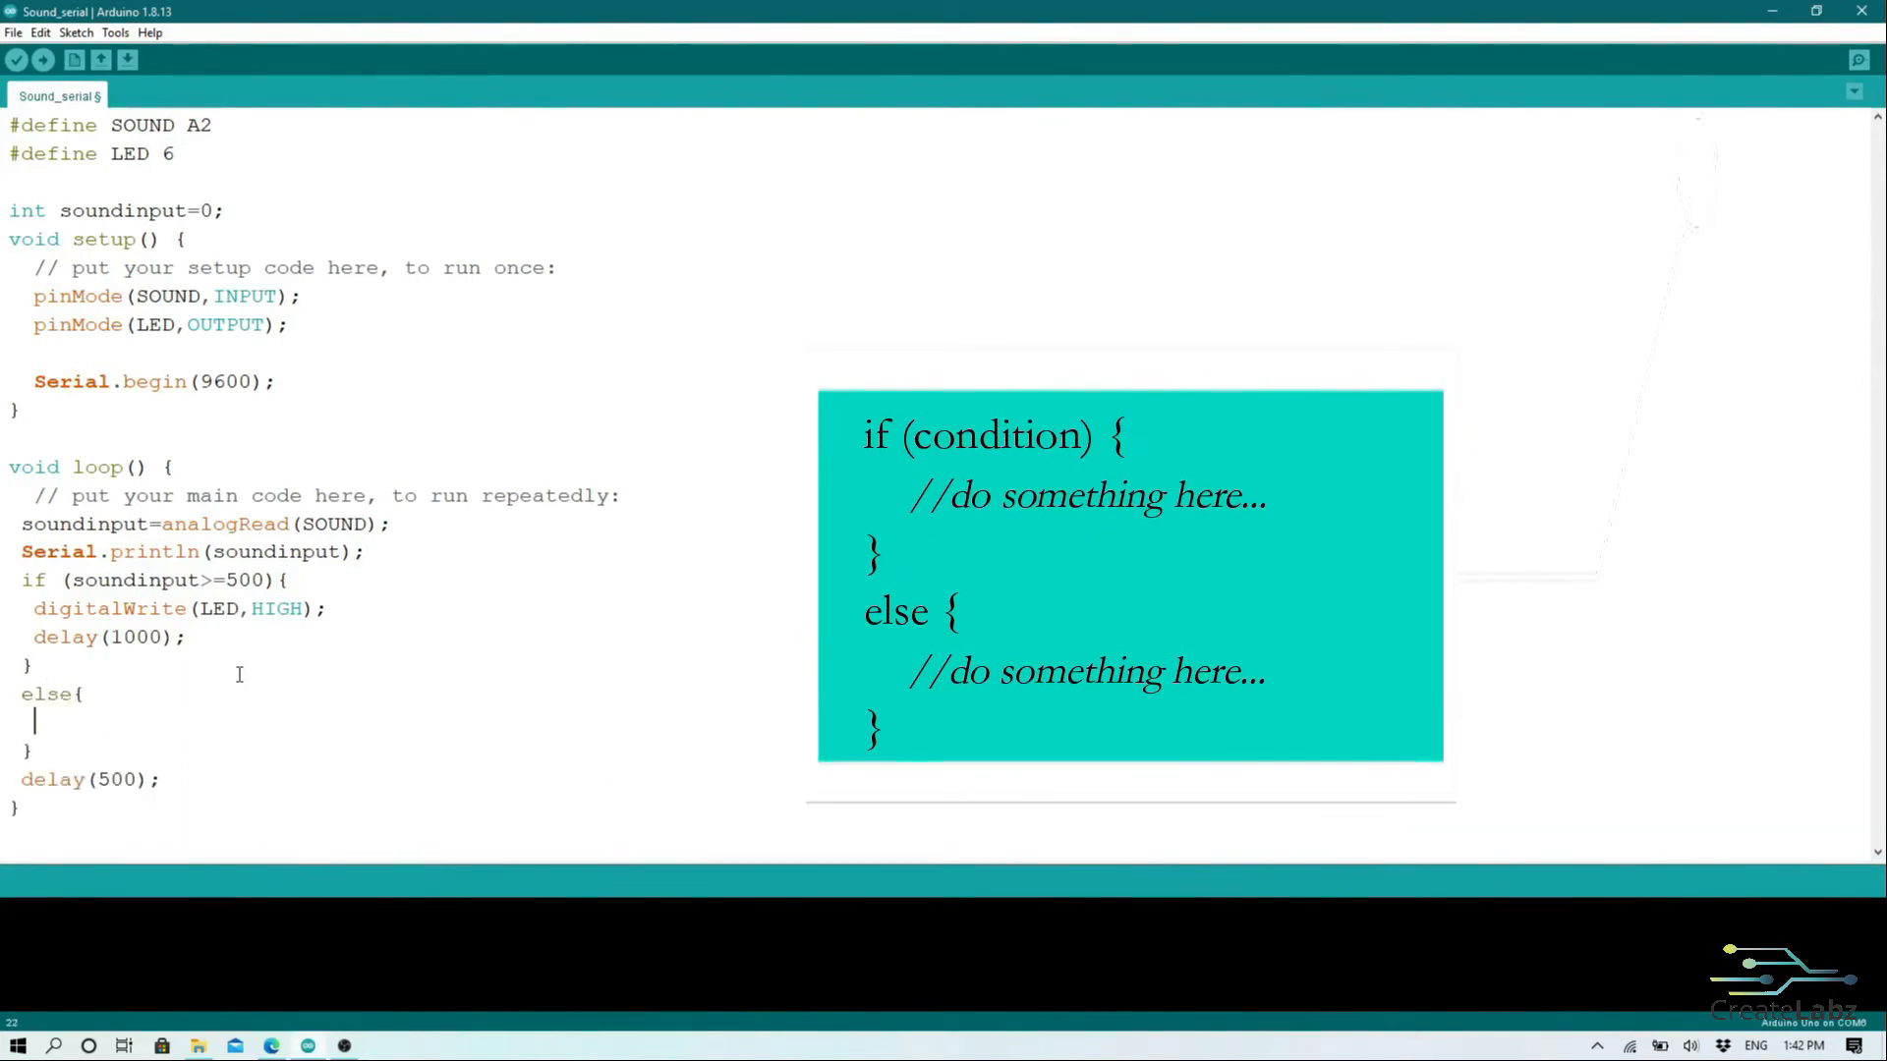
{"action": "type", "text": "digitalW"}
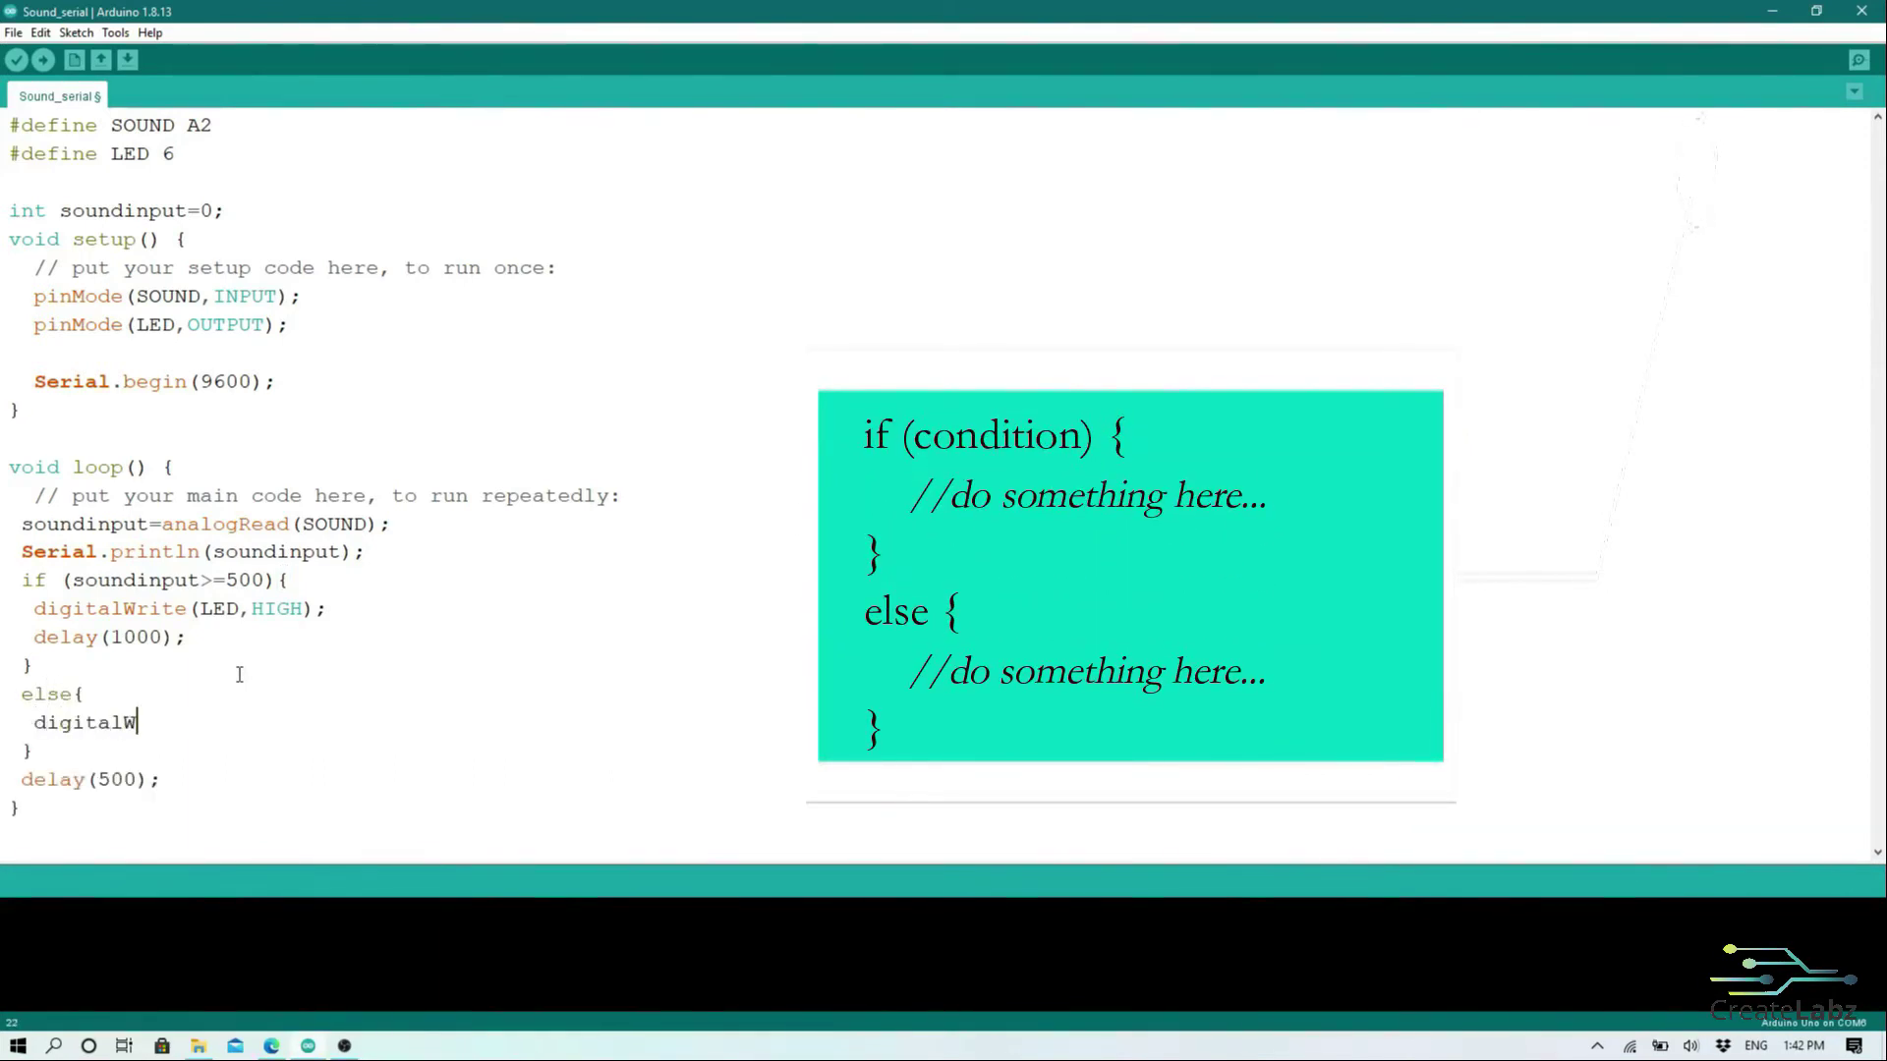
{"action": "type", "text": "rite(LED"}
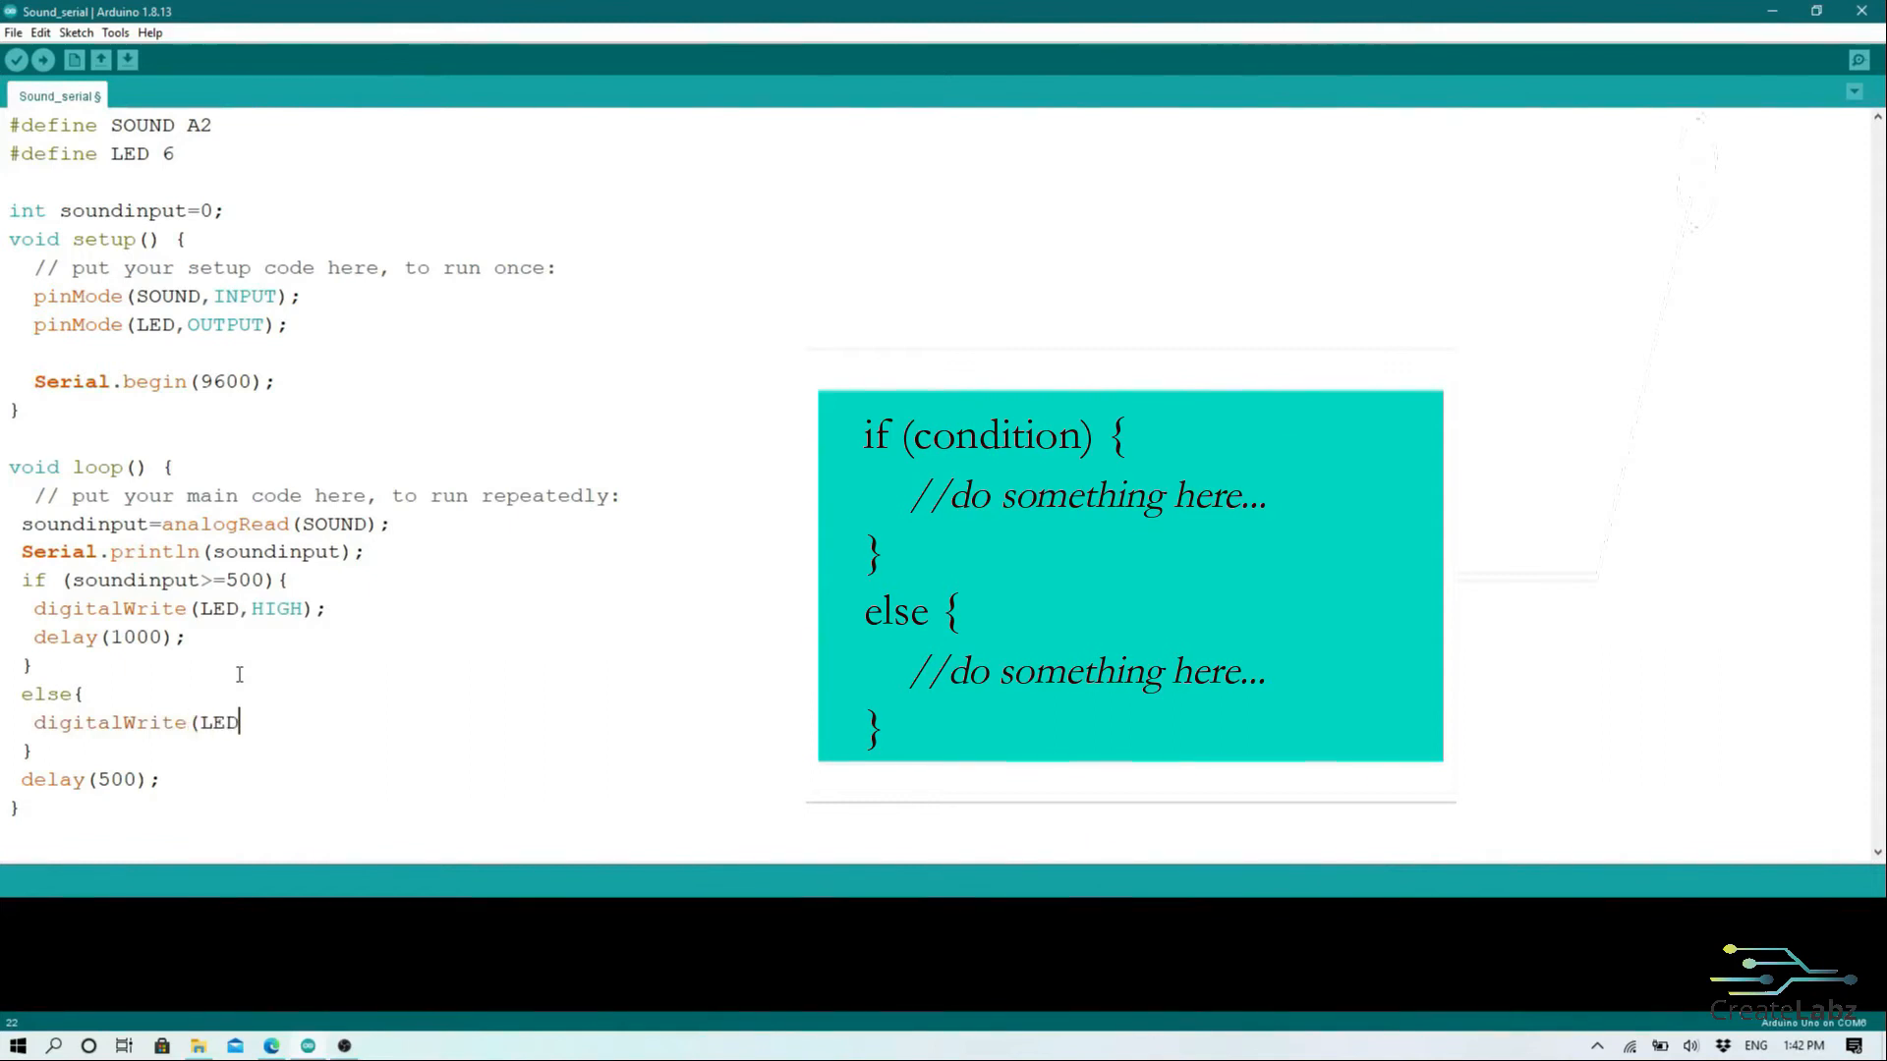
{"action": "type", "text": ",LOW);"}
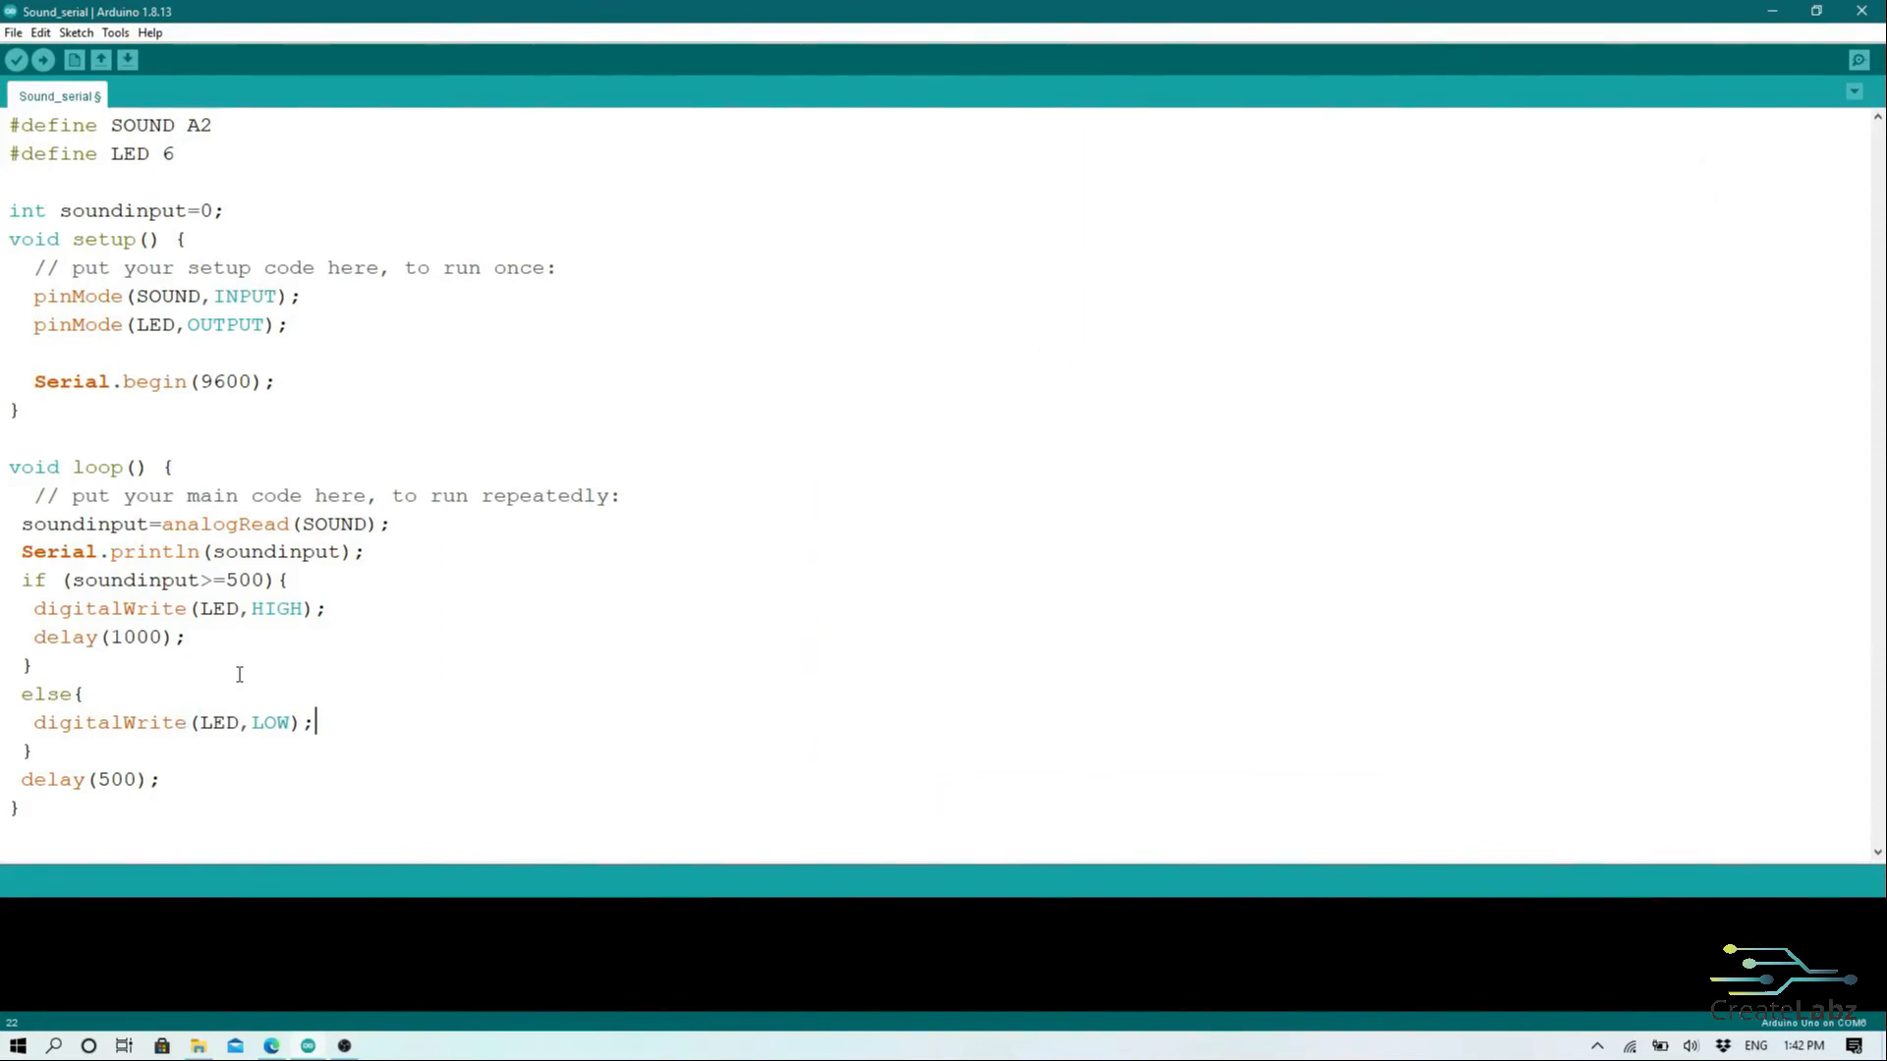
{"action": "left_click", "coordinate": [14, 31]}
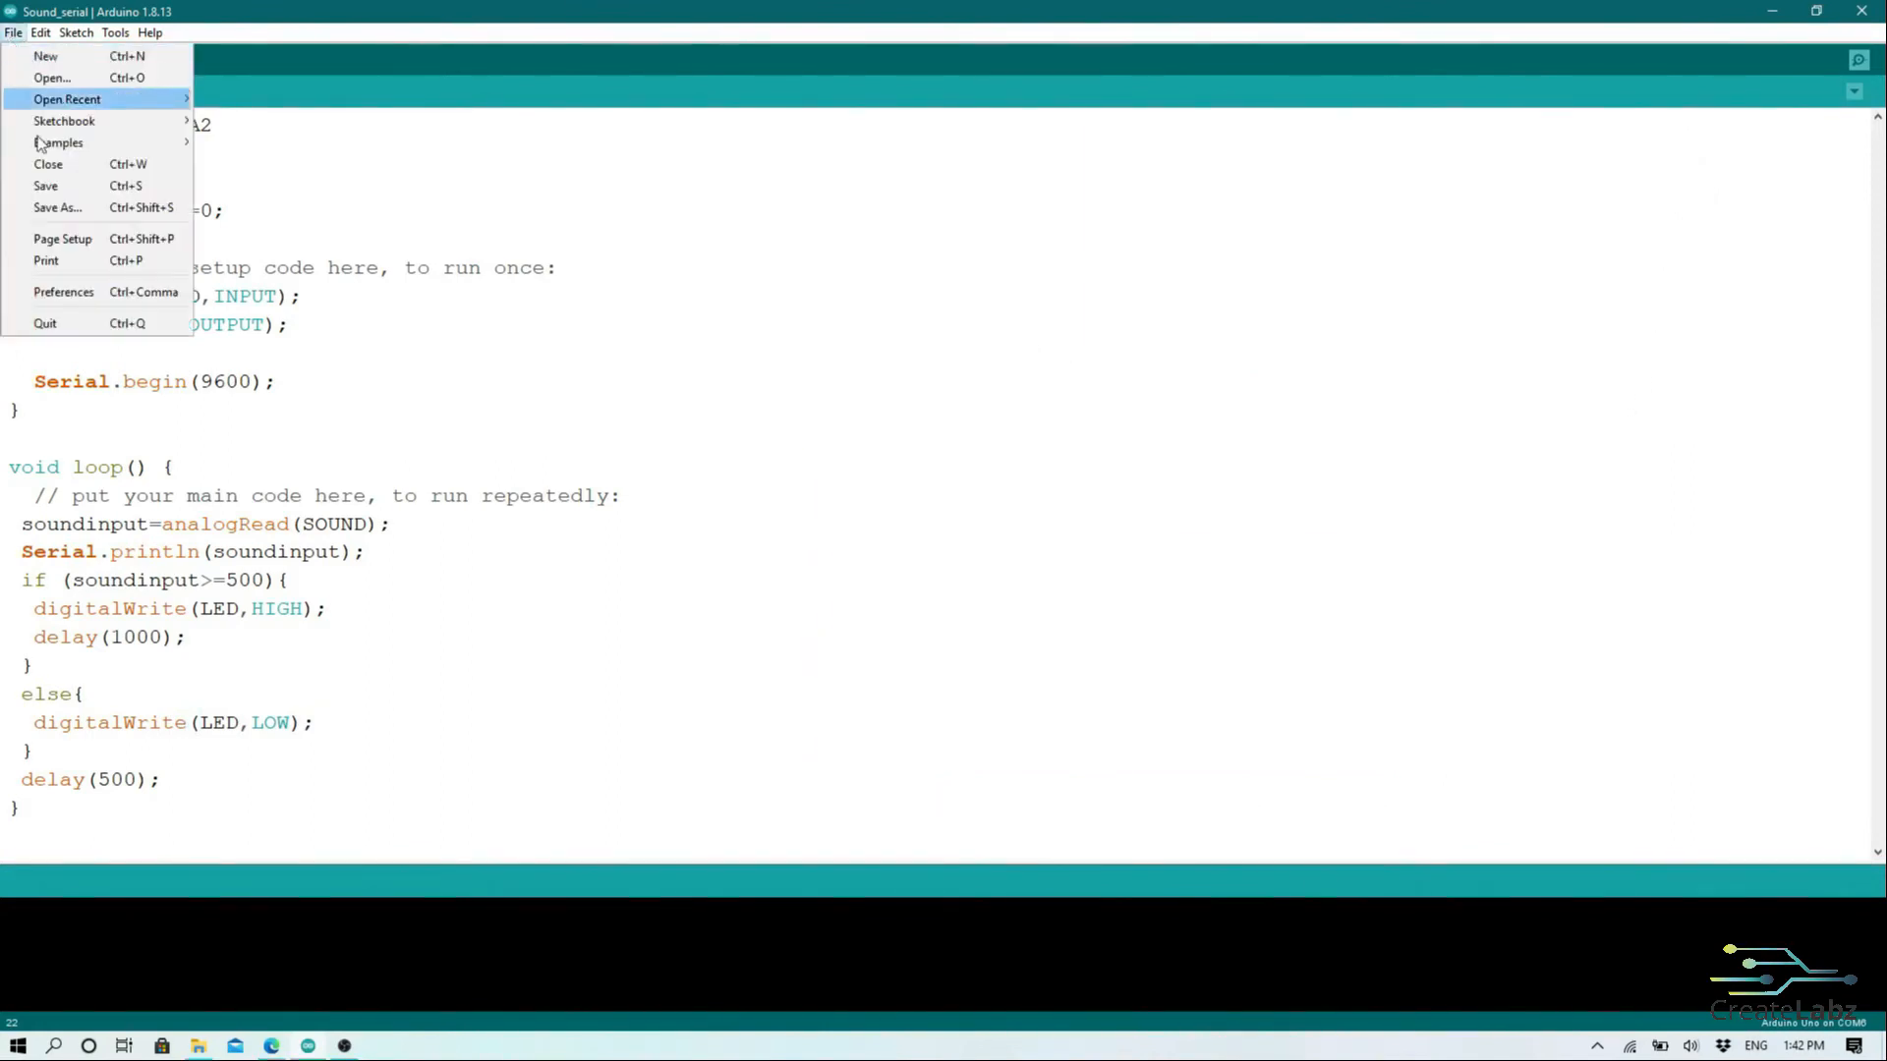
Step: Save the sketch as Sound_LEDclap in the GROVE KIT folder and start the upload
{"action": "left_click", "coordinate": [57, 208]}
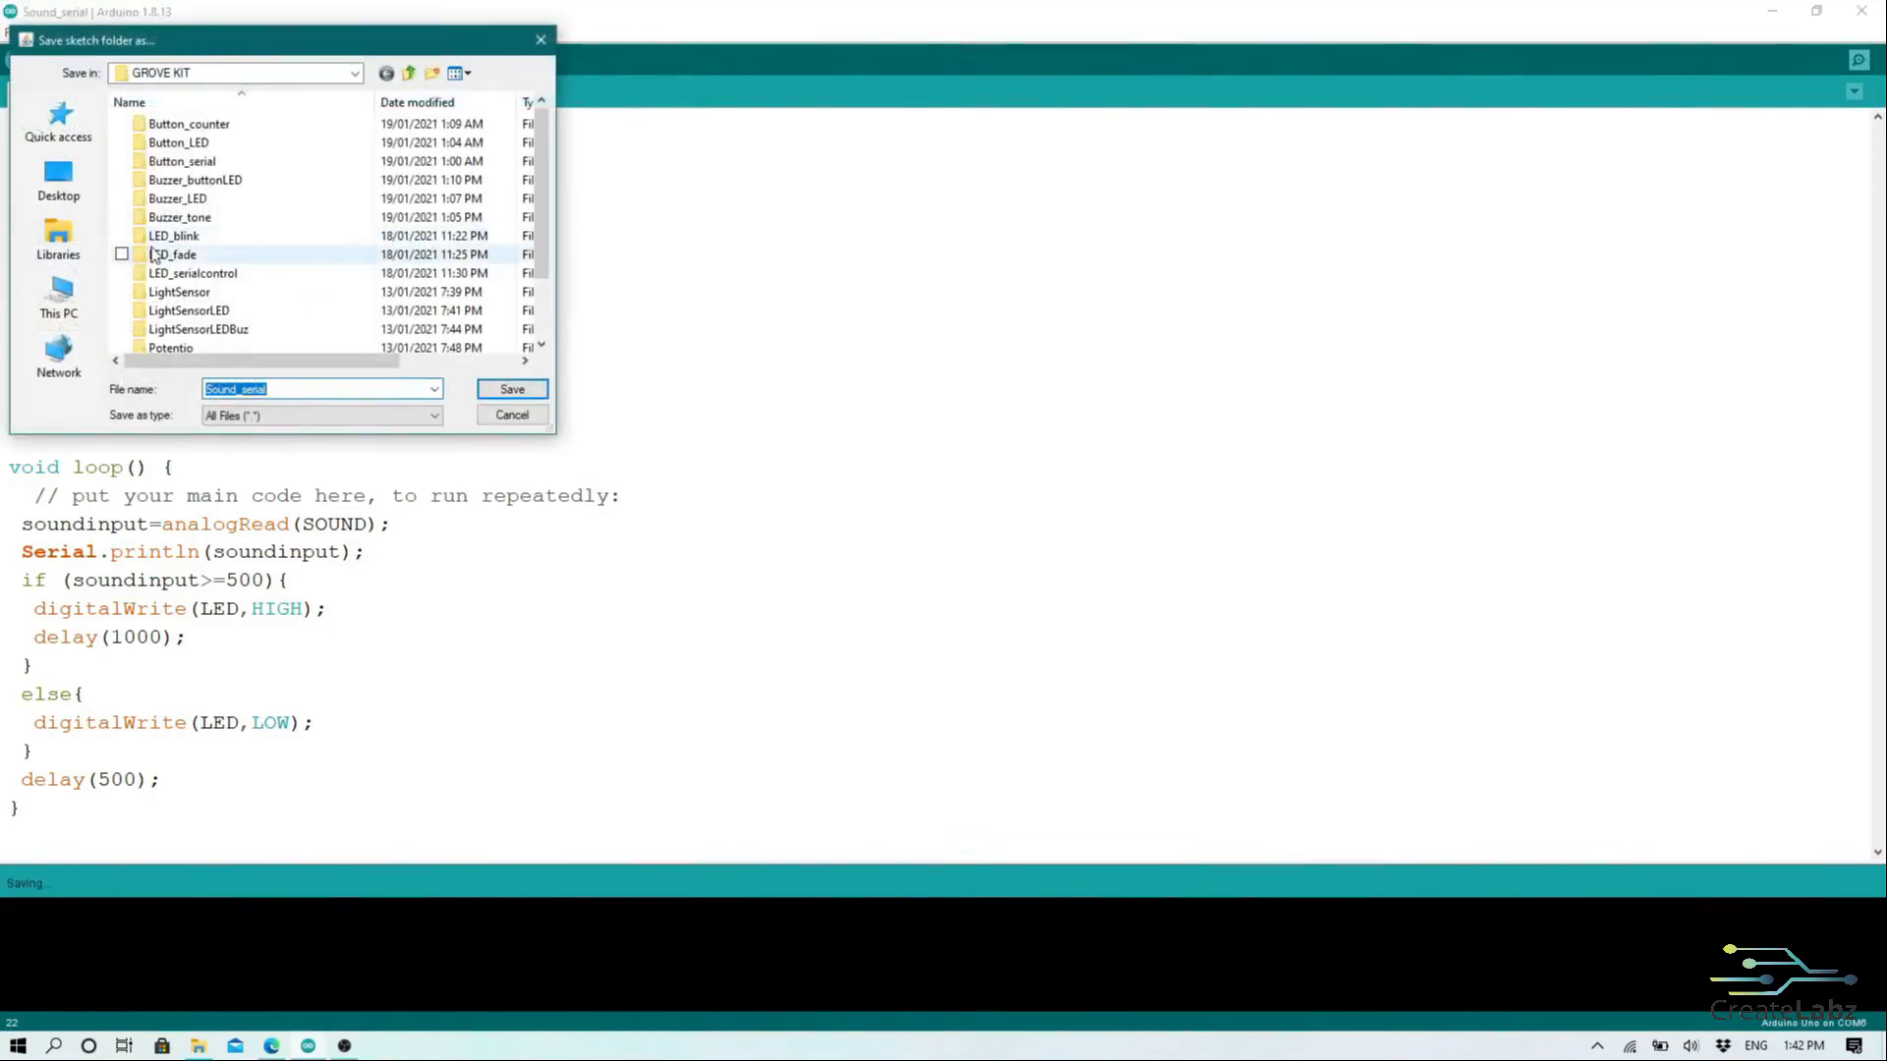
{"action": "left_click", "coordinate": [279, 389]}
{"action": "type", "text": "LEDclap"}
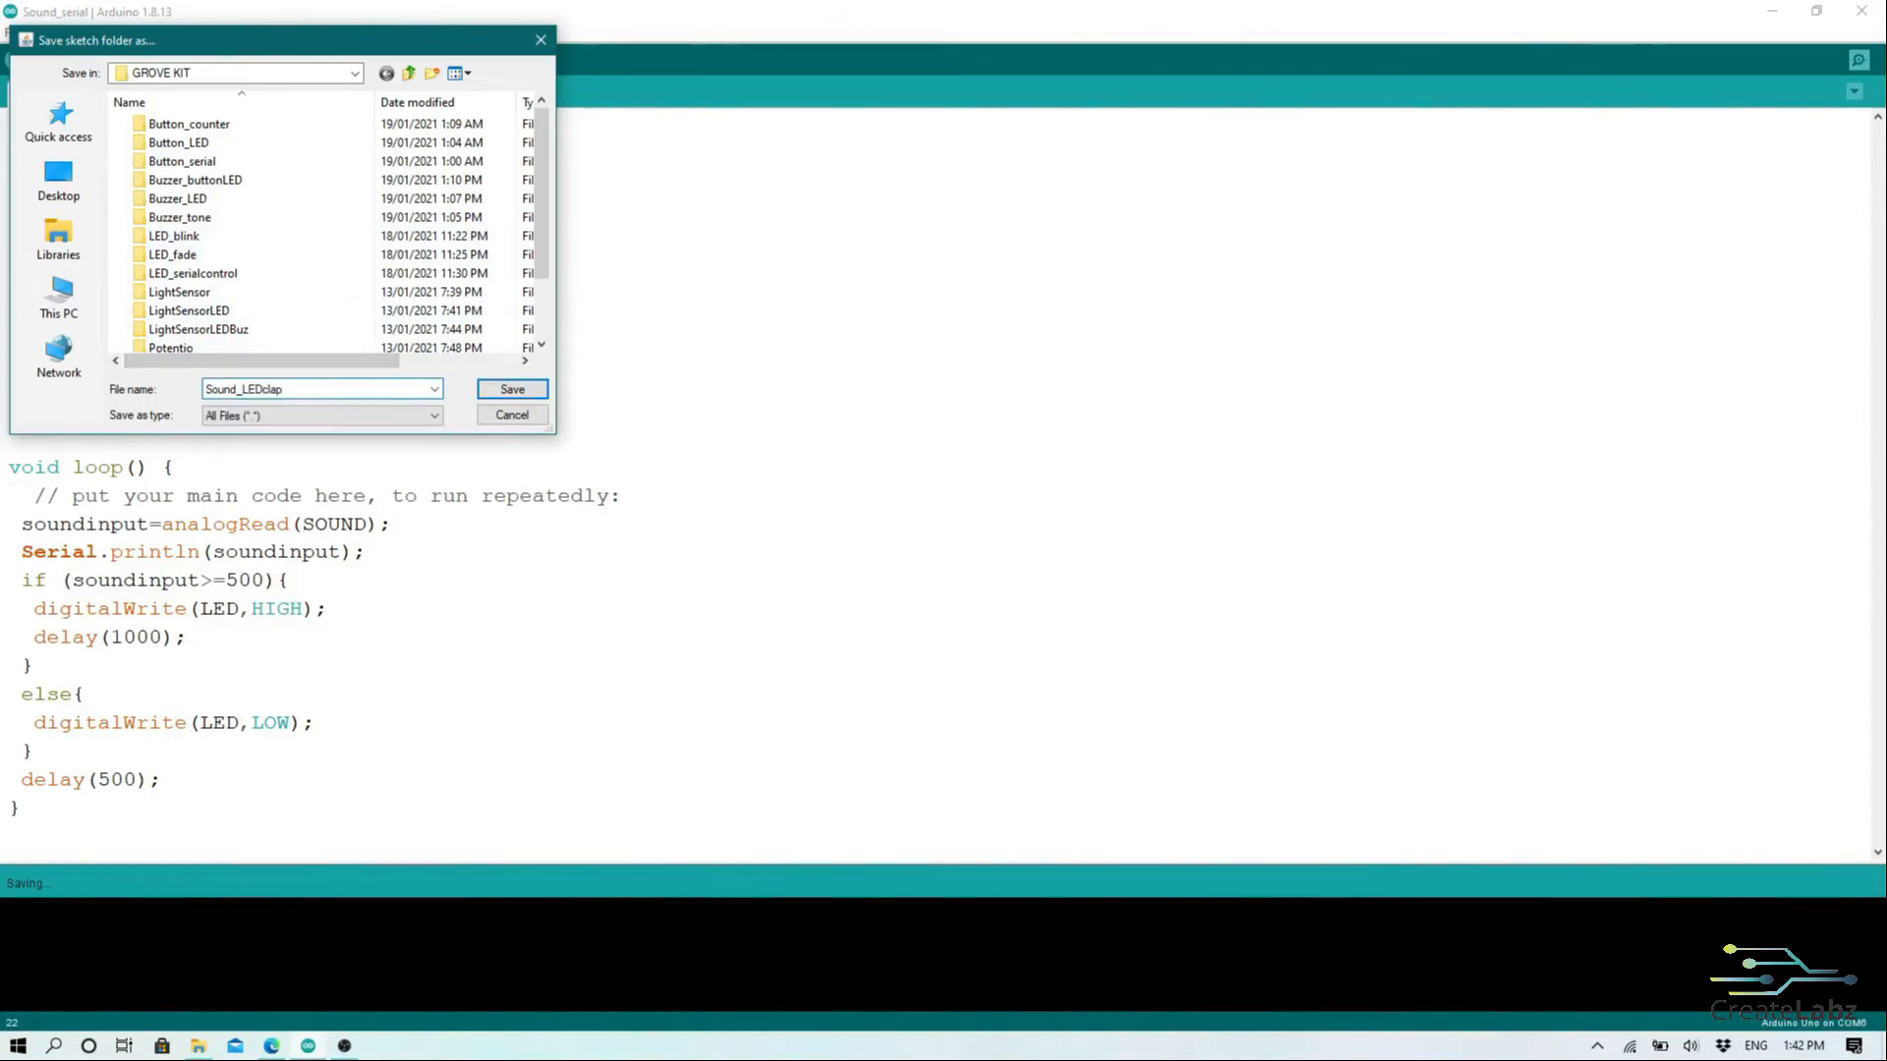
{"action": "left_click", "coordinate": [511, 389]}
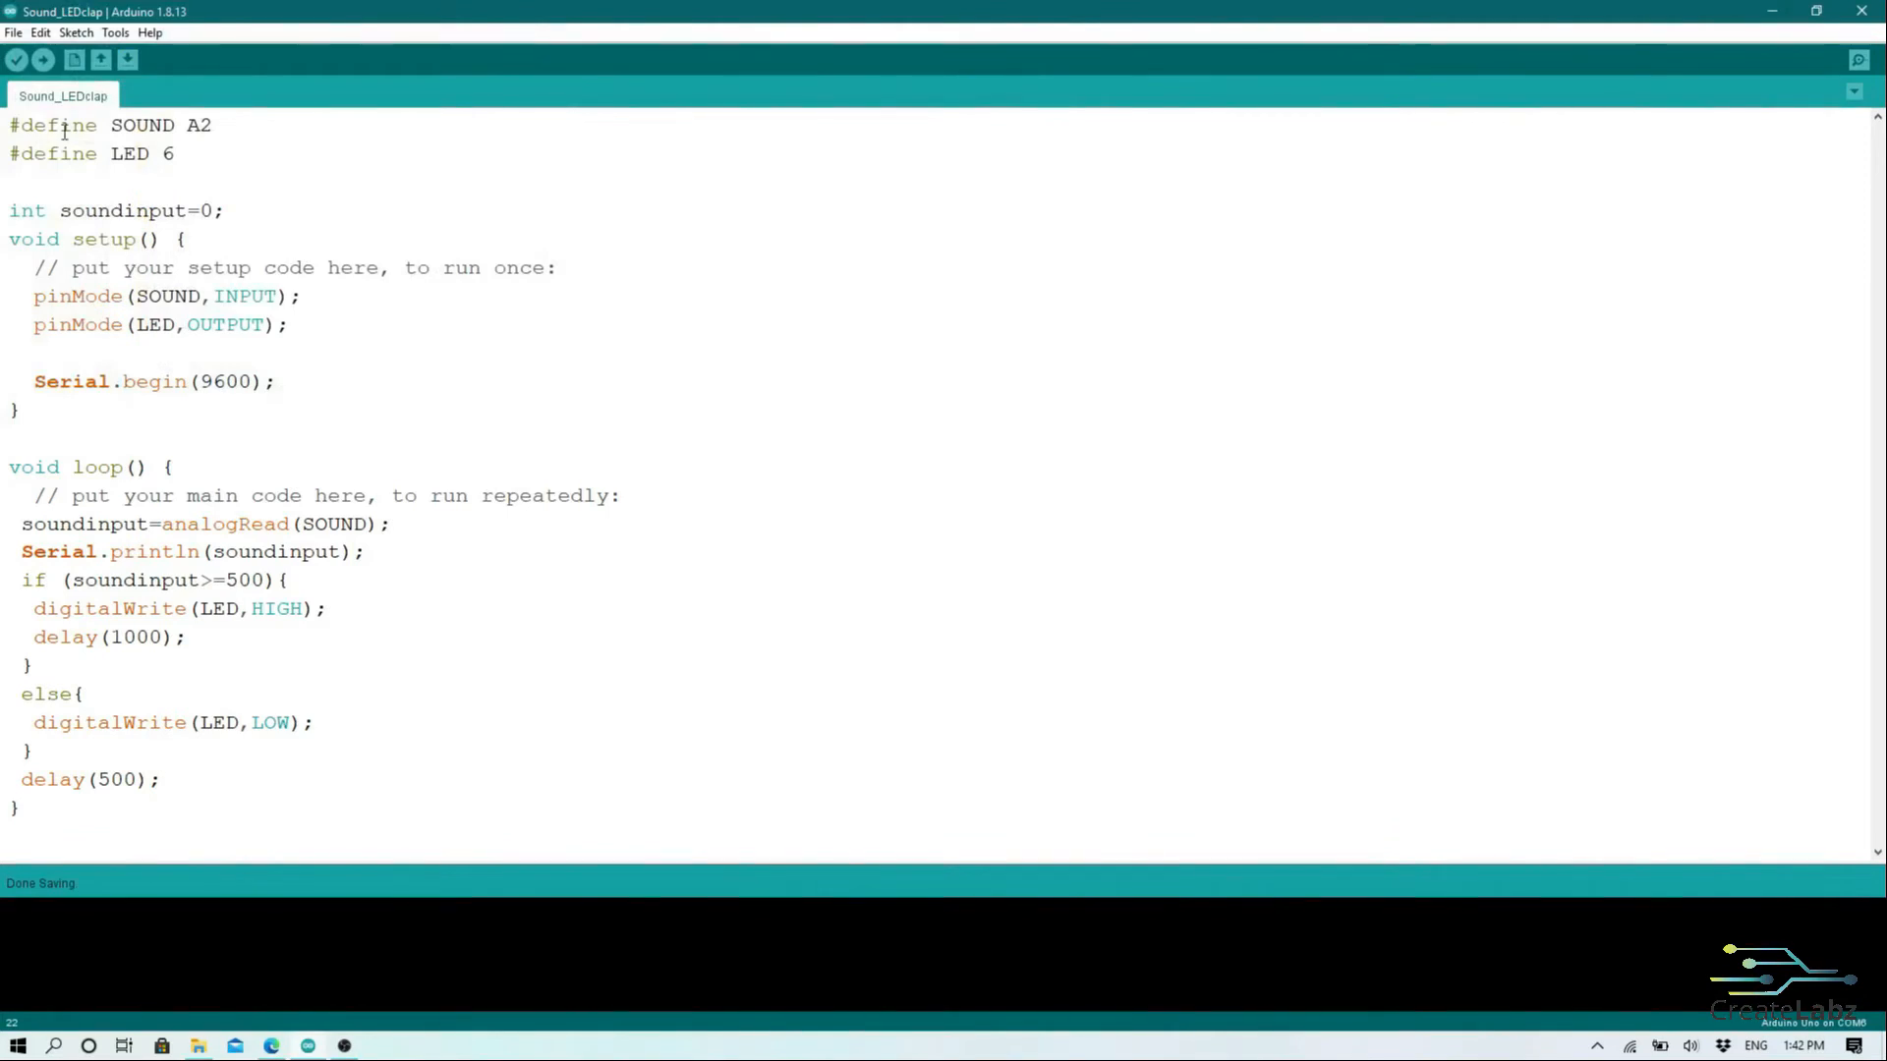
{"action": "left_click", "coordinate": [45, 59]}
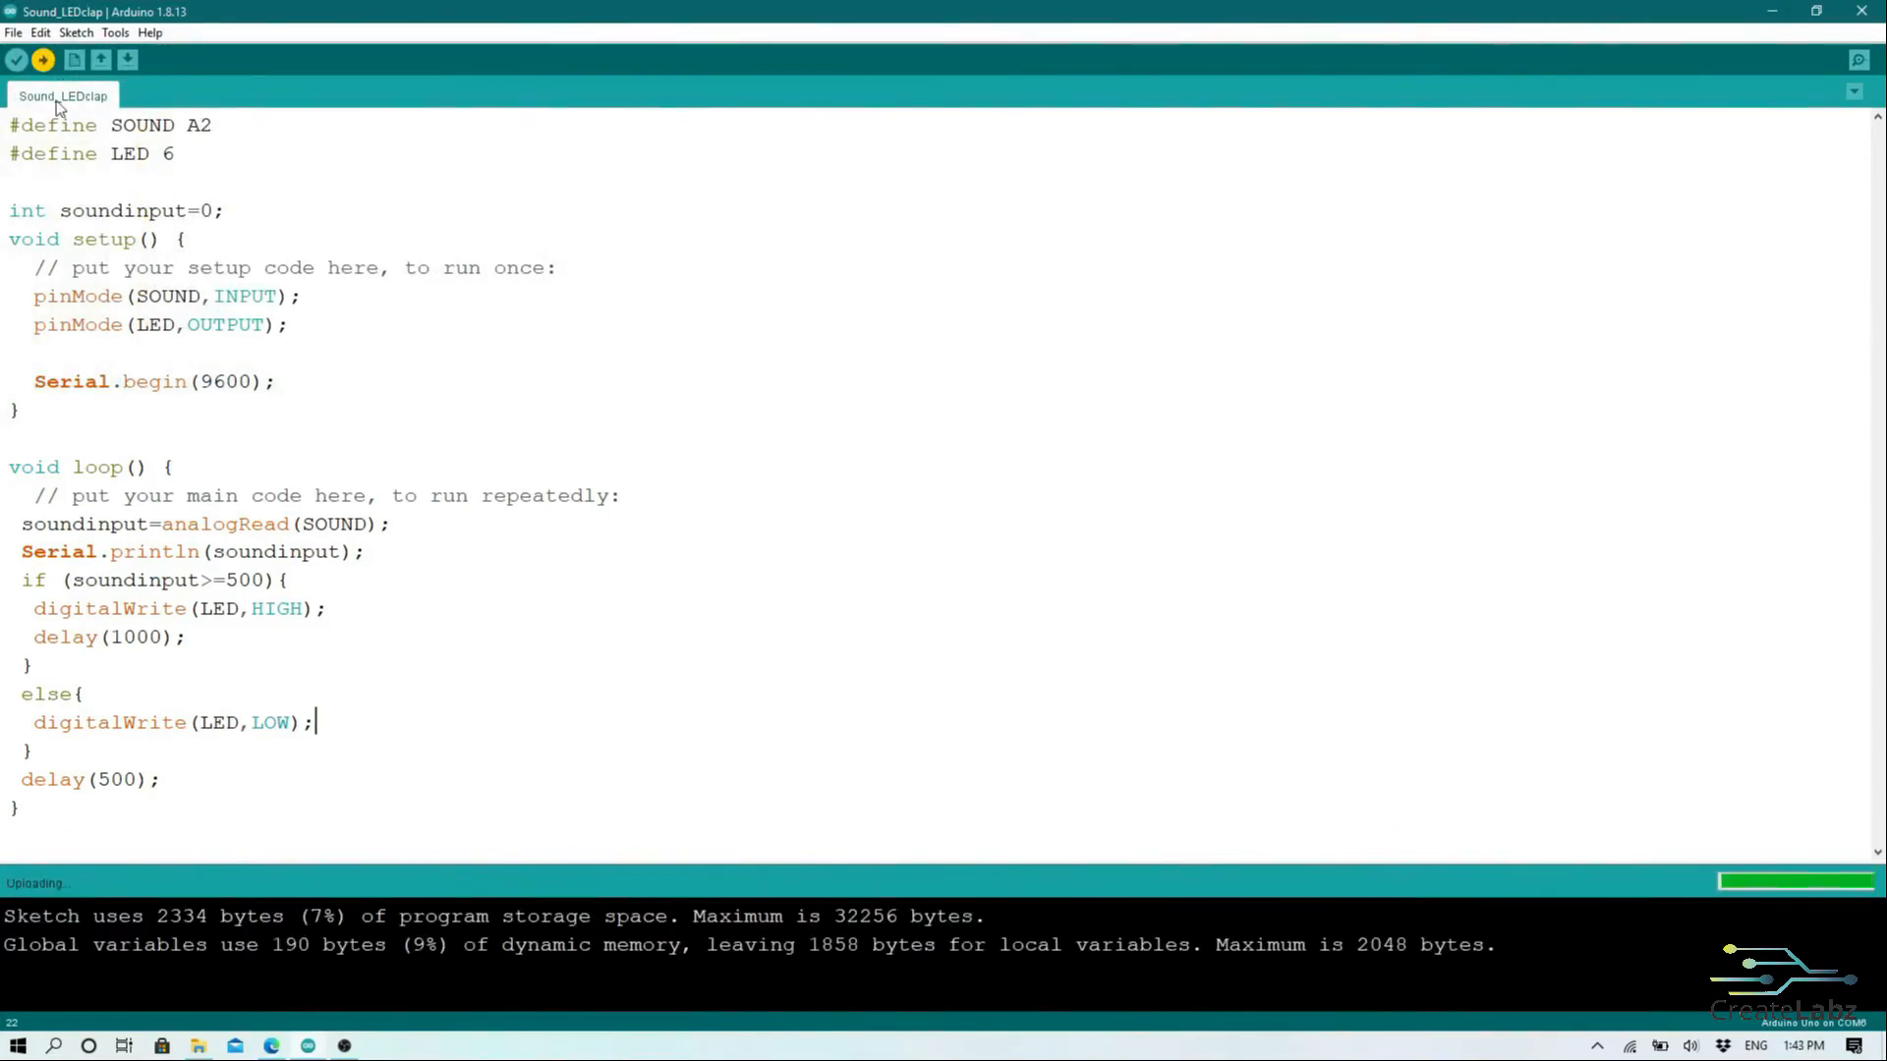
Step: Begin an int lightval declaration beneath soundinput=0
{"action": "type", "text": "int lu"}
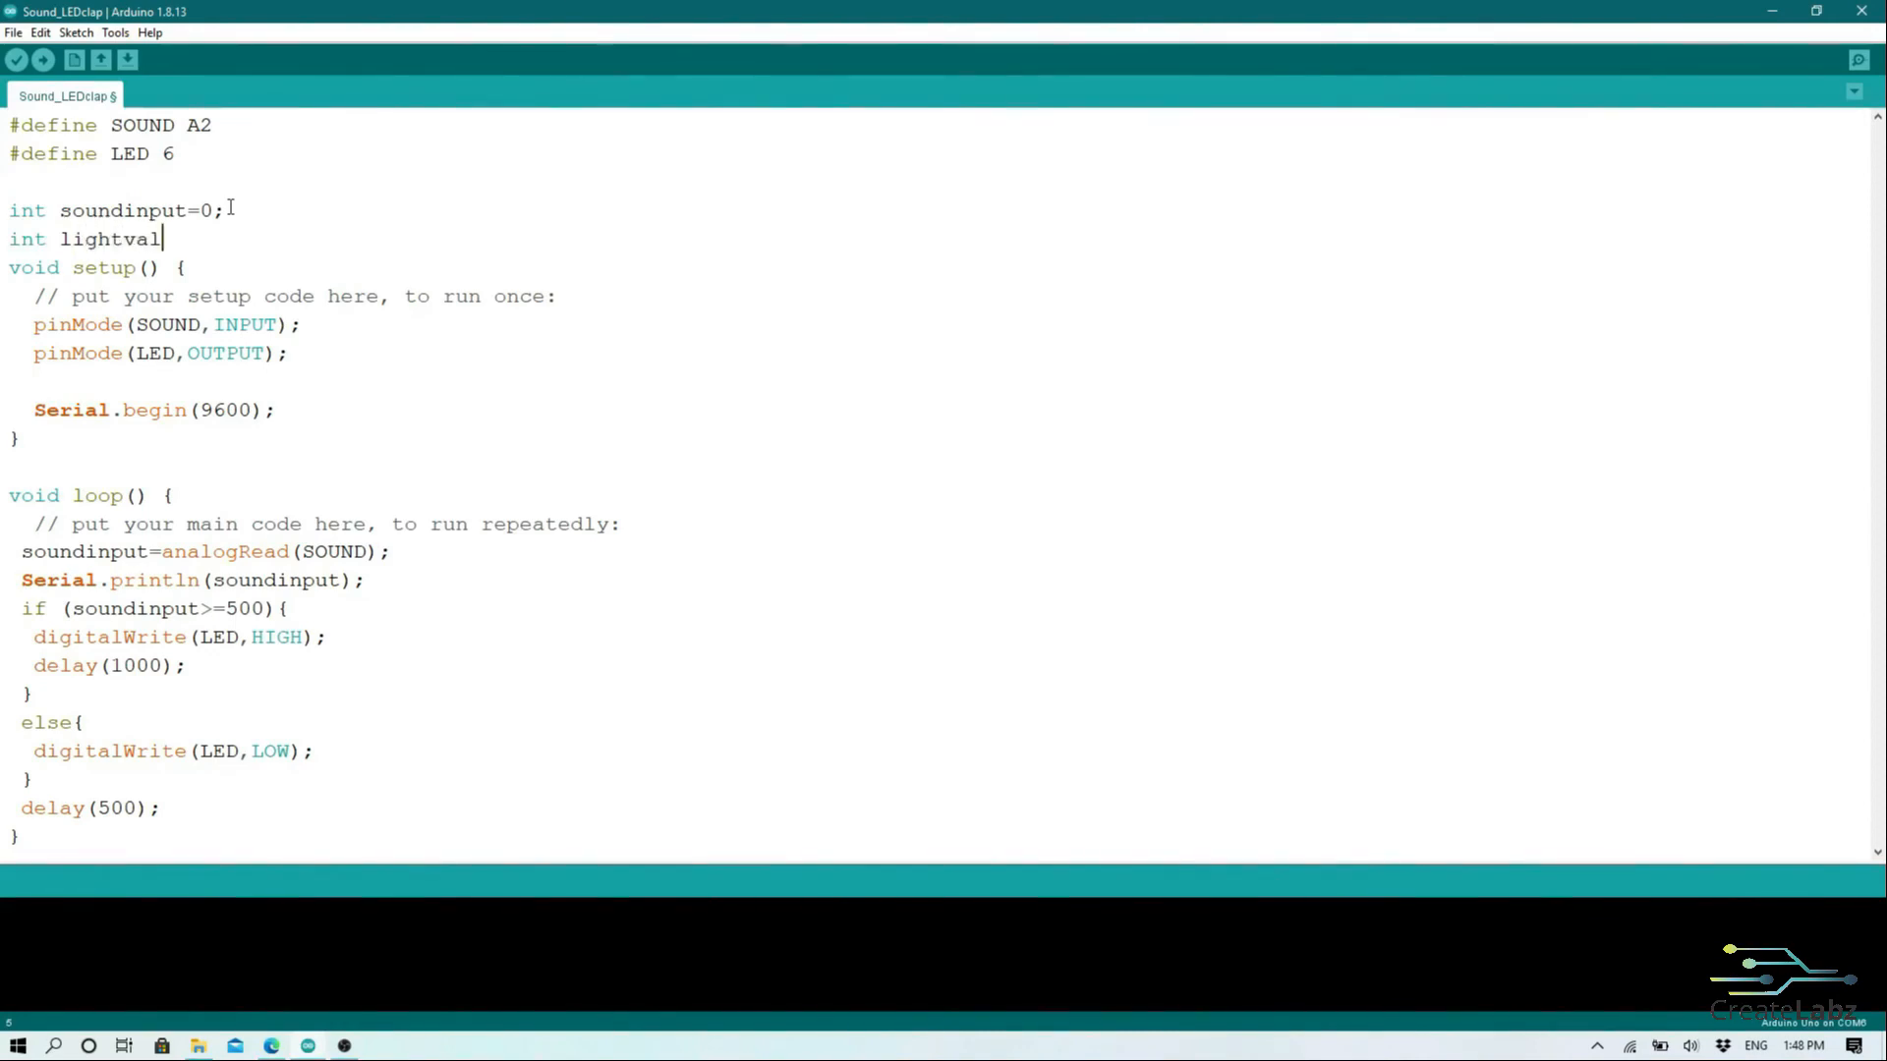
Step: Finish lightval=0 and delete the serial print, if/else LED and delay lines from loop()
{"action": "type", "text": "=0;"}
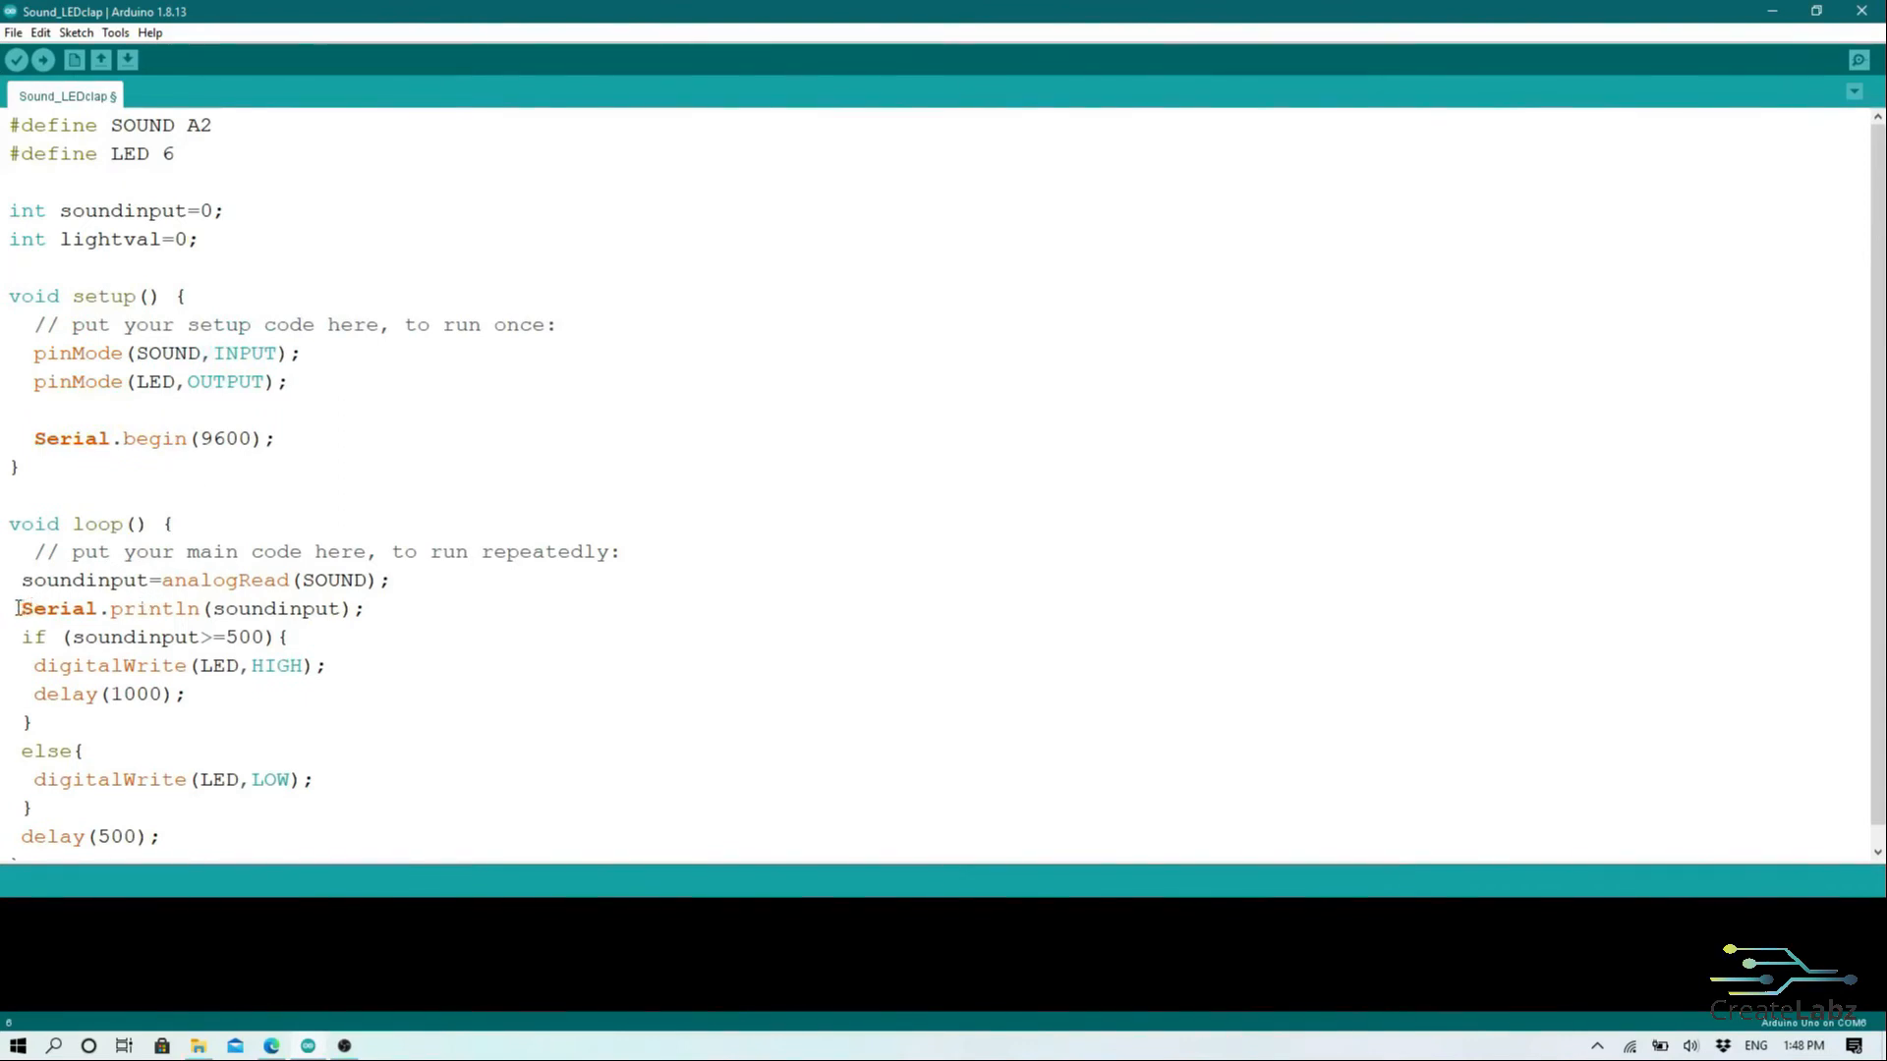
{"action": "left_click_drag", "start_coordinate": [18, 608], "coordinate": [163, 837]}
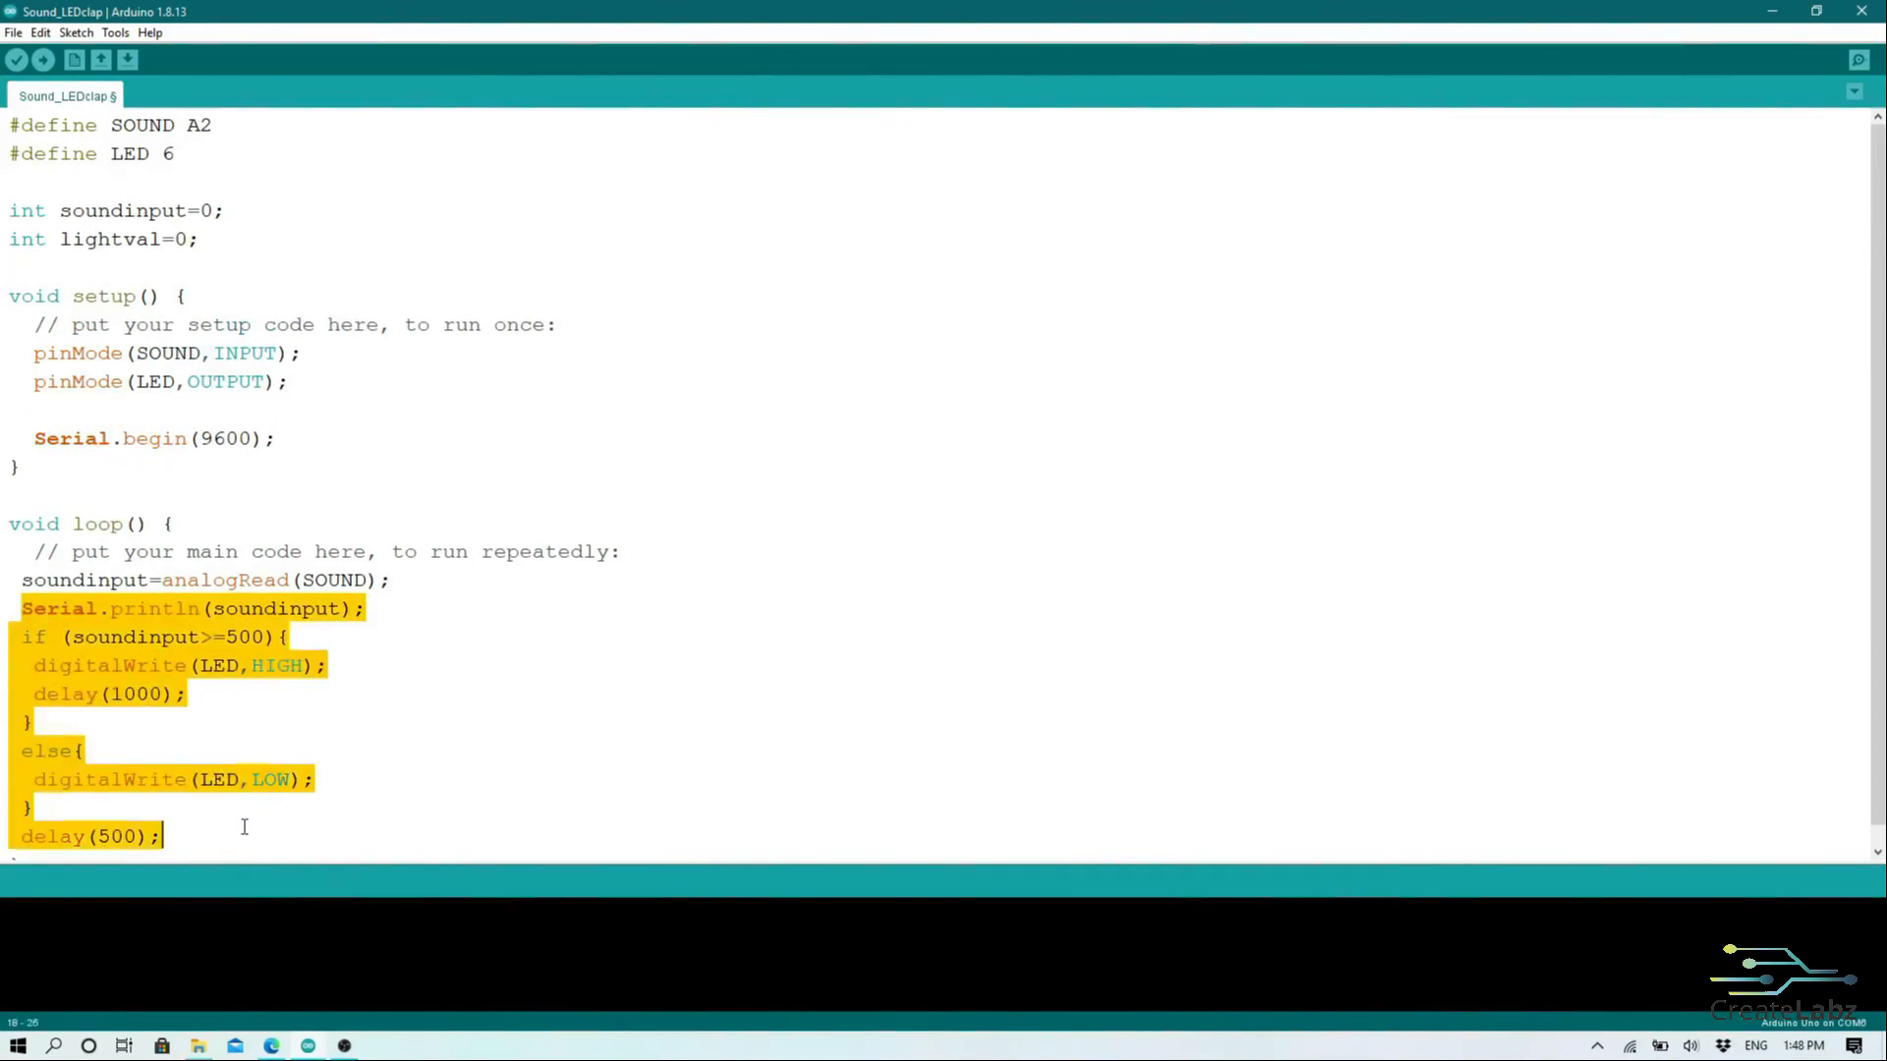
{"action": "key", "text": "Delete"}
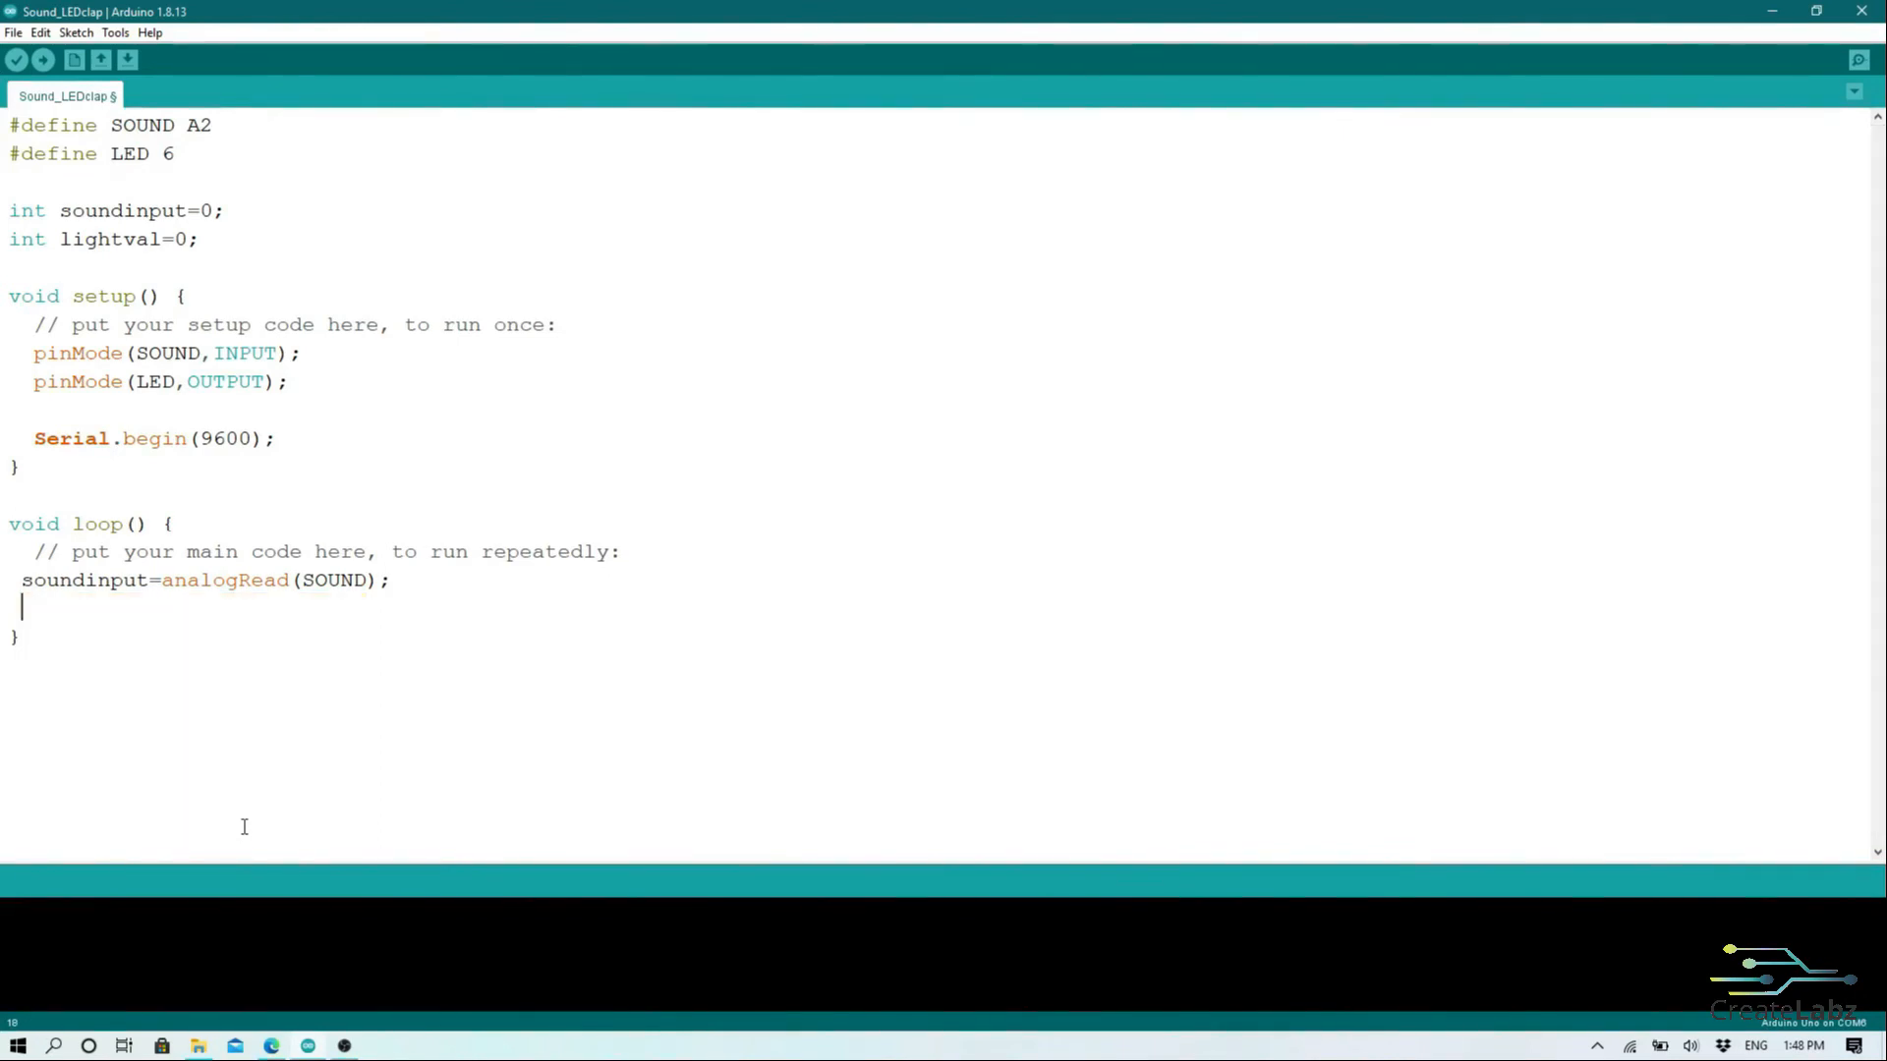
Step: Set lightval=map(soundinput,0,500,0,255) in loop()
{"action": "type", "text": "lighta"}
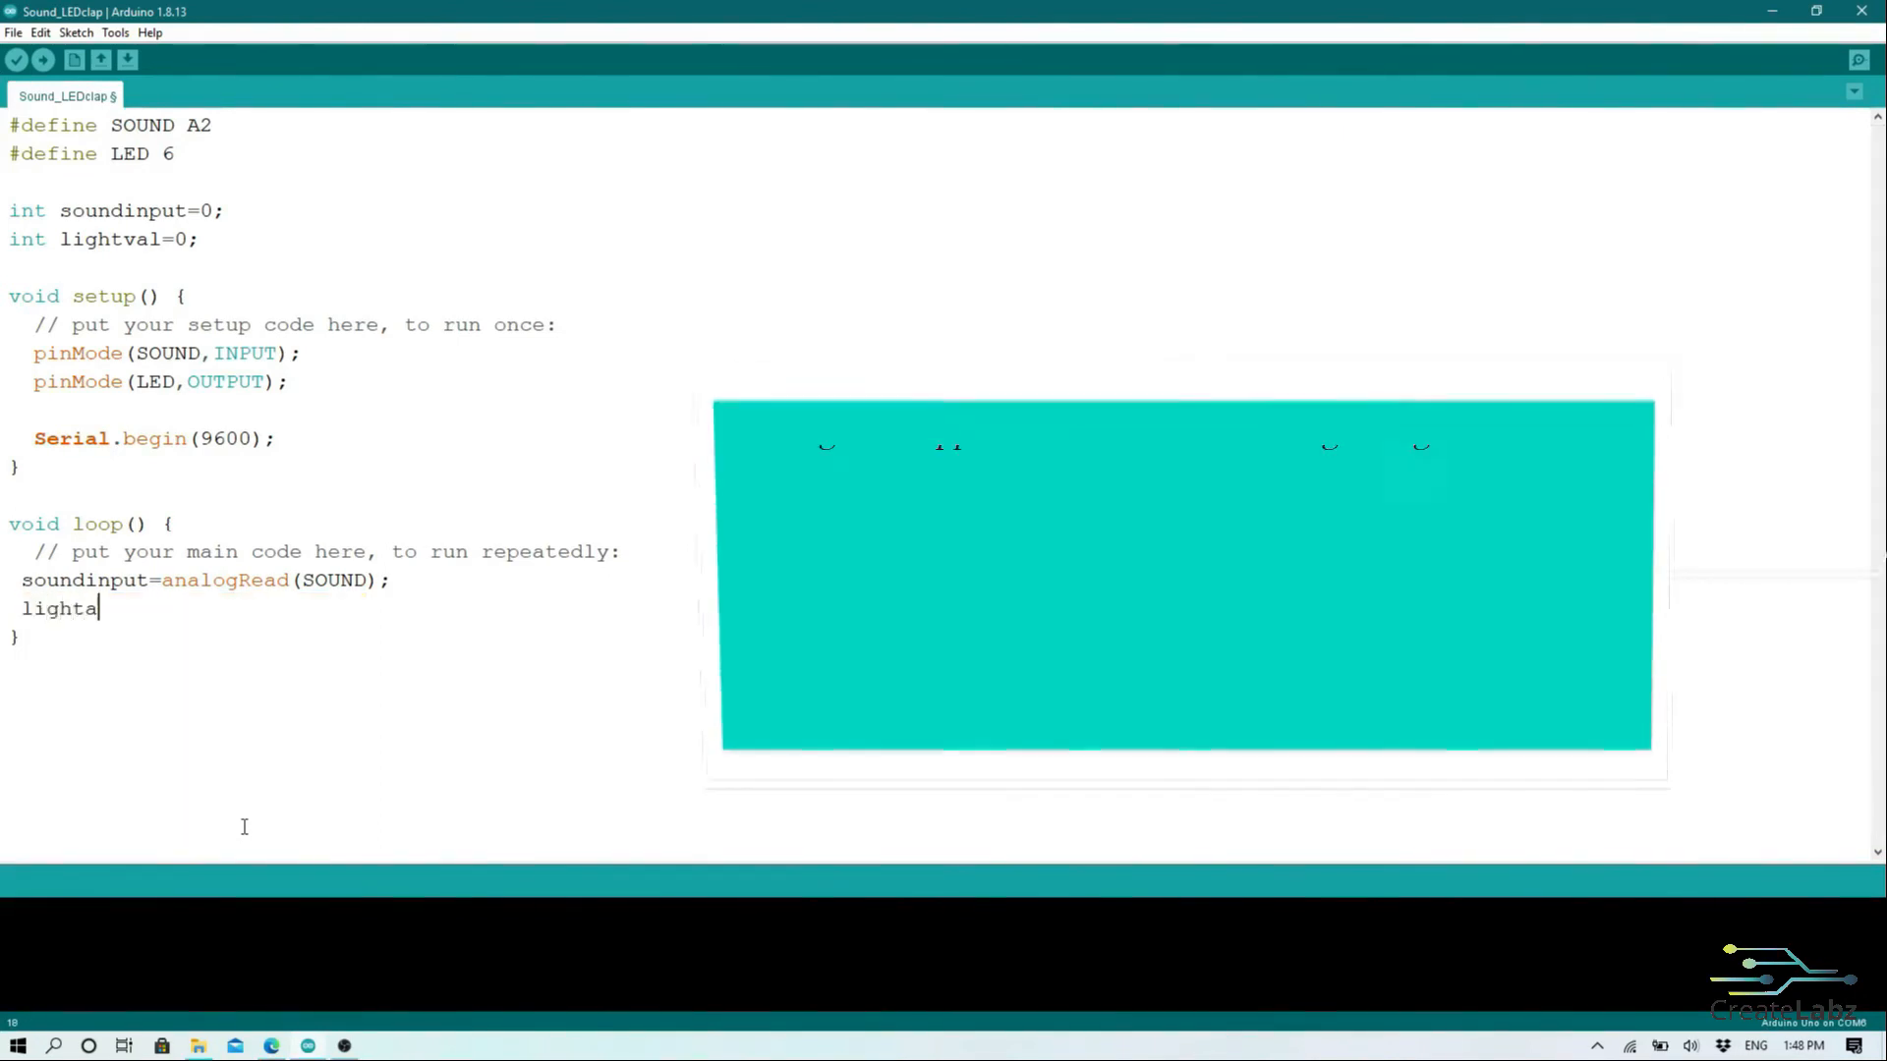
{"action": "type", "text": "val"}
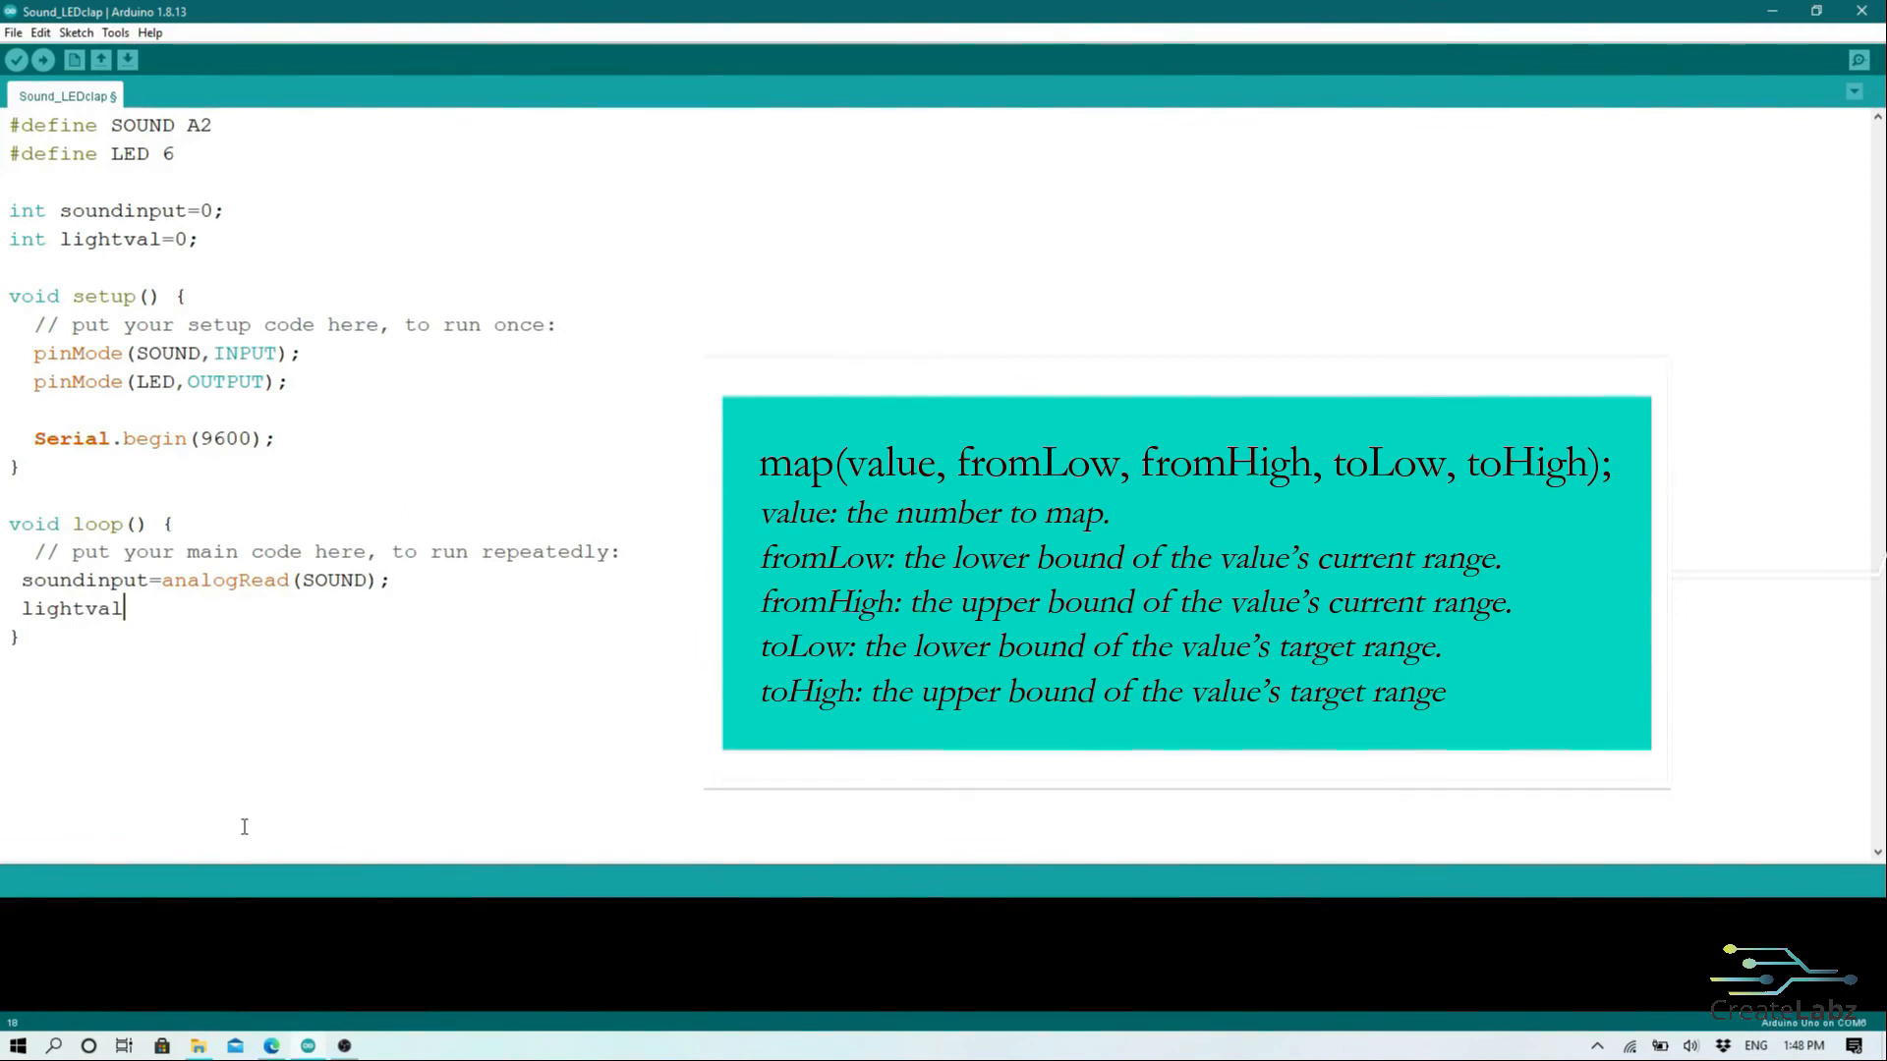
{"action": "type", "text": "=map(s"}
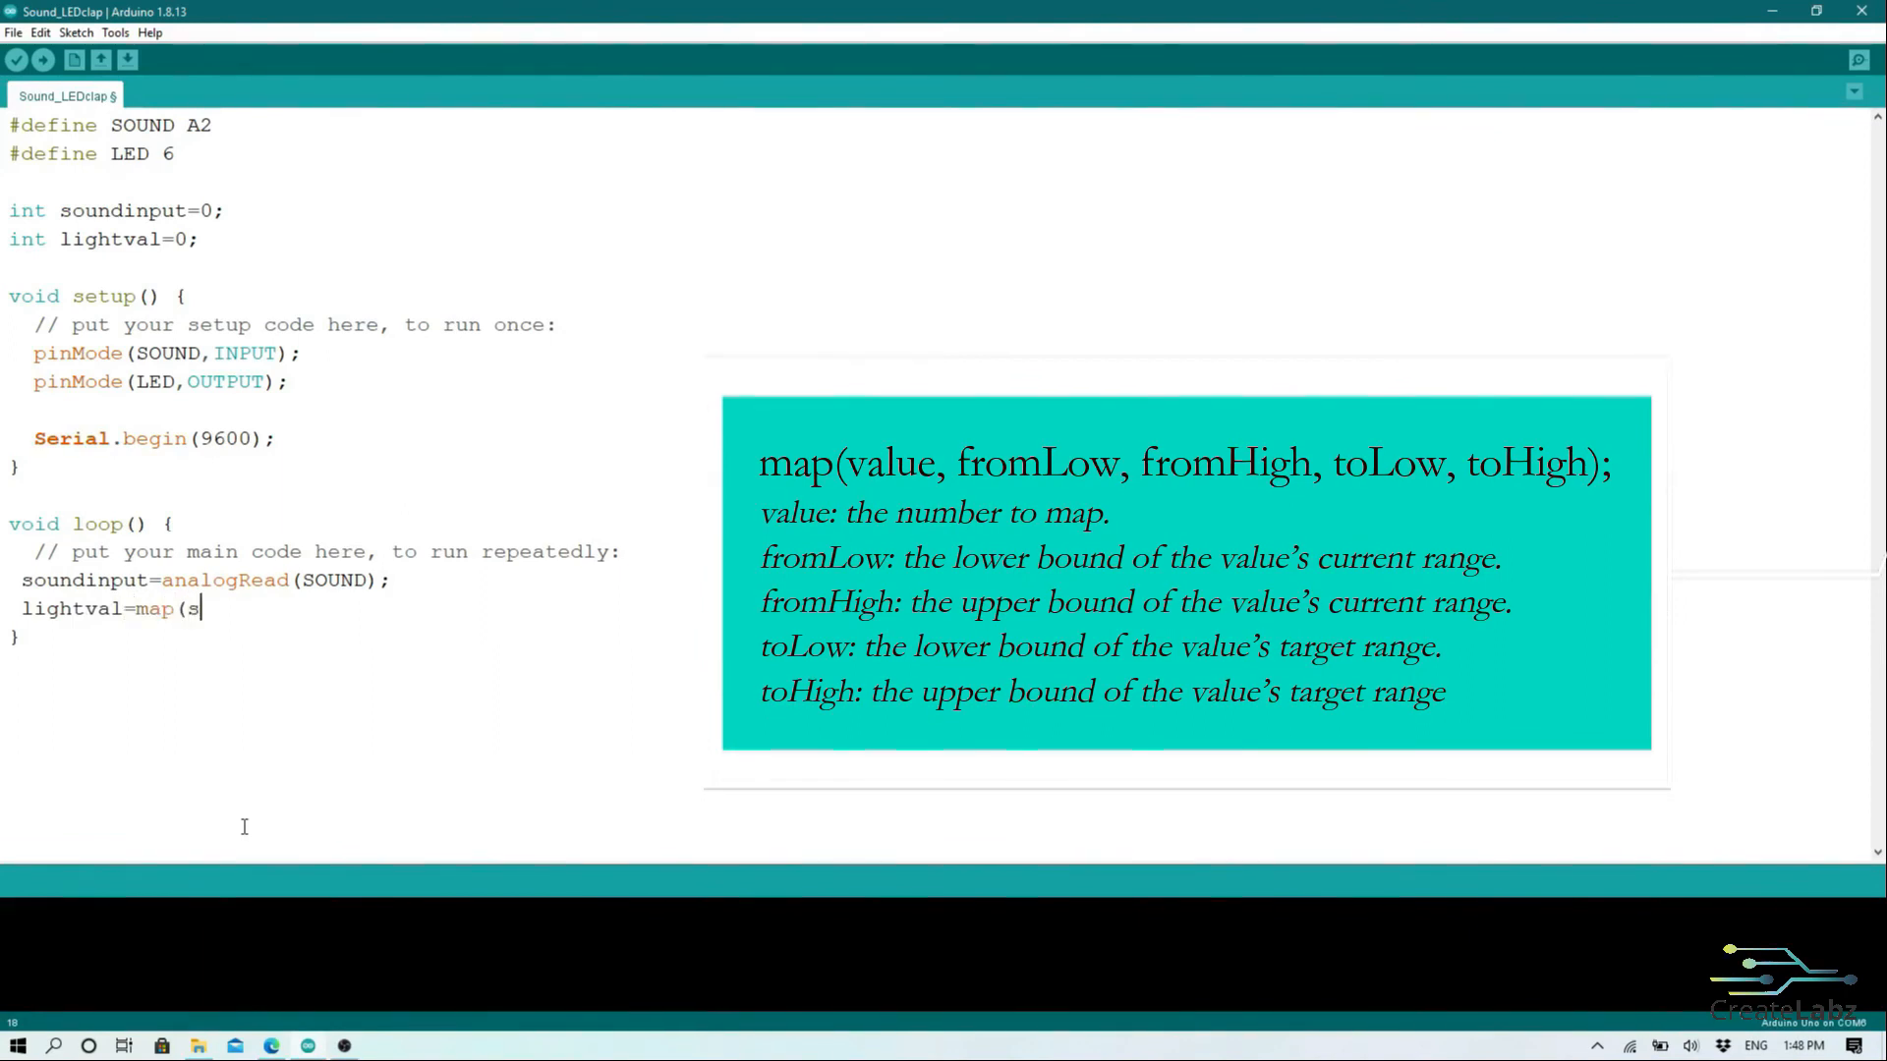
{"action": "type", "text": "oundinput"}
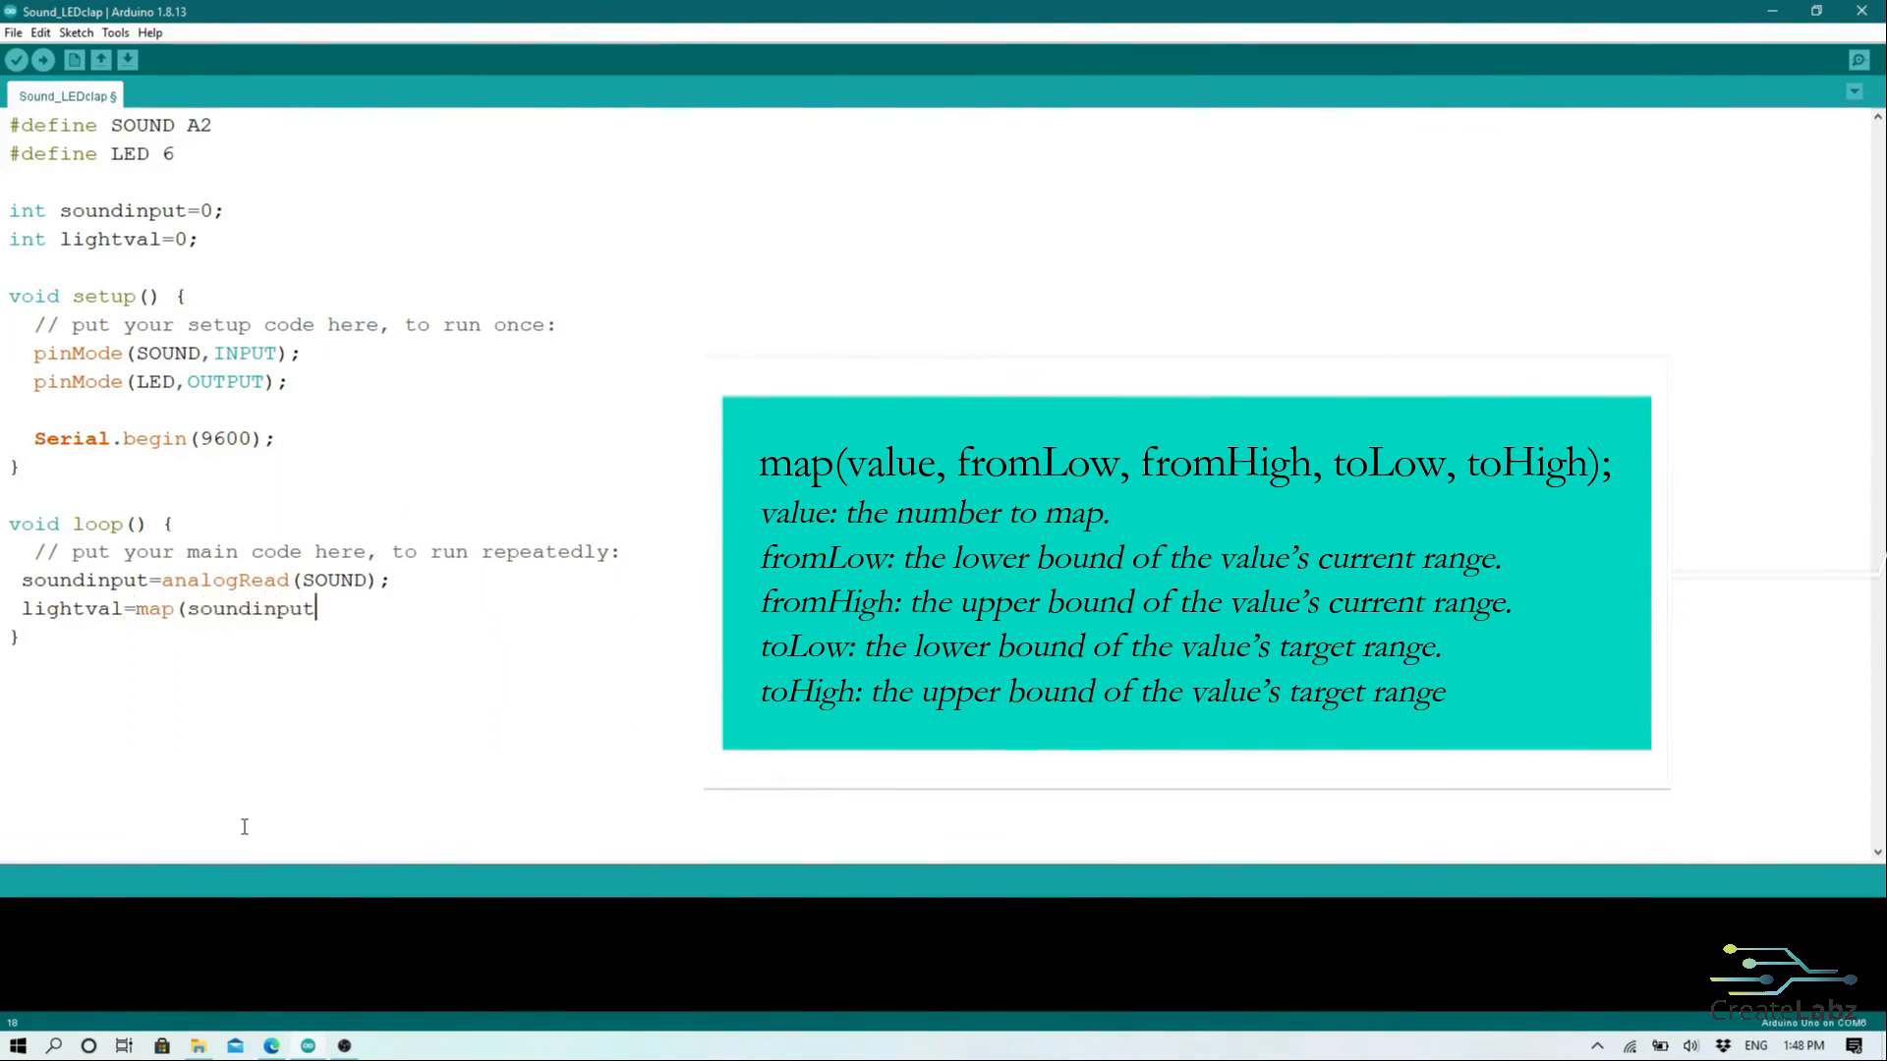
{"action": "type", "text": ",0,"}
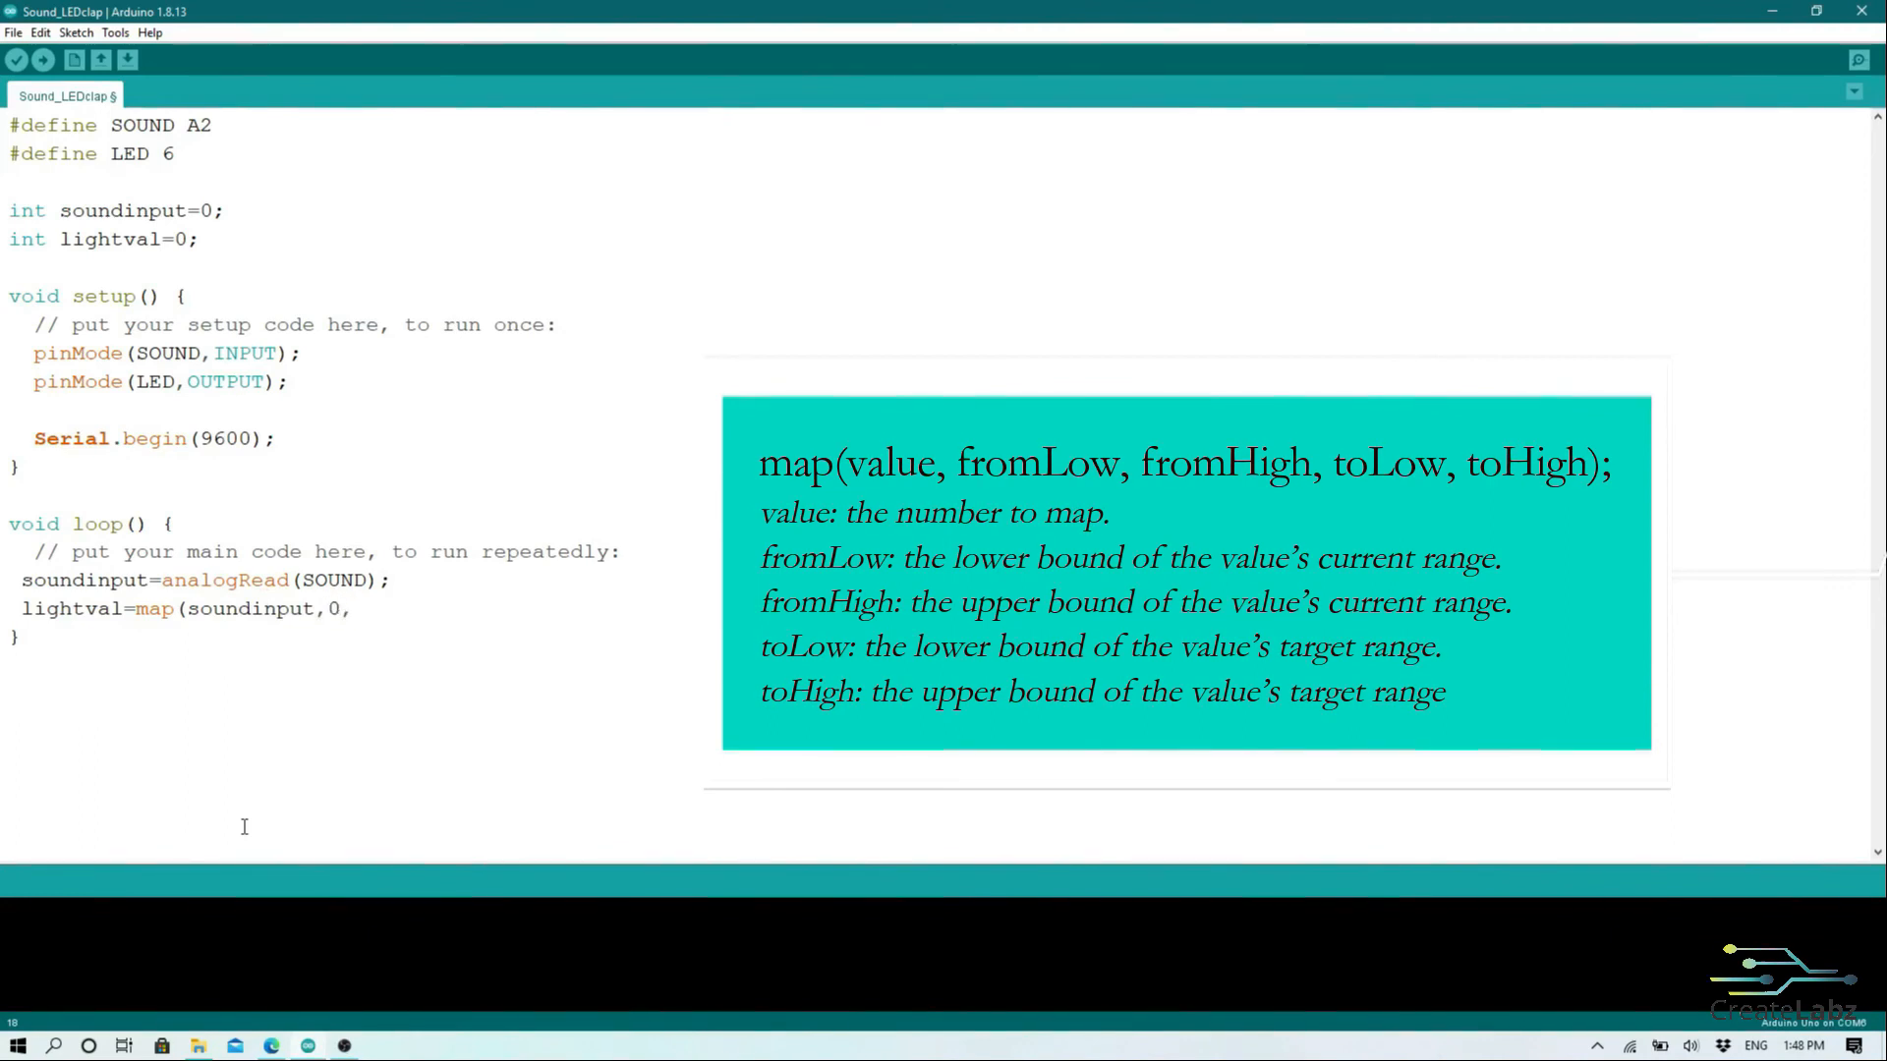
{"action": "type", "text": "500,0,2"}
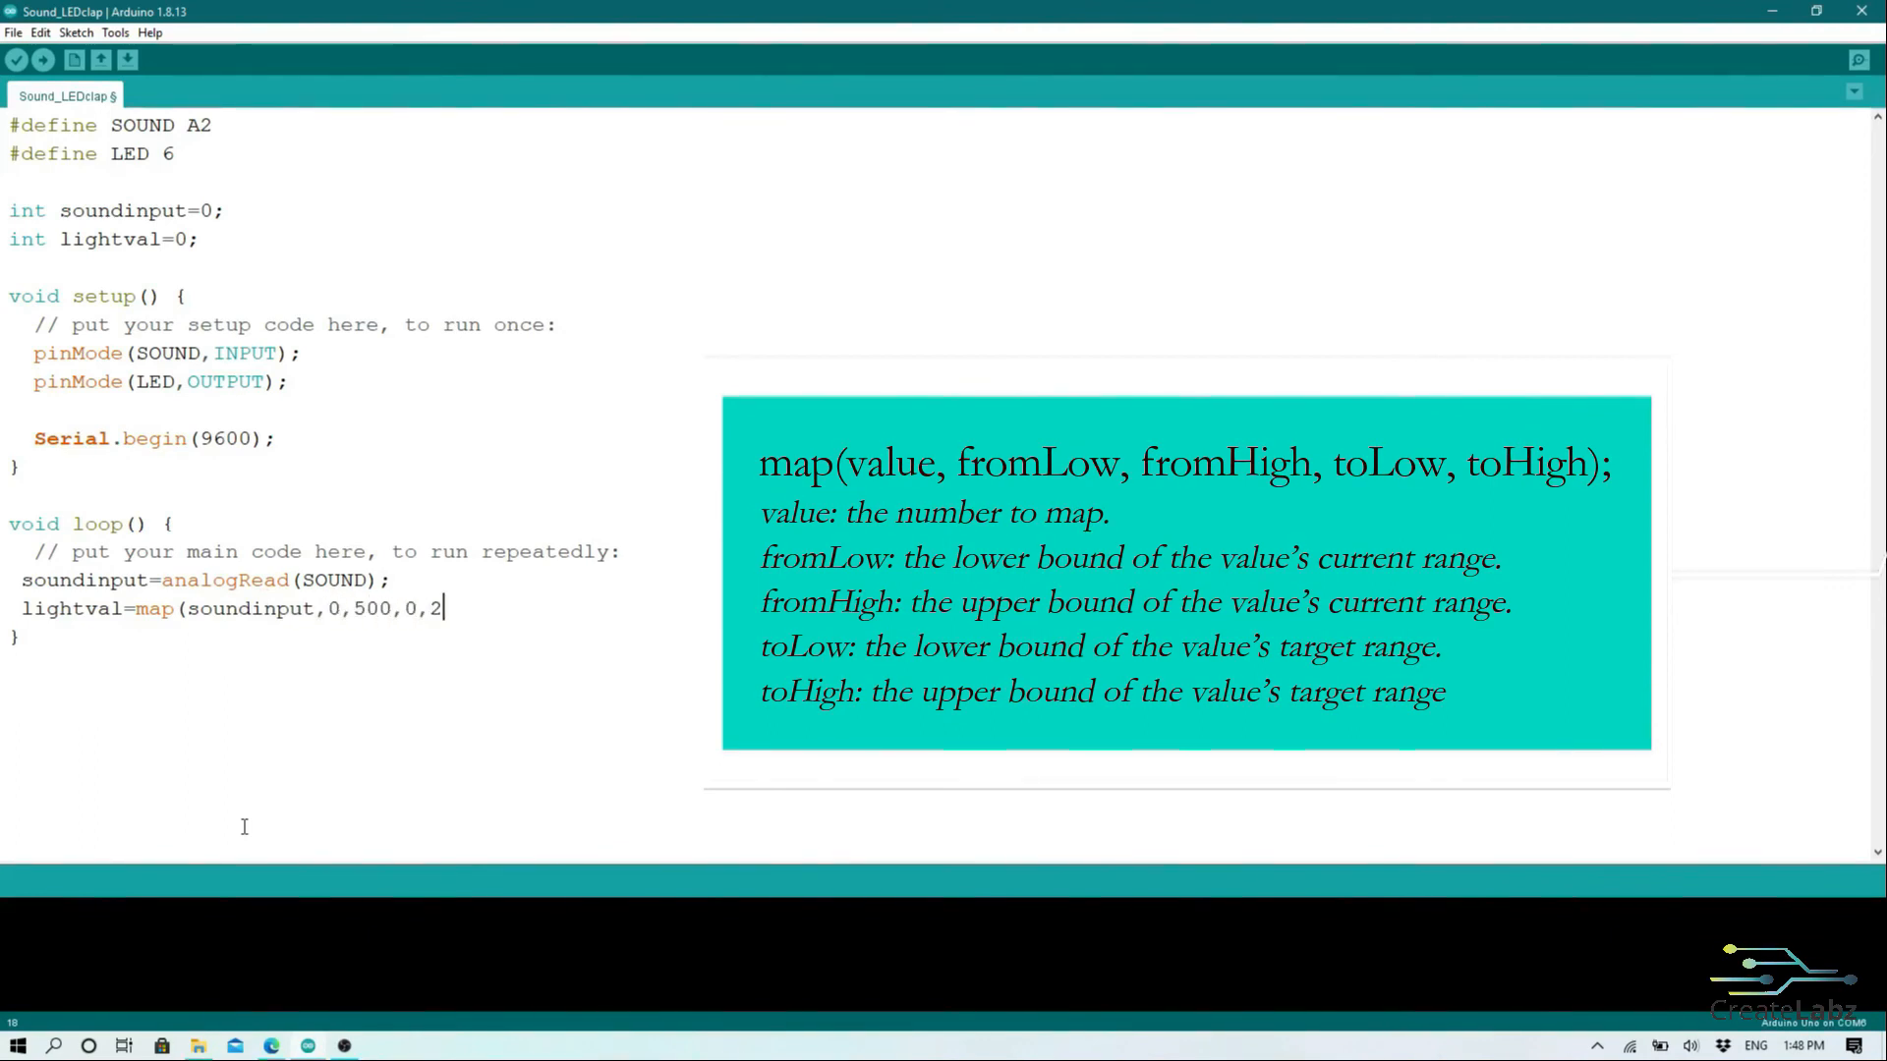
{"action": "type", "text": "55);"}
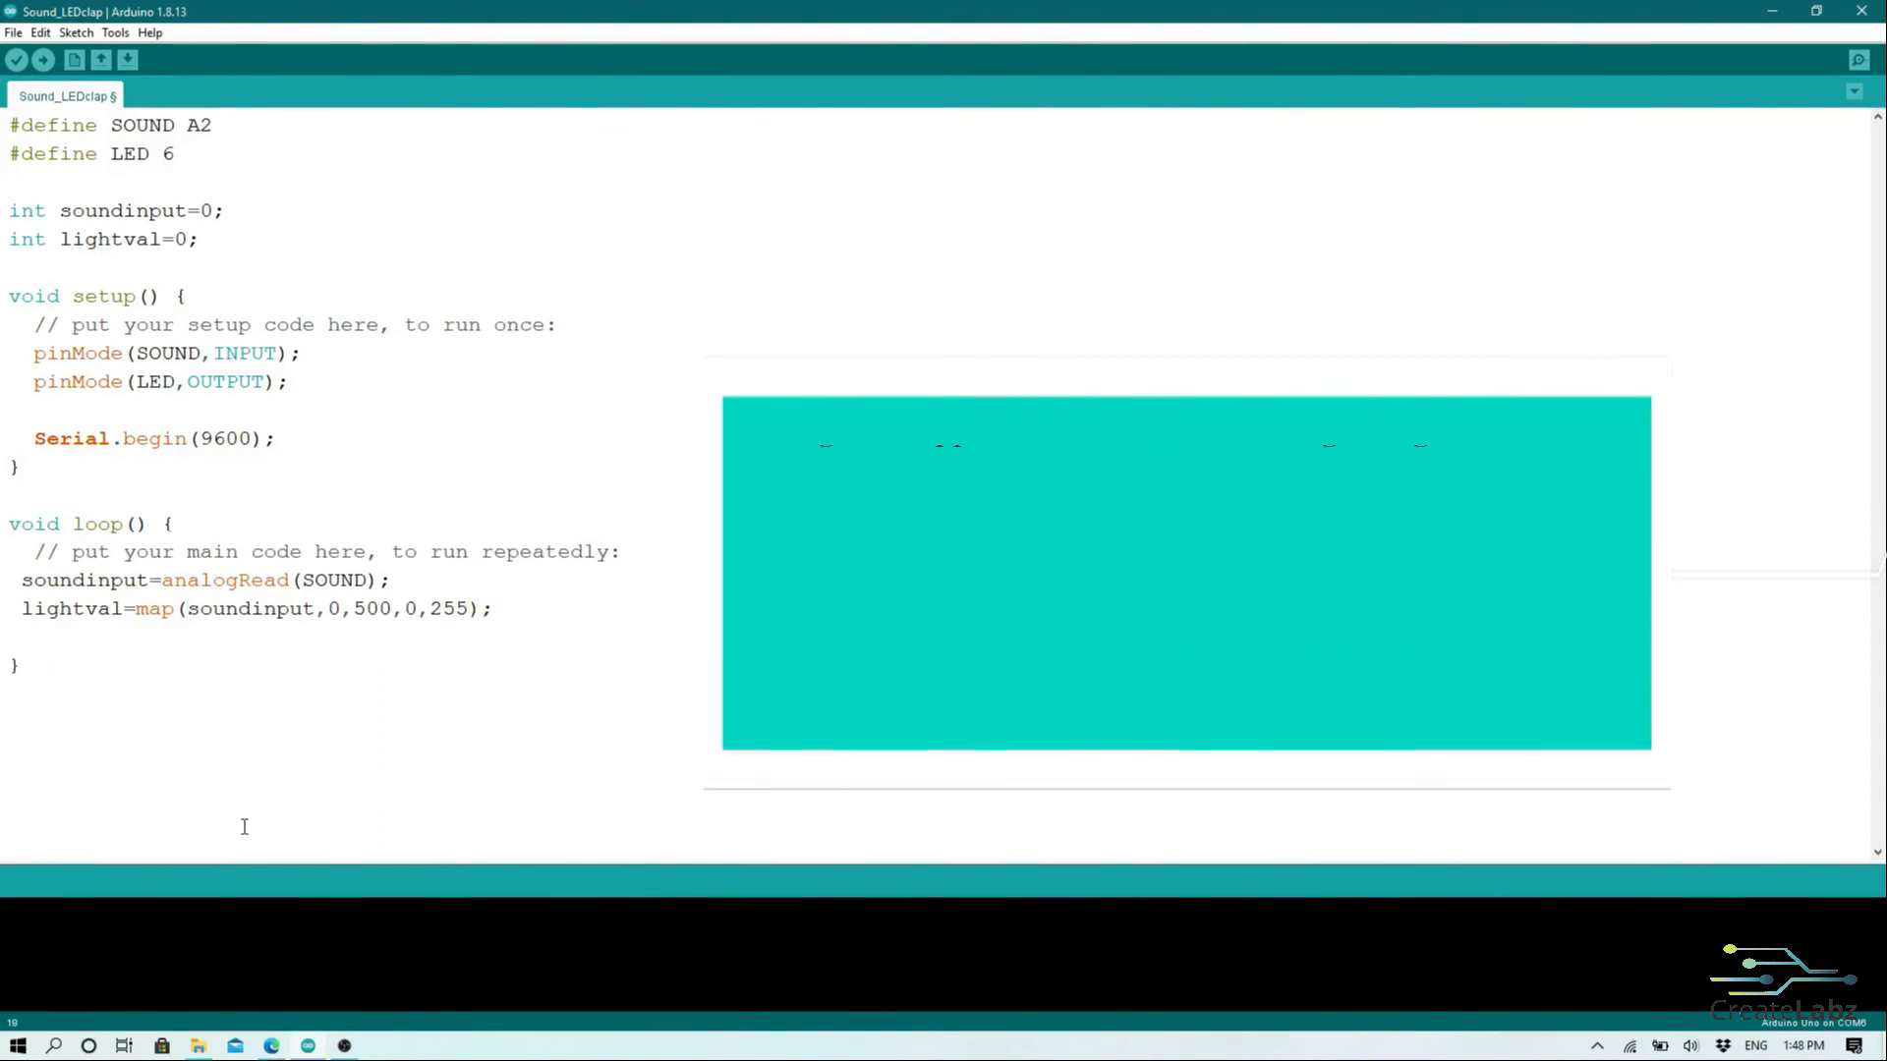
Step: Drive the LED with analogWrite(LED,lightval) and add delay(100)
{"action": "type", "text": "analogW"}
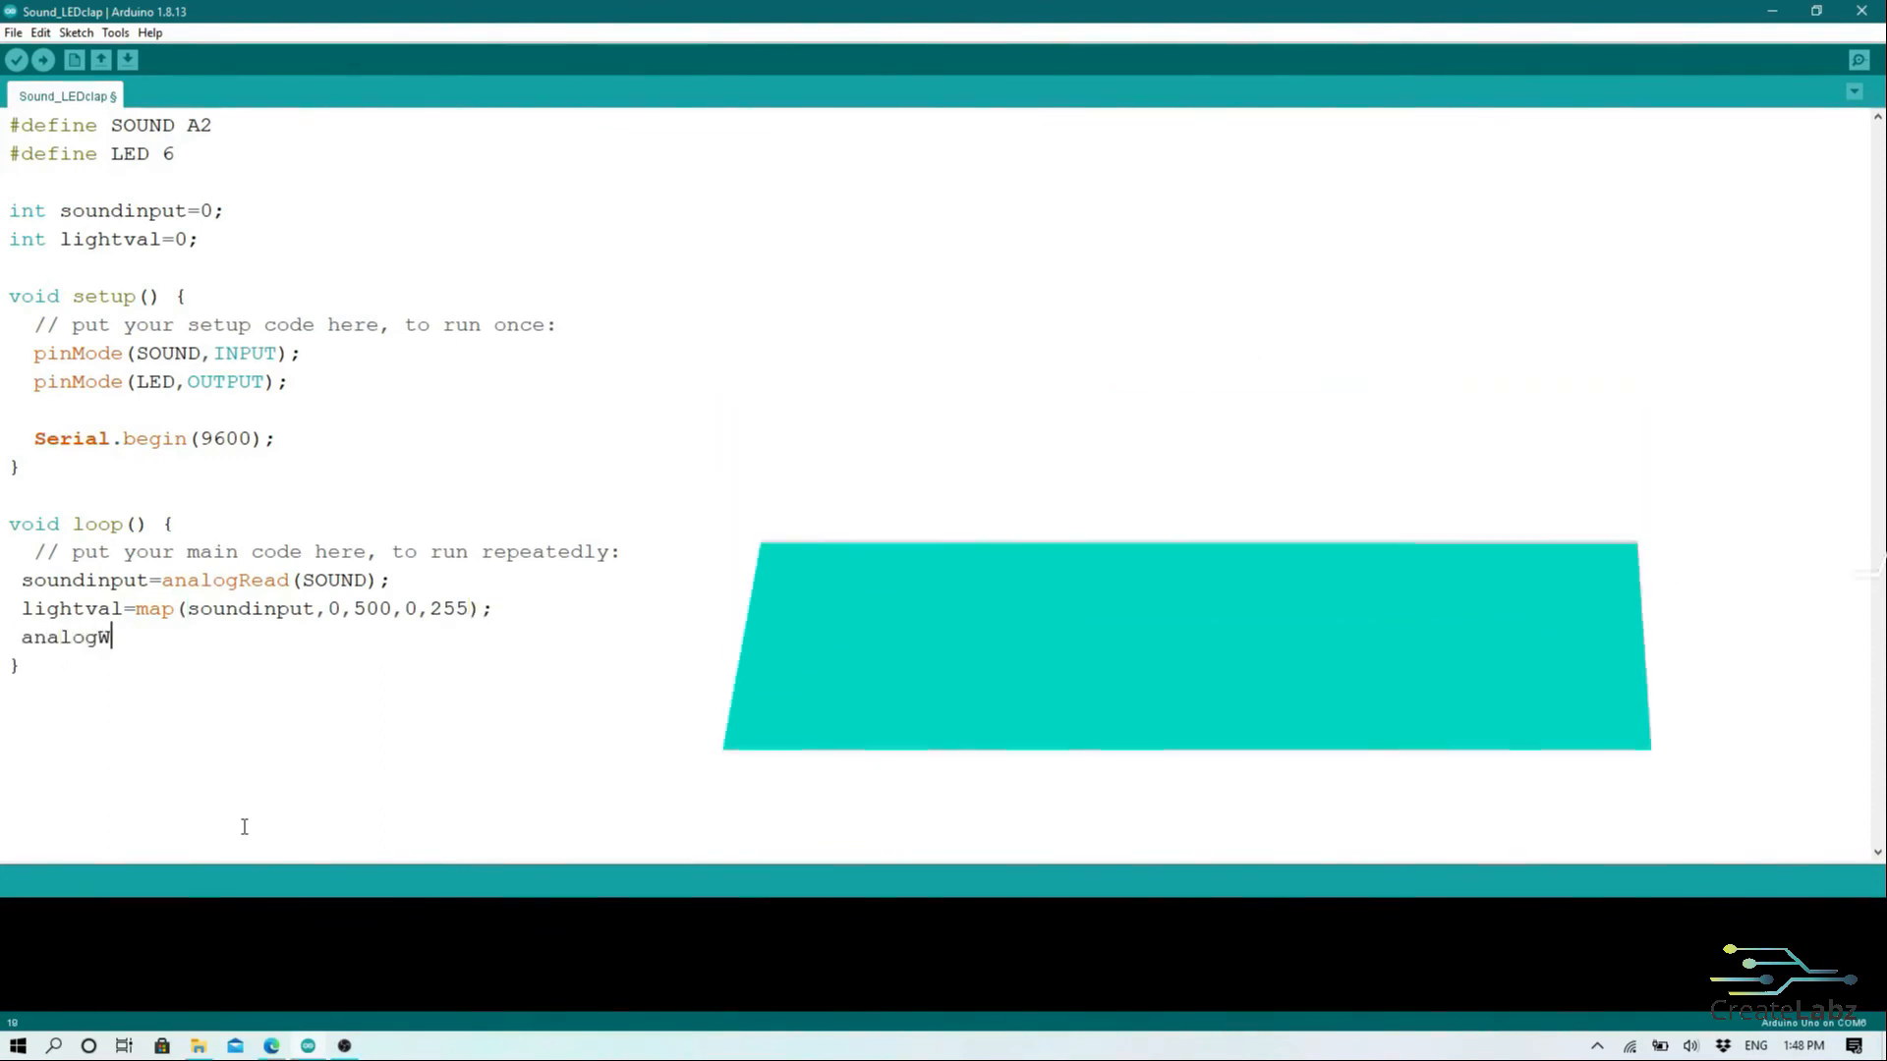
{"action": "type", "text": "rite("}
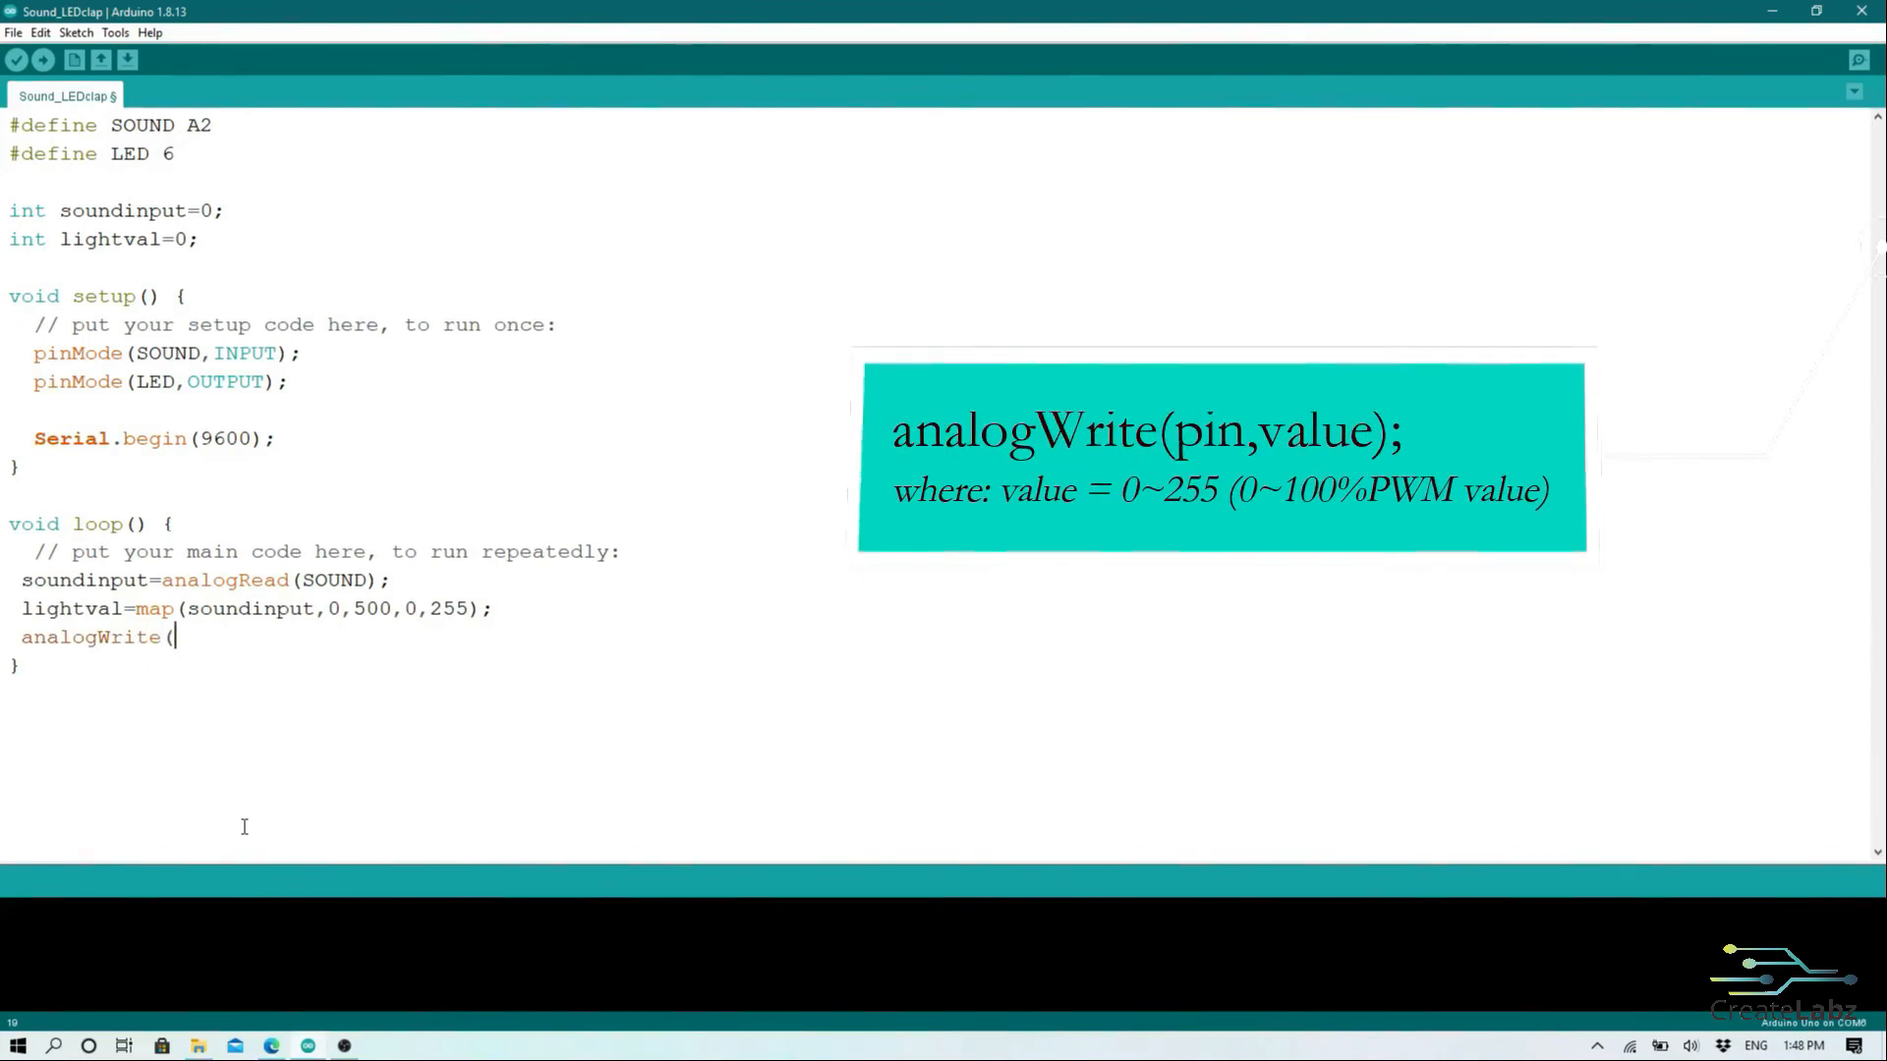
{"action": "type", "text": "LED,"}
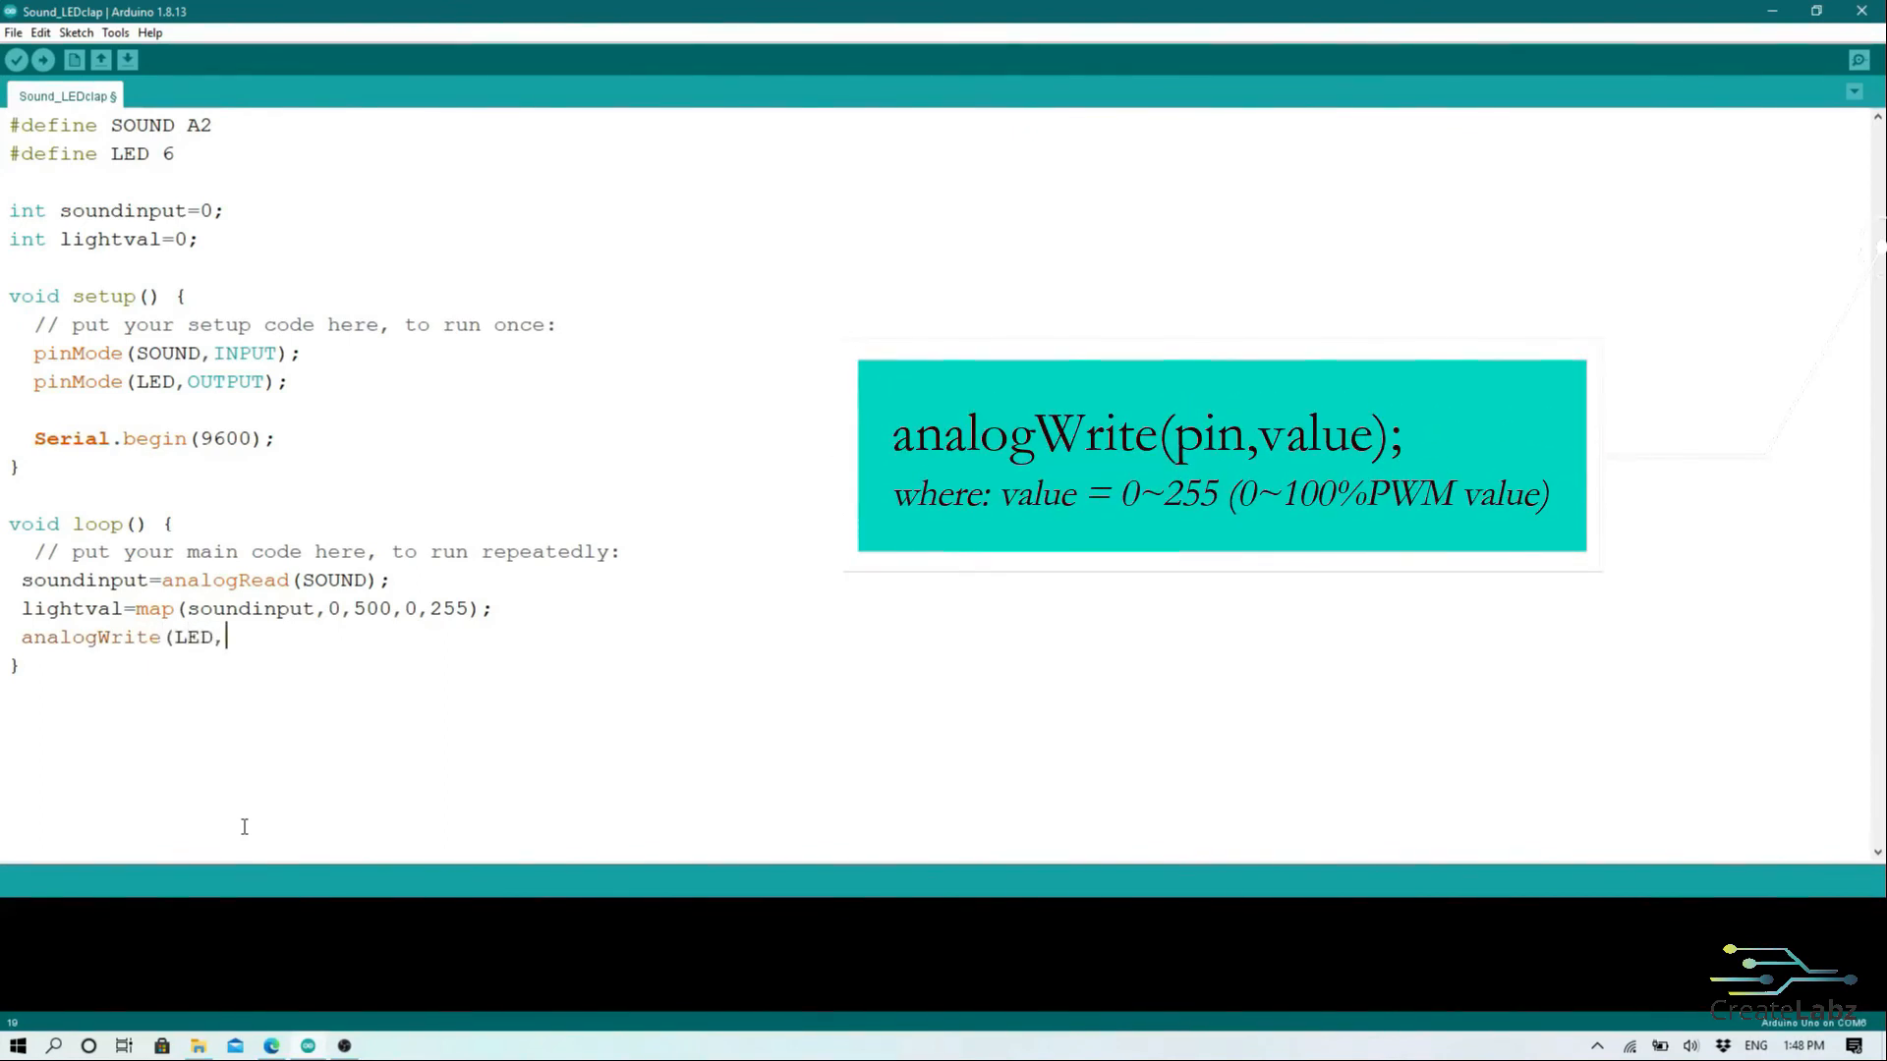
{"action": "type", "text": "light"}
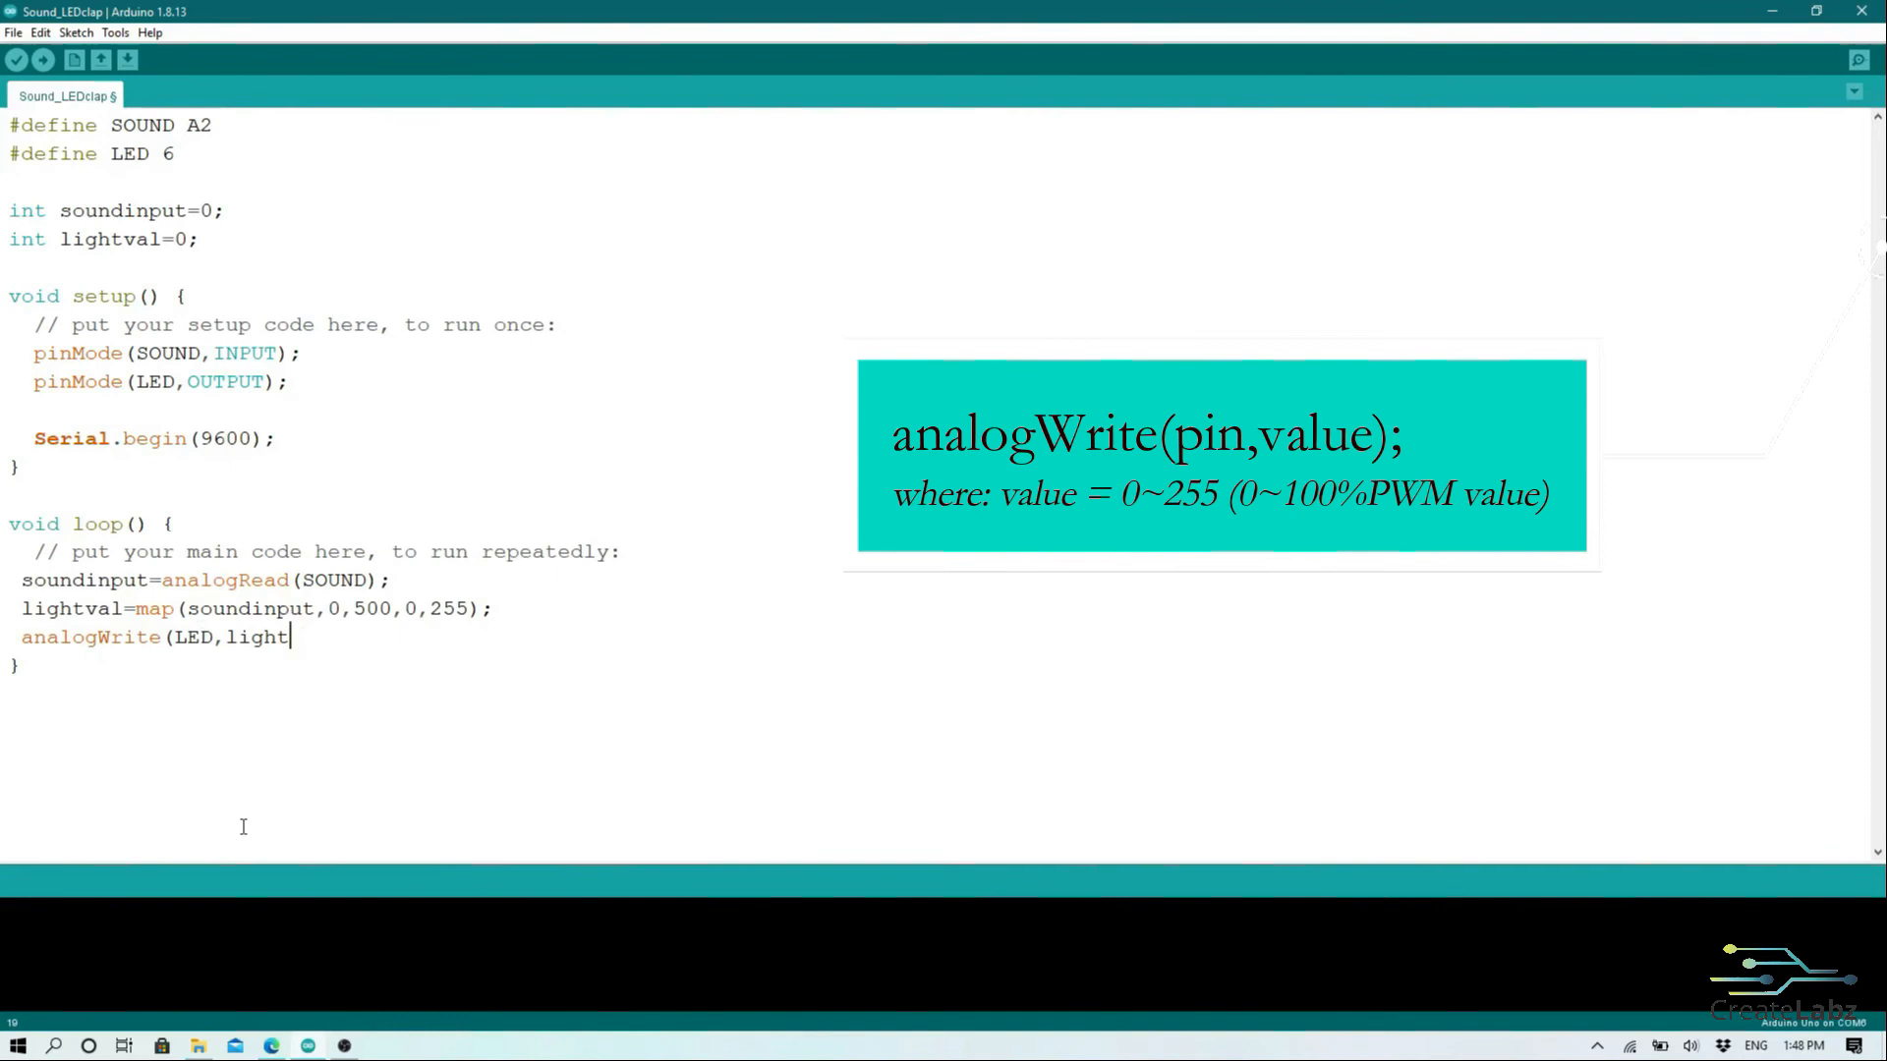
{"action": "type", "text": "val);"}
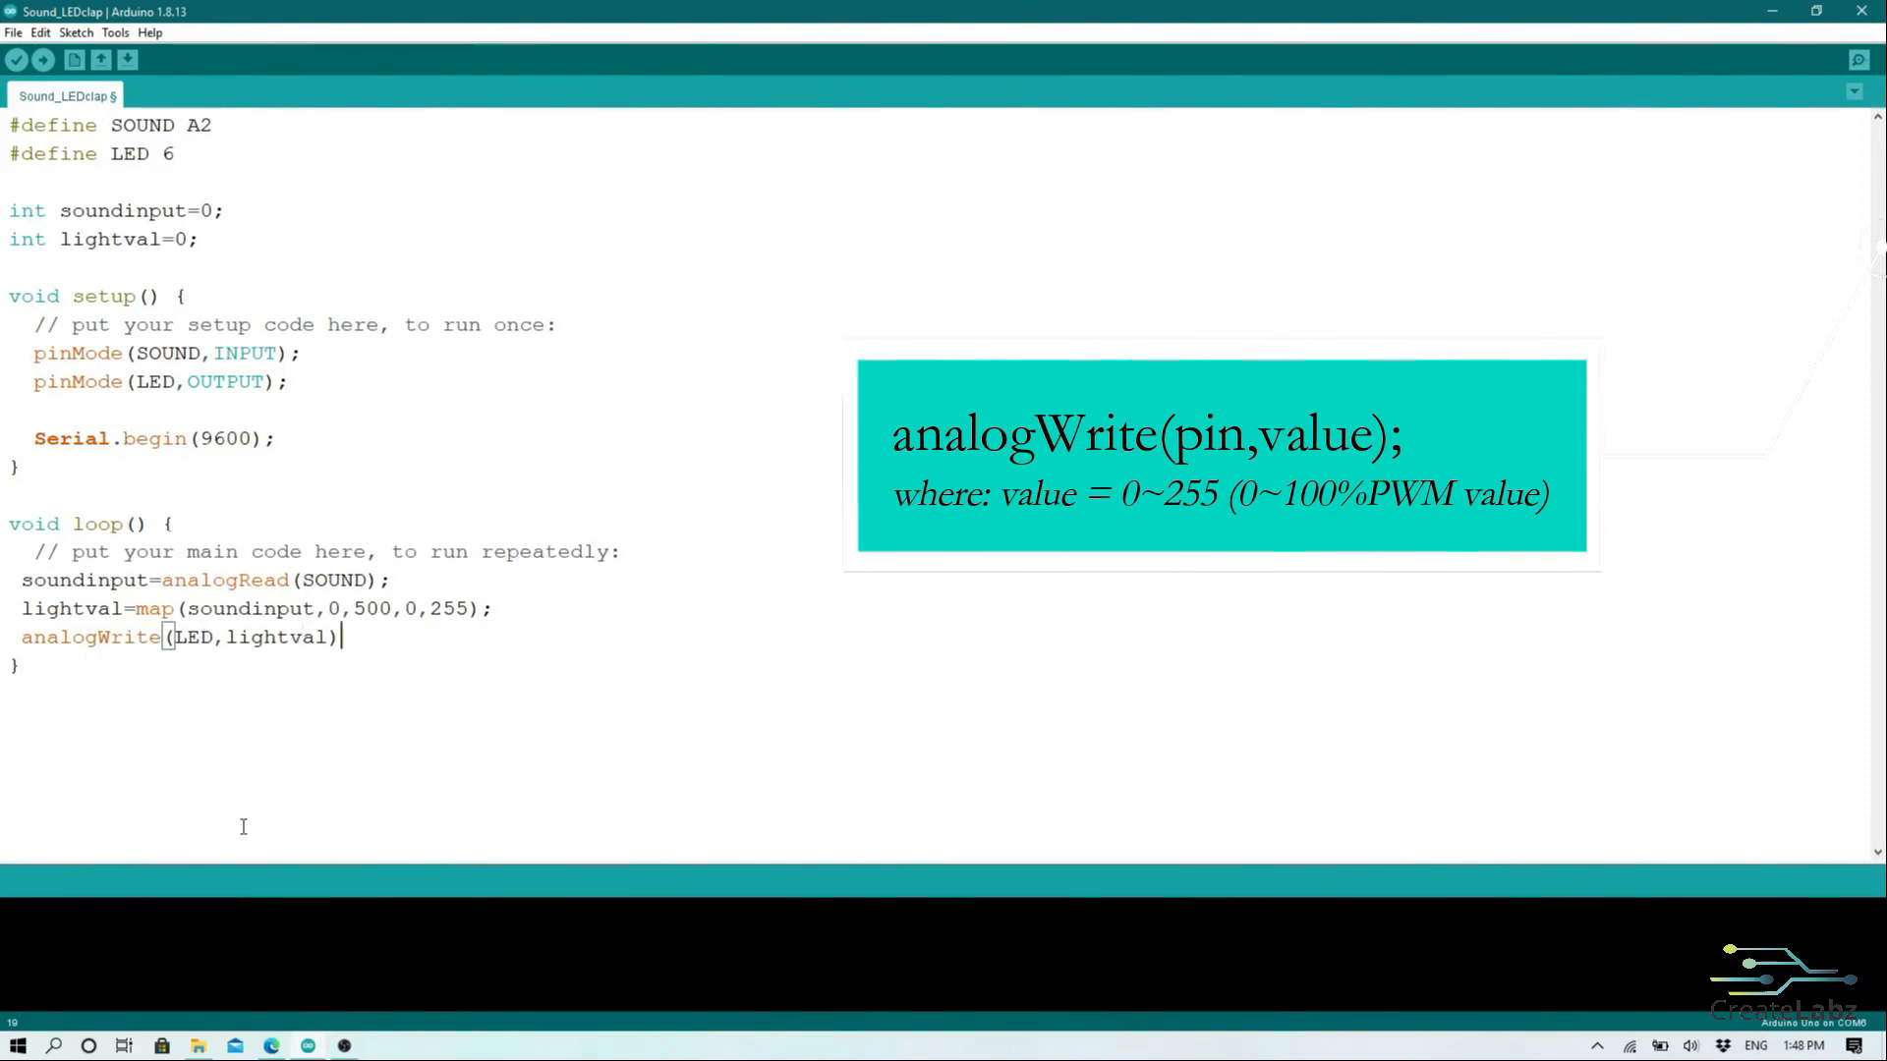
{"action": "type", "text": ";"}
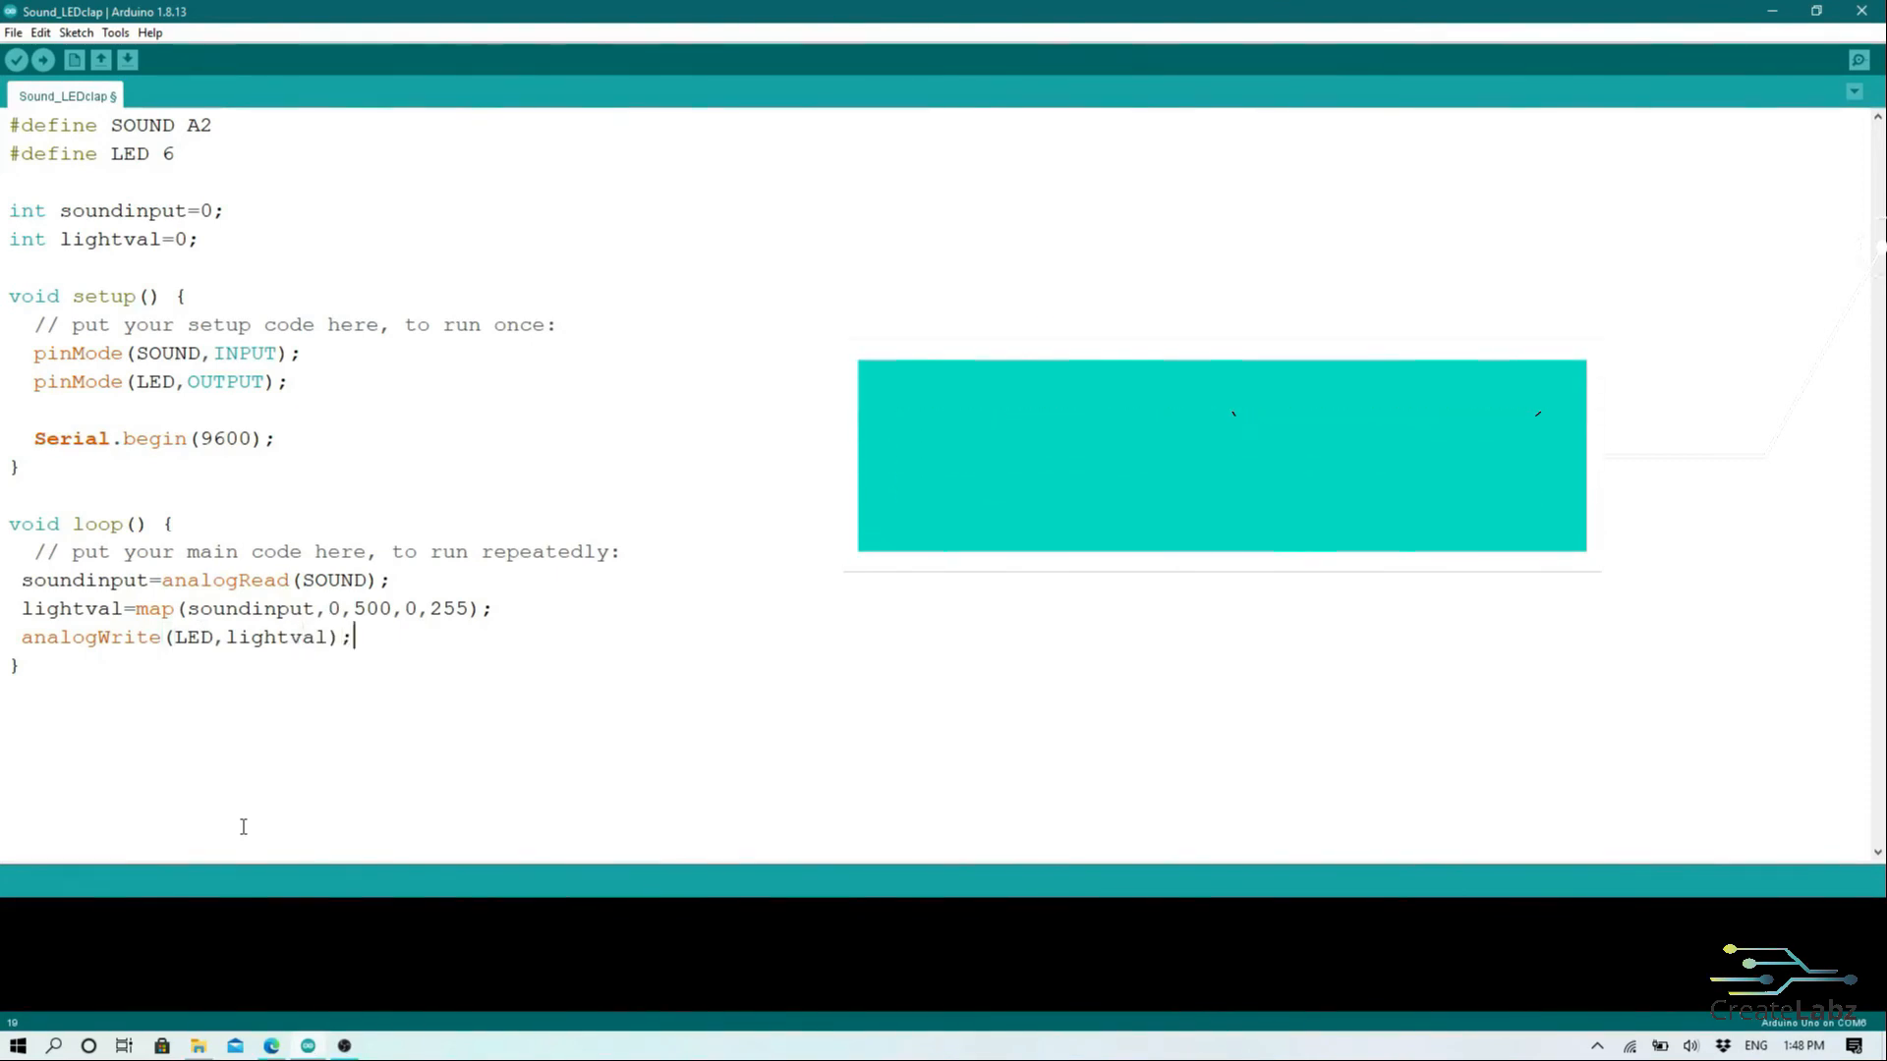
{"action": "type", "text": "del"}
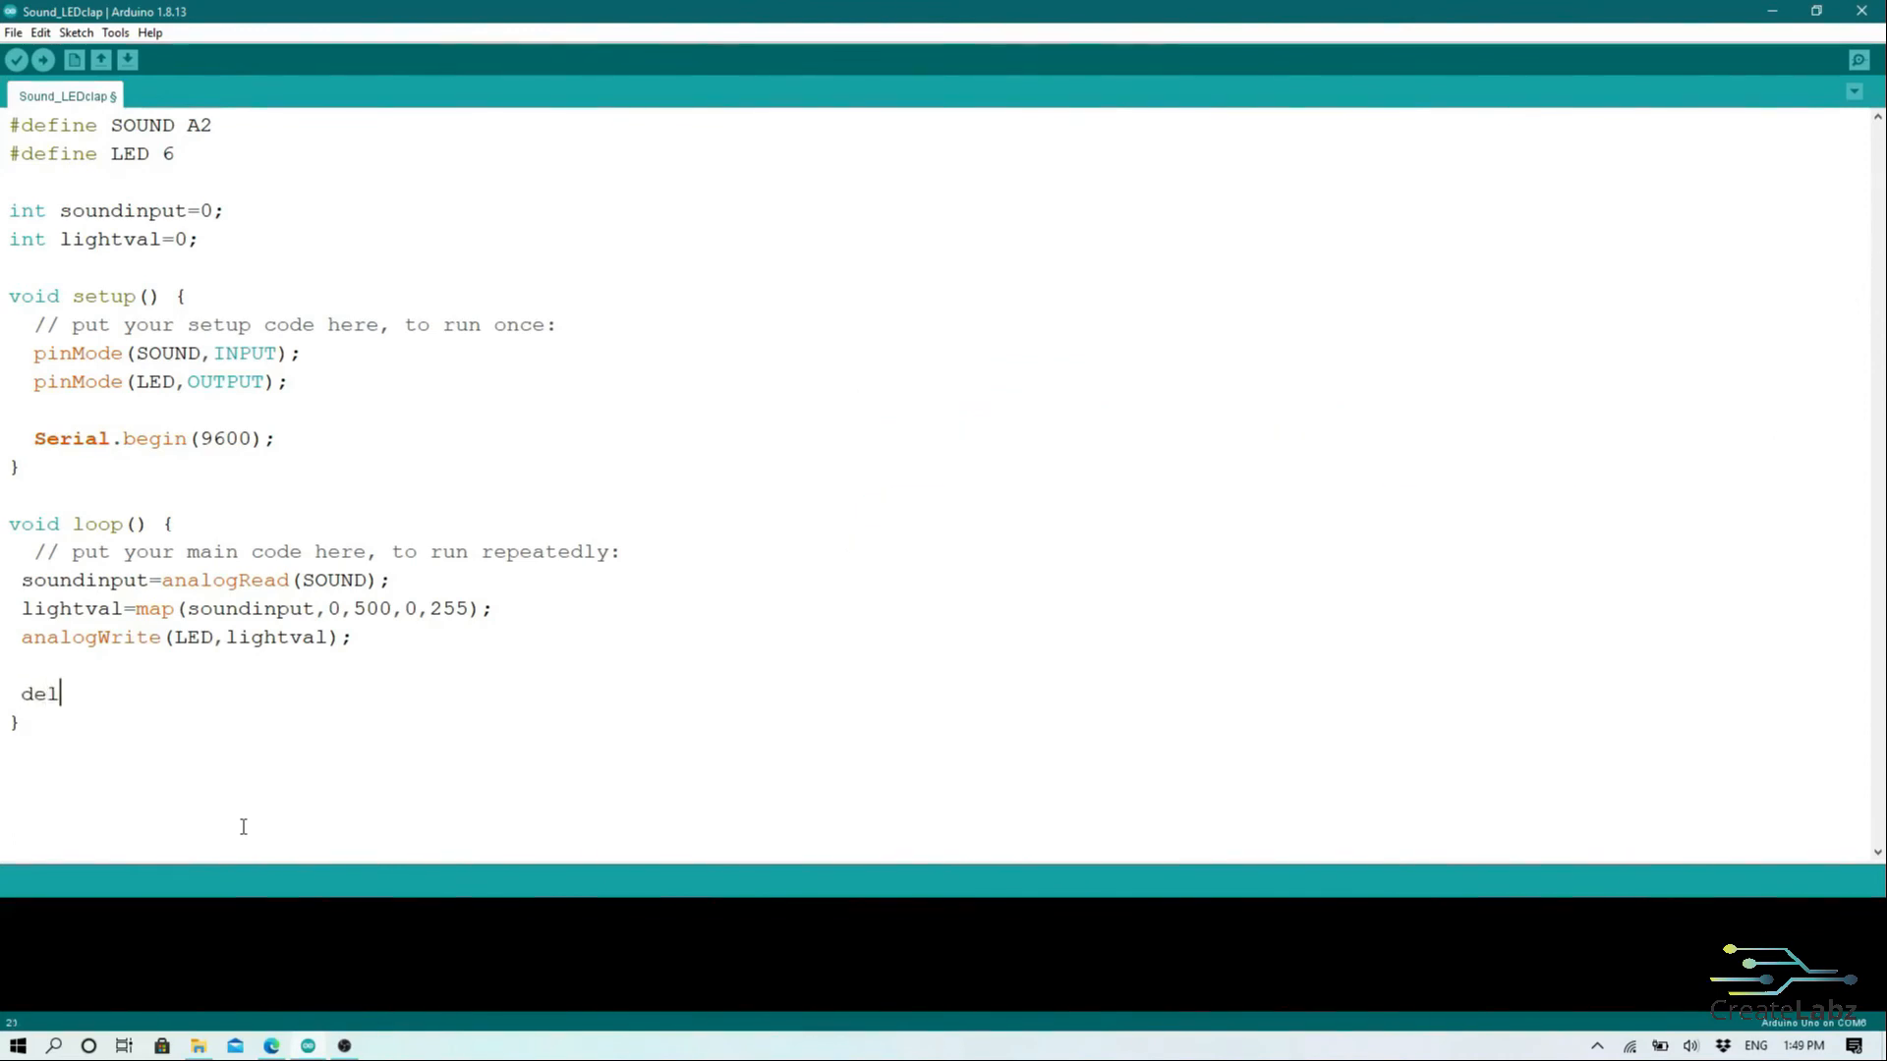
{"action": "type", "text": "ay(100"}
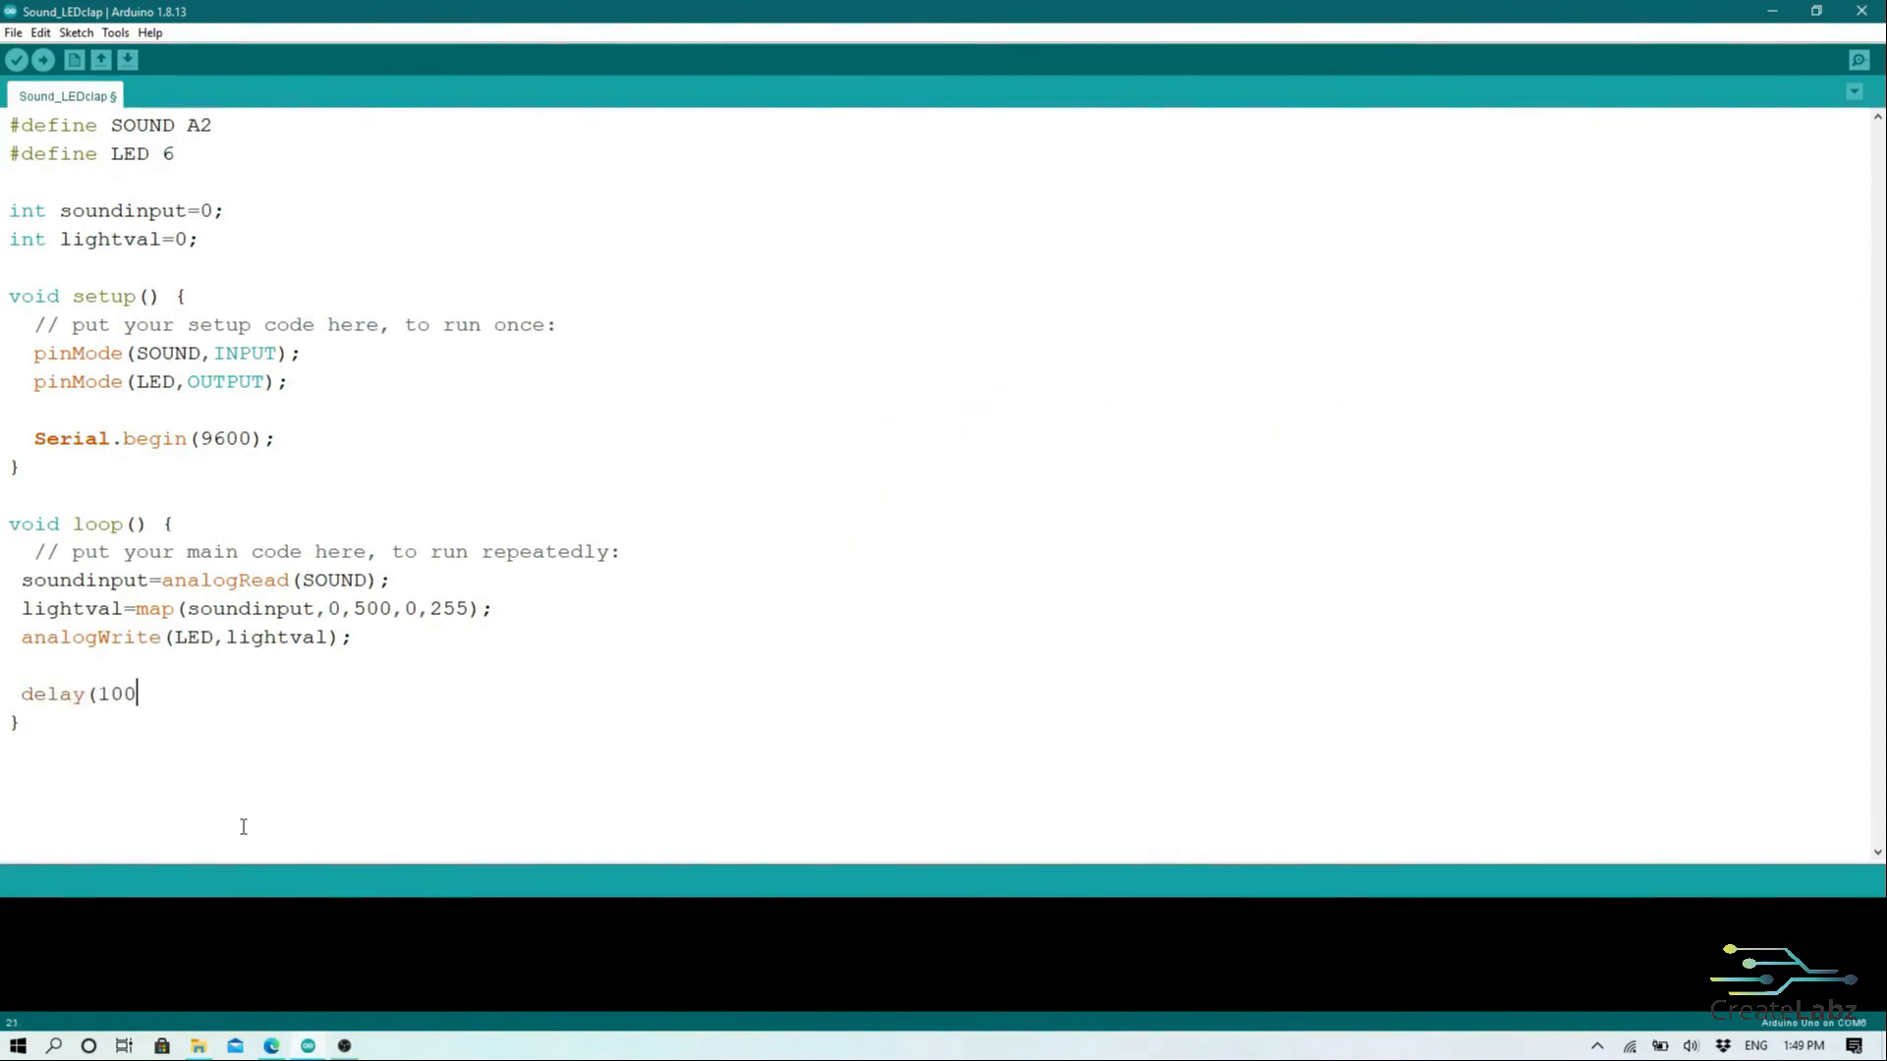
{"action": "type", "text": ");"}
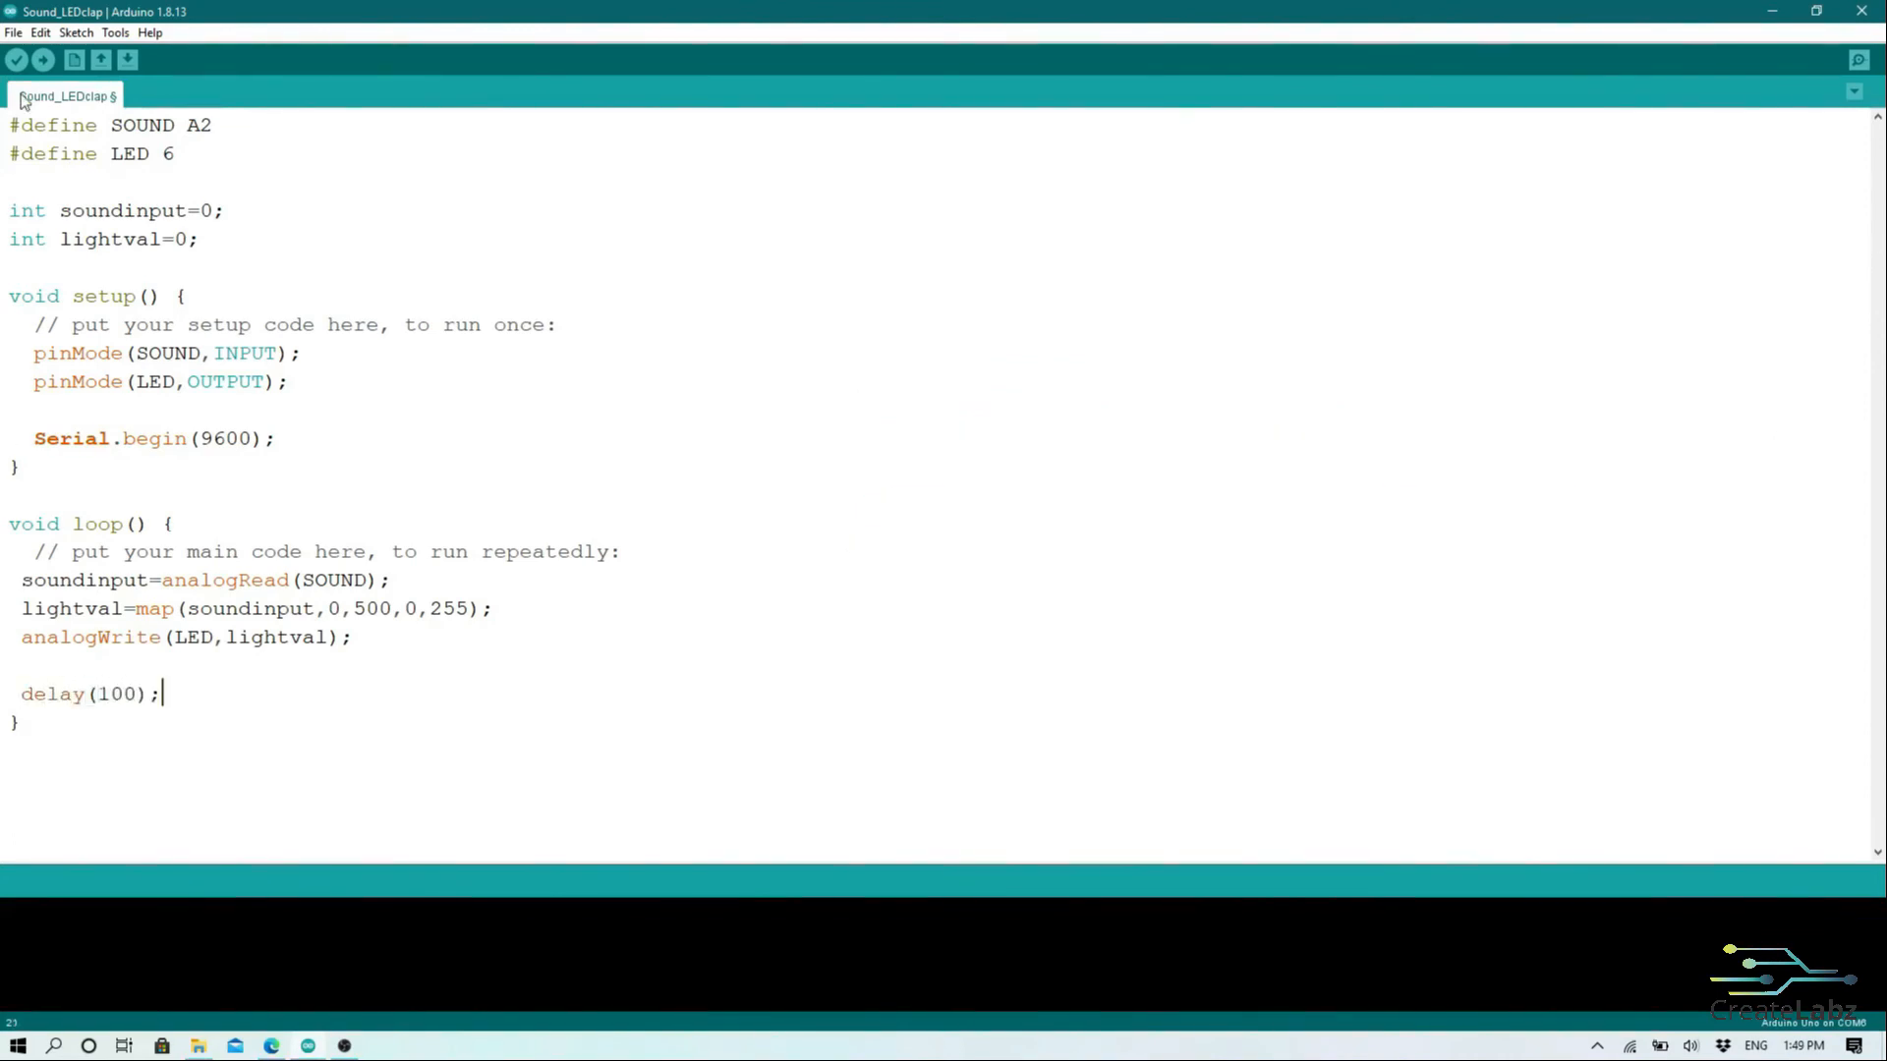
Step: Save the sketch as Sound_LEDmusic and start uploading it to the board
{"action": "left_click", "coordinate": [11, 31]}
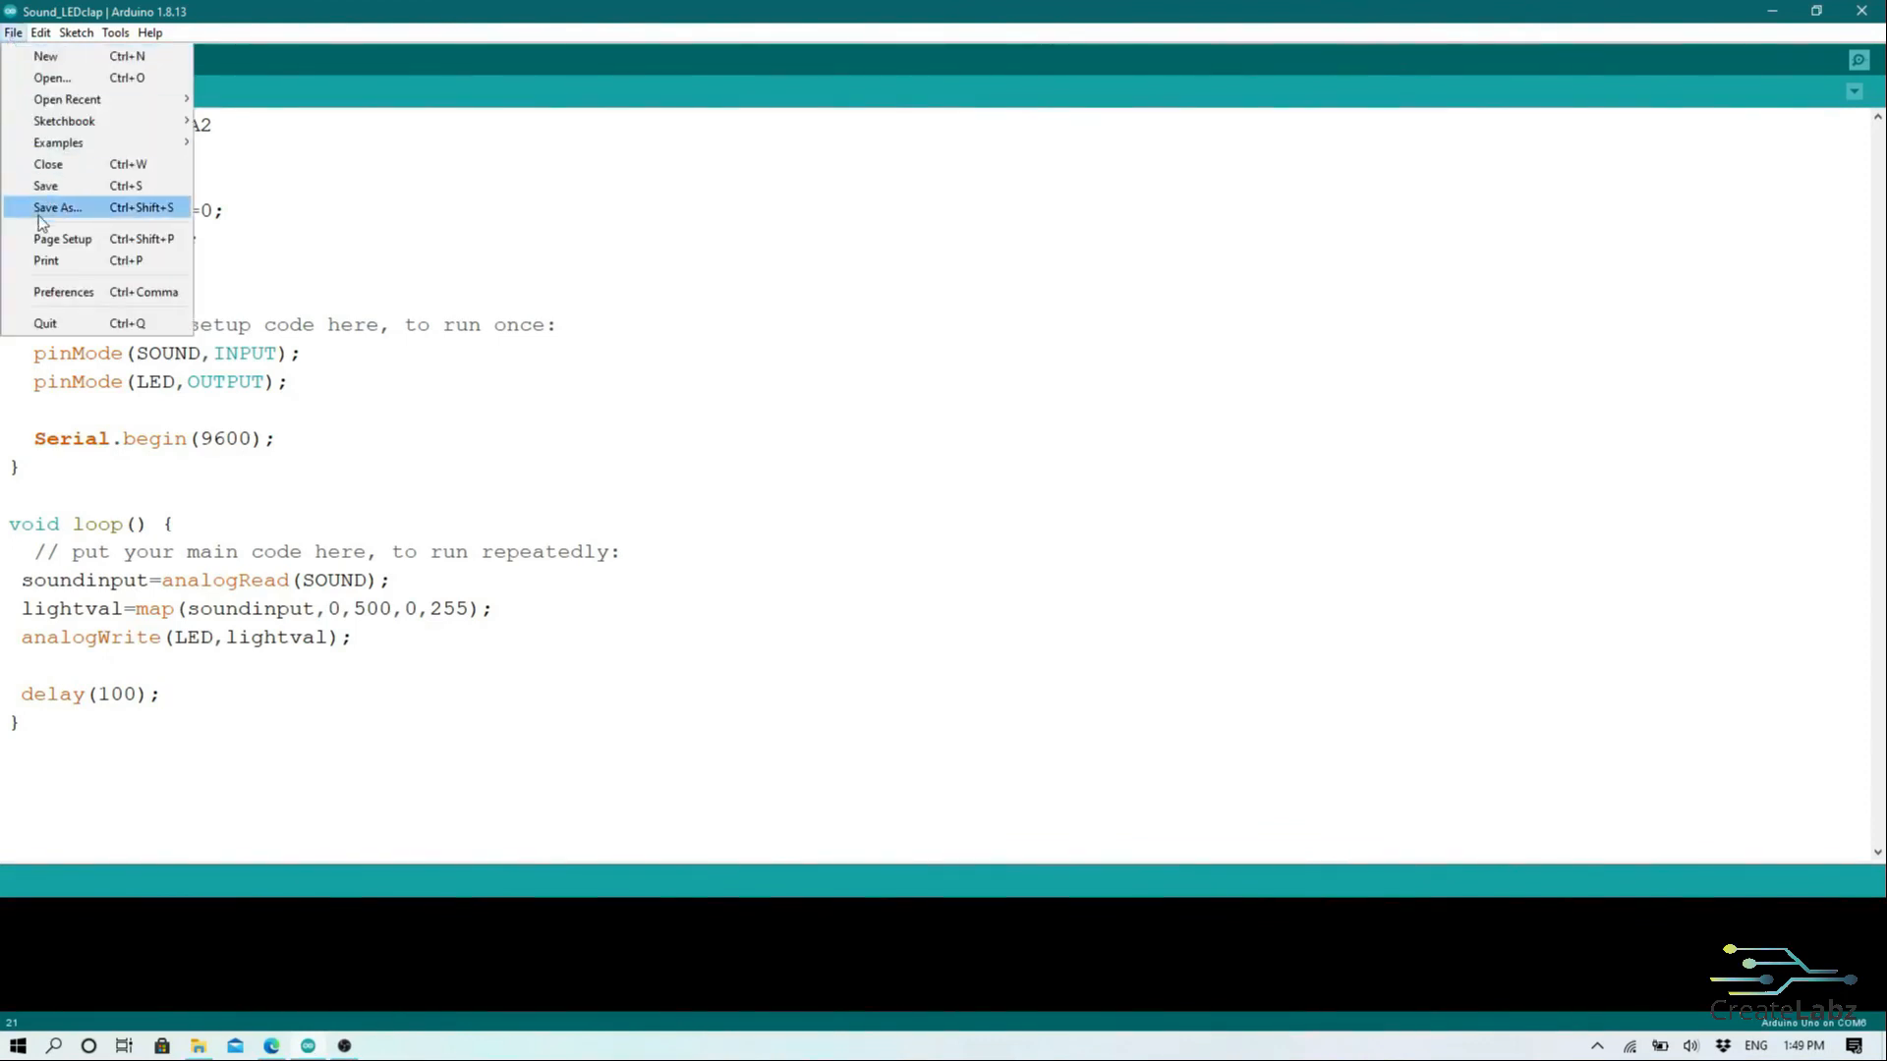
{"action": "left_click", "coordinate": [57, 208]}
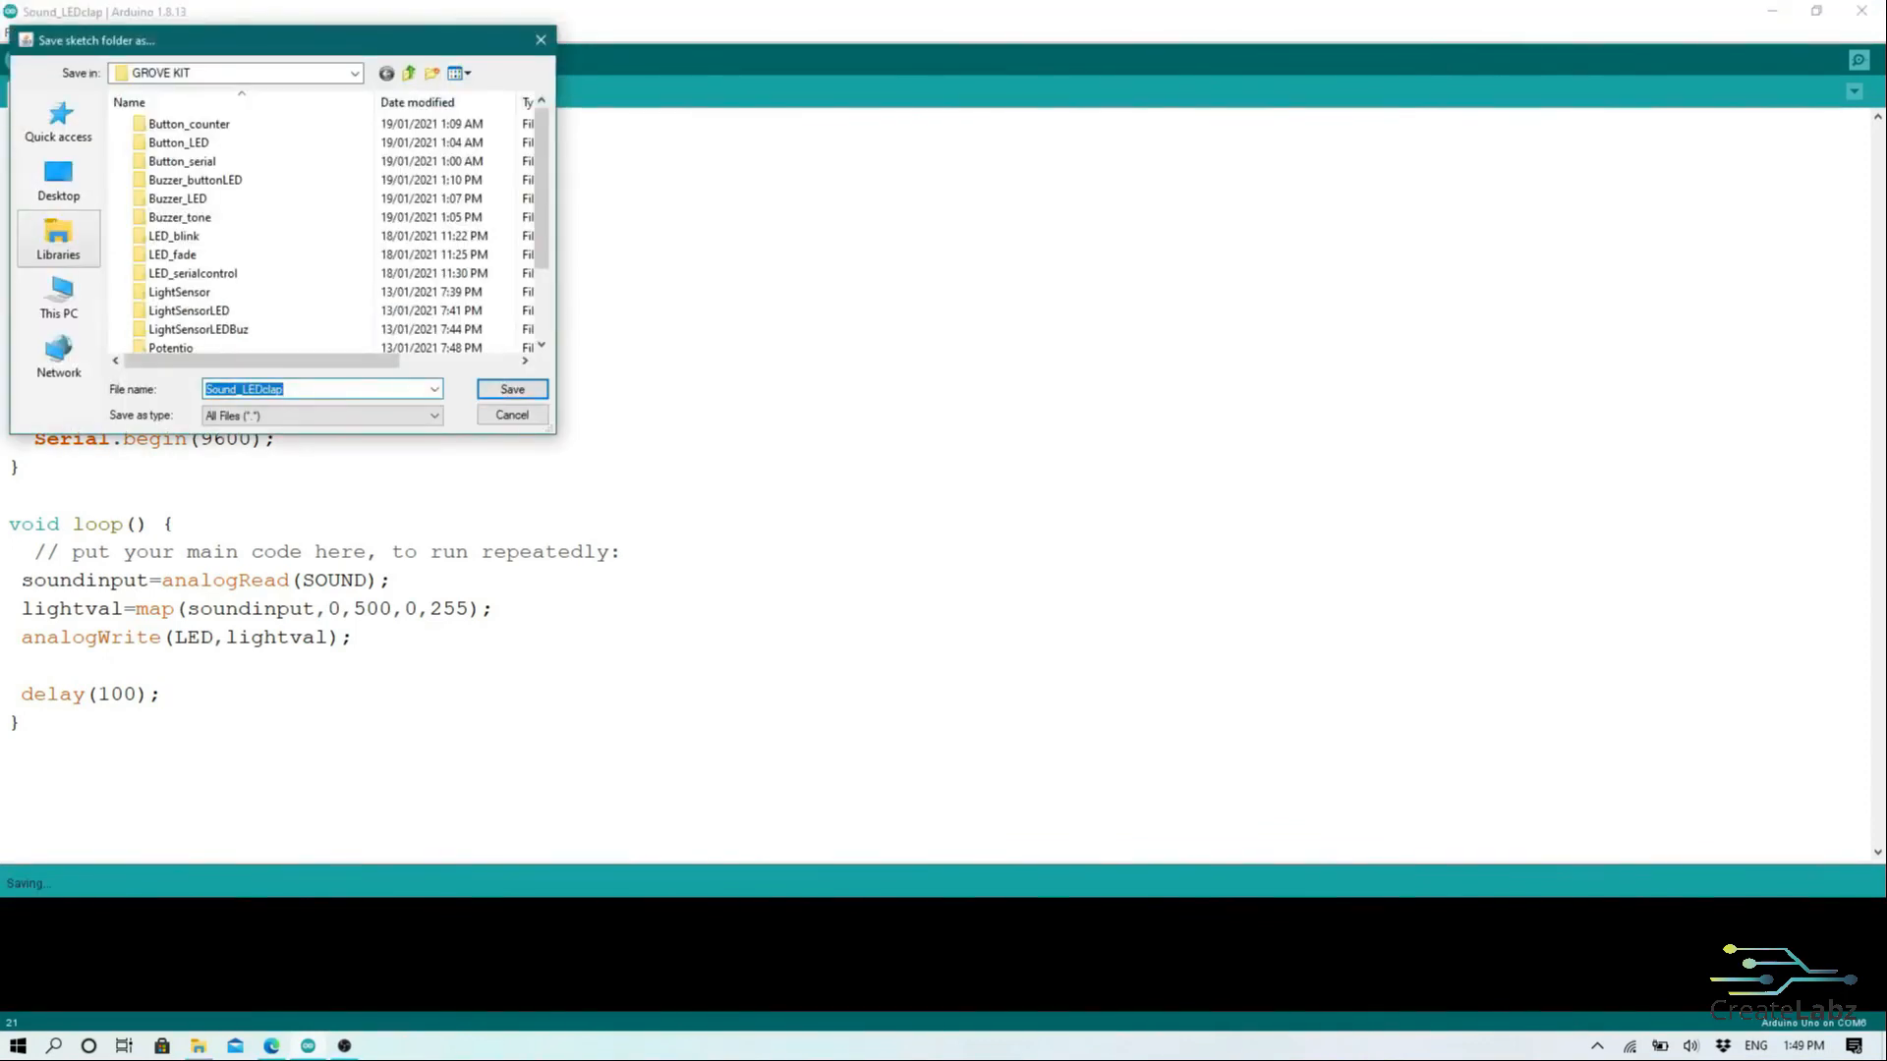
{"action": "type", "text": "Sou"}
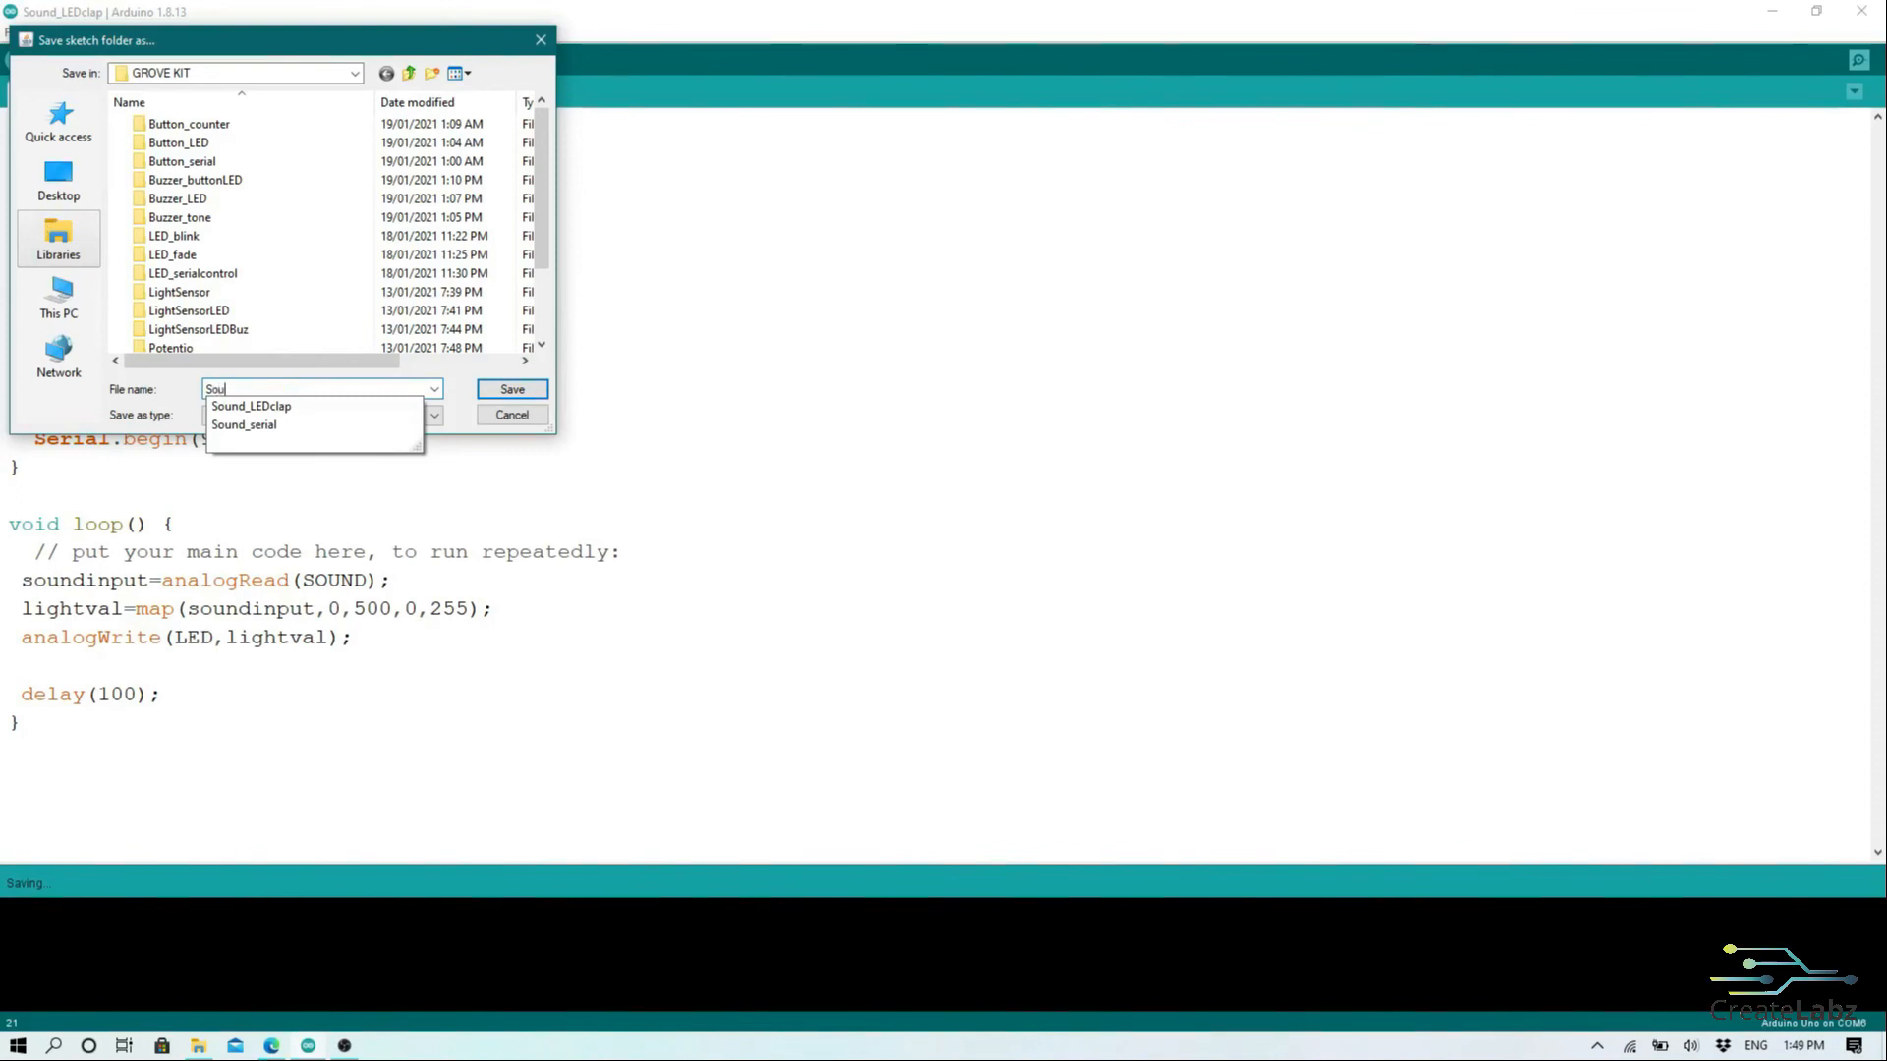
{"action": "type", "text": "Sound_LEDmusic"}
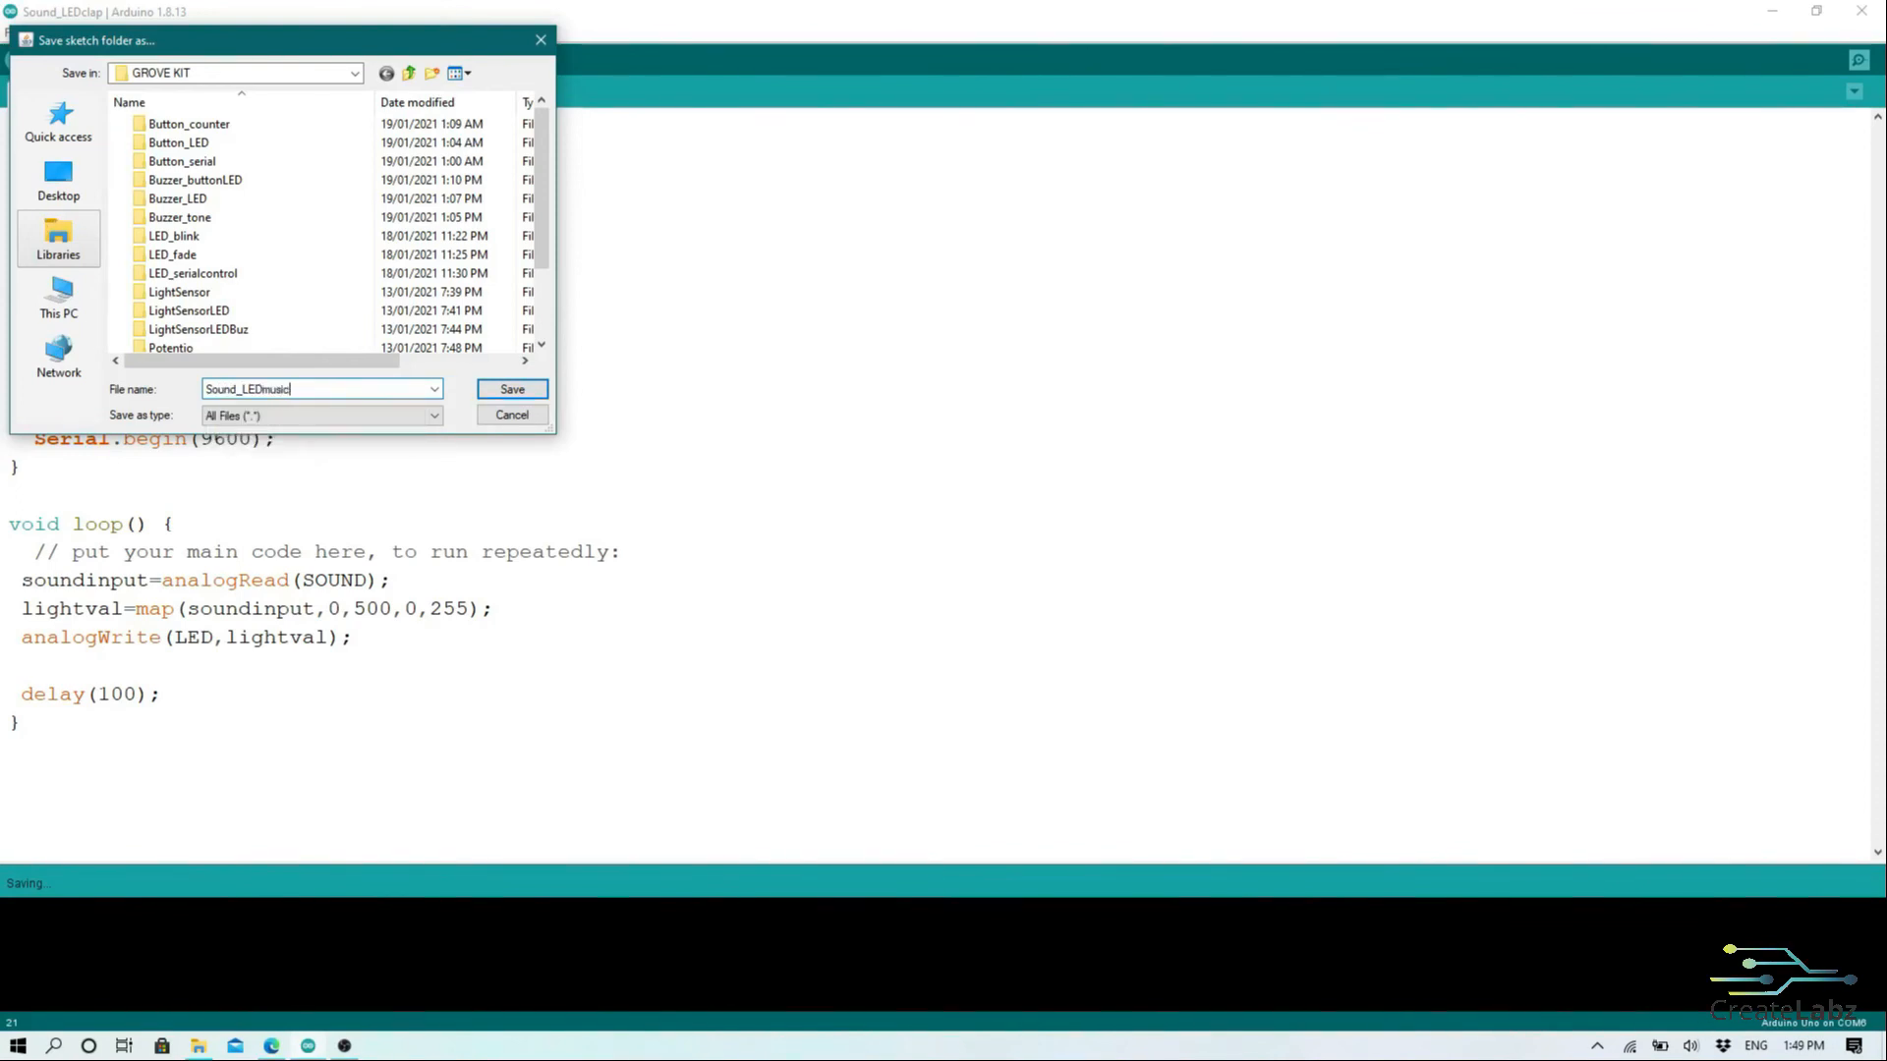
{"action": "left_click", "coordinate": [510, 389]}
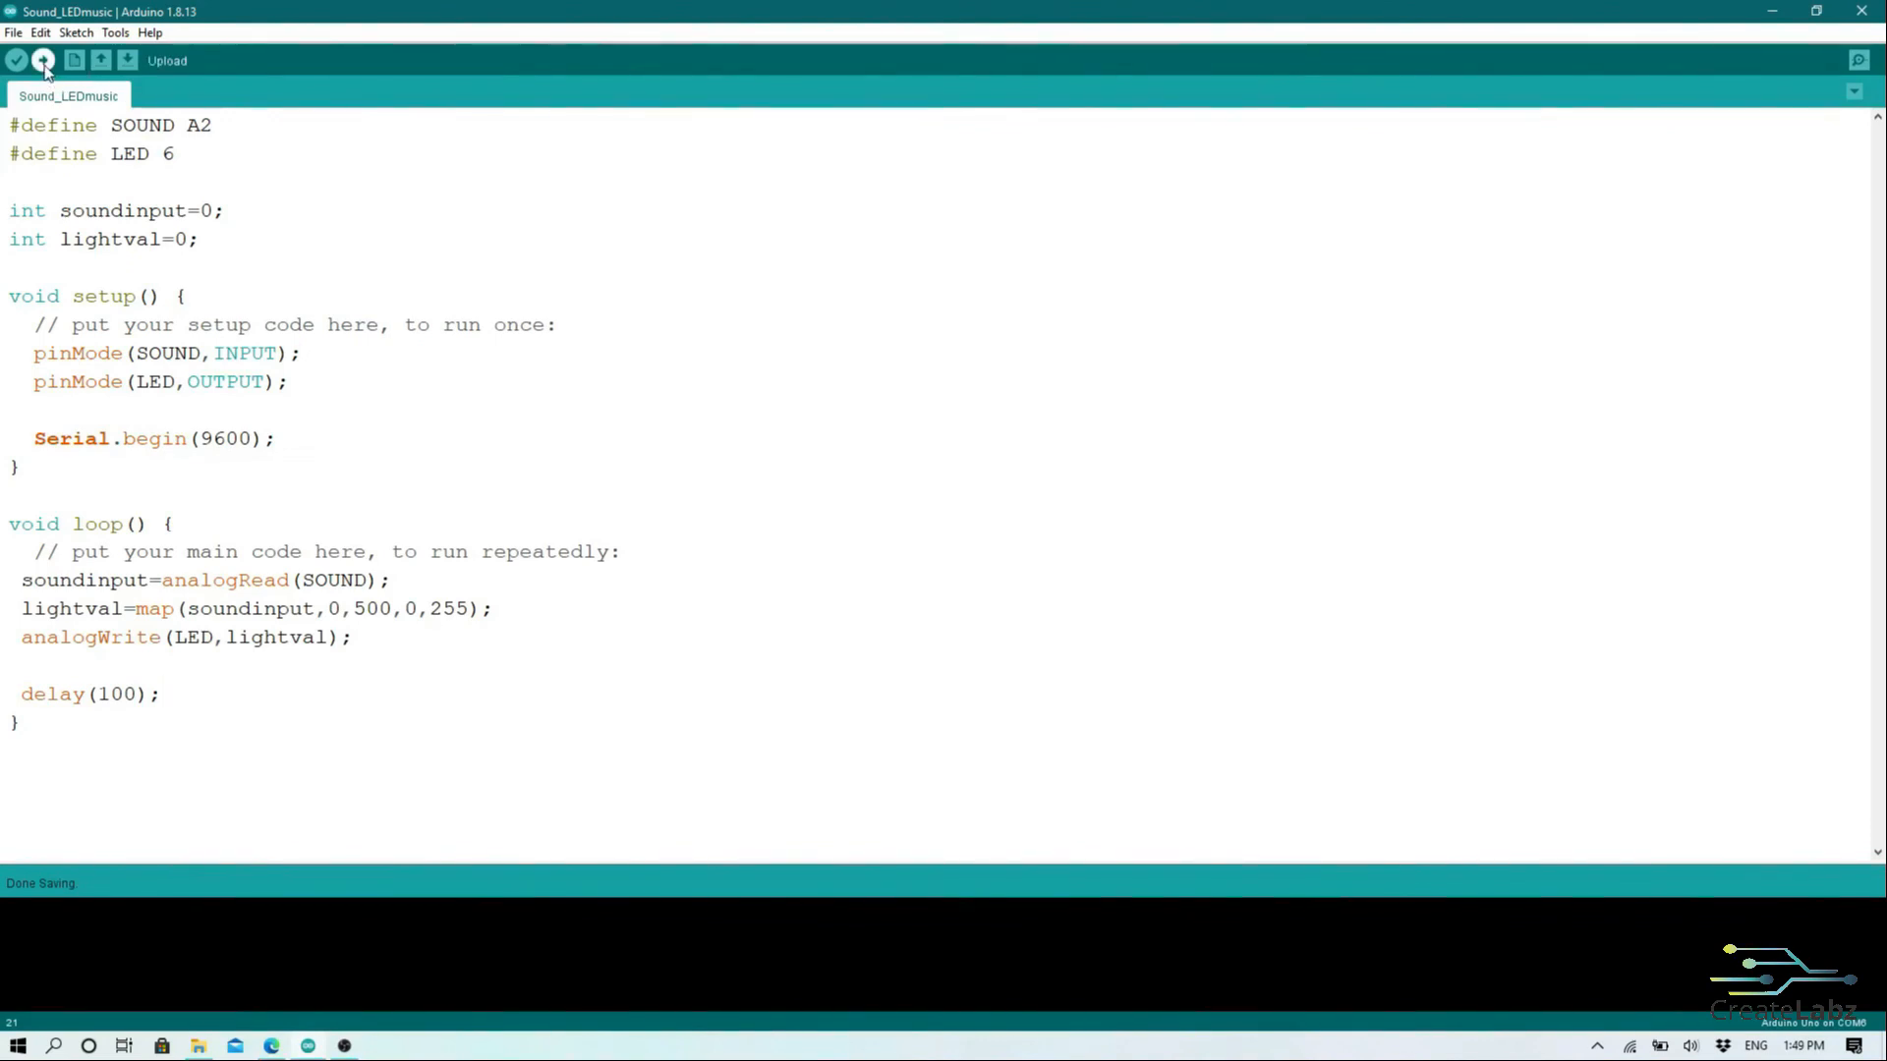
{"action": "left_click", "coordinate": [48, 61]}
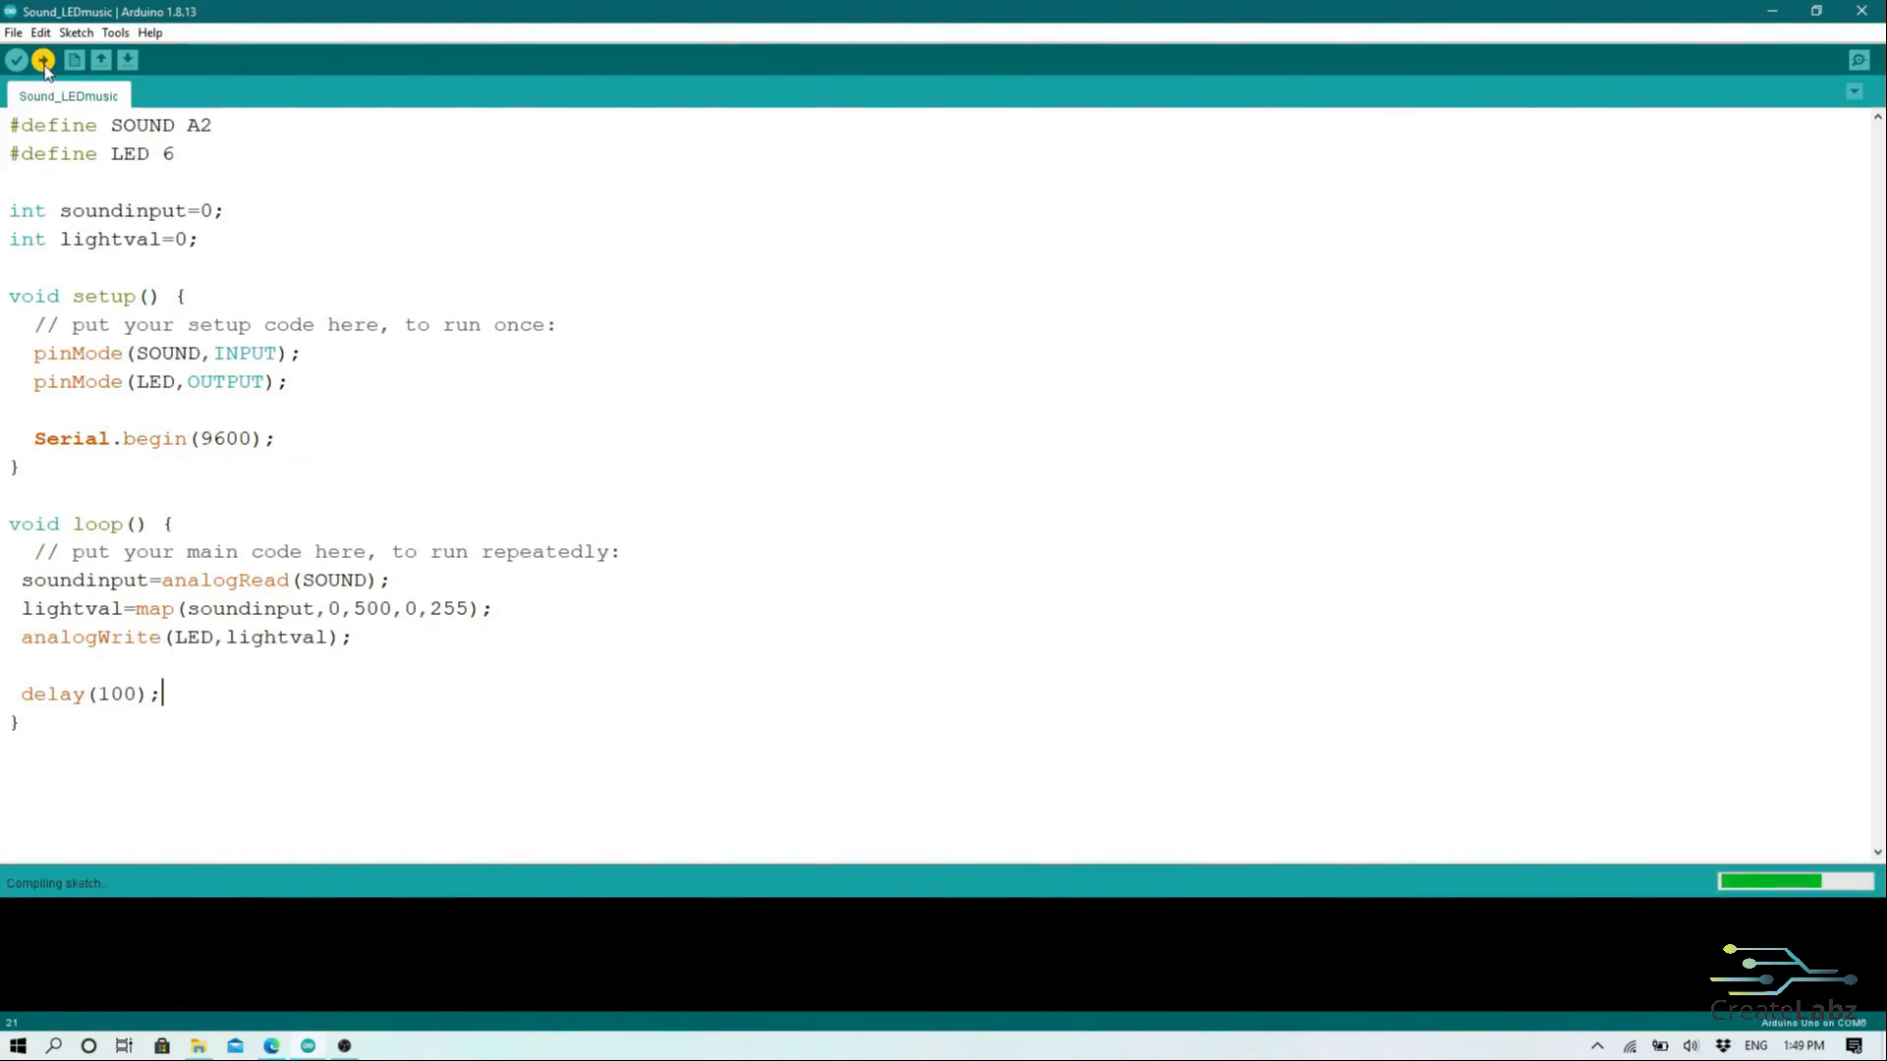